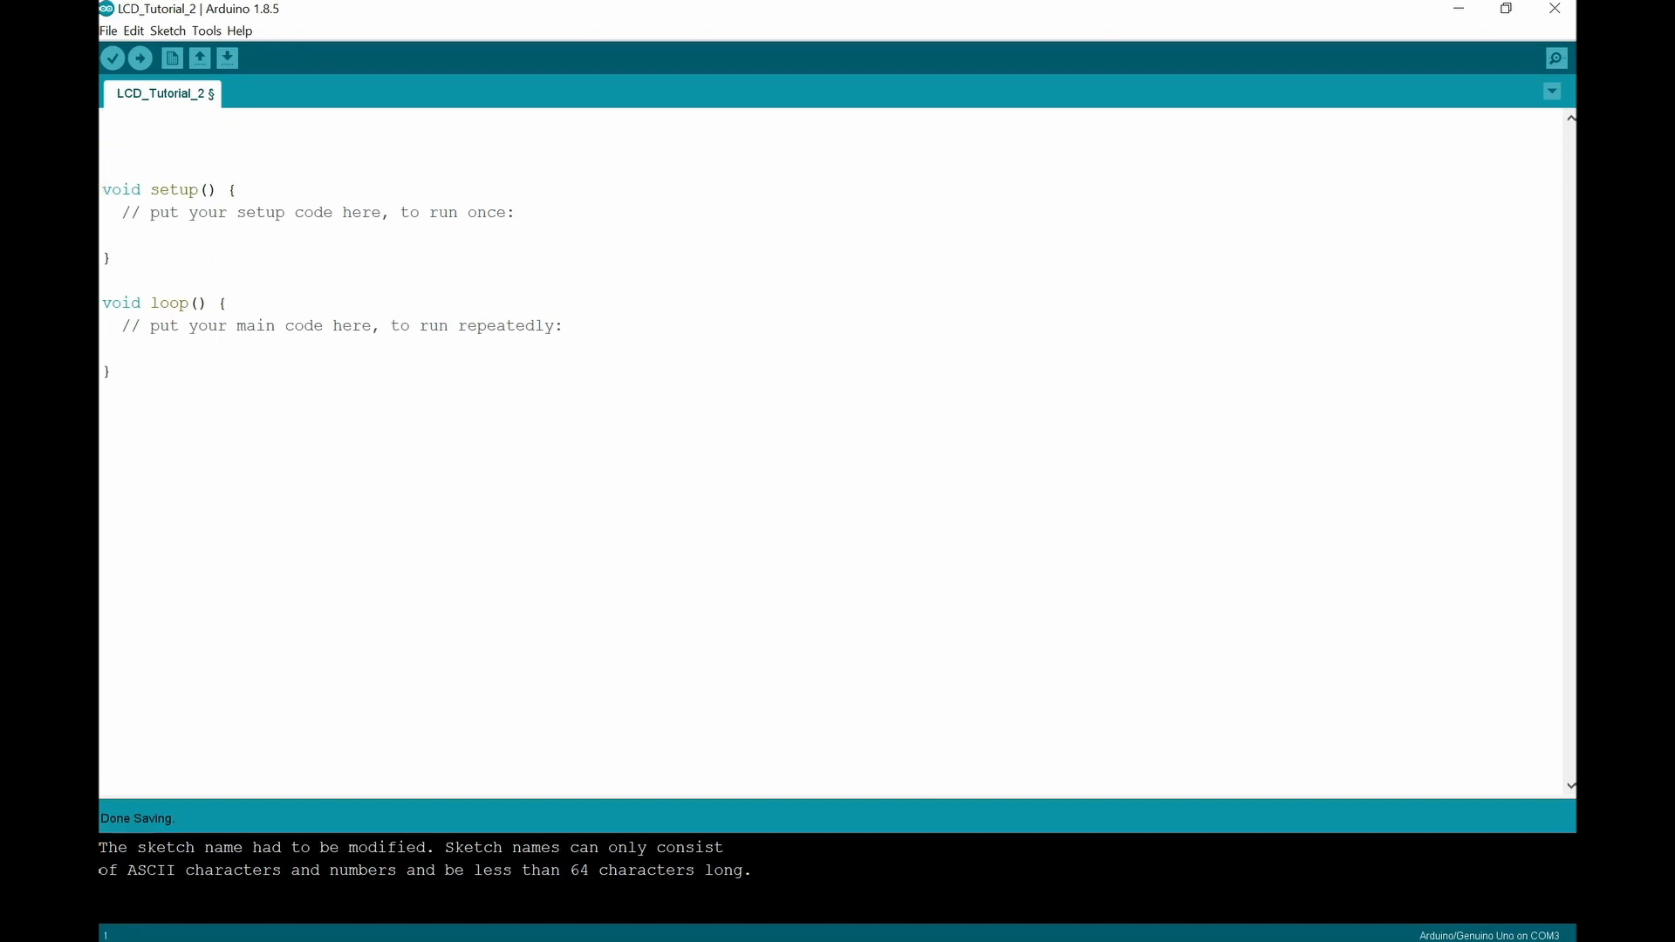
Step: Include the LiquidCrystal library via Sketch > Include Library, adding #include <LiquidCrystal.h>
click(167, 29)
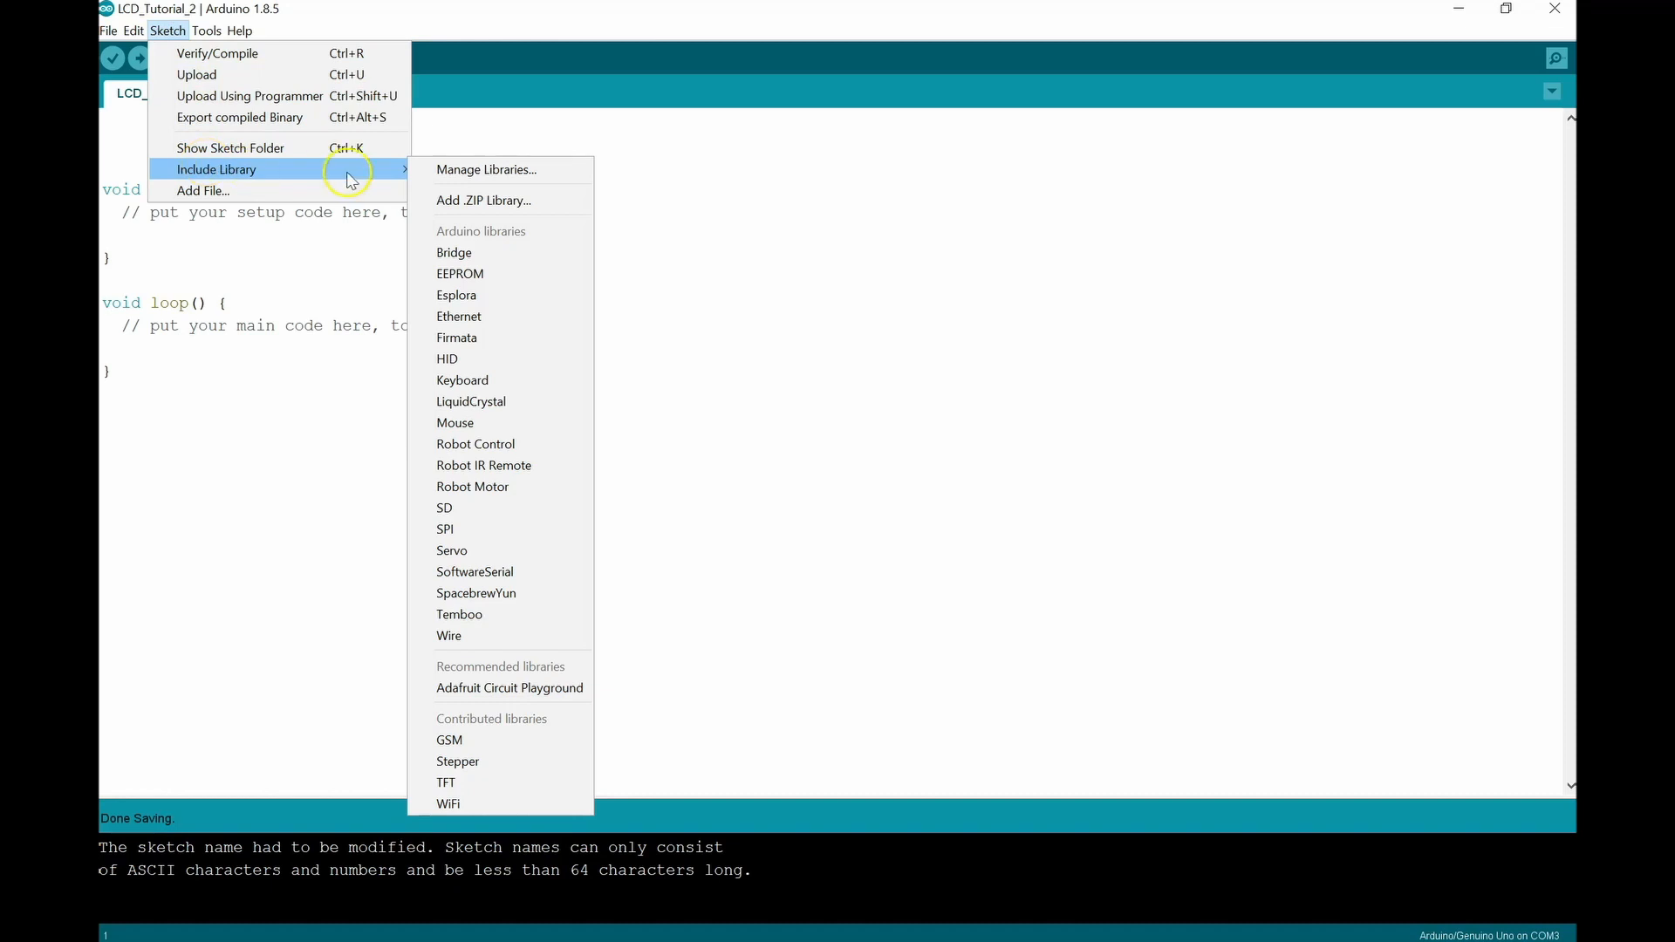
mouse_move(461, 380)
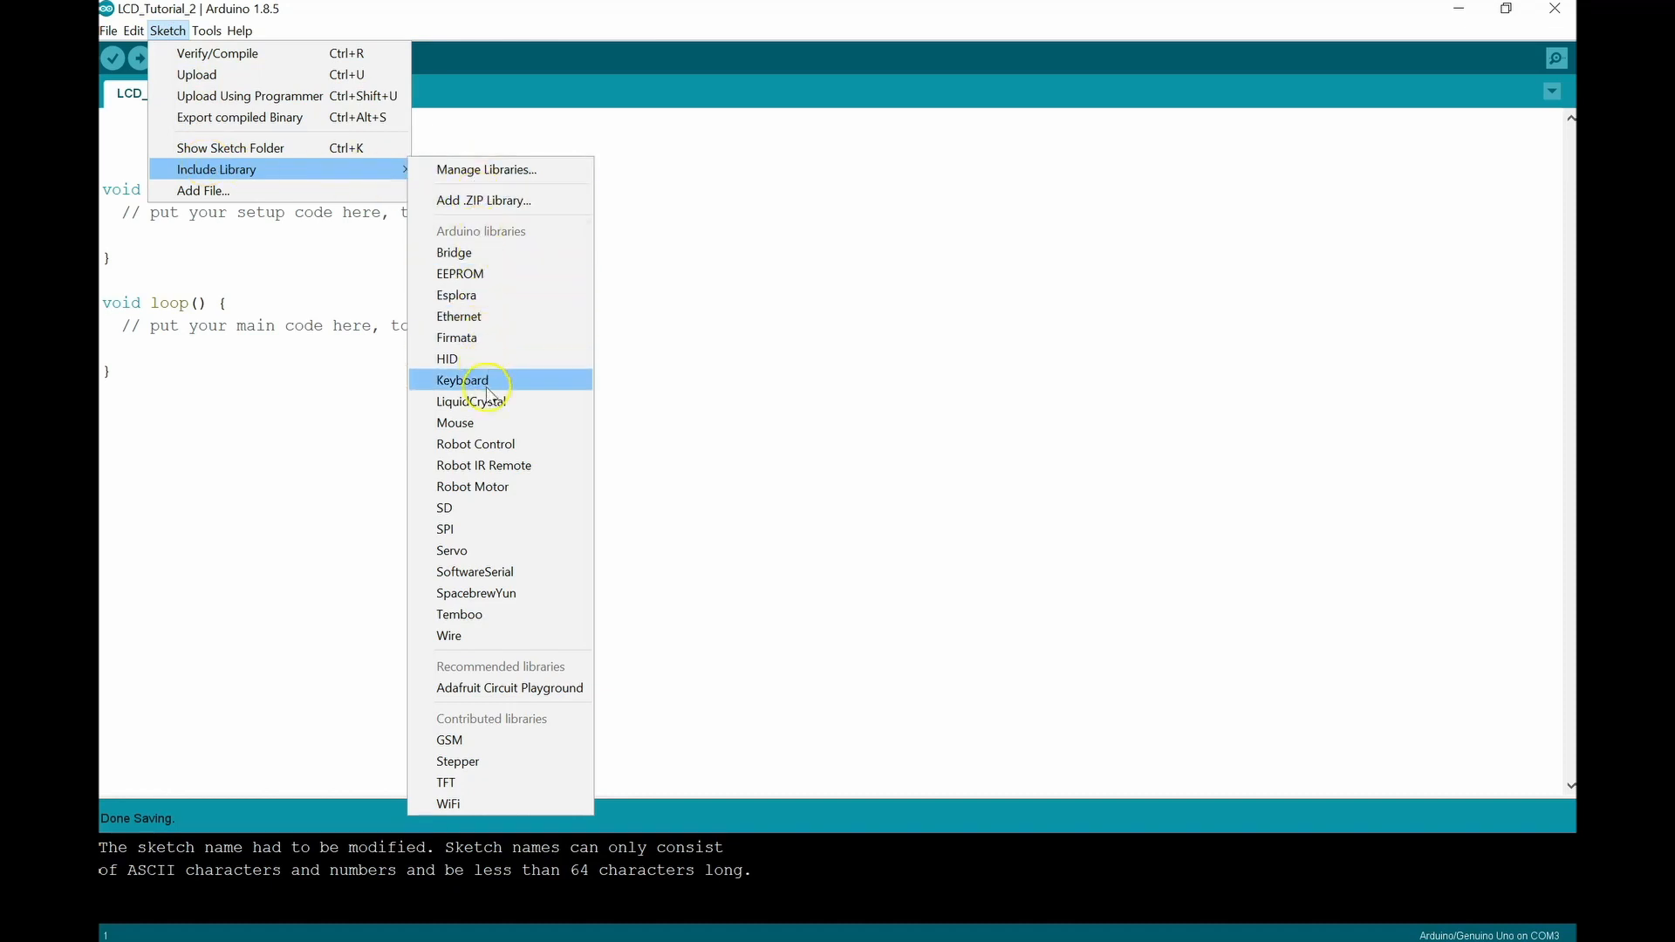
mouse_move(469, 402)
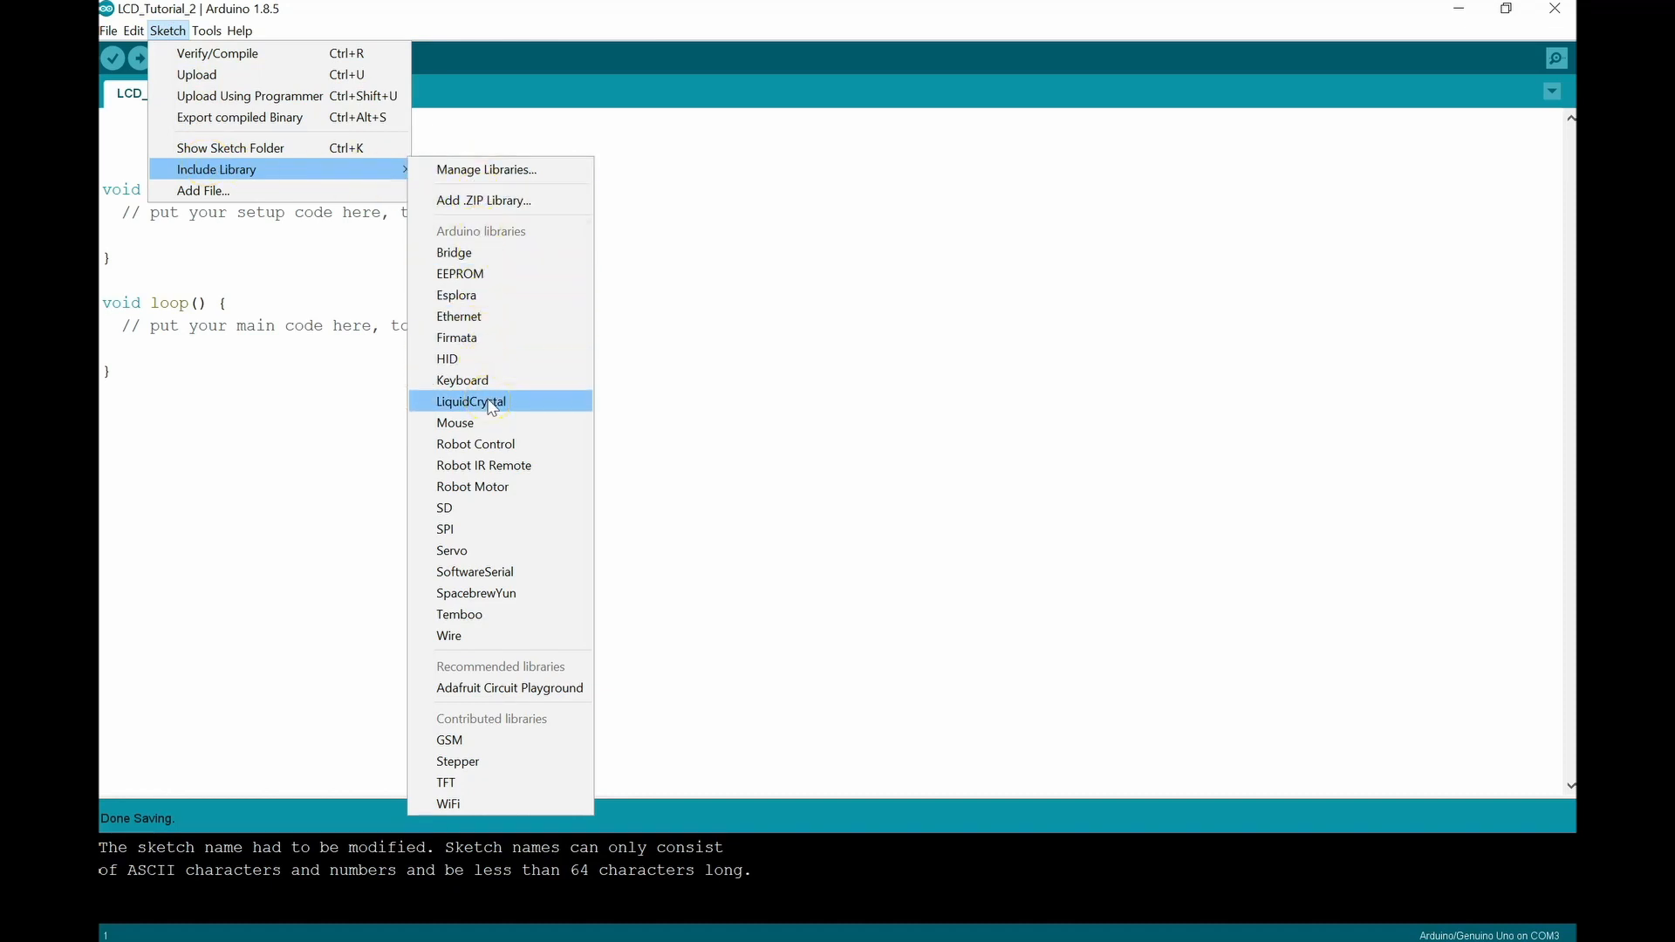
click(470, 401)
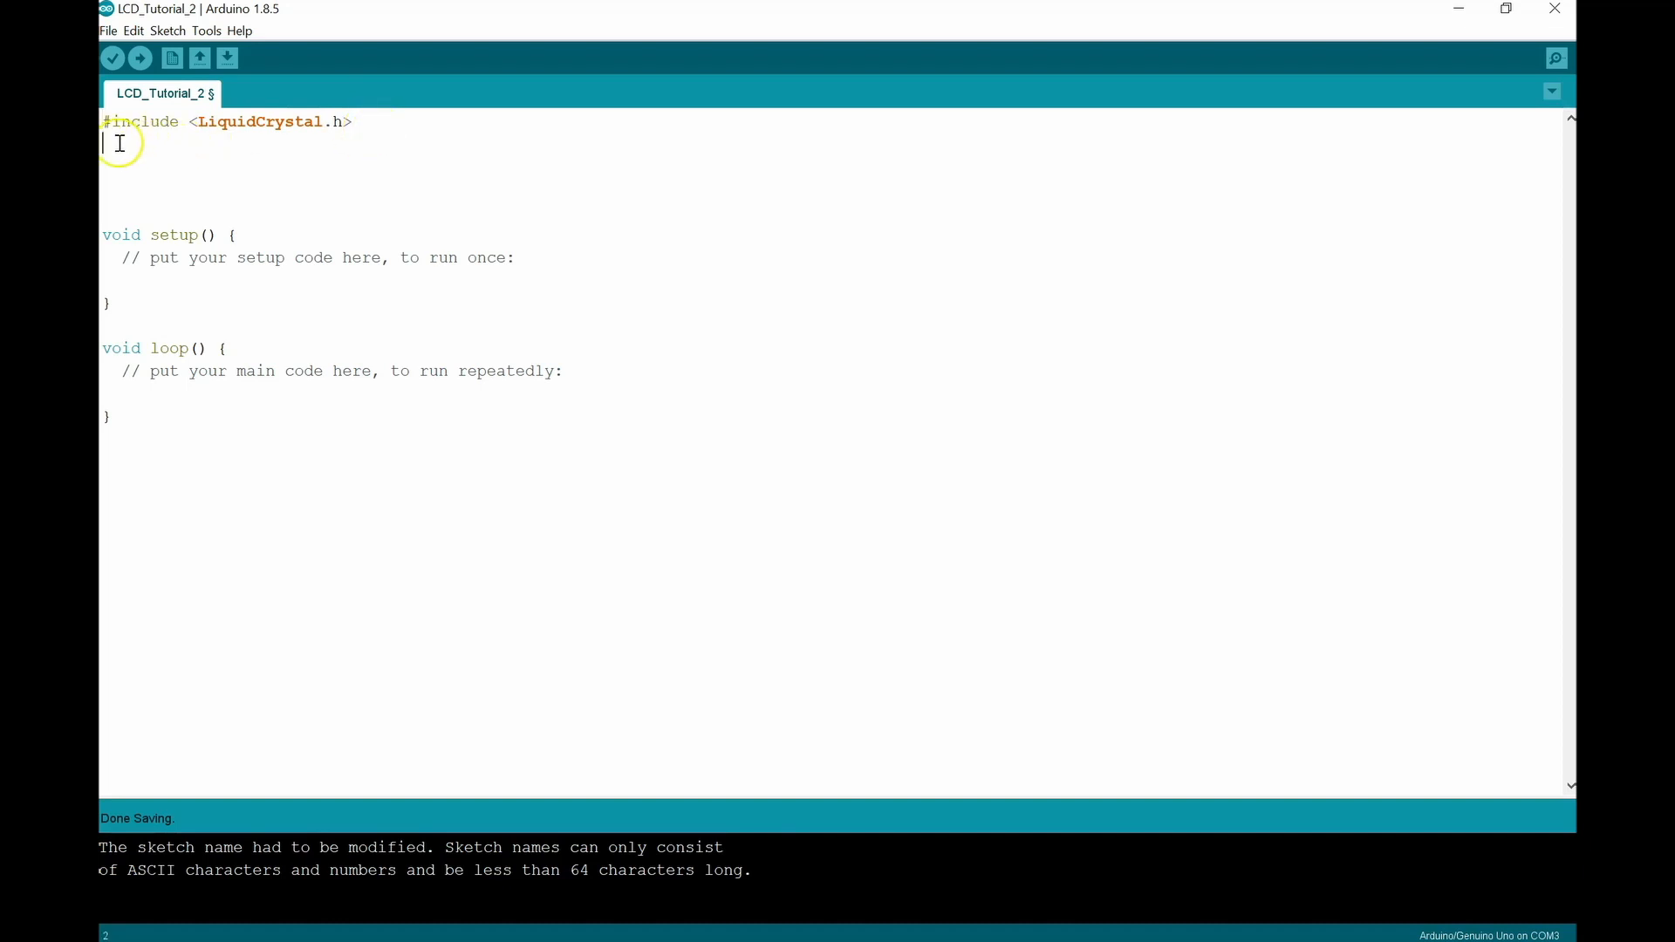
Step: Write the comment // Loads the Arduino Liquid Crystal Display Library under the include
text(//)
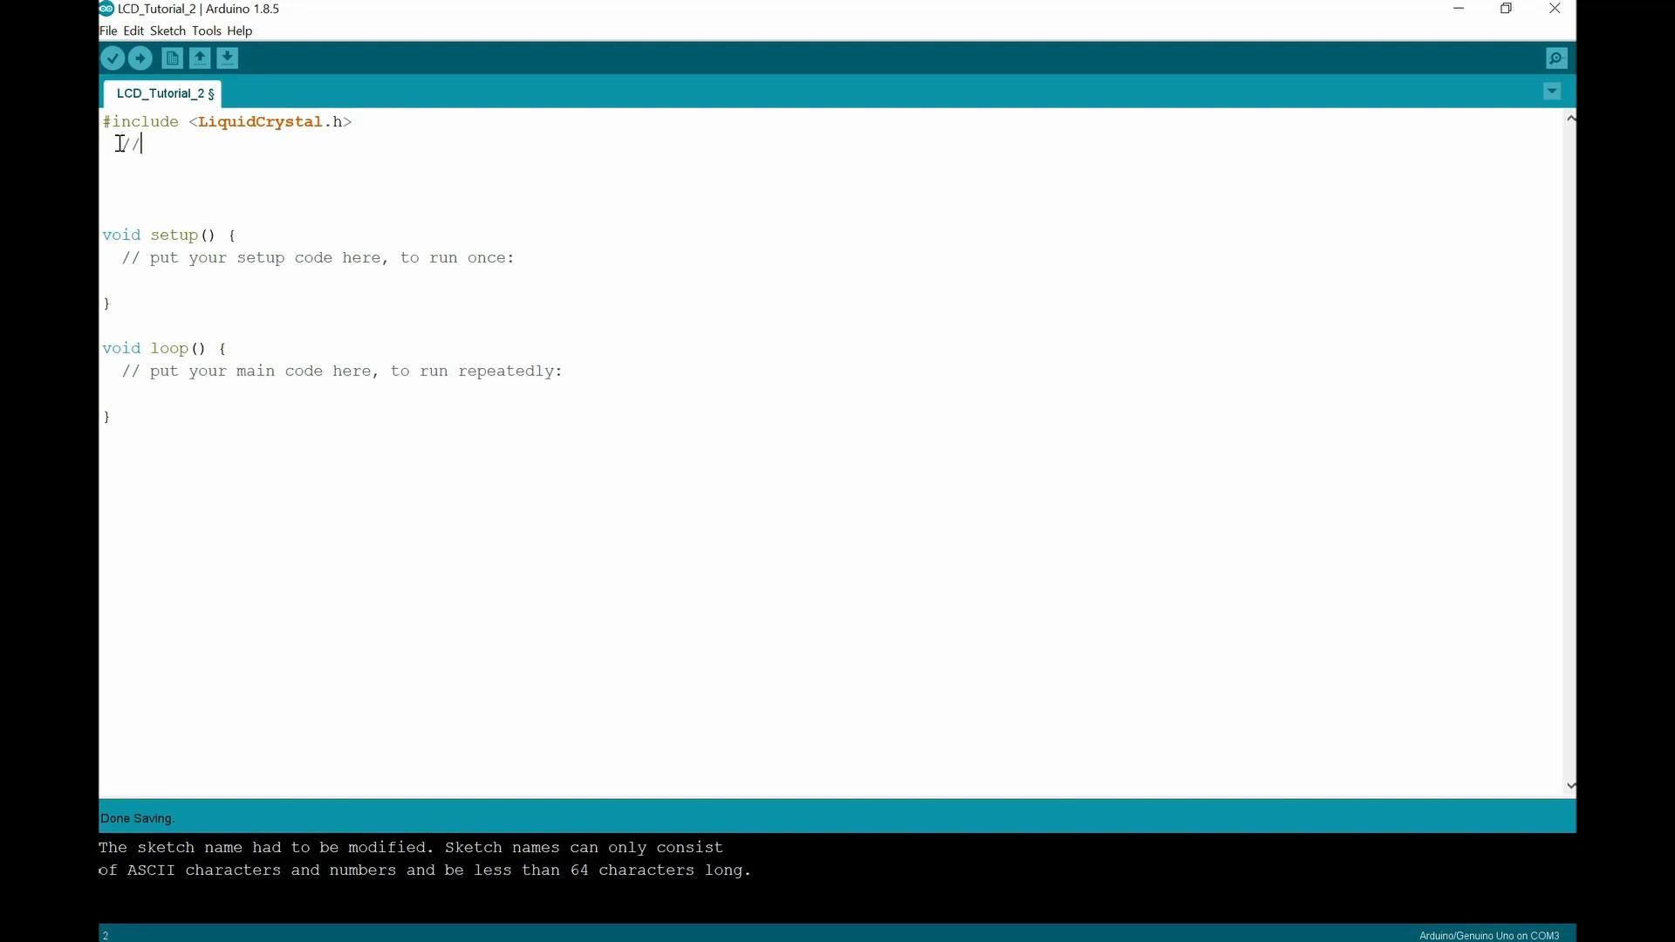
text(" ")
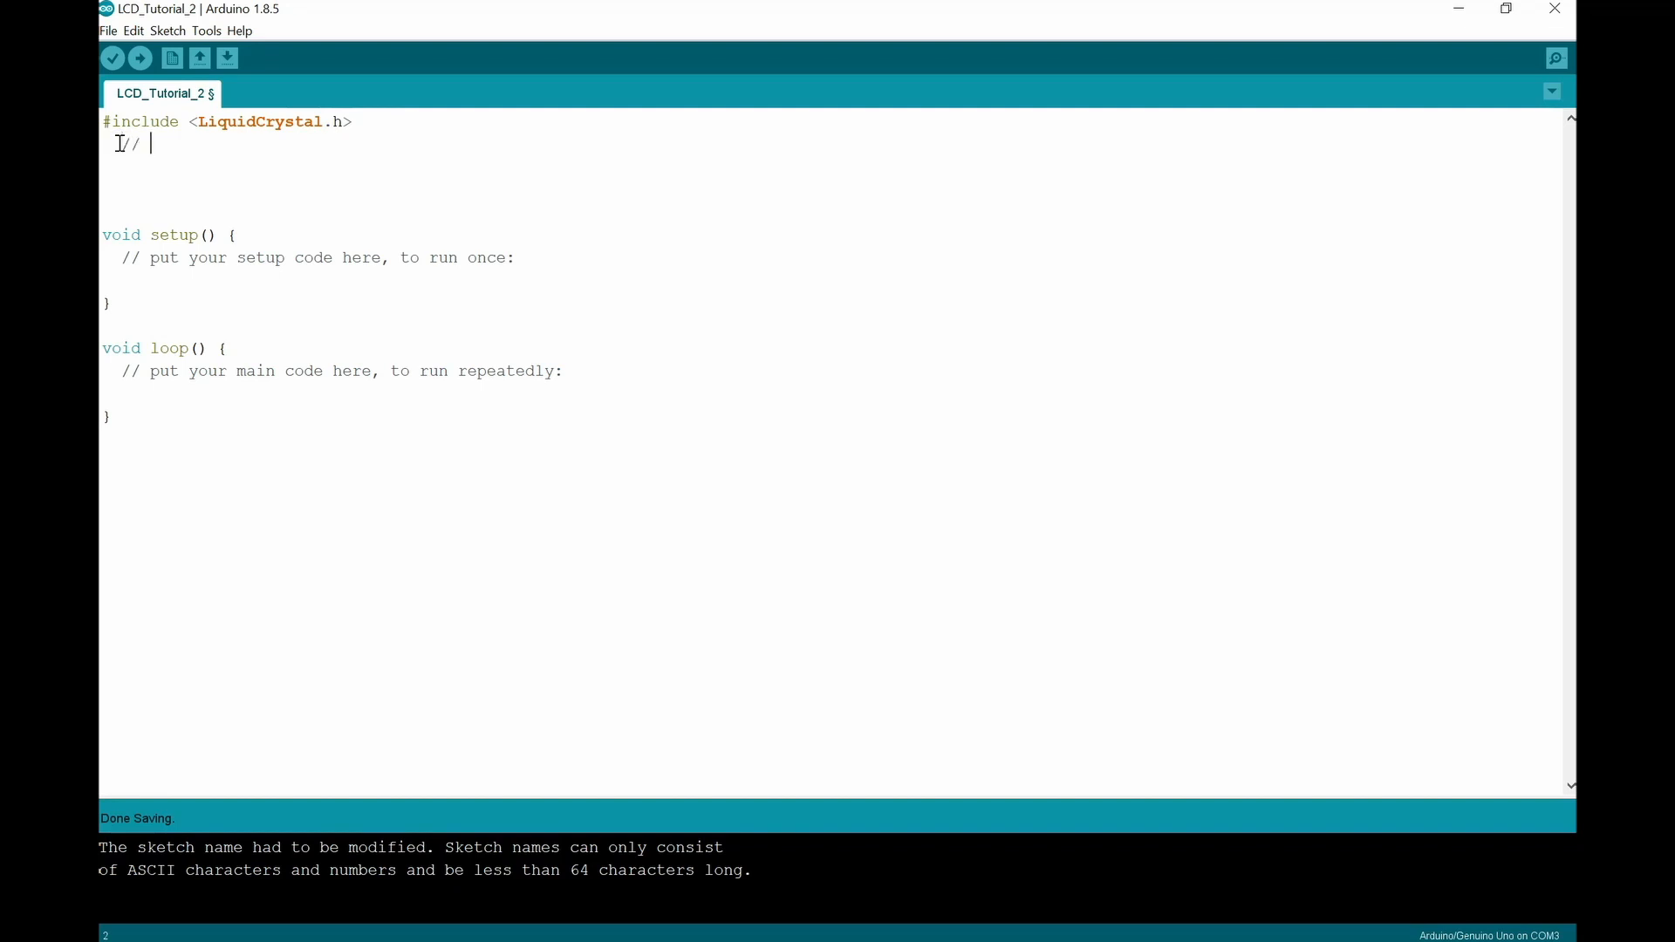
text(Loads the Arduino)
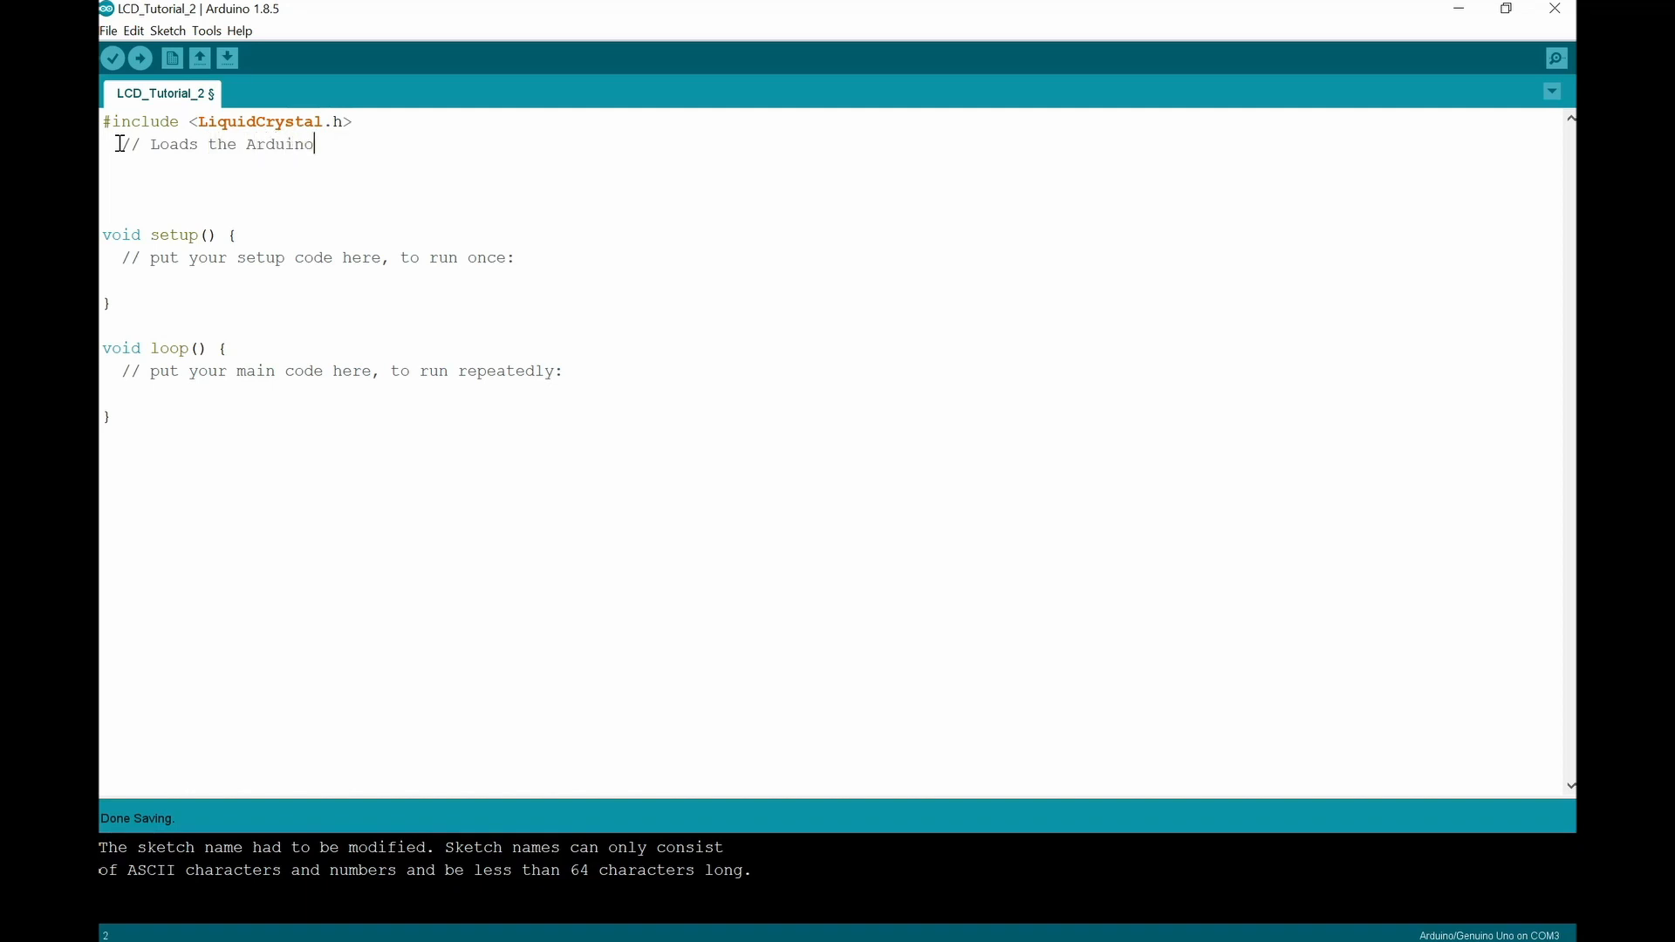
text(Liquid C)
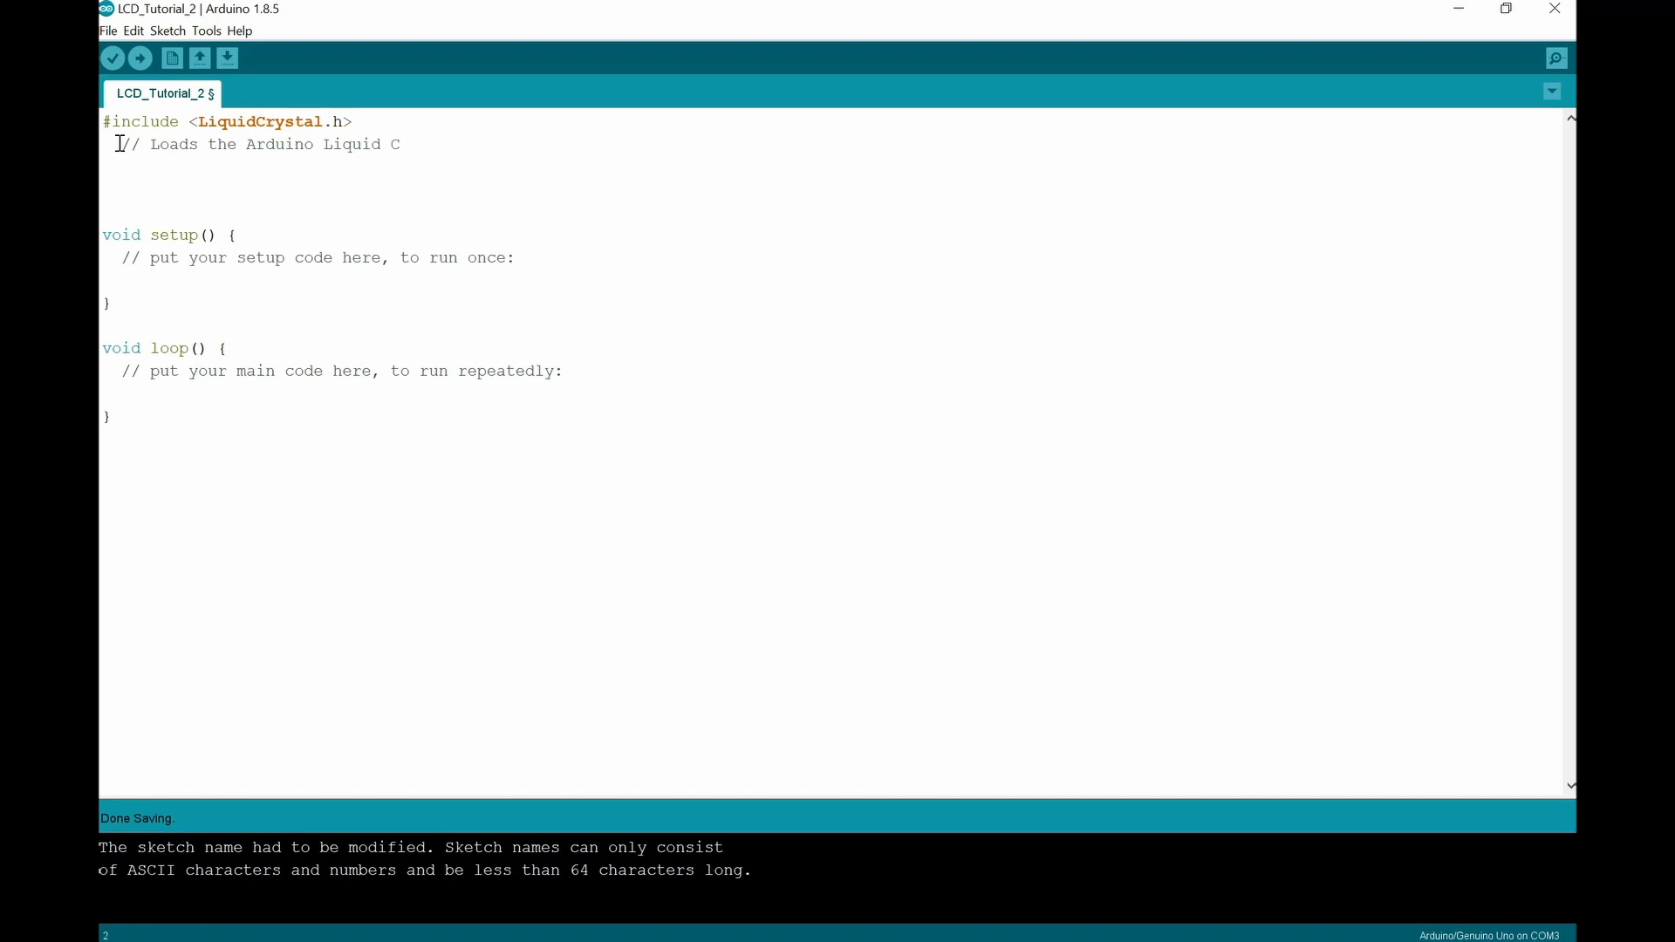
text(rystal)
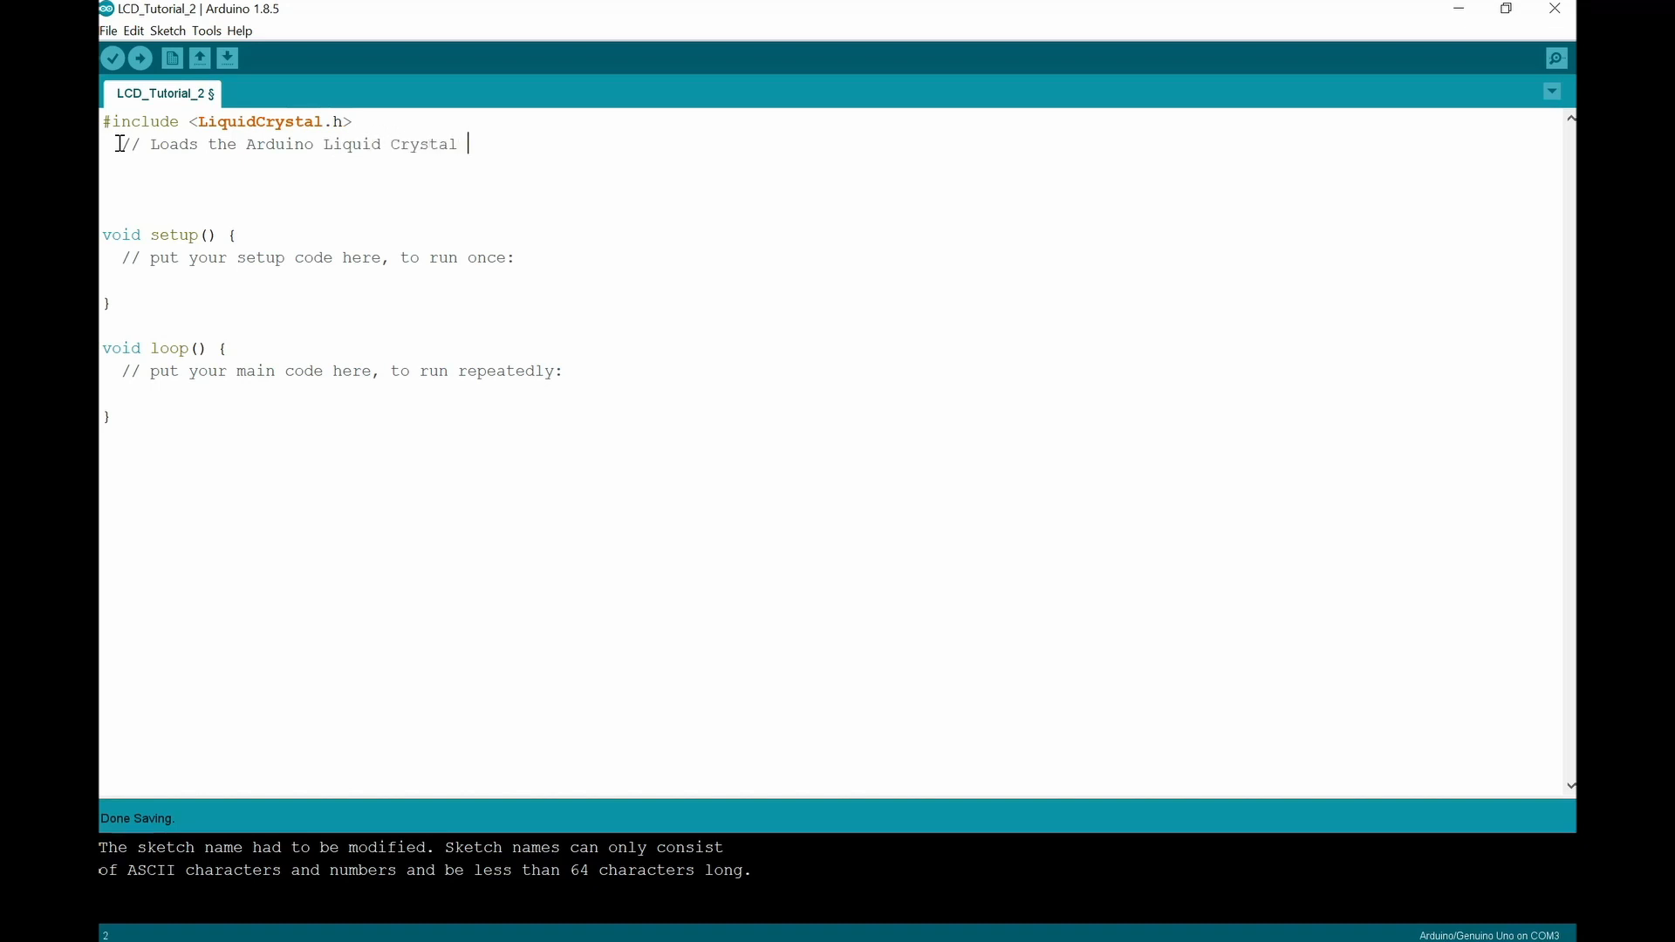
text(Display)
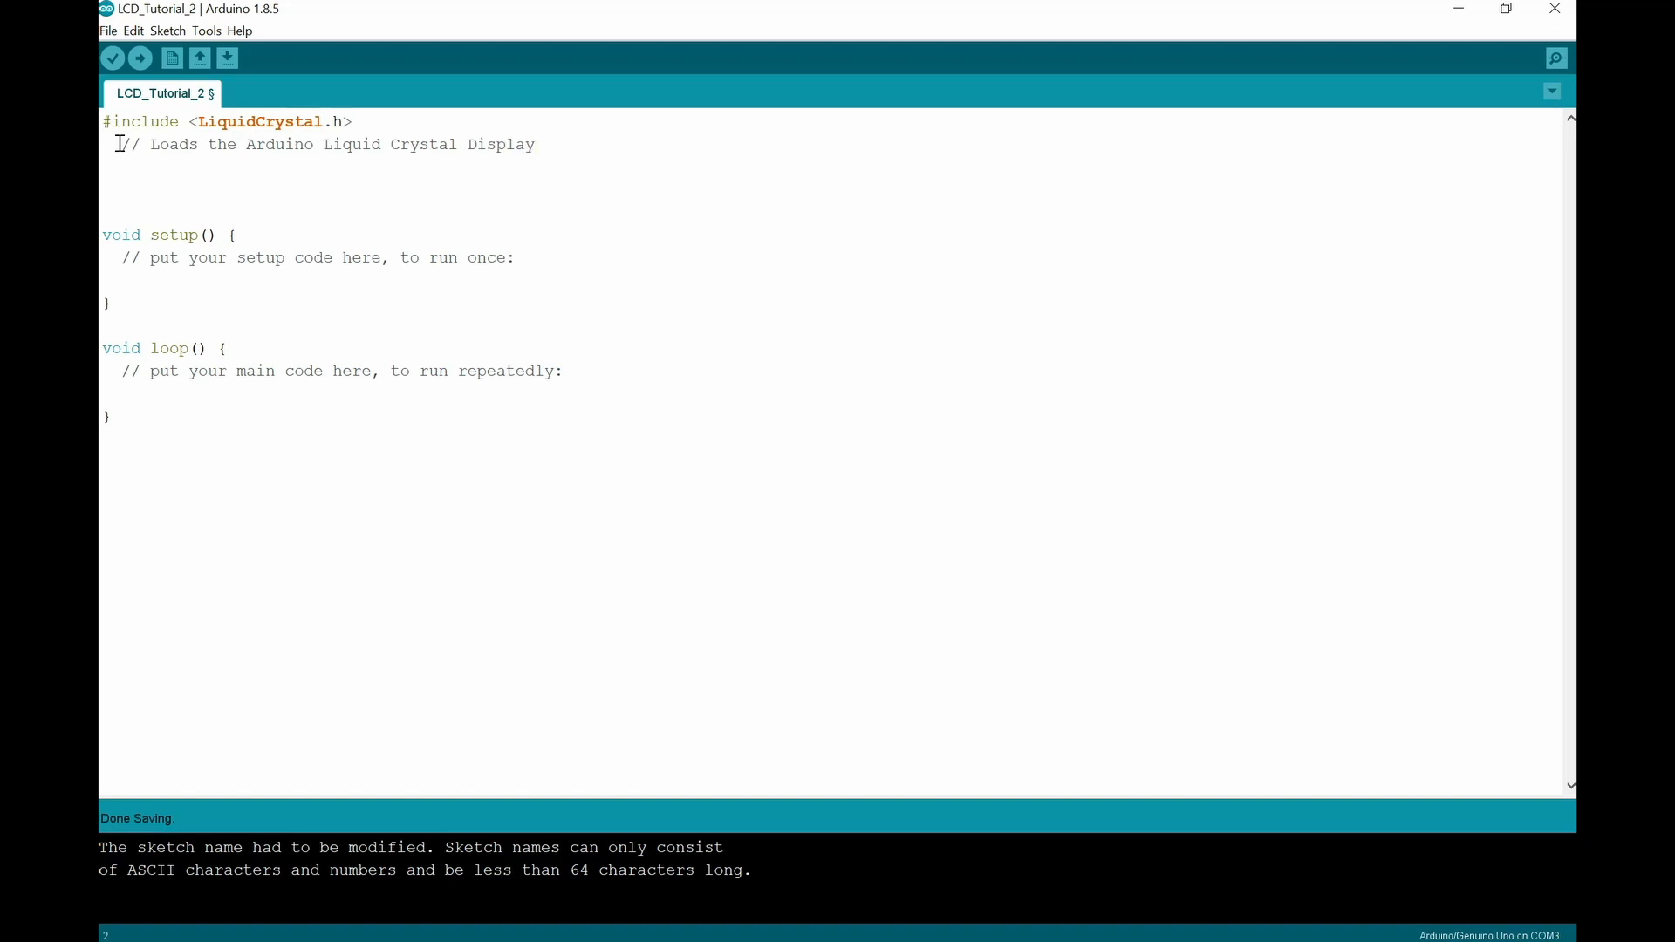
text(Librar)
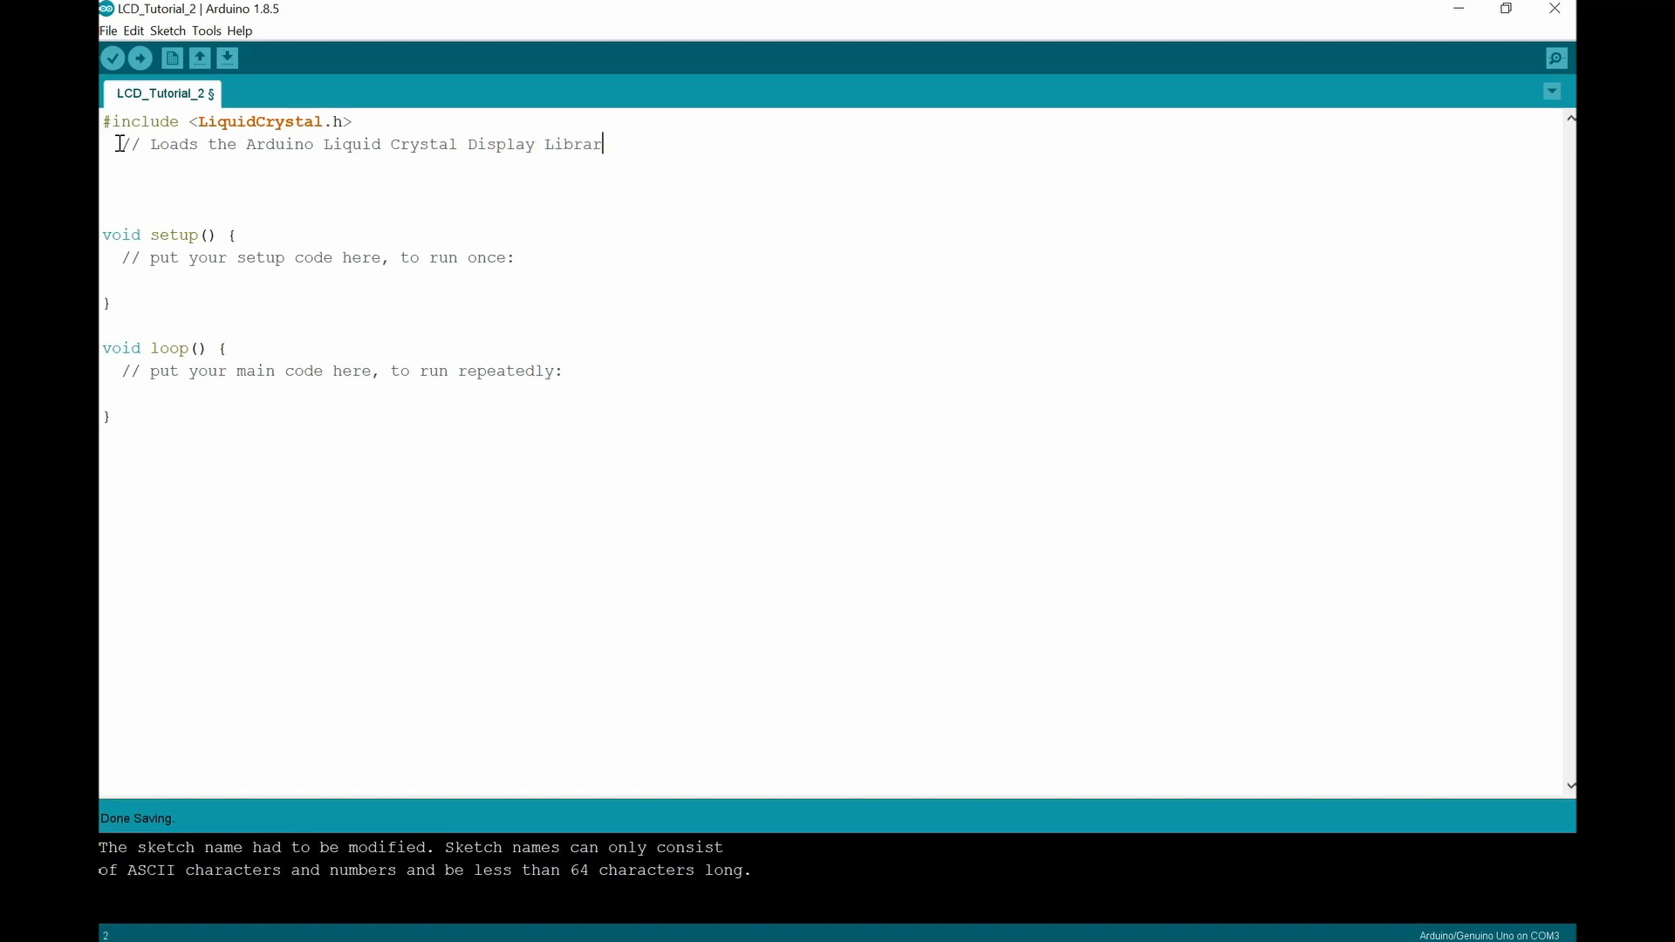
text(y)
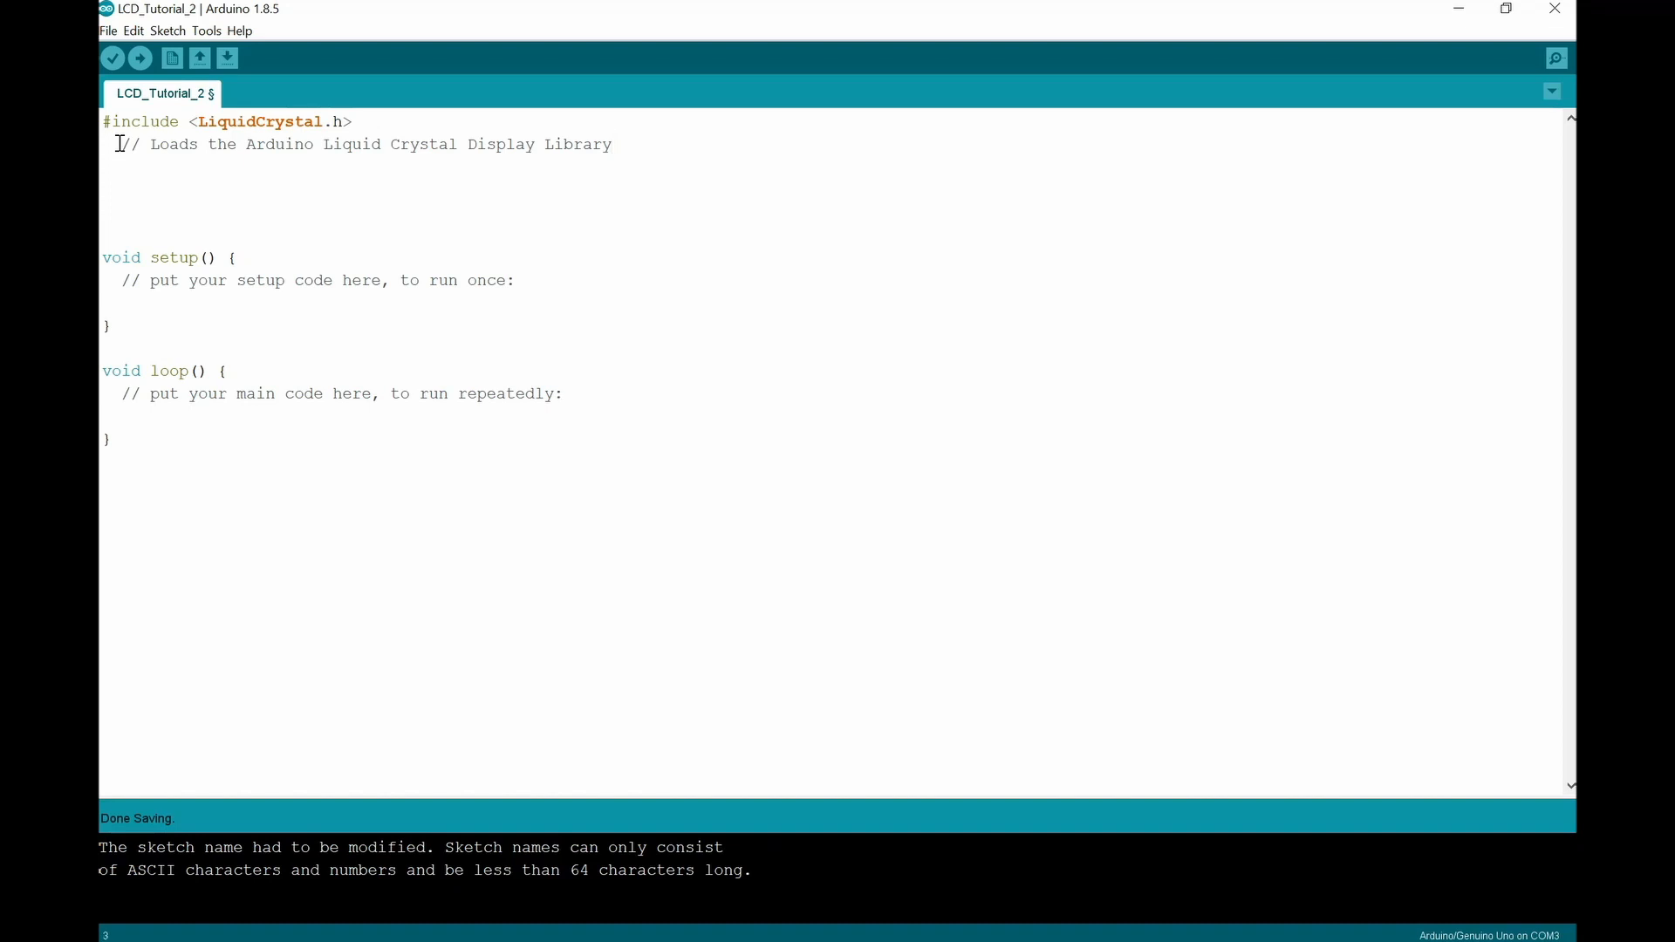
Step: Begin a new line declaring the object as LiquidCrystal lcd
key(enter)
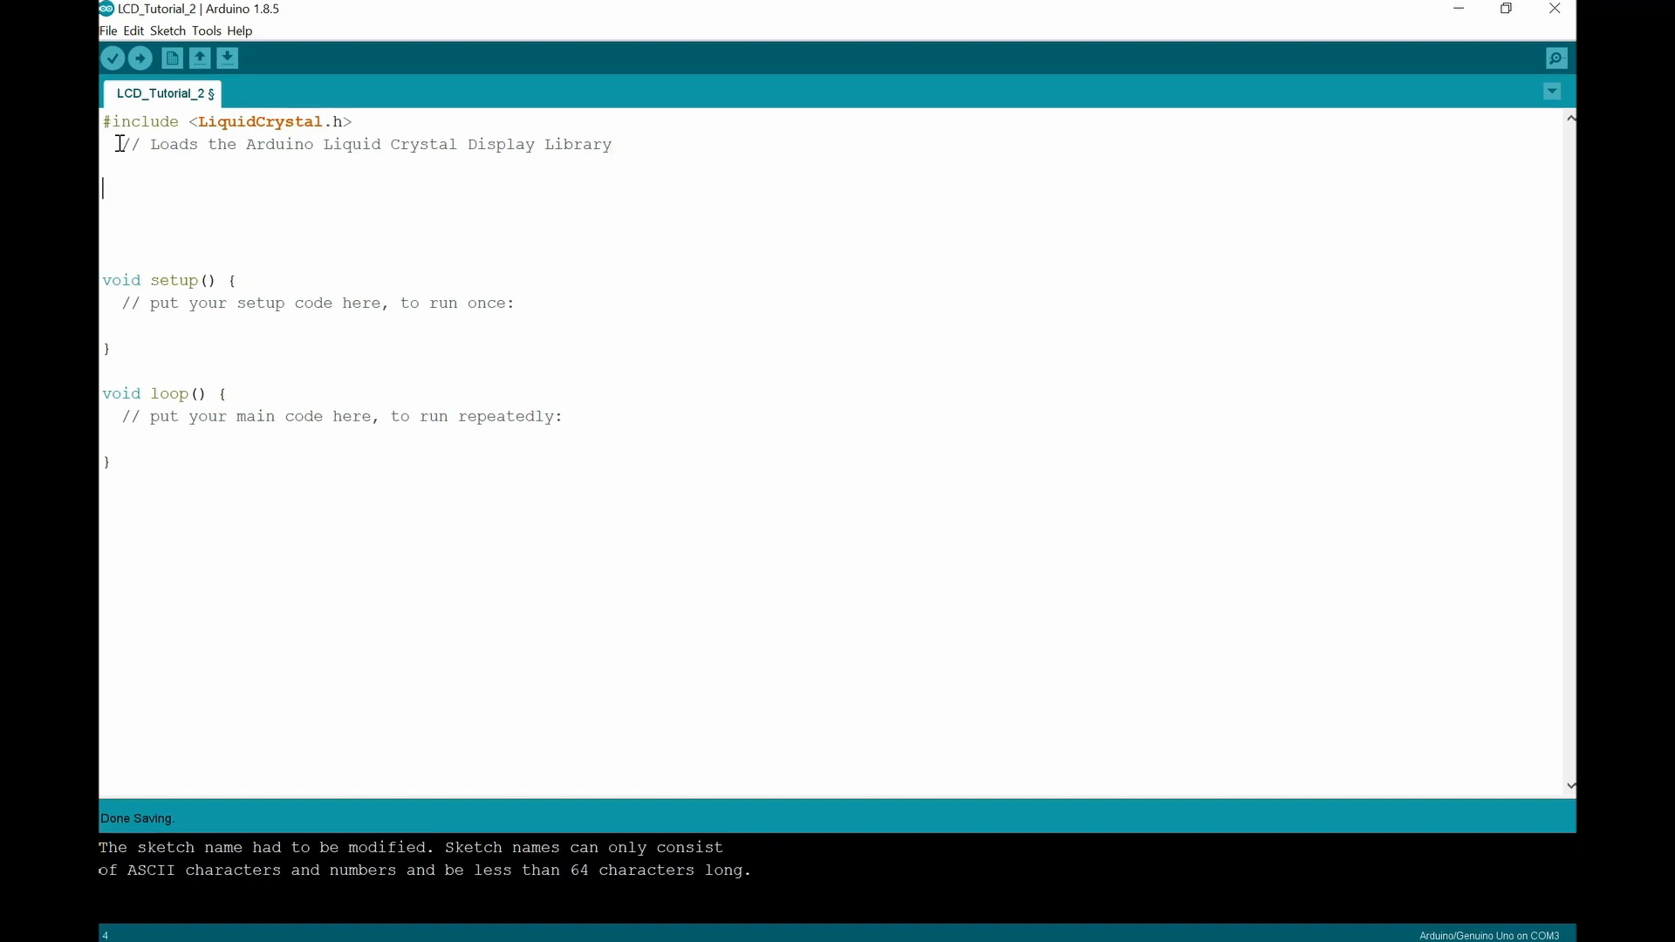
text(L)
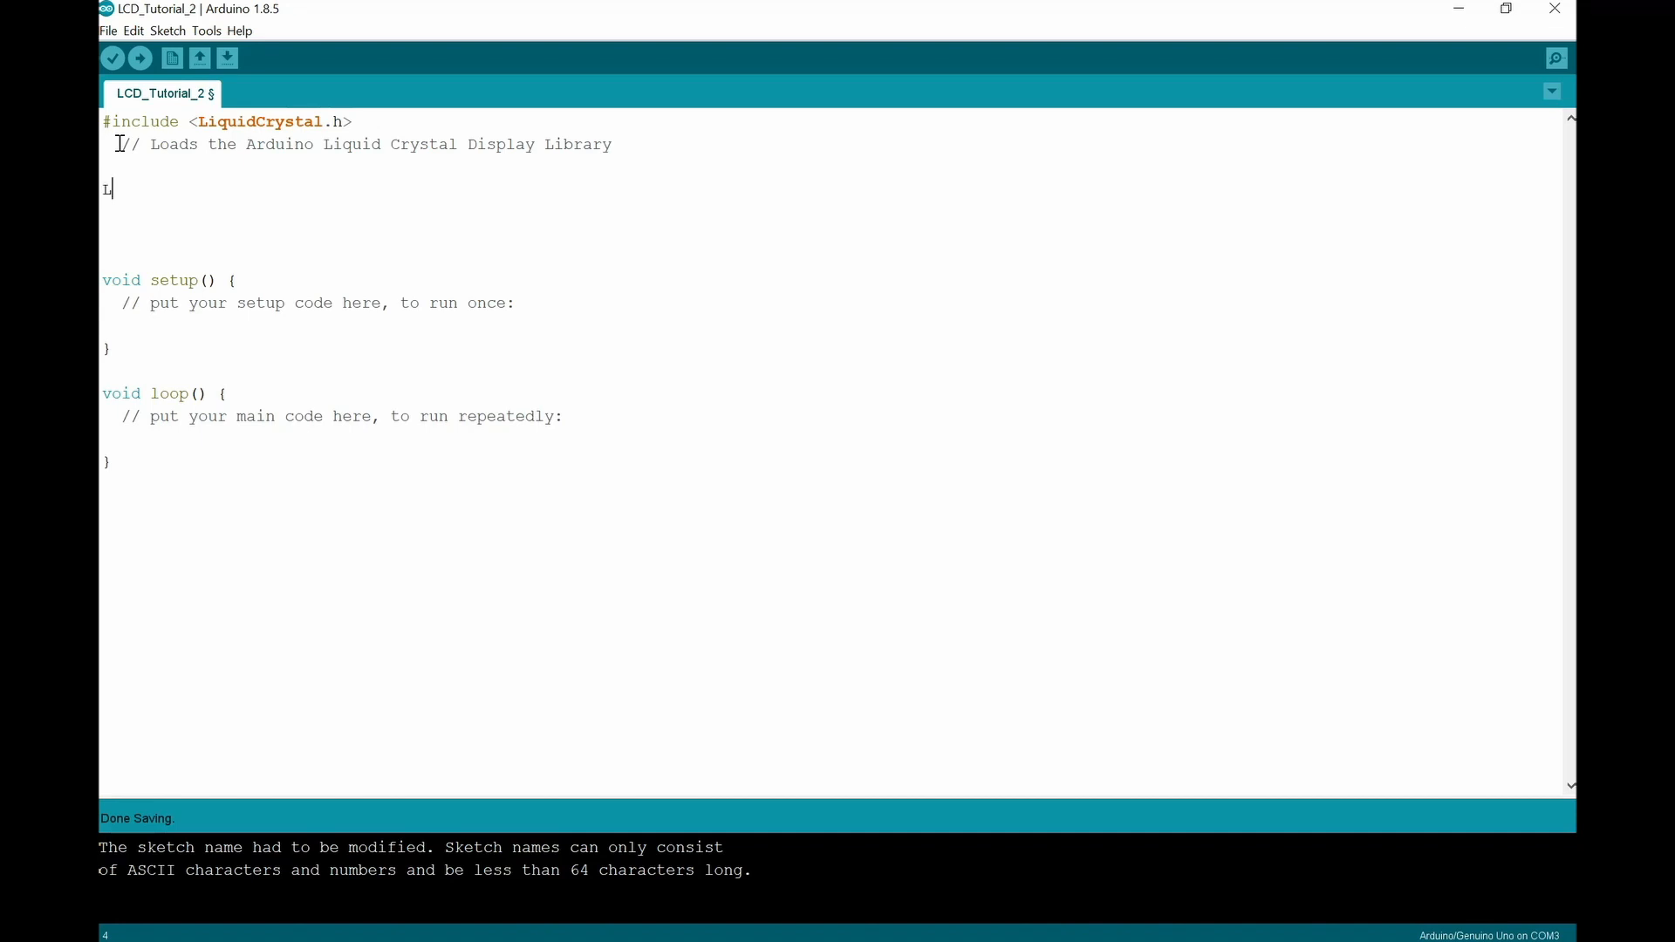
text(iquid)
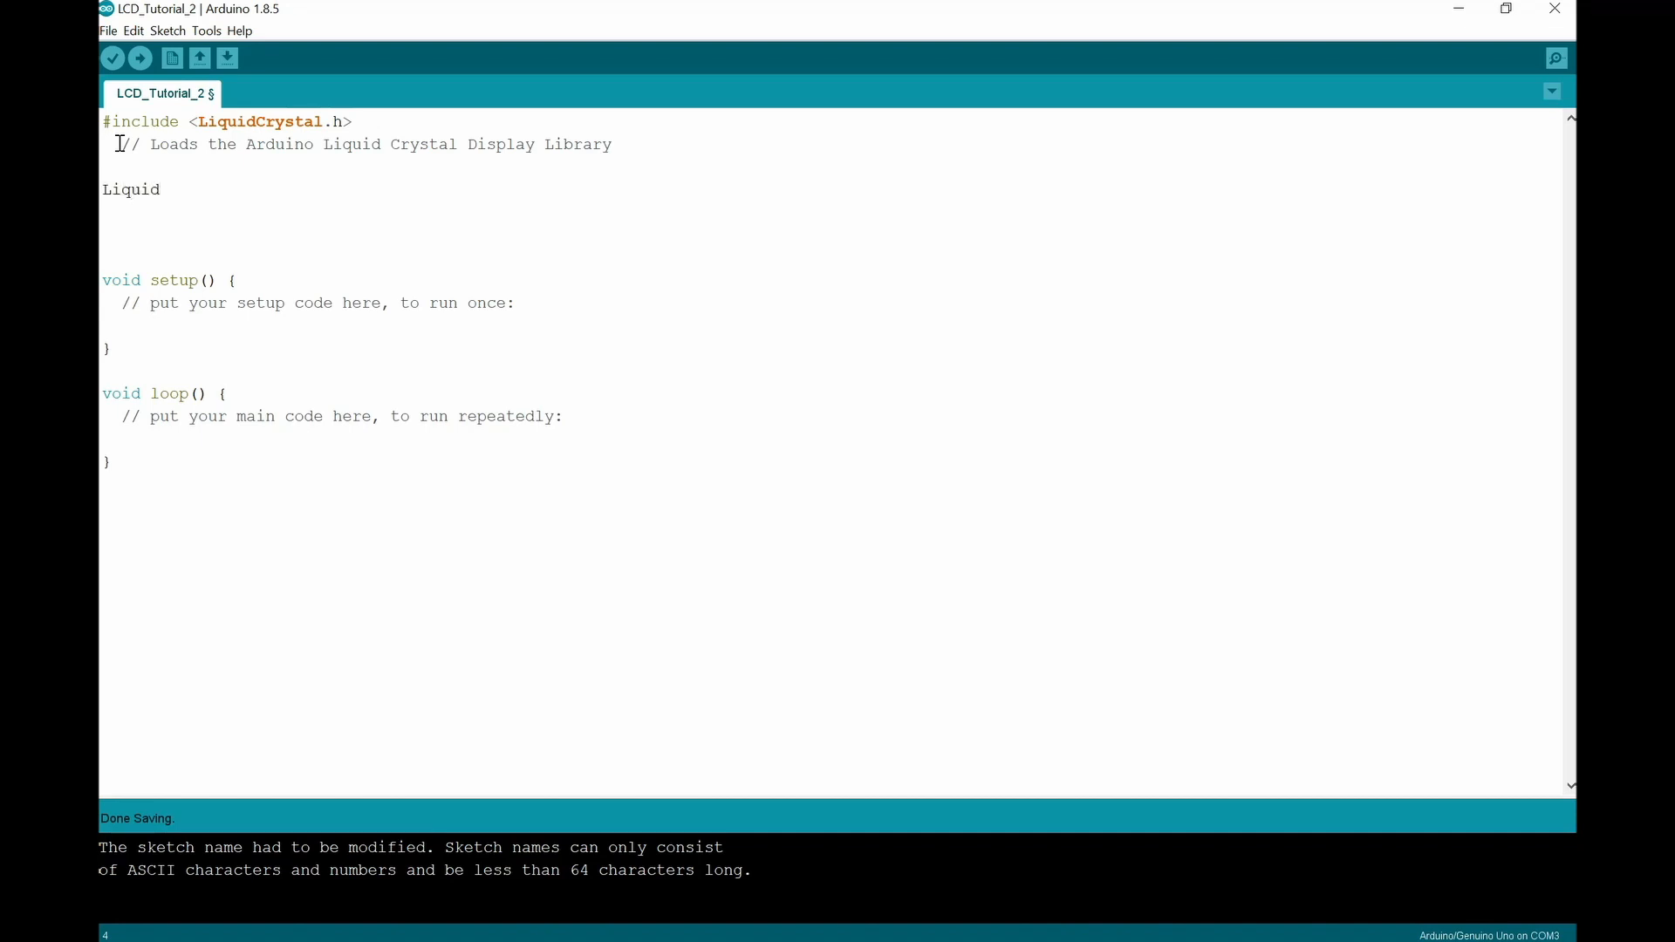
text(C)
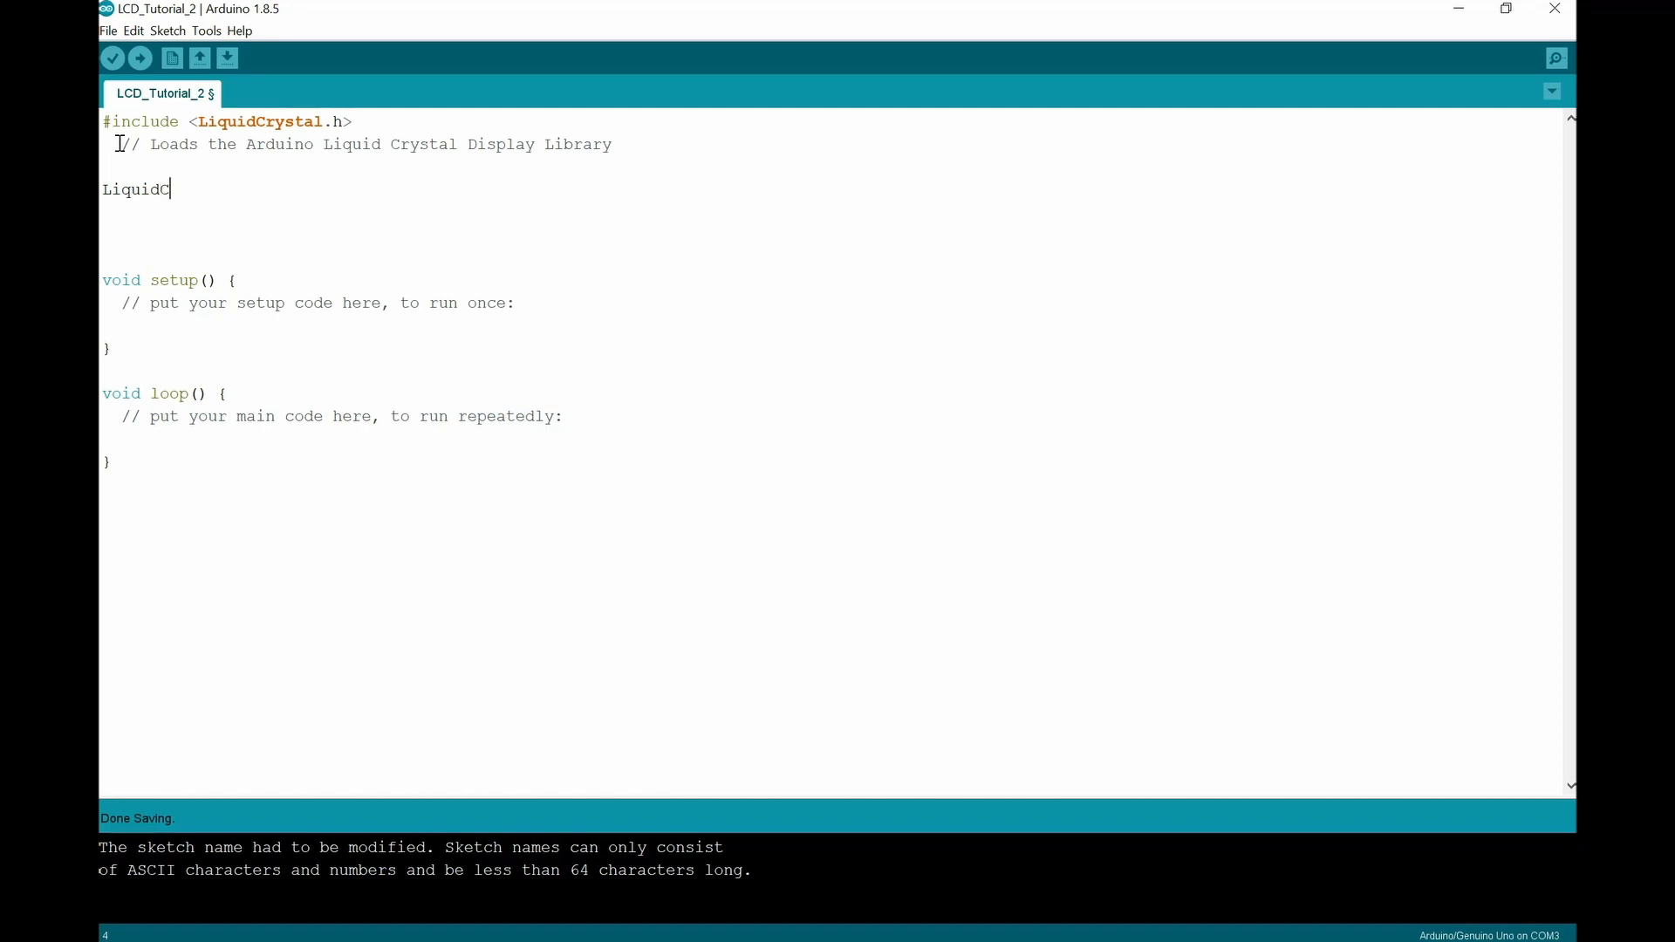
text(rystal)
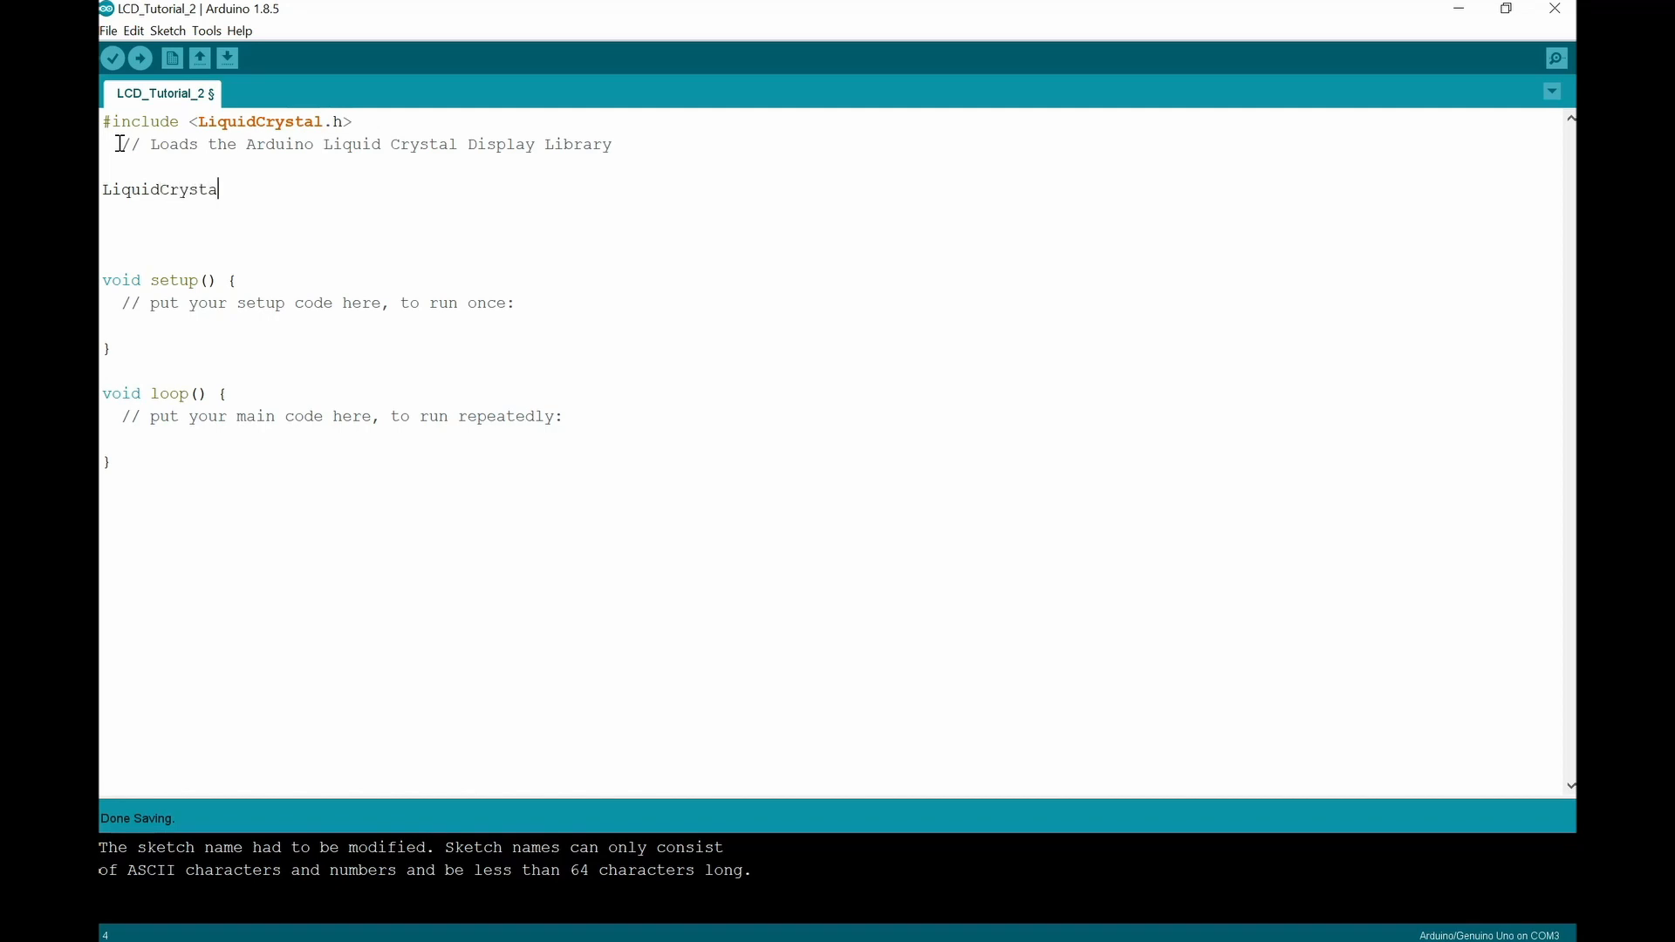
text(l)
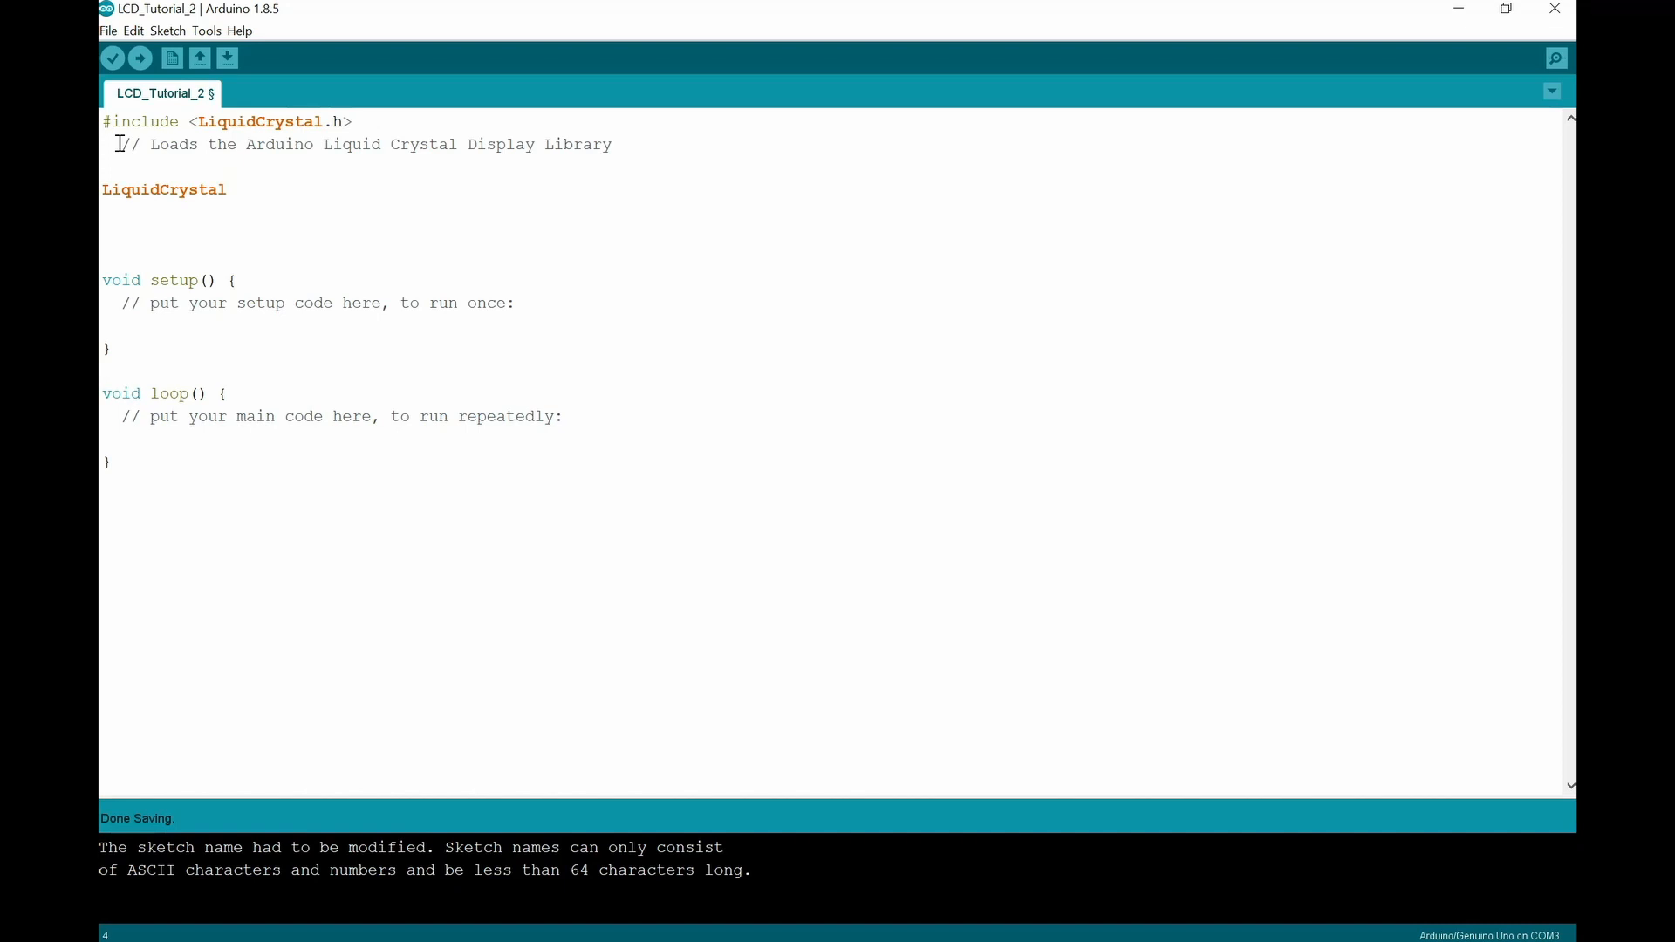
text(lcd)
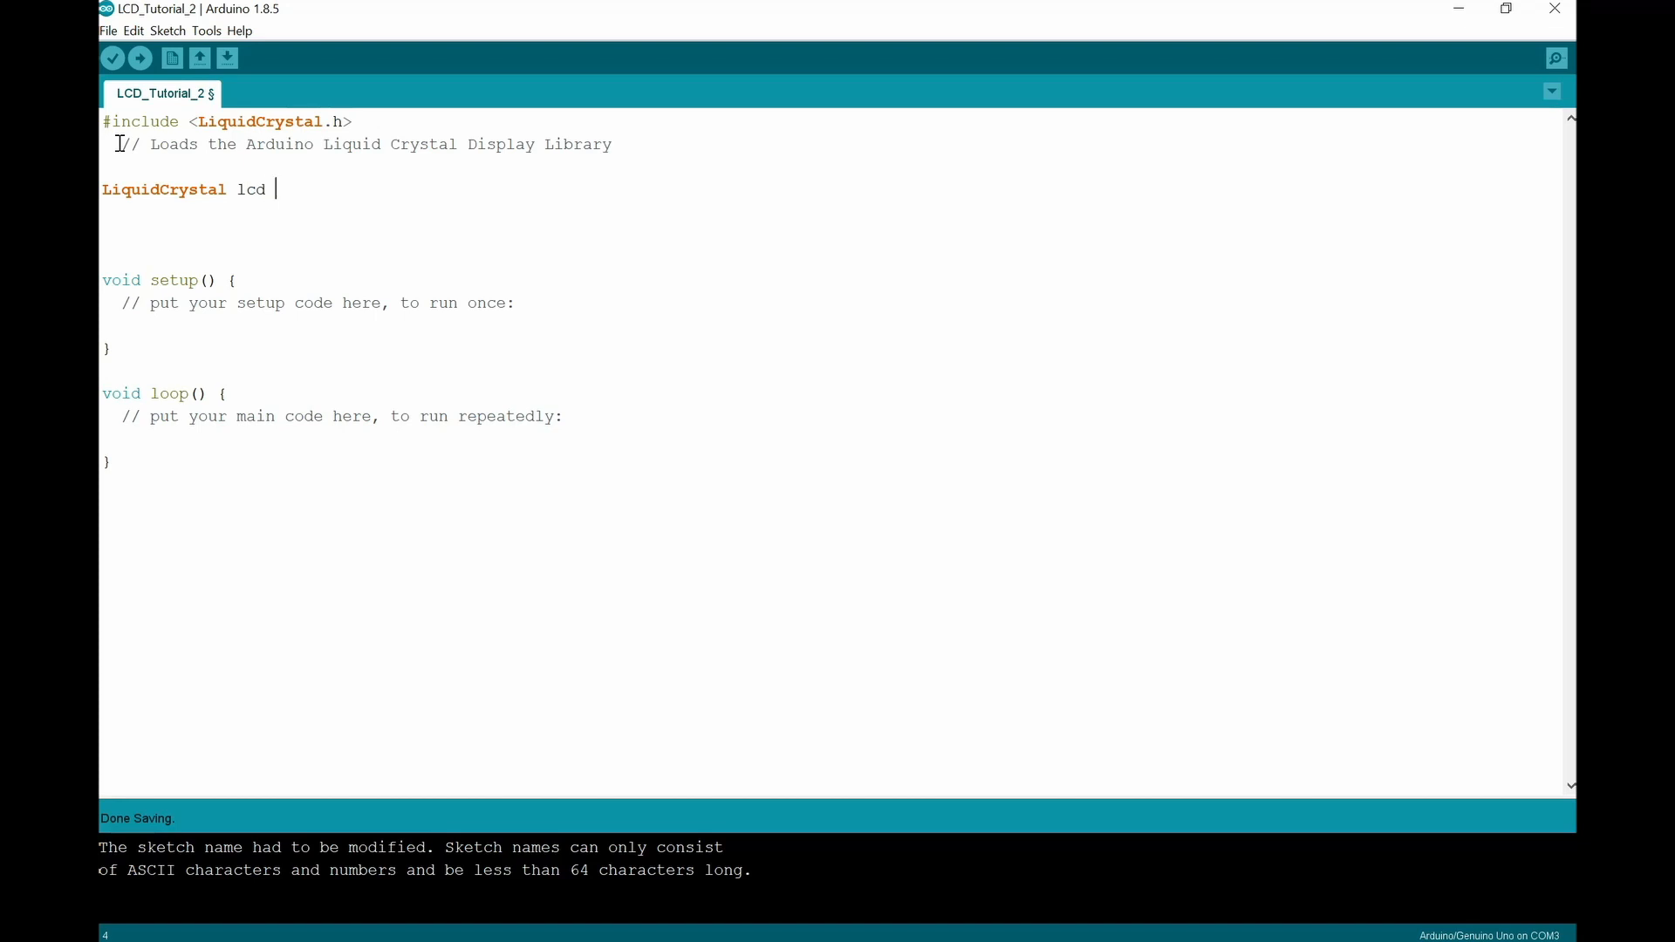
Step: Give the lcd object its pin list (12,11,5,4,3,2)
text(()
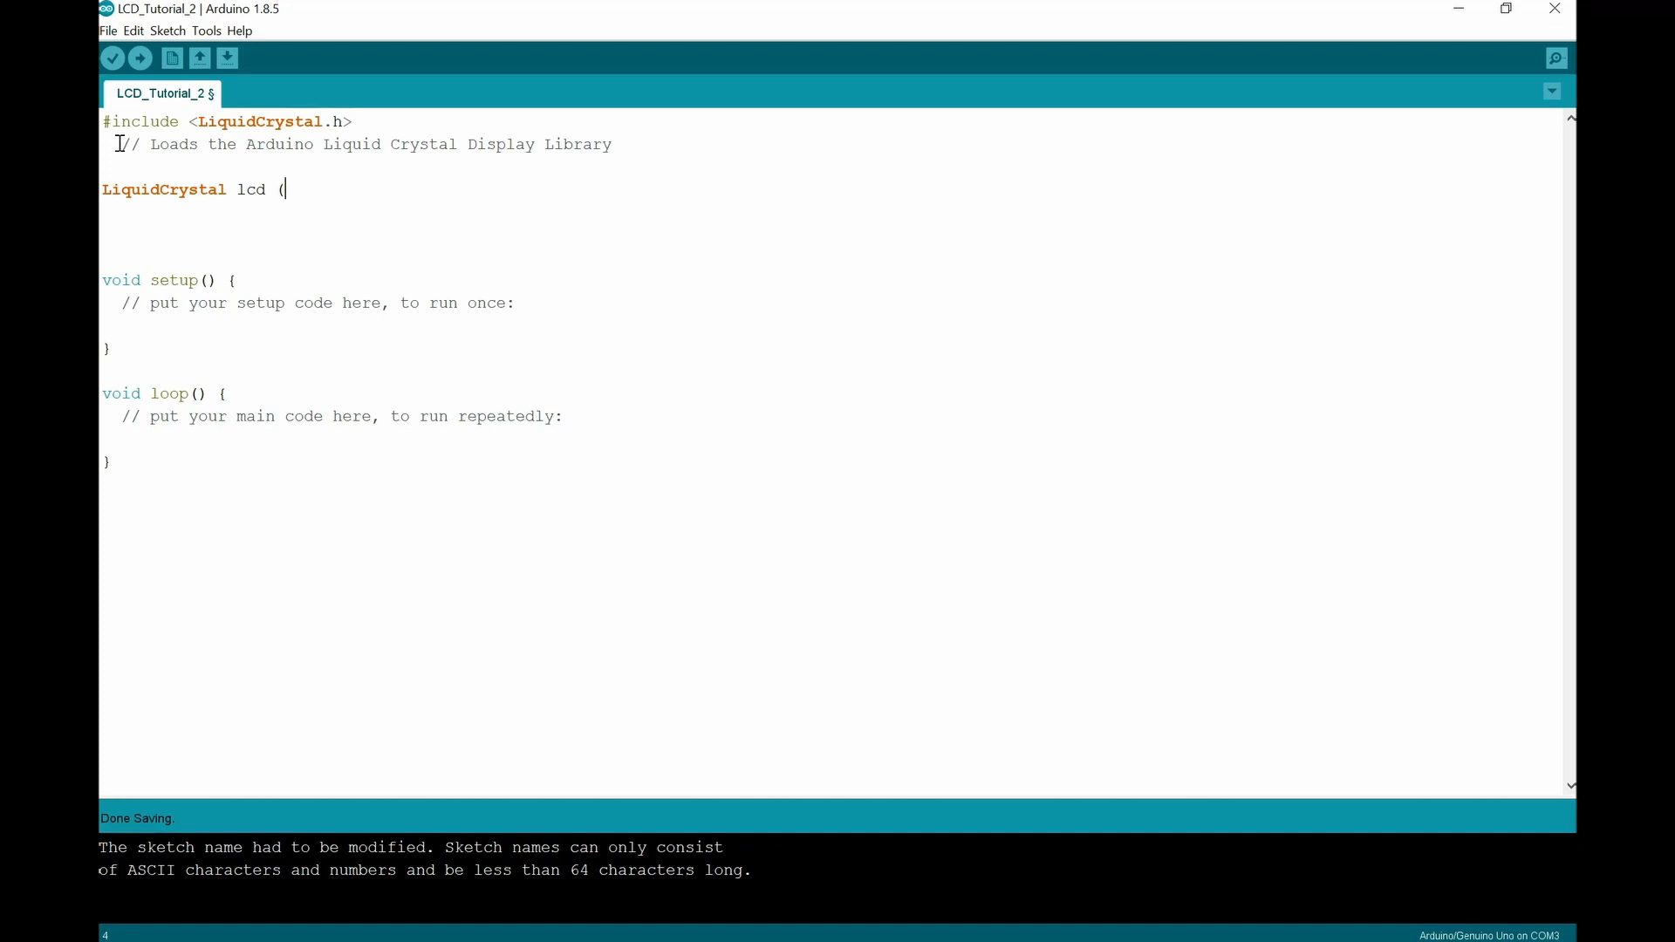
text(12)
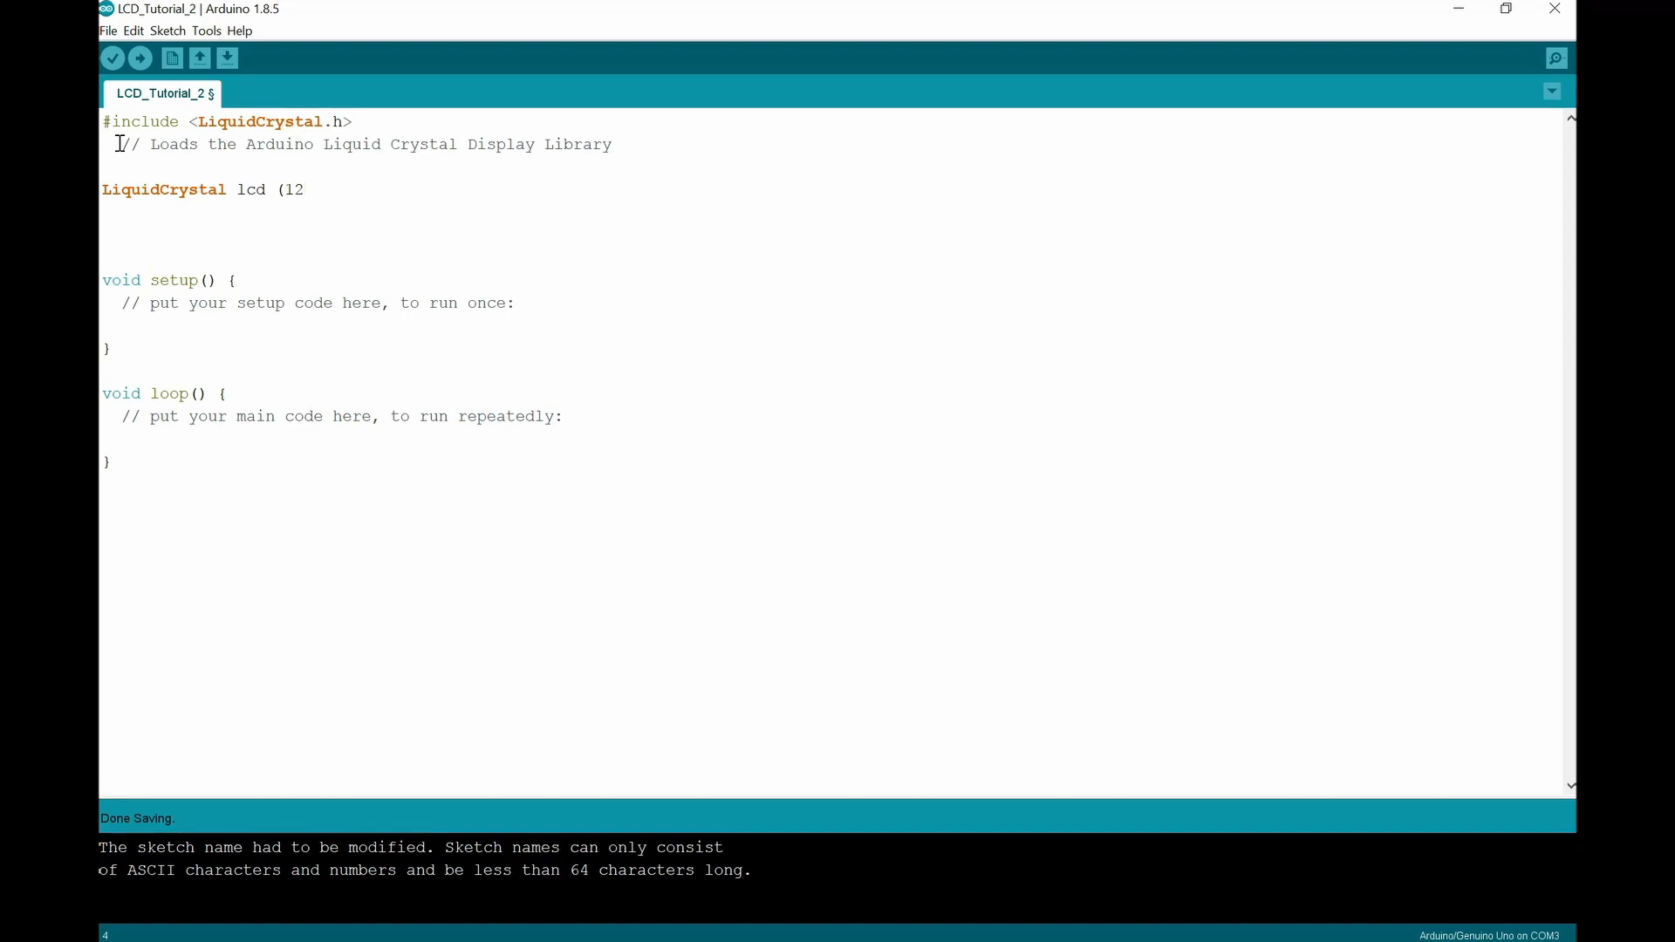
text(,)
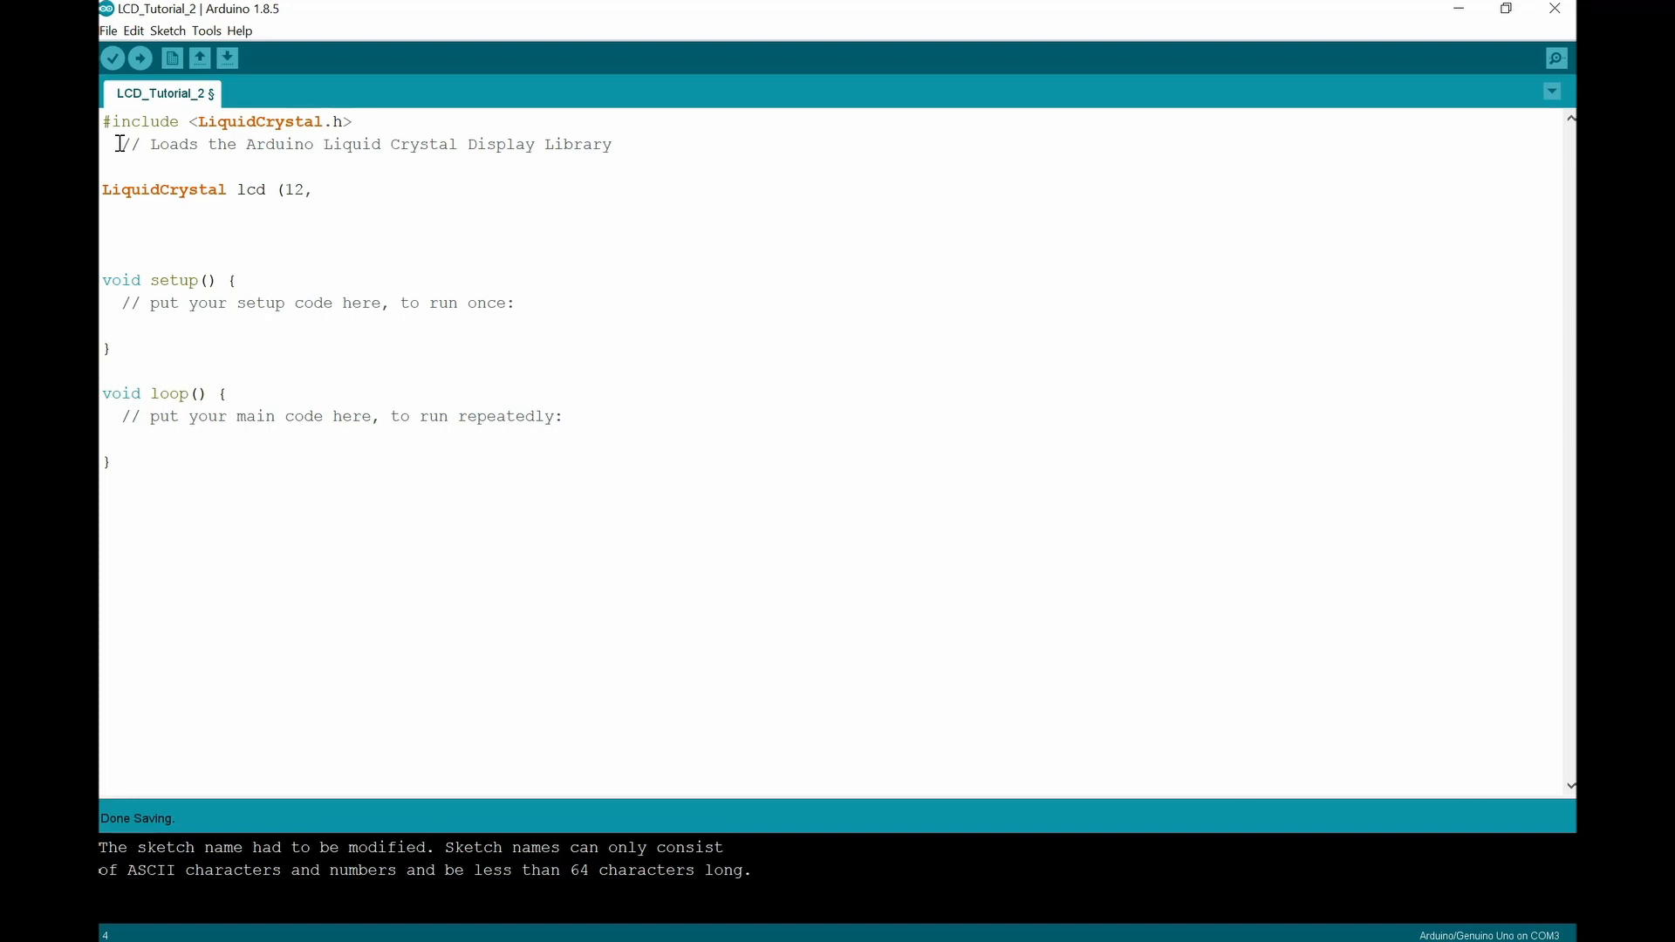
text(11)
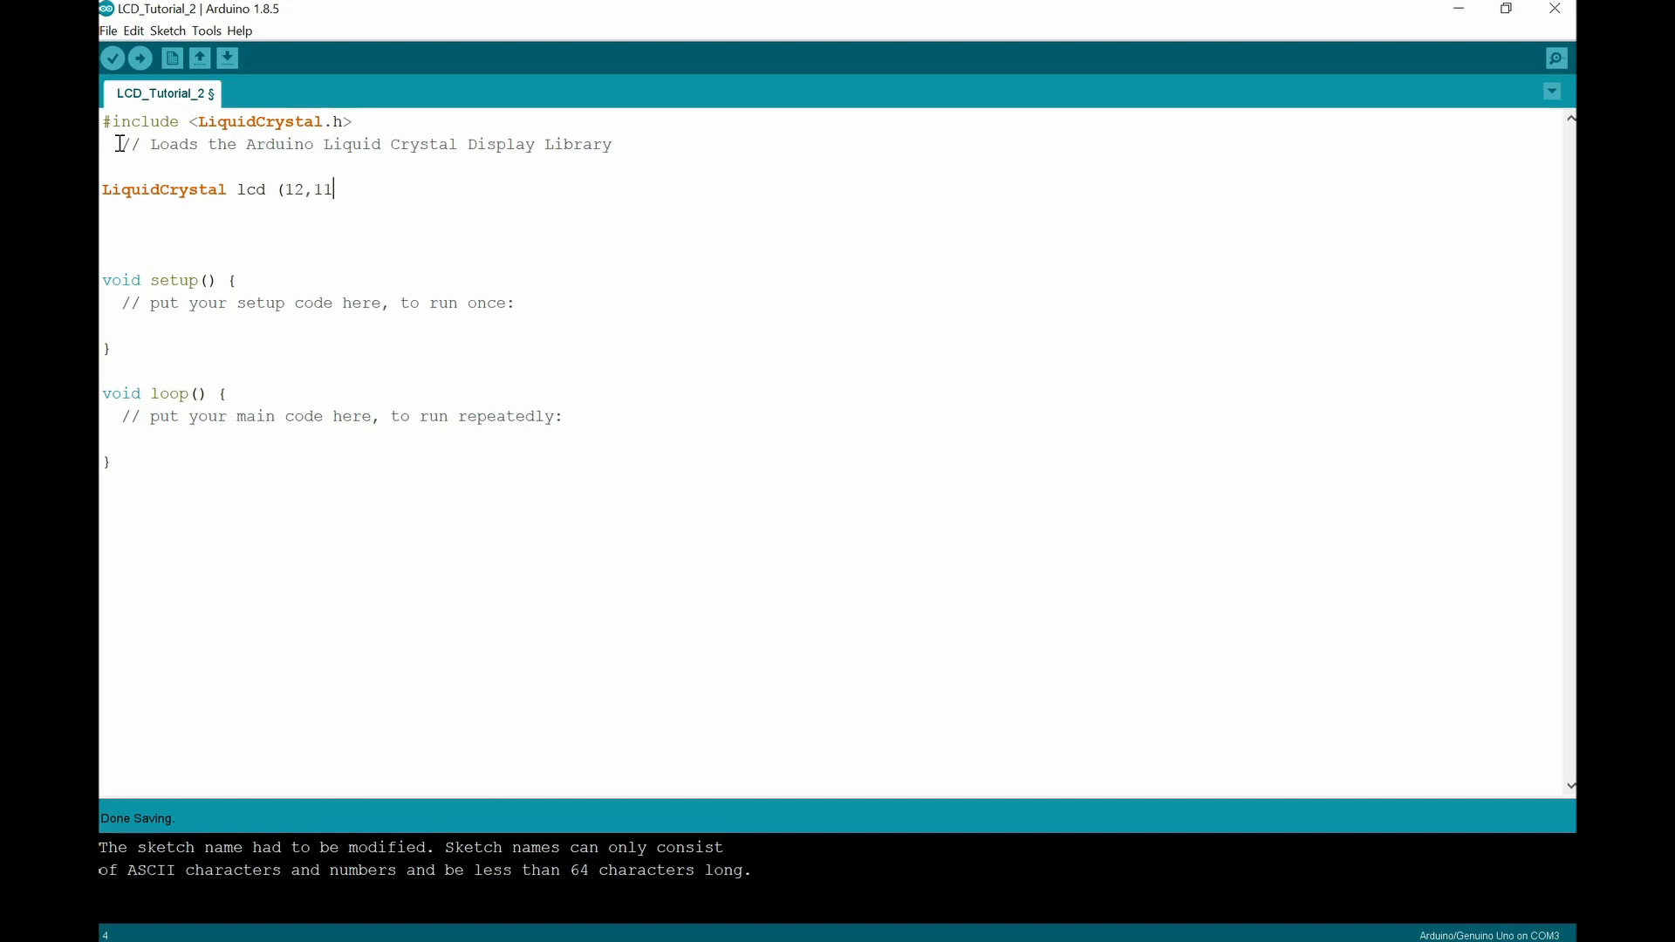
text(,)
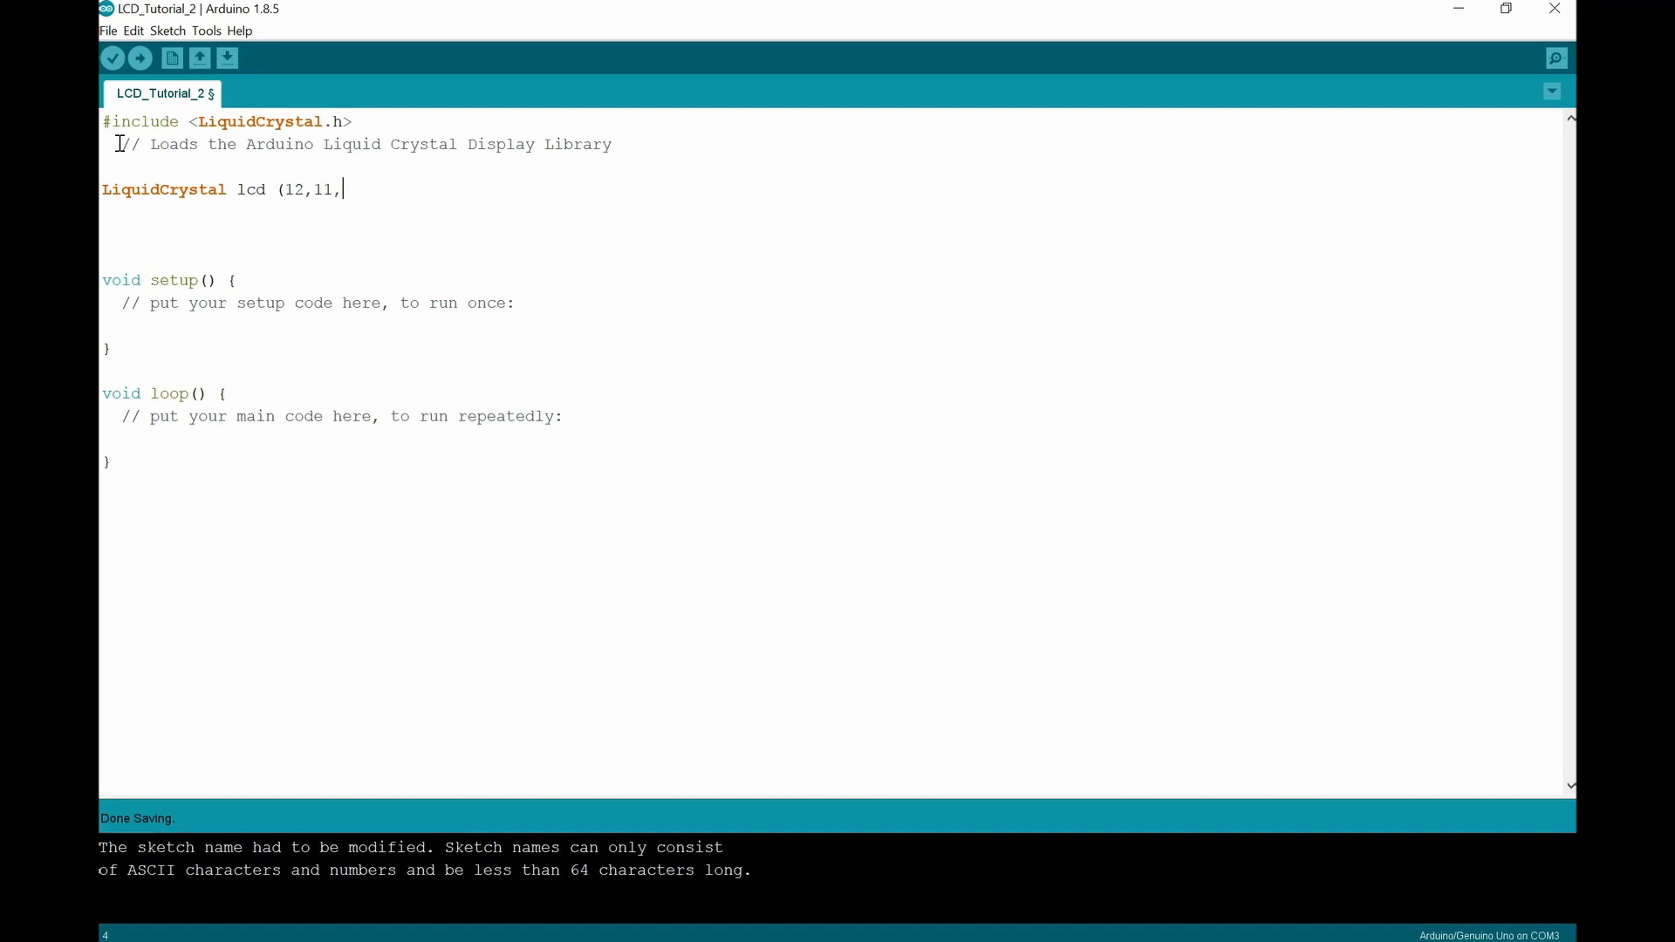
text(5)
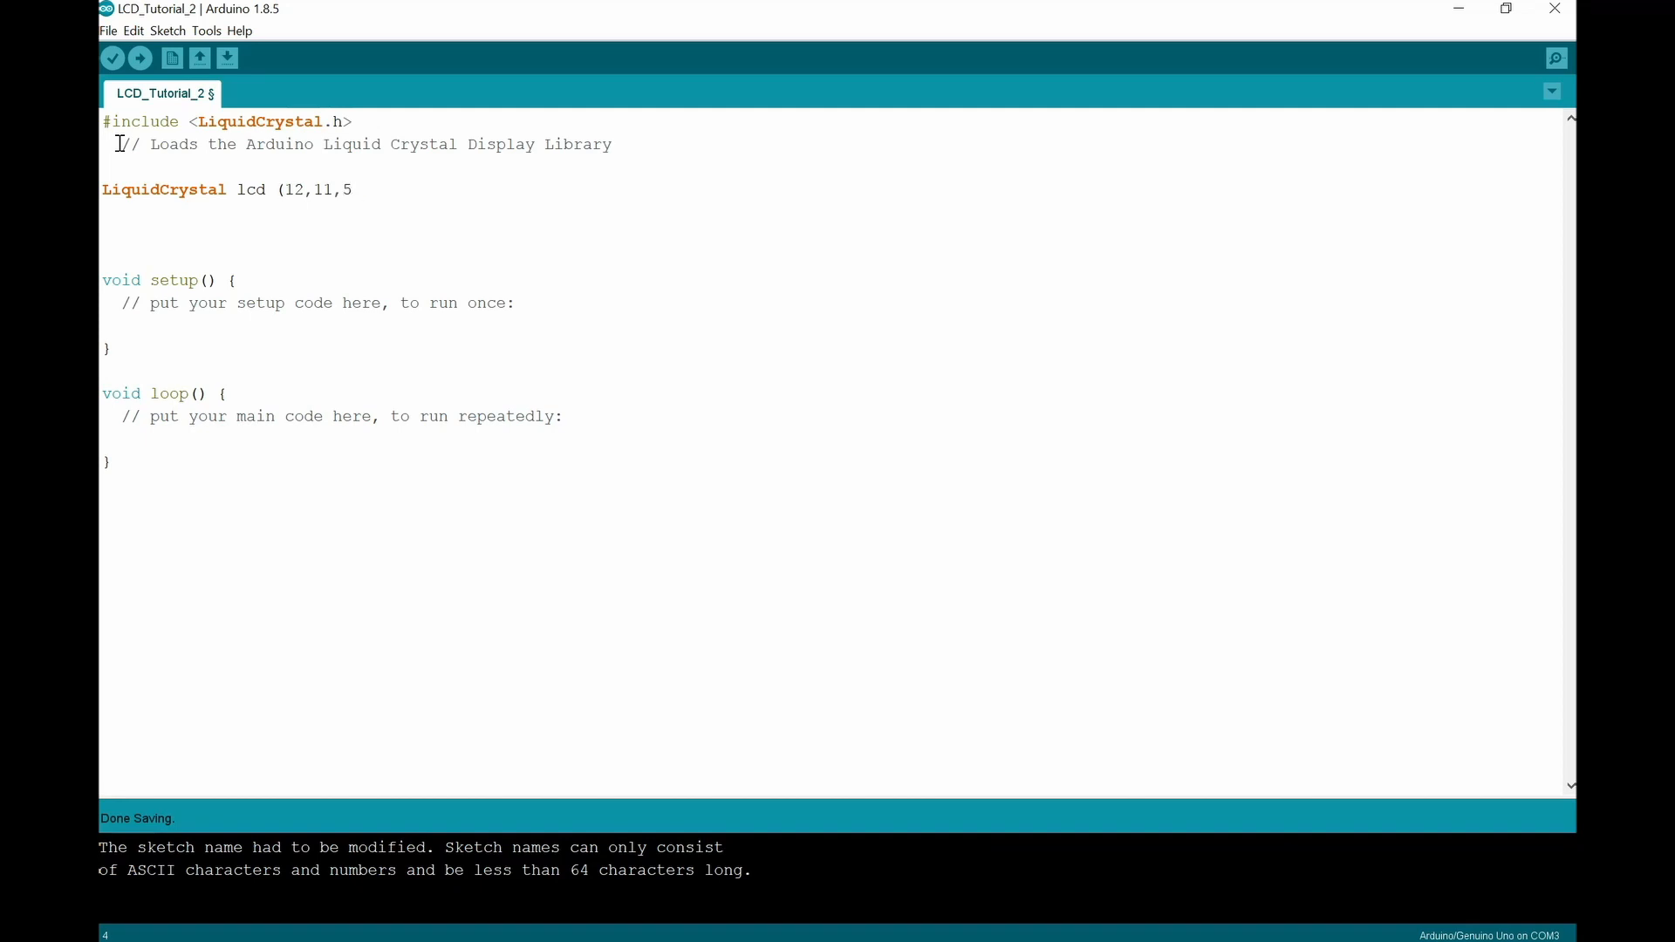
text(,4,3,)
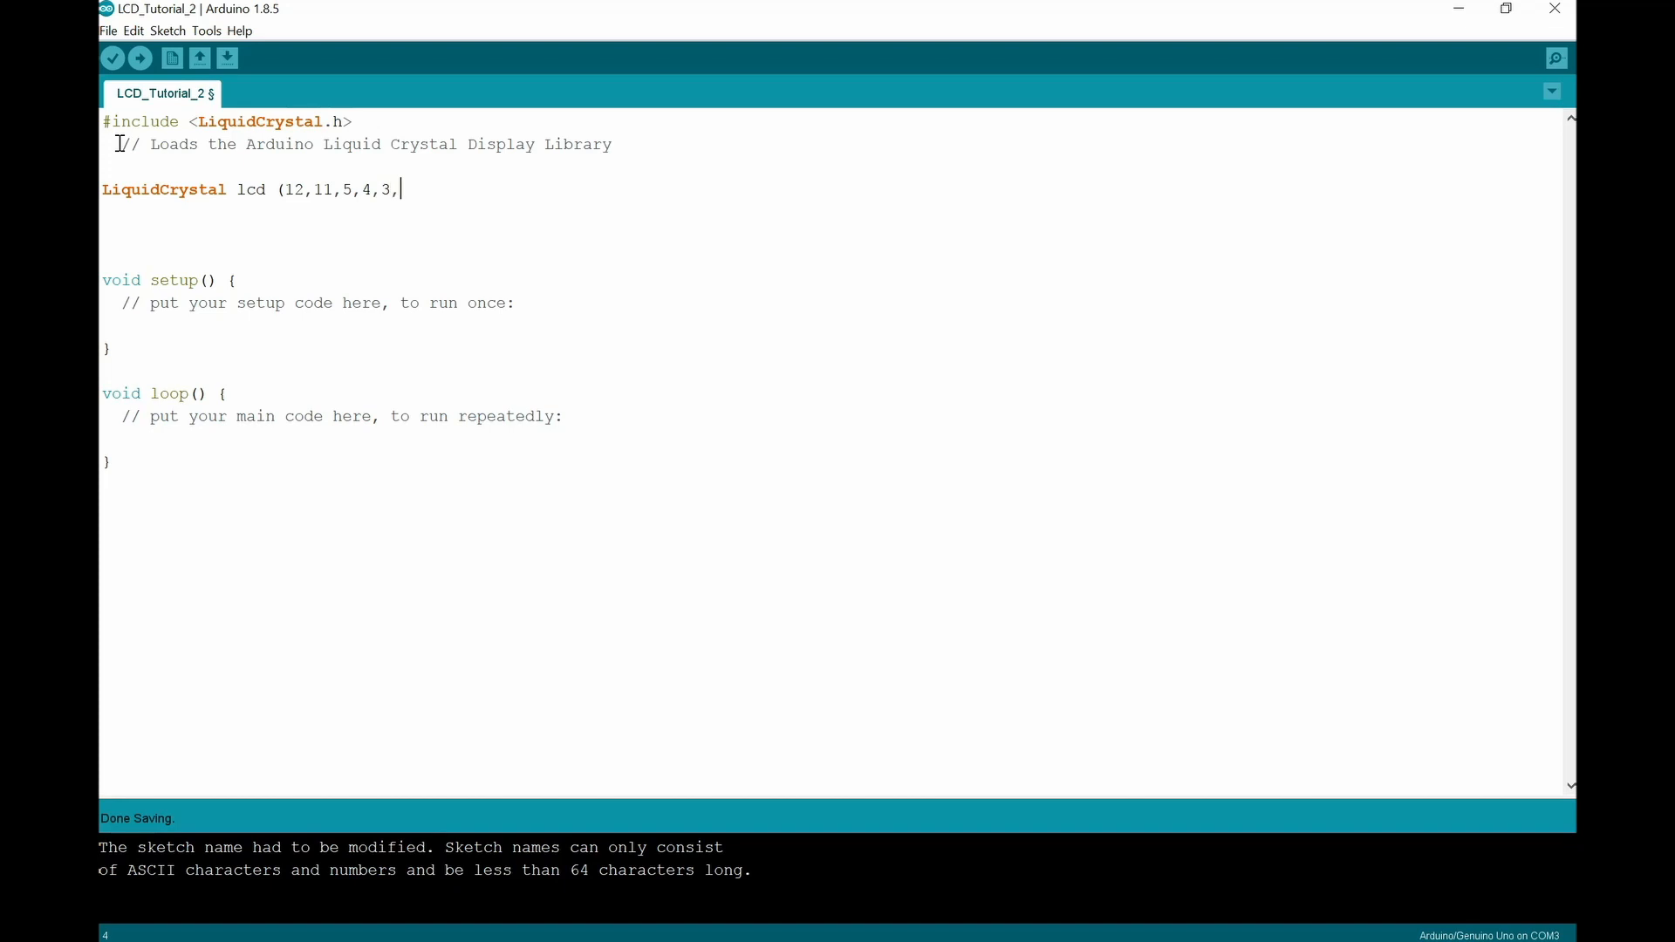
text(2))
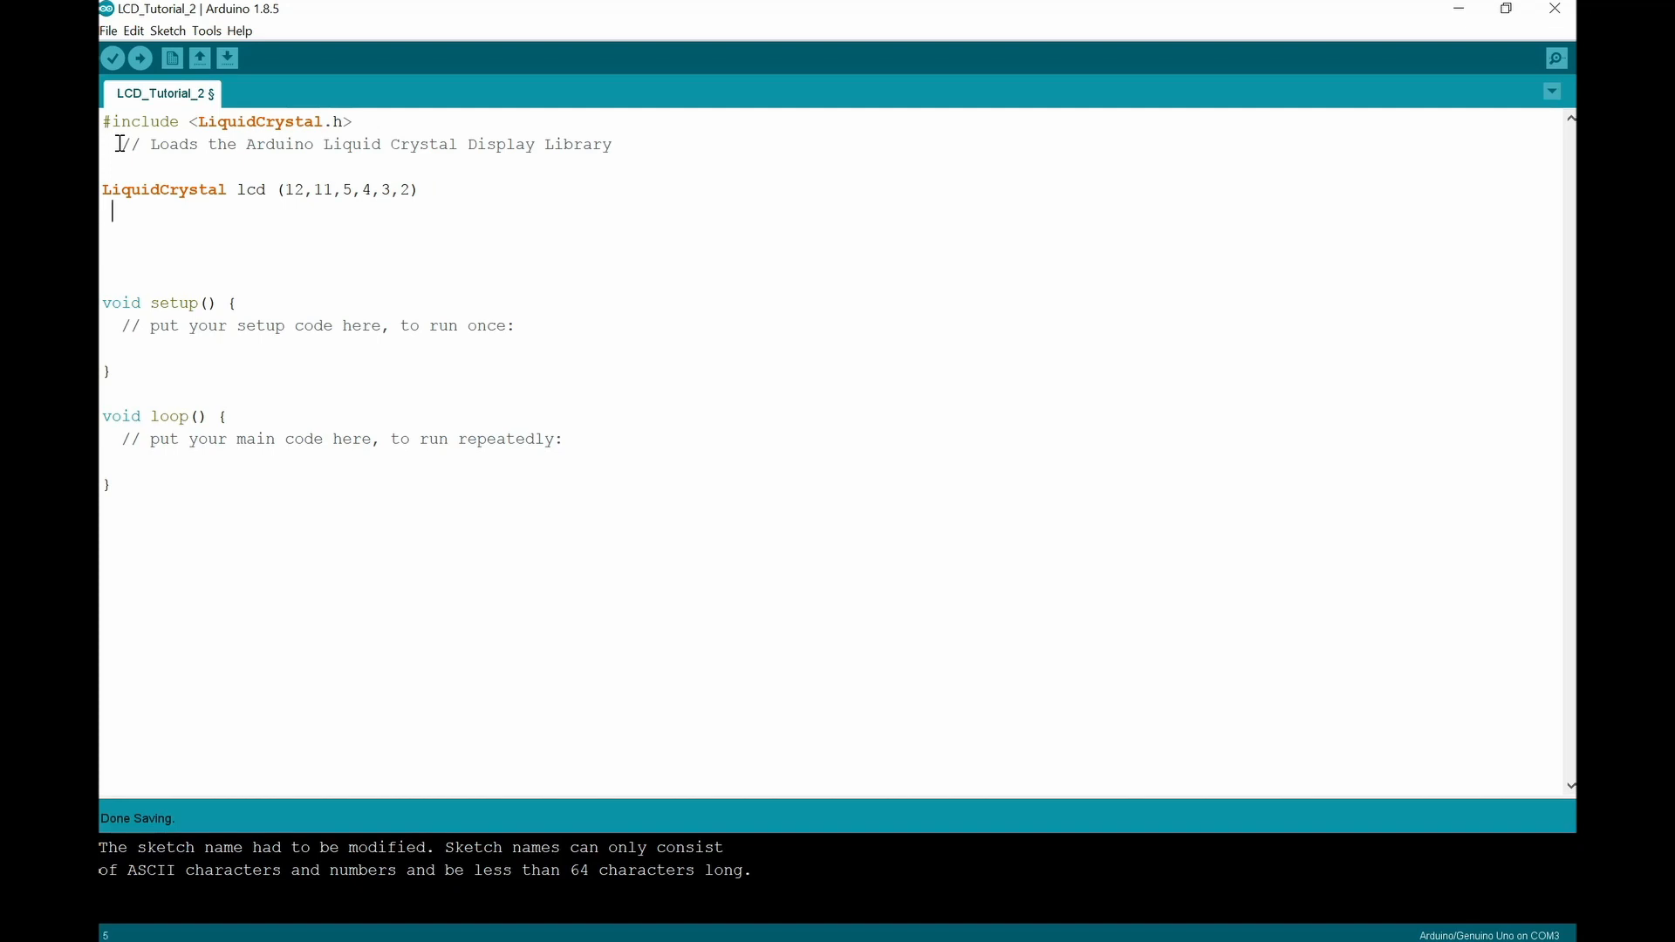
Step: Write the comment // Declares the Global Variable lcd under the declaration
text(//)
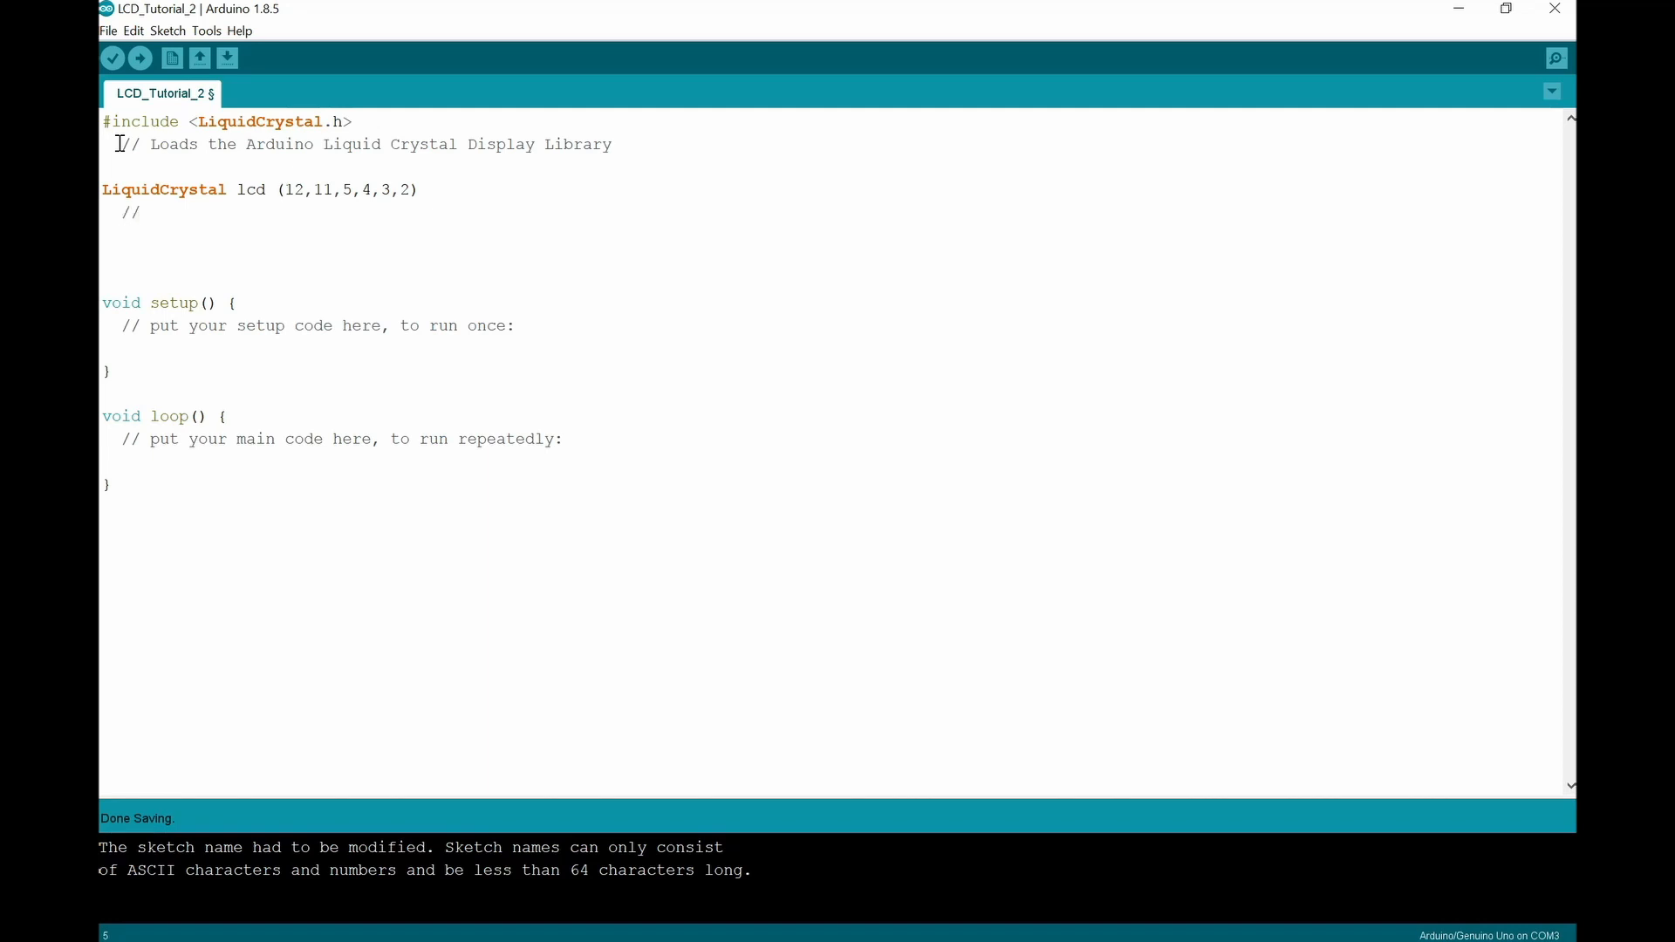
text(Decla)
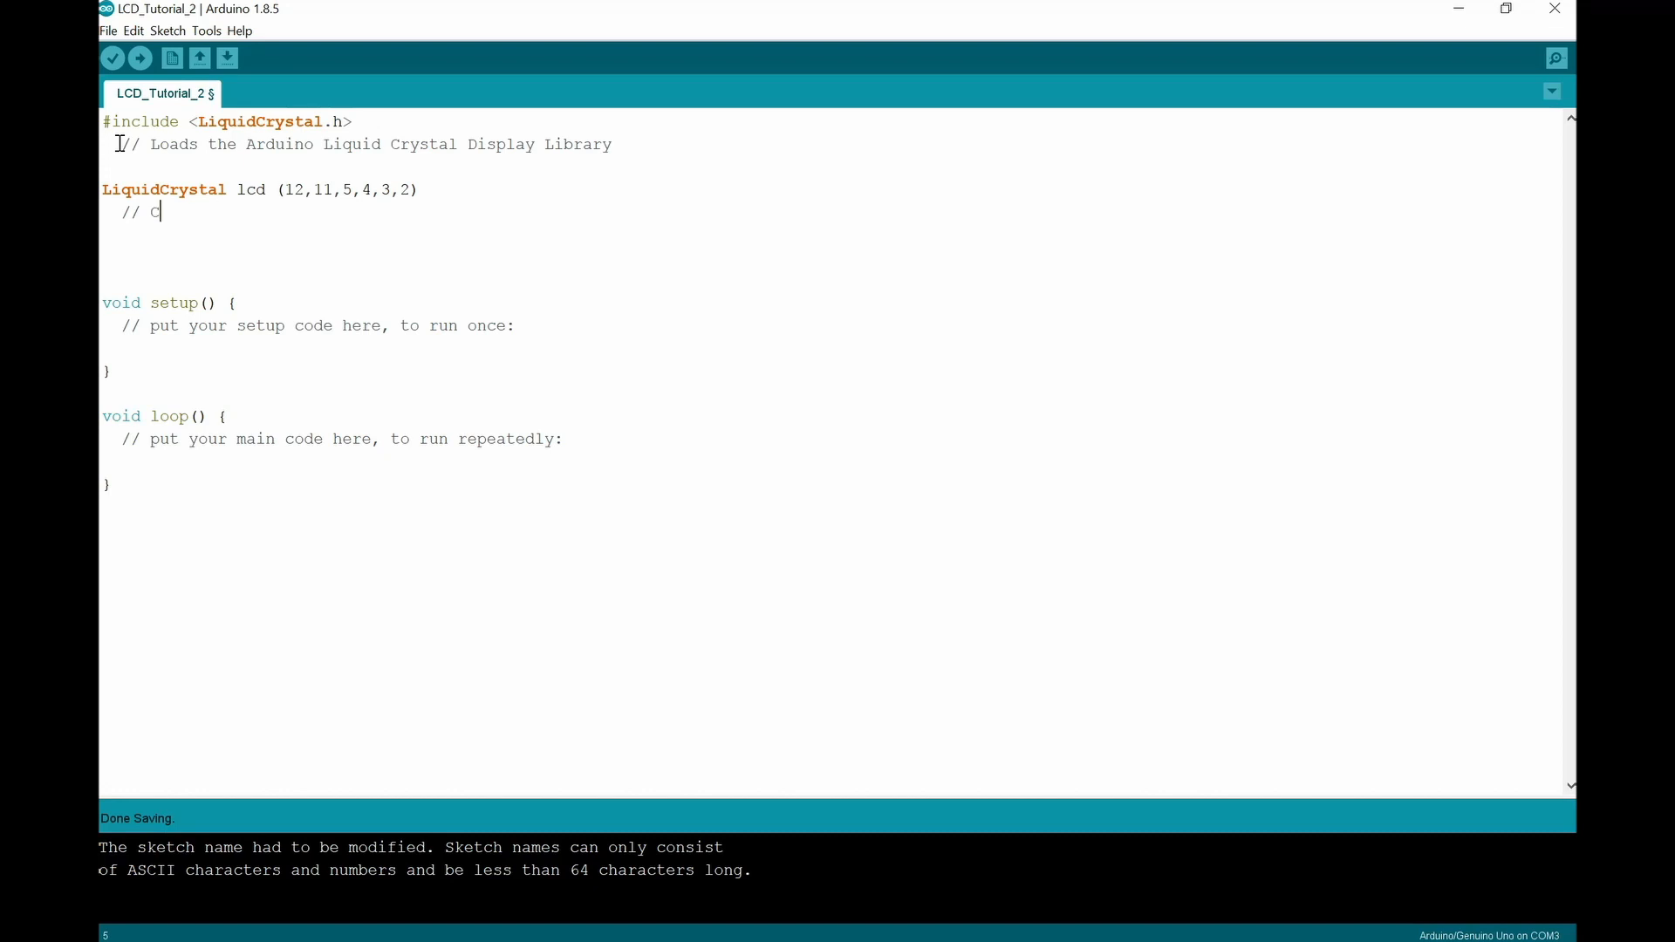
text(De)
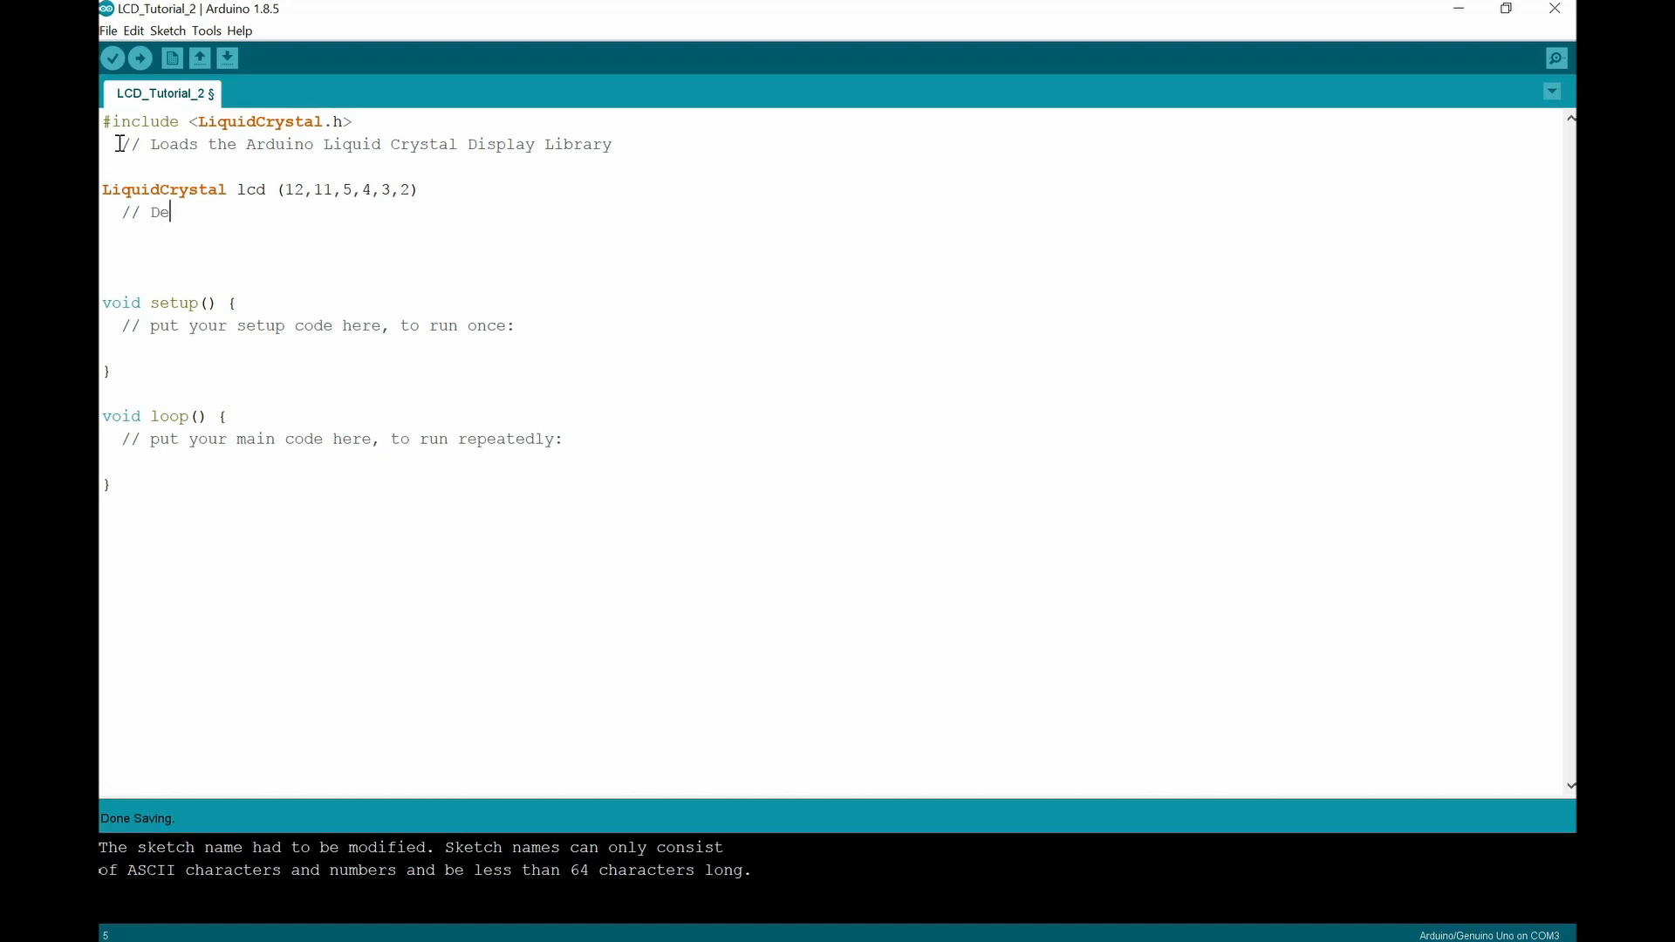
text(clares teh)
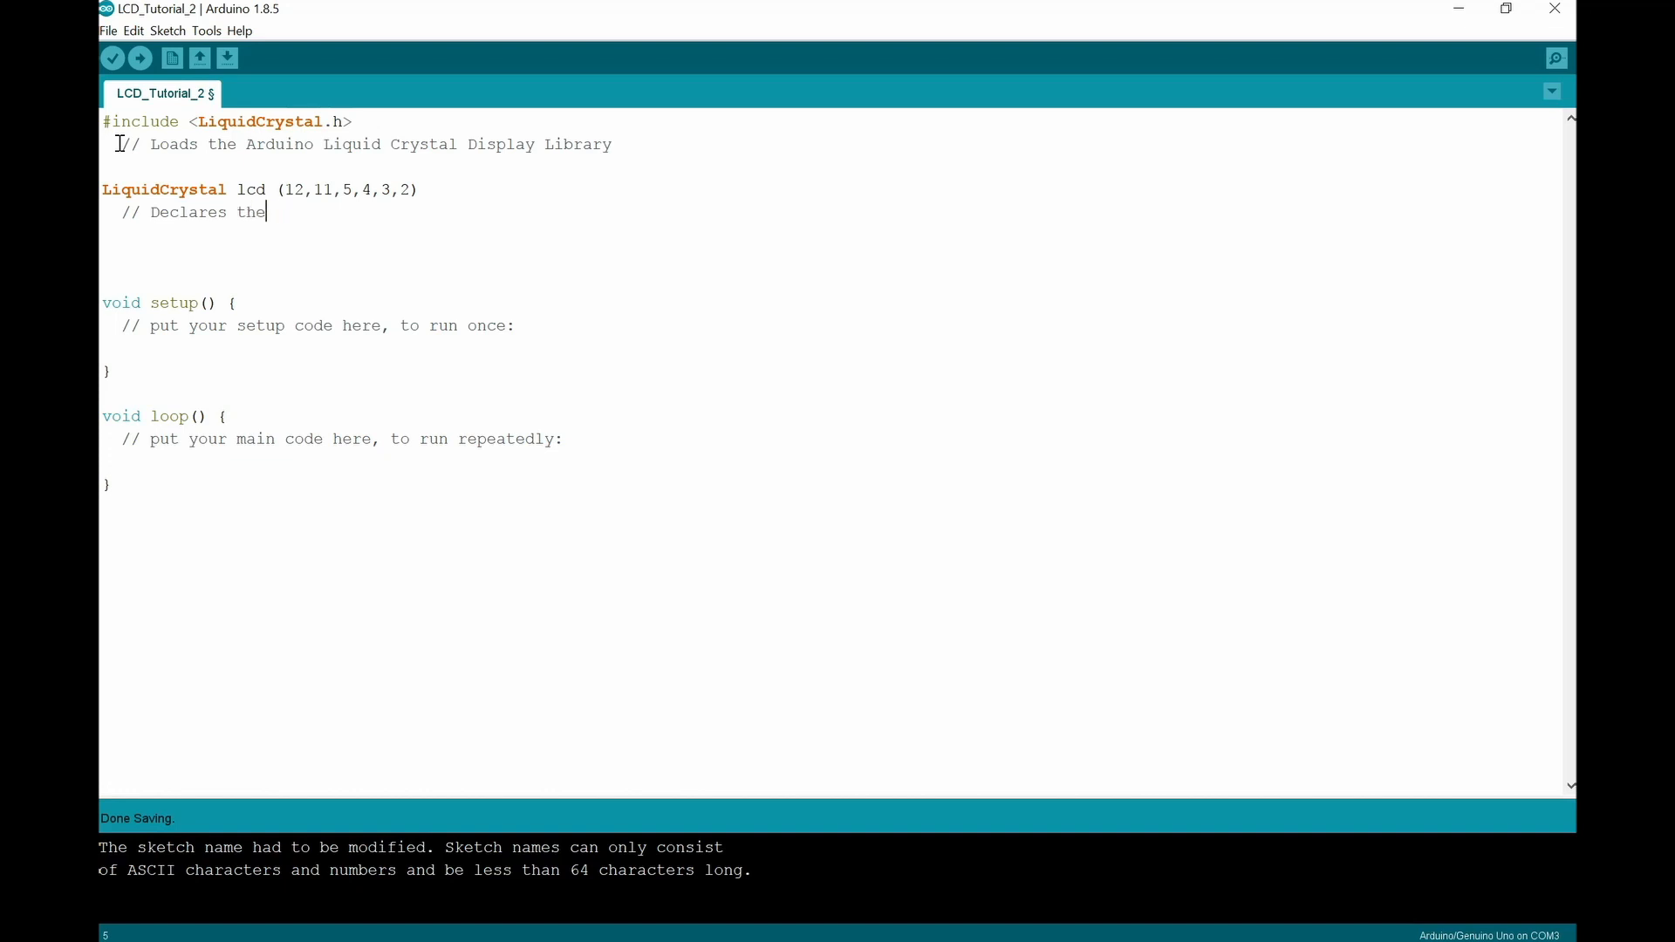
text(Global)
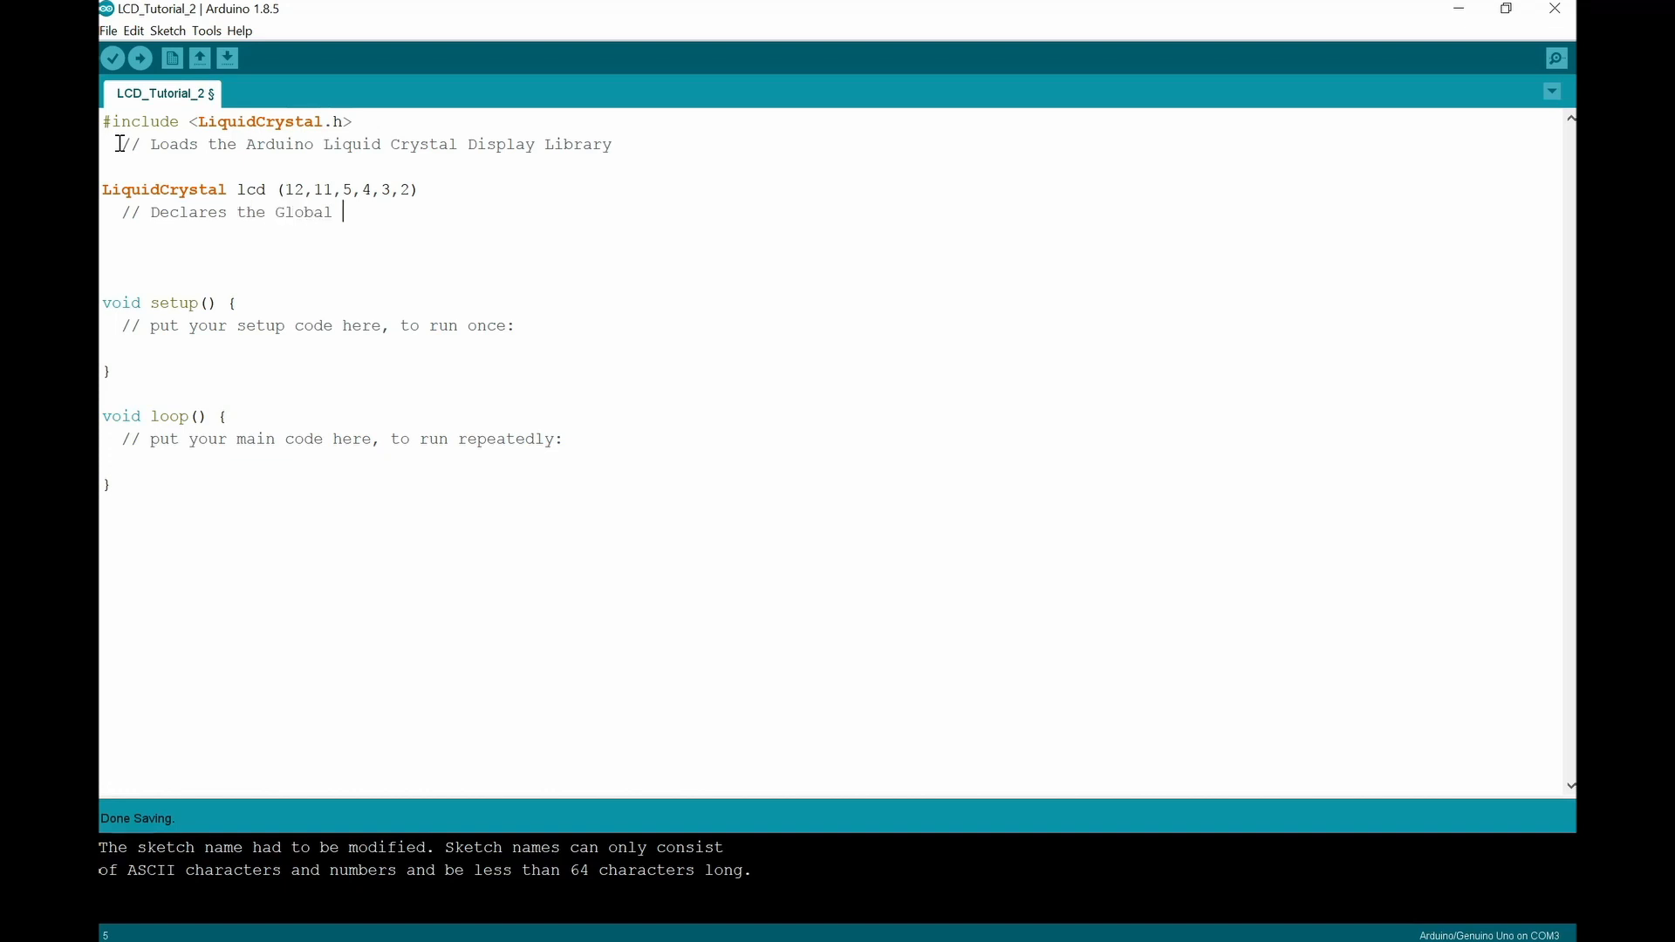
text(Variable)
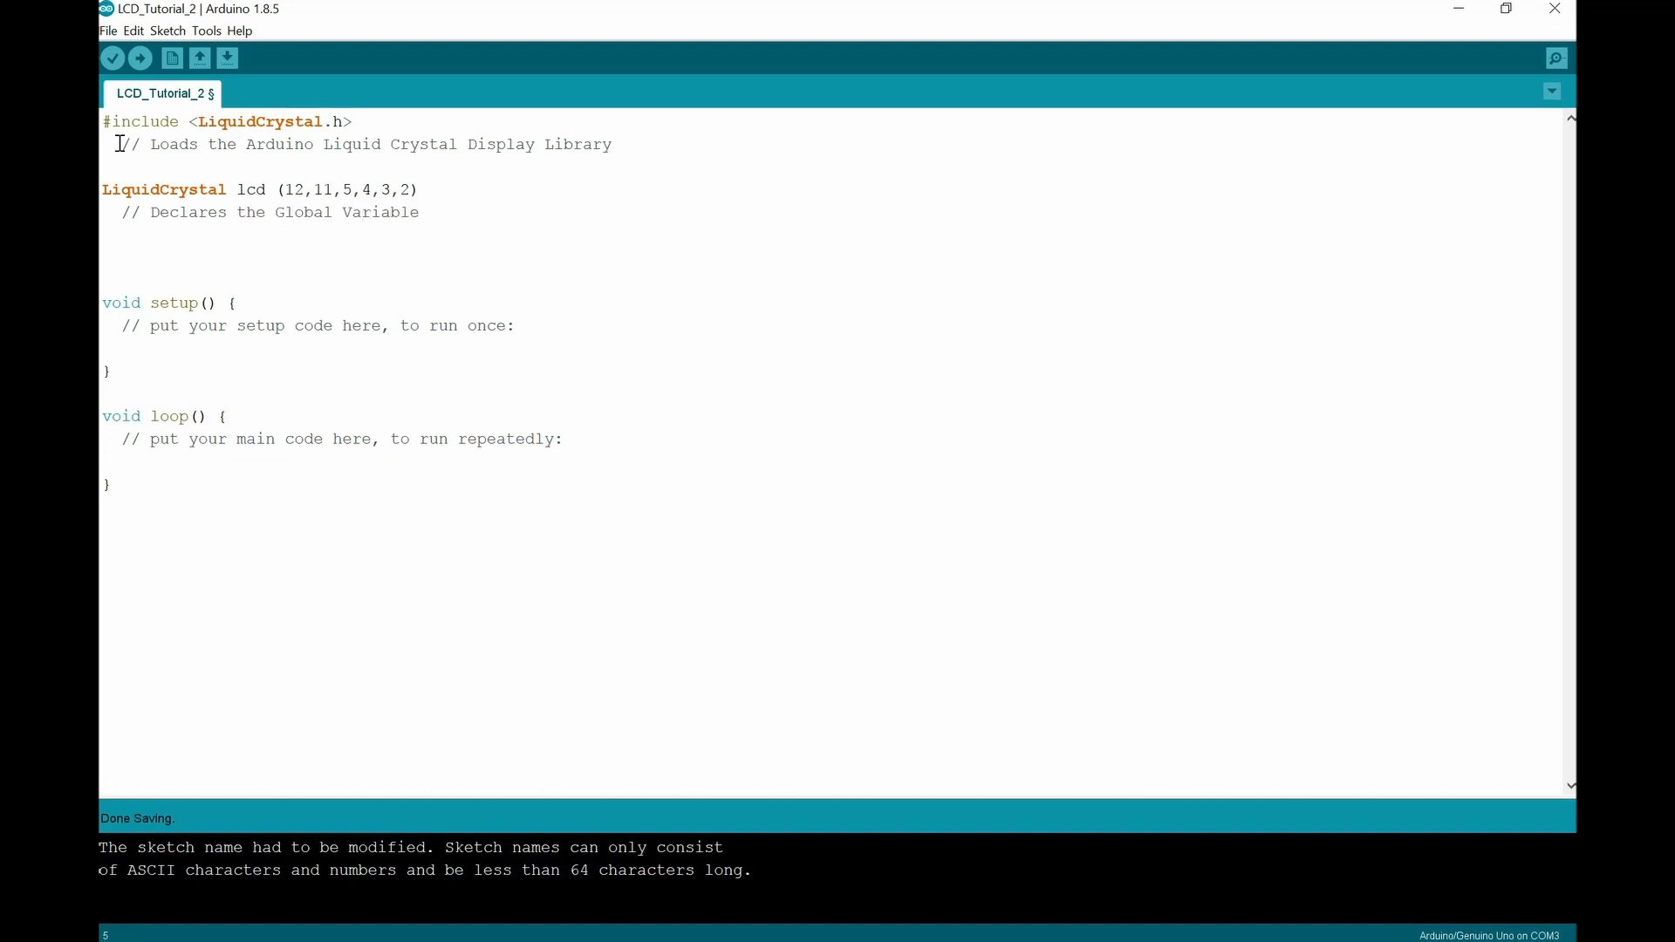
text(lcd)
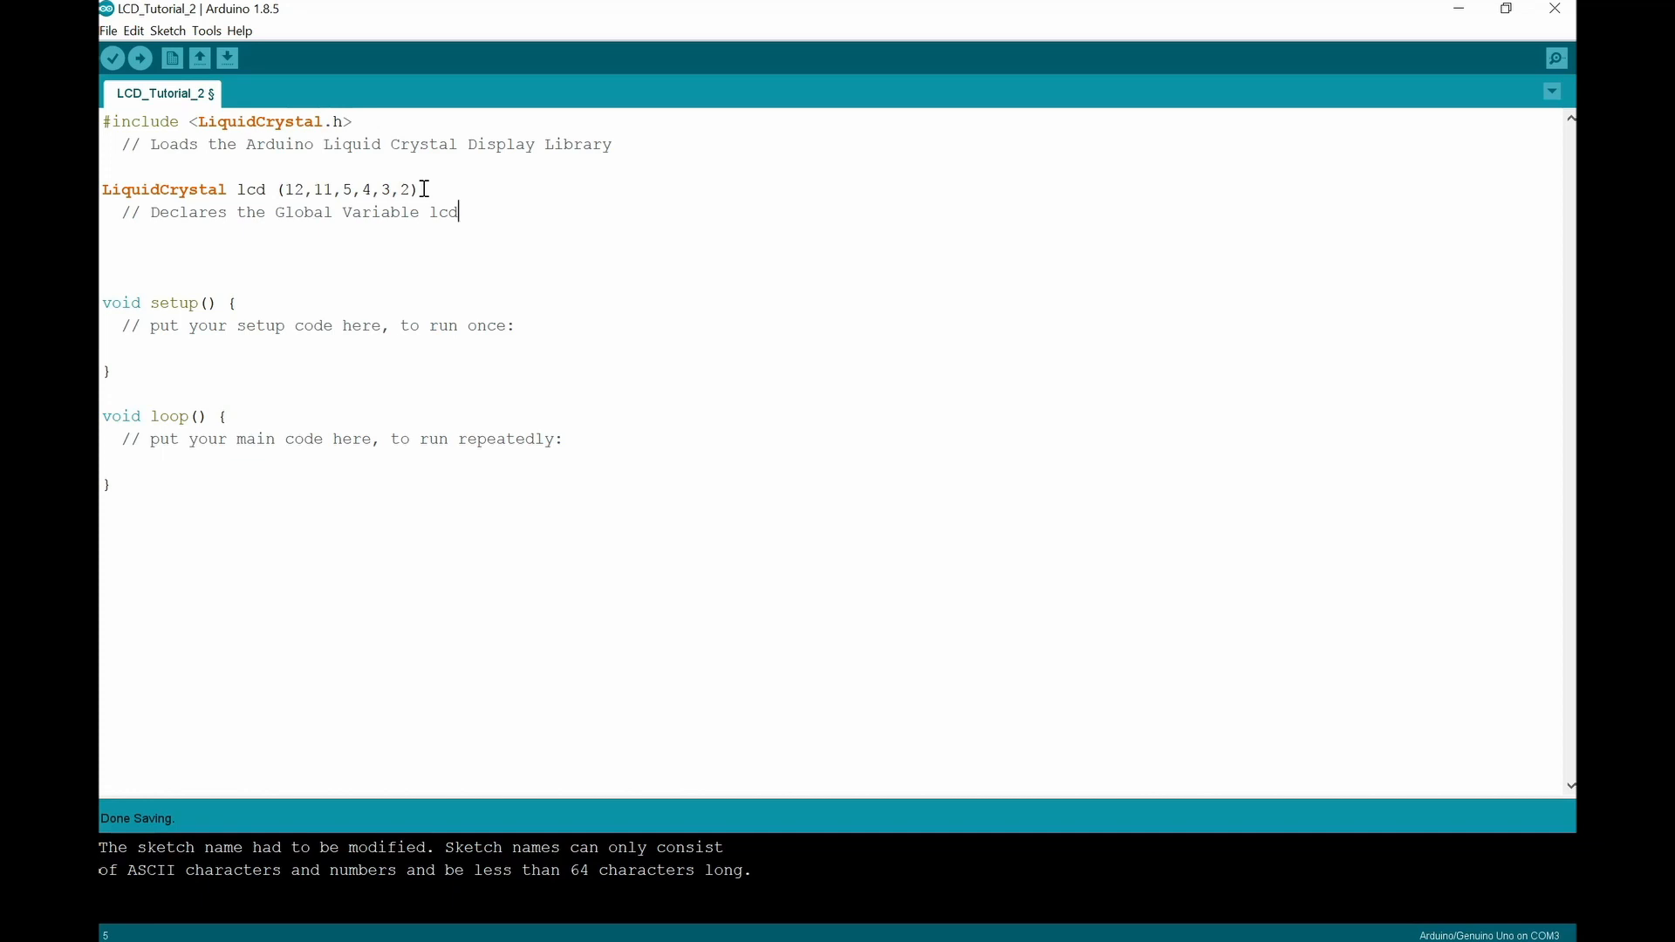
mouse_move(150, 222)
text(//)
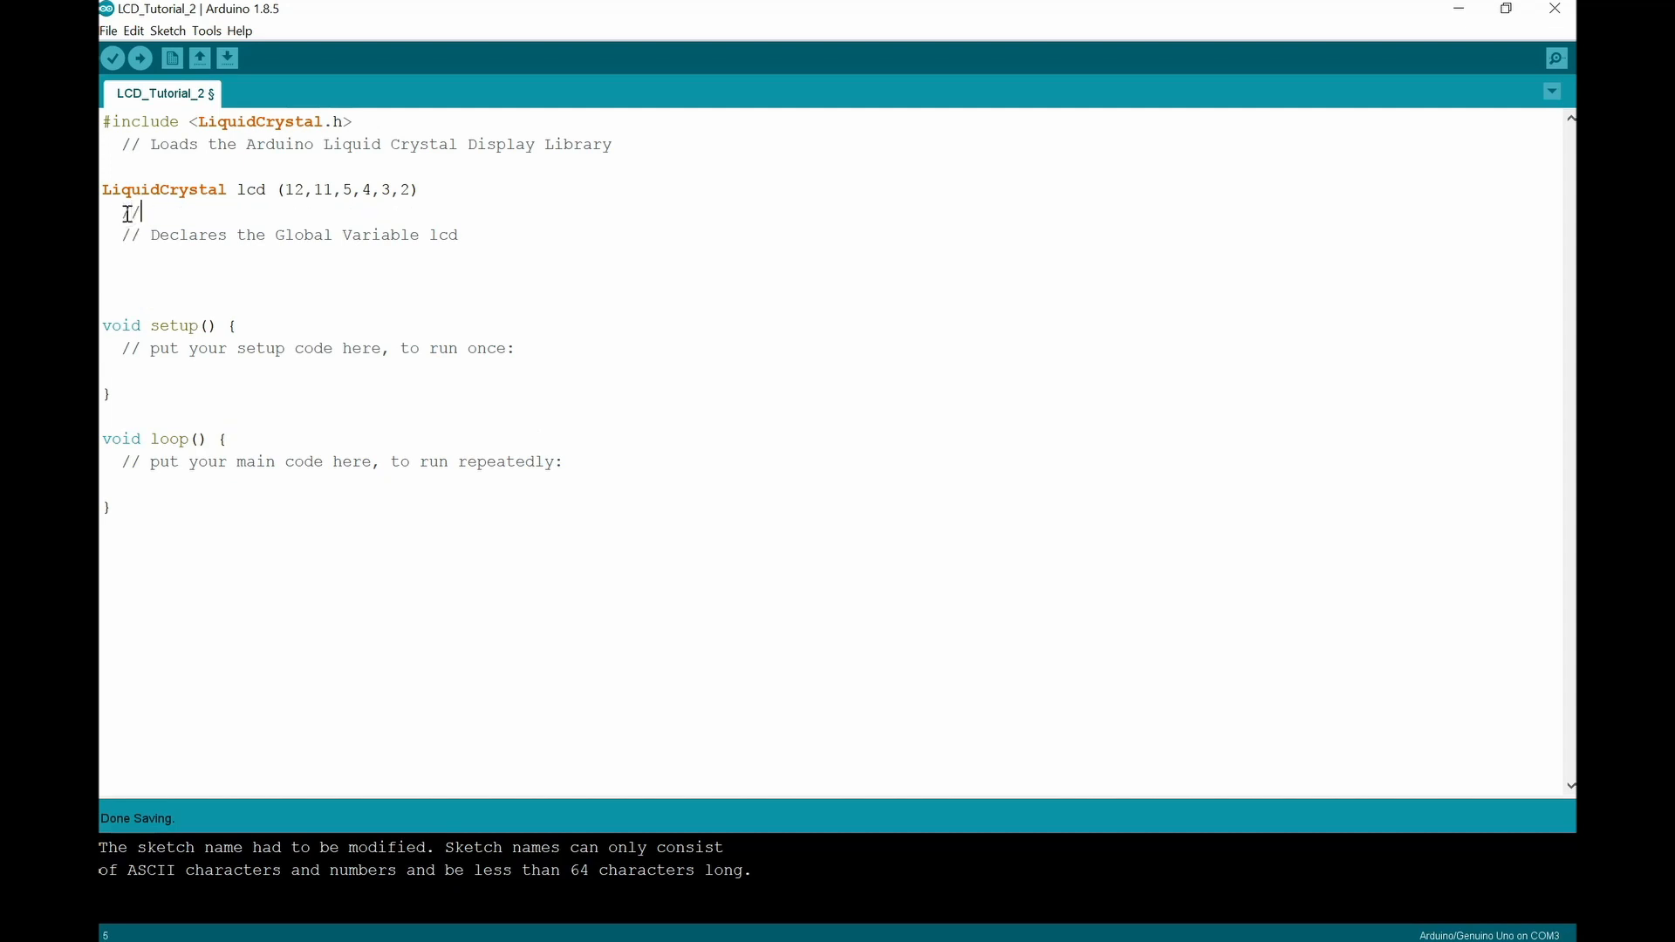
Step: Add the pin-label comment (RS,E,DB4,DB5,DB6,DB7) aligned beneath the pin numbers
click(294, 211)
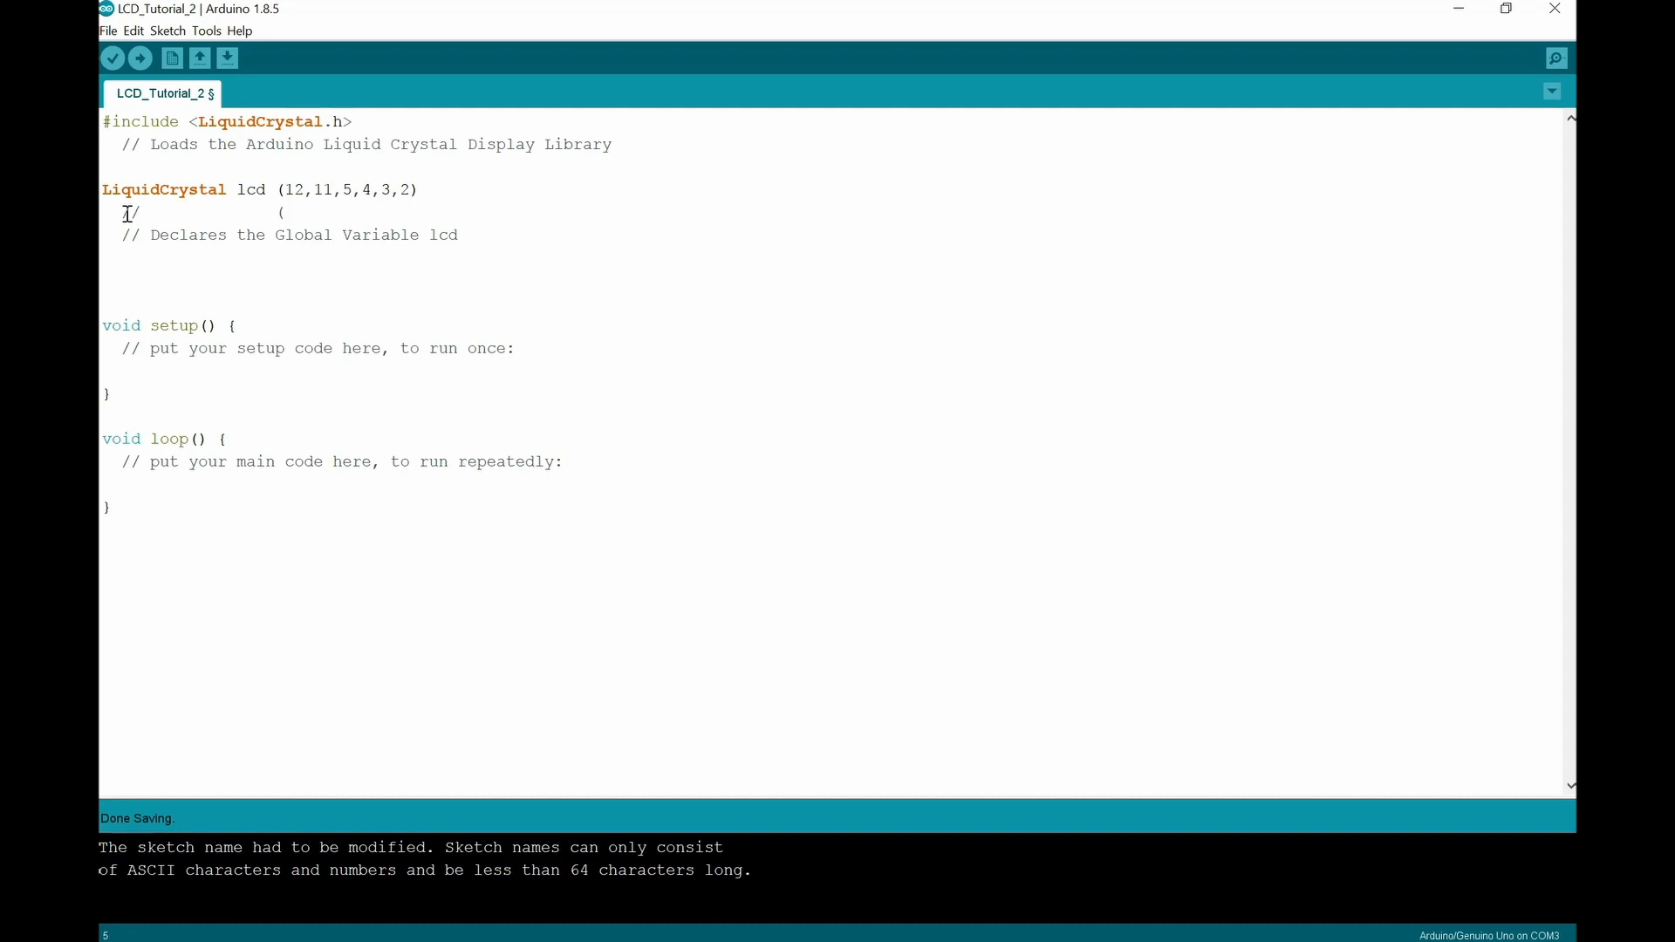
text(RS)
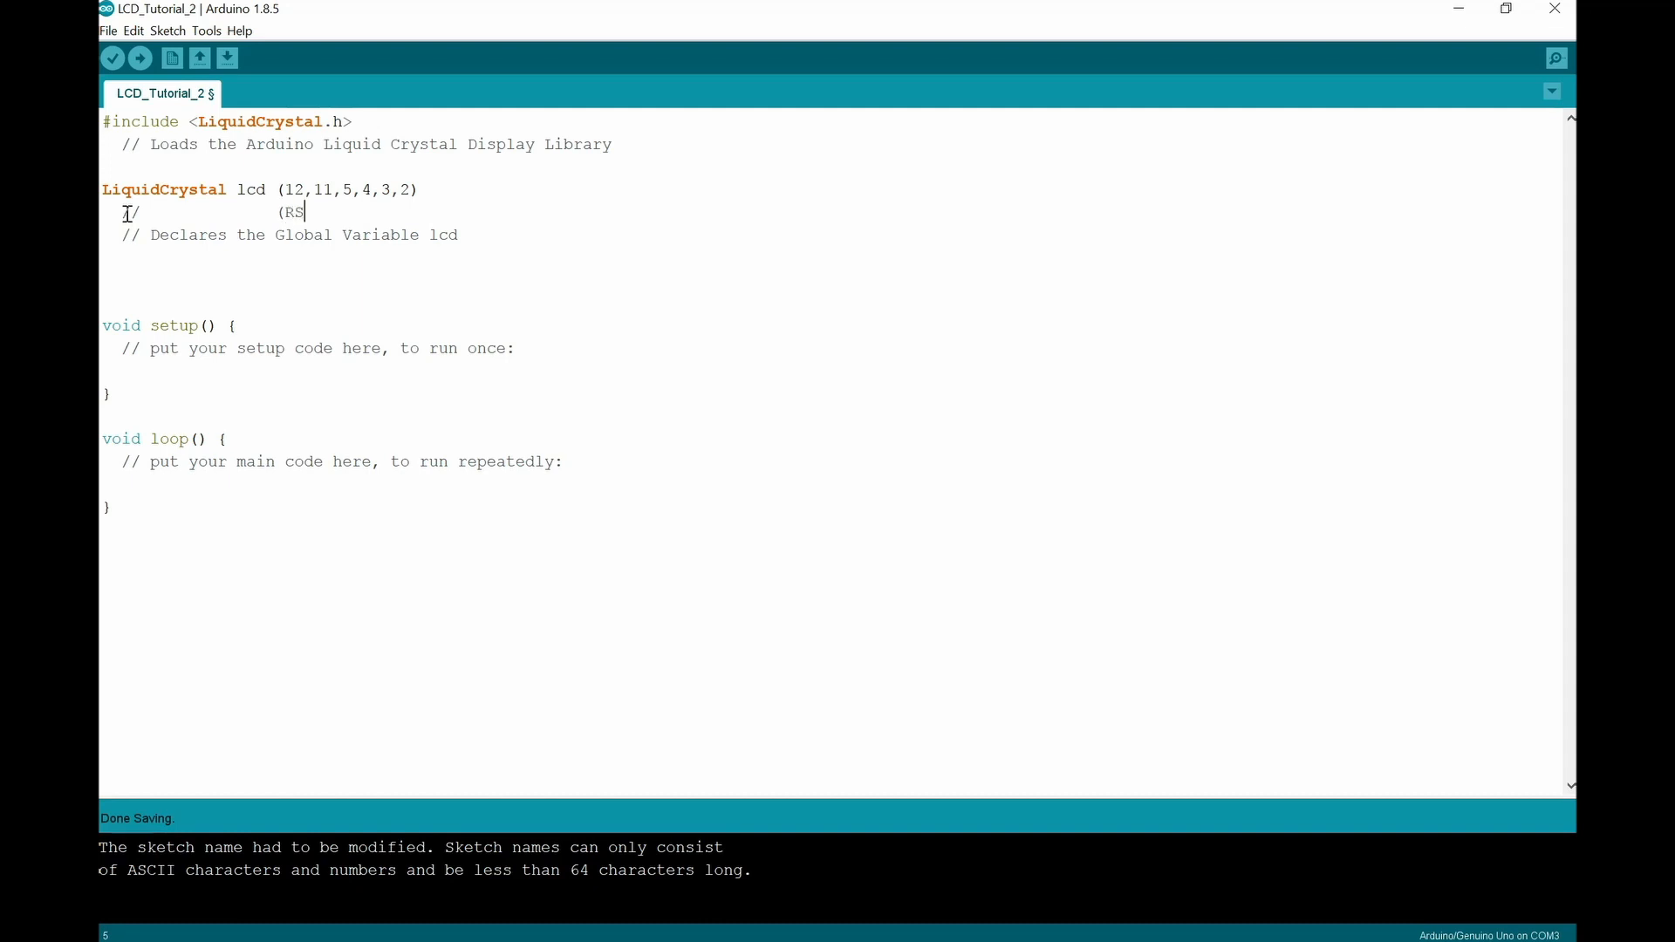
text(,)
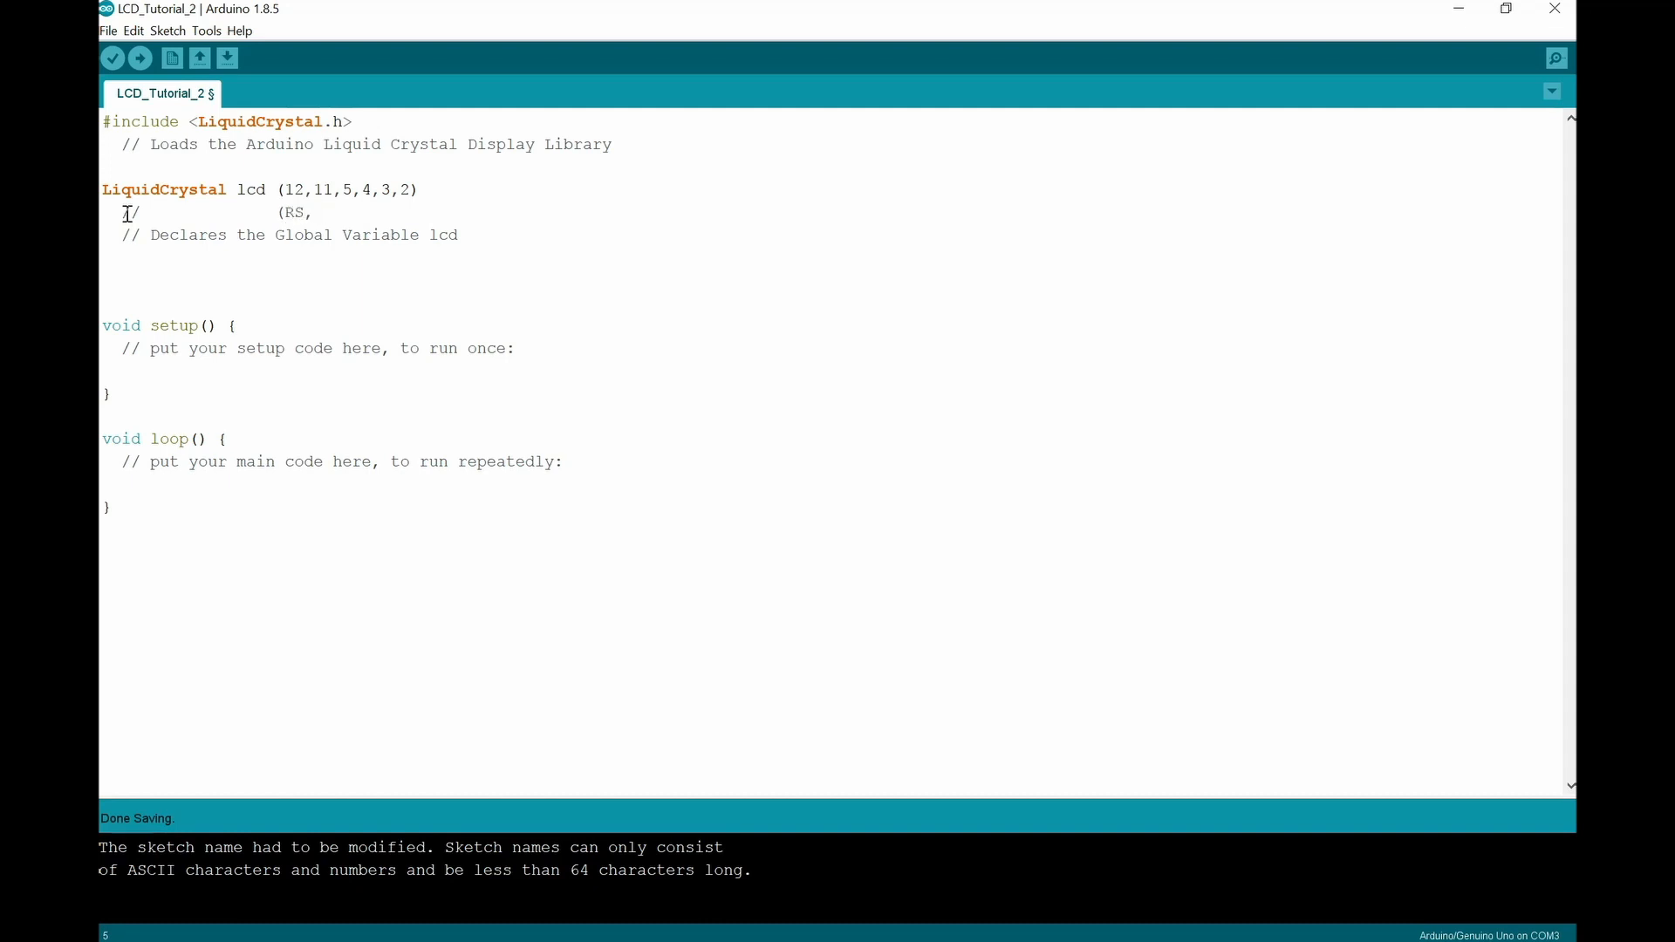
text(E,)
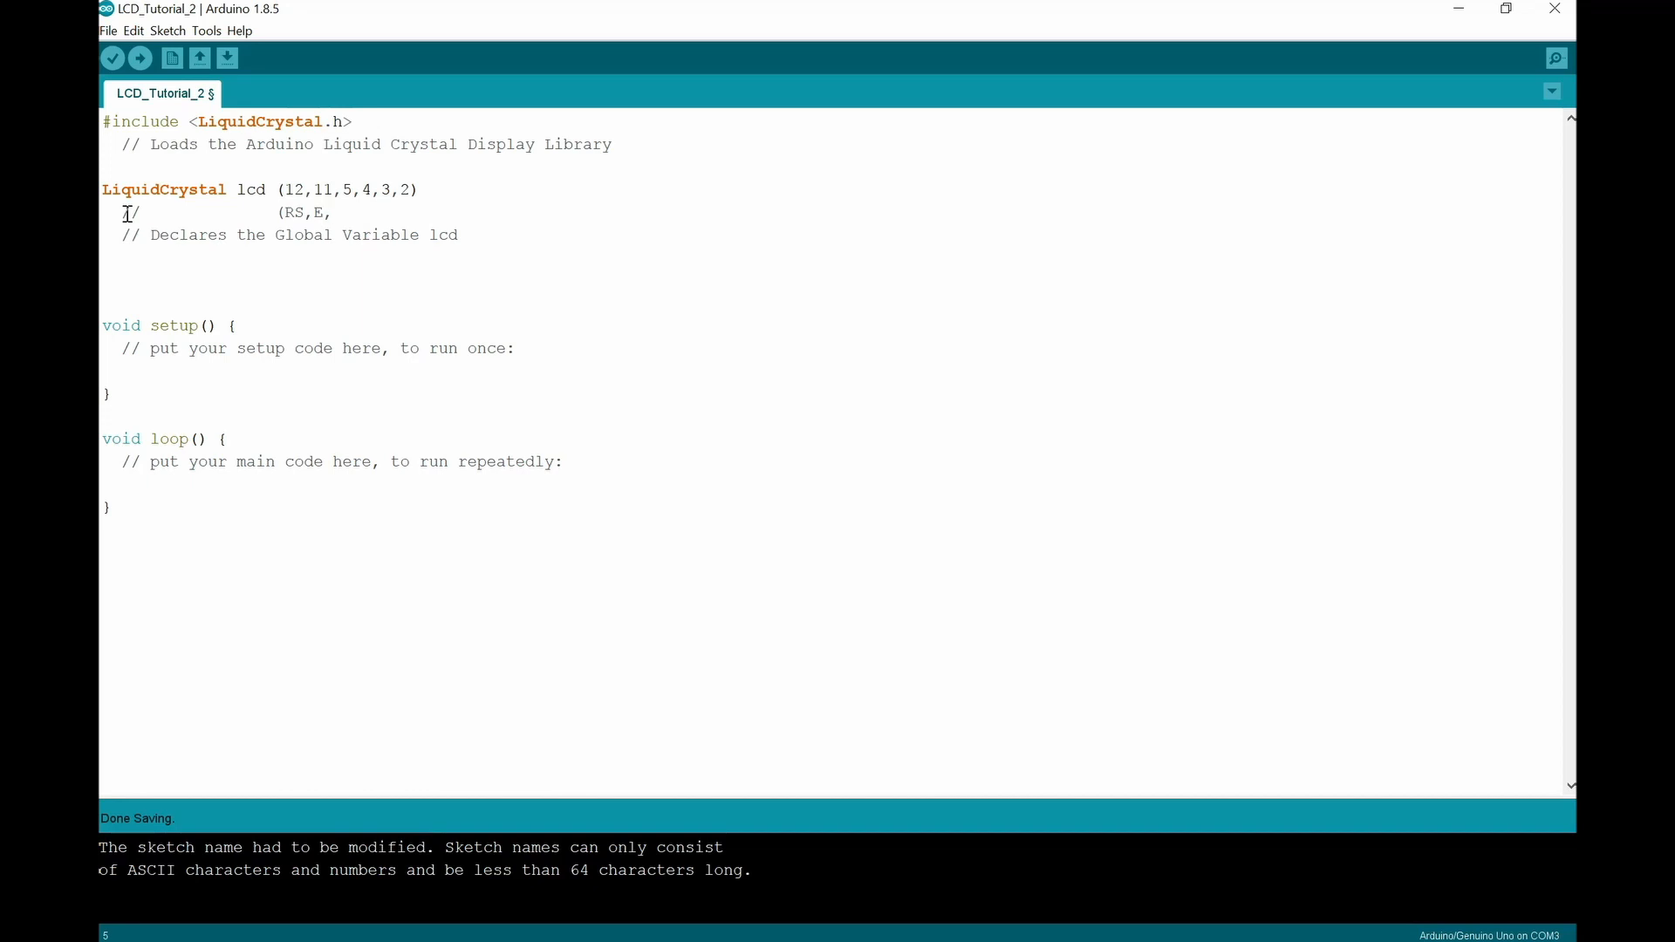
text(DB4,)
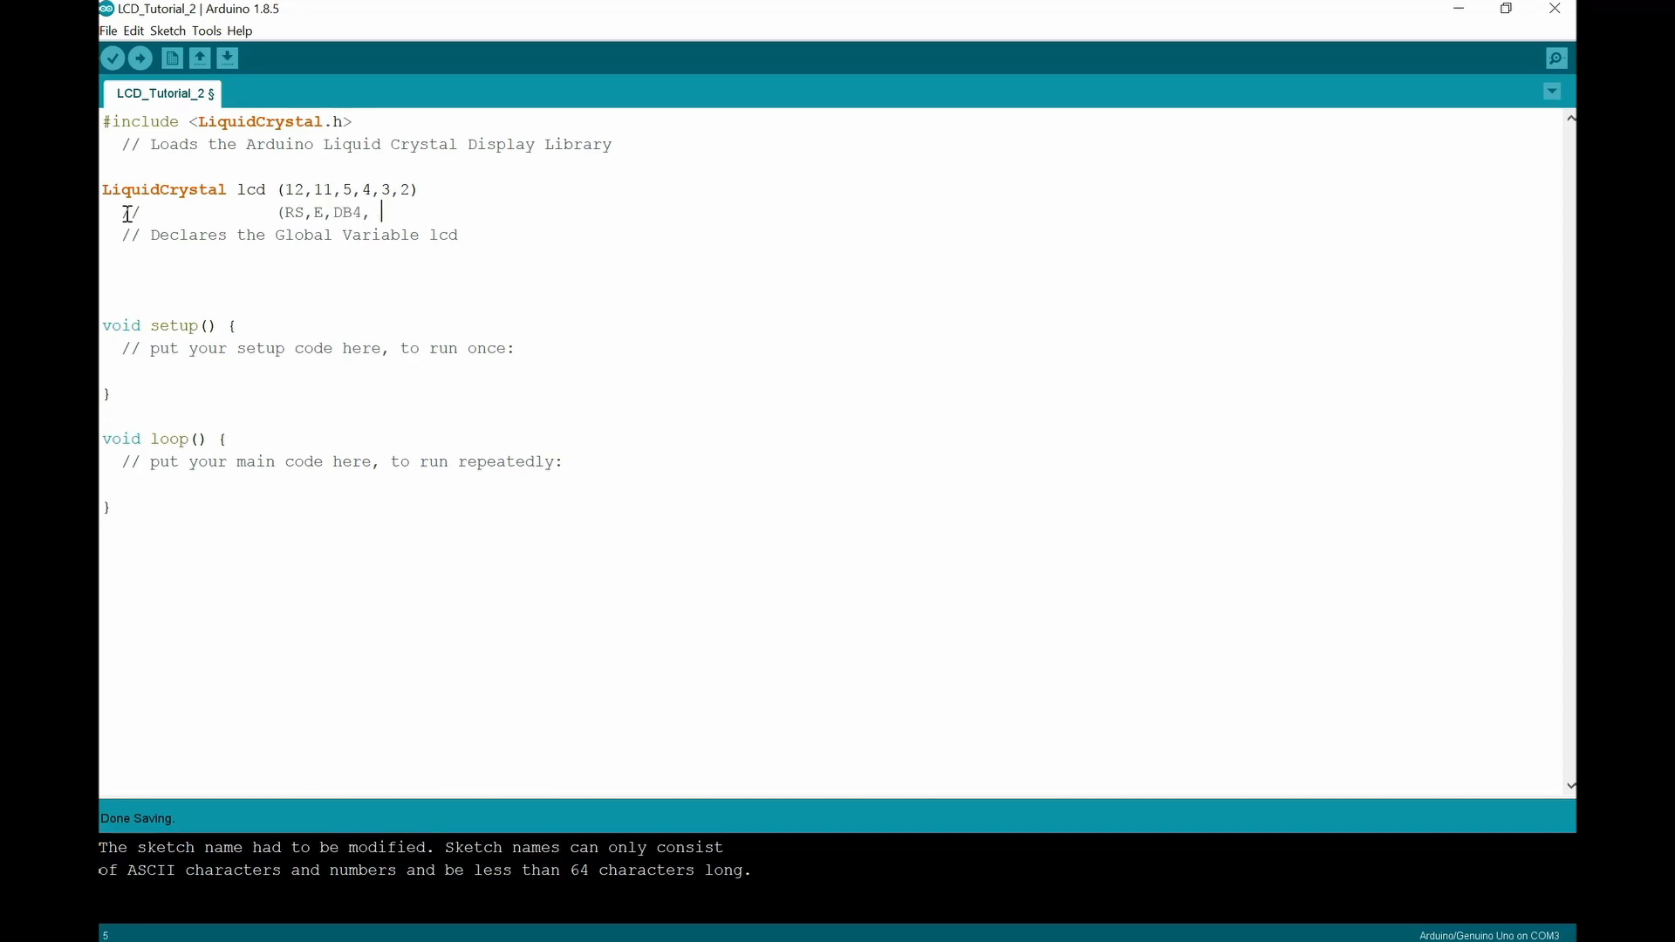
text(DB5,D)
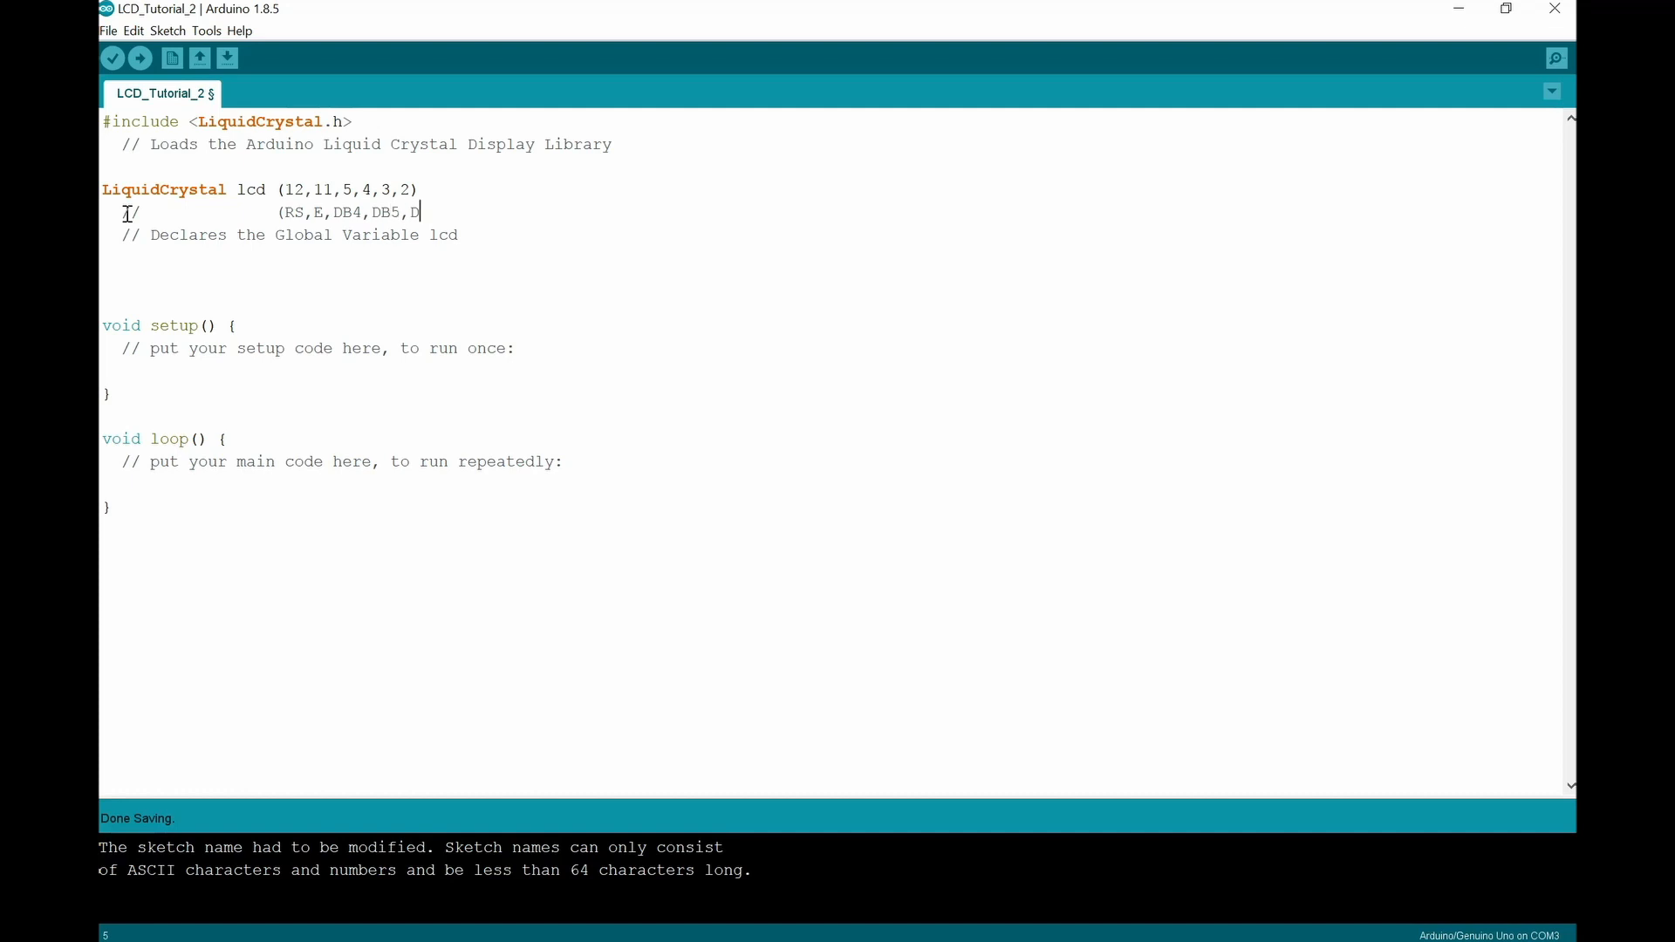
text(B6)
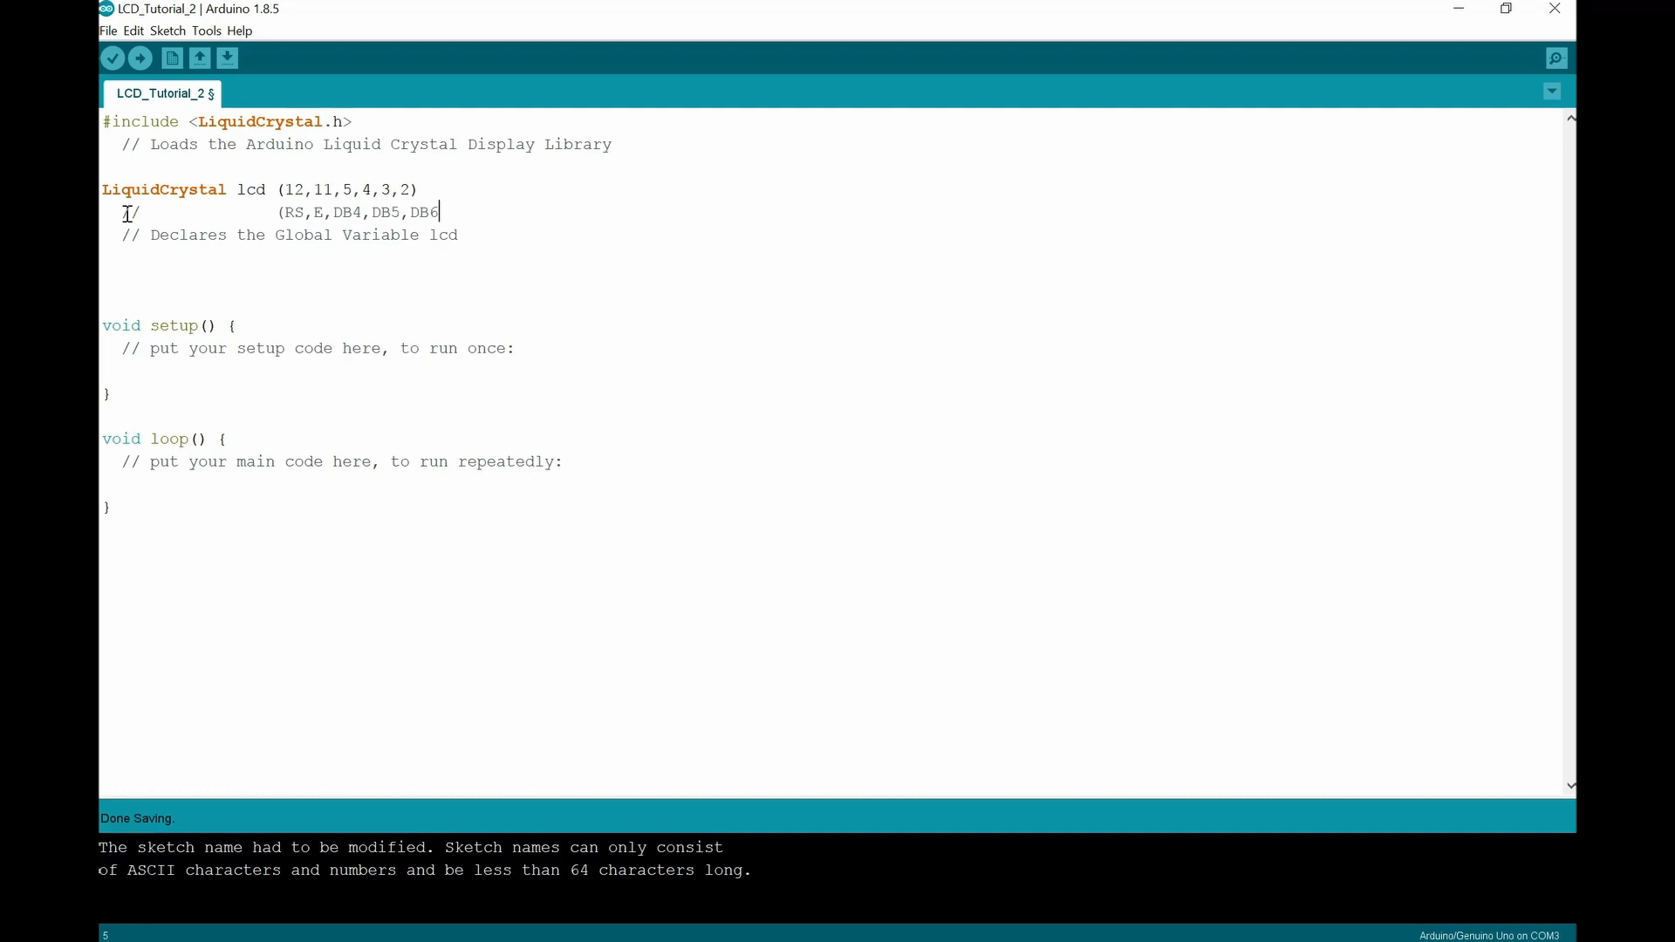
text(,DB7)
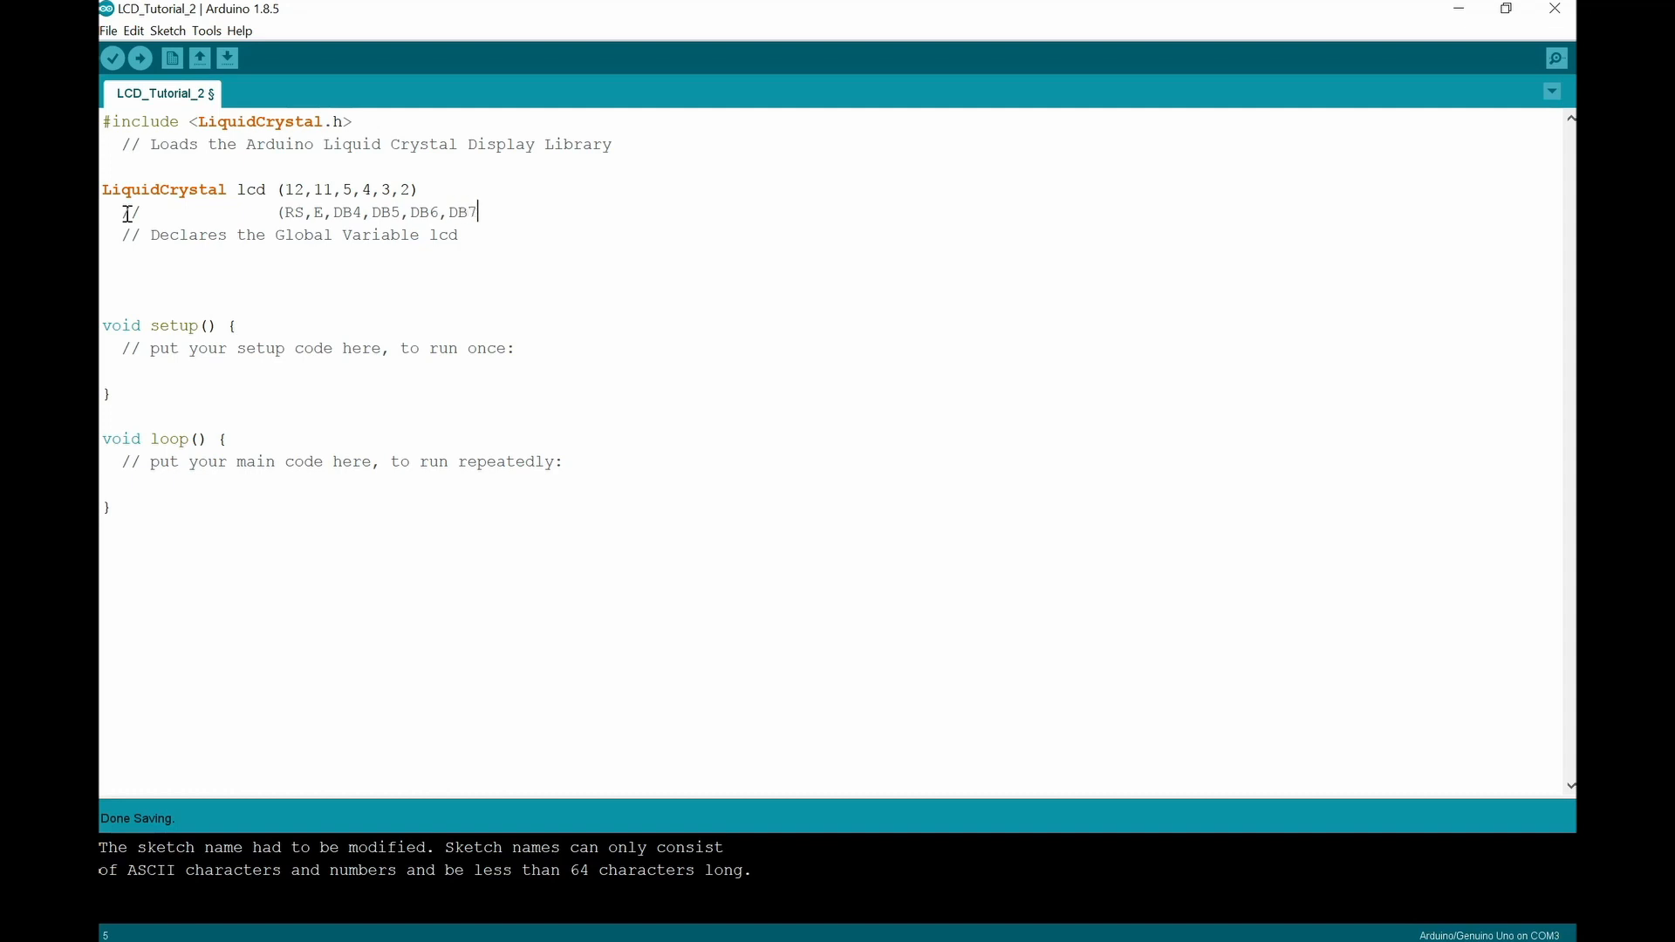
text())
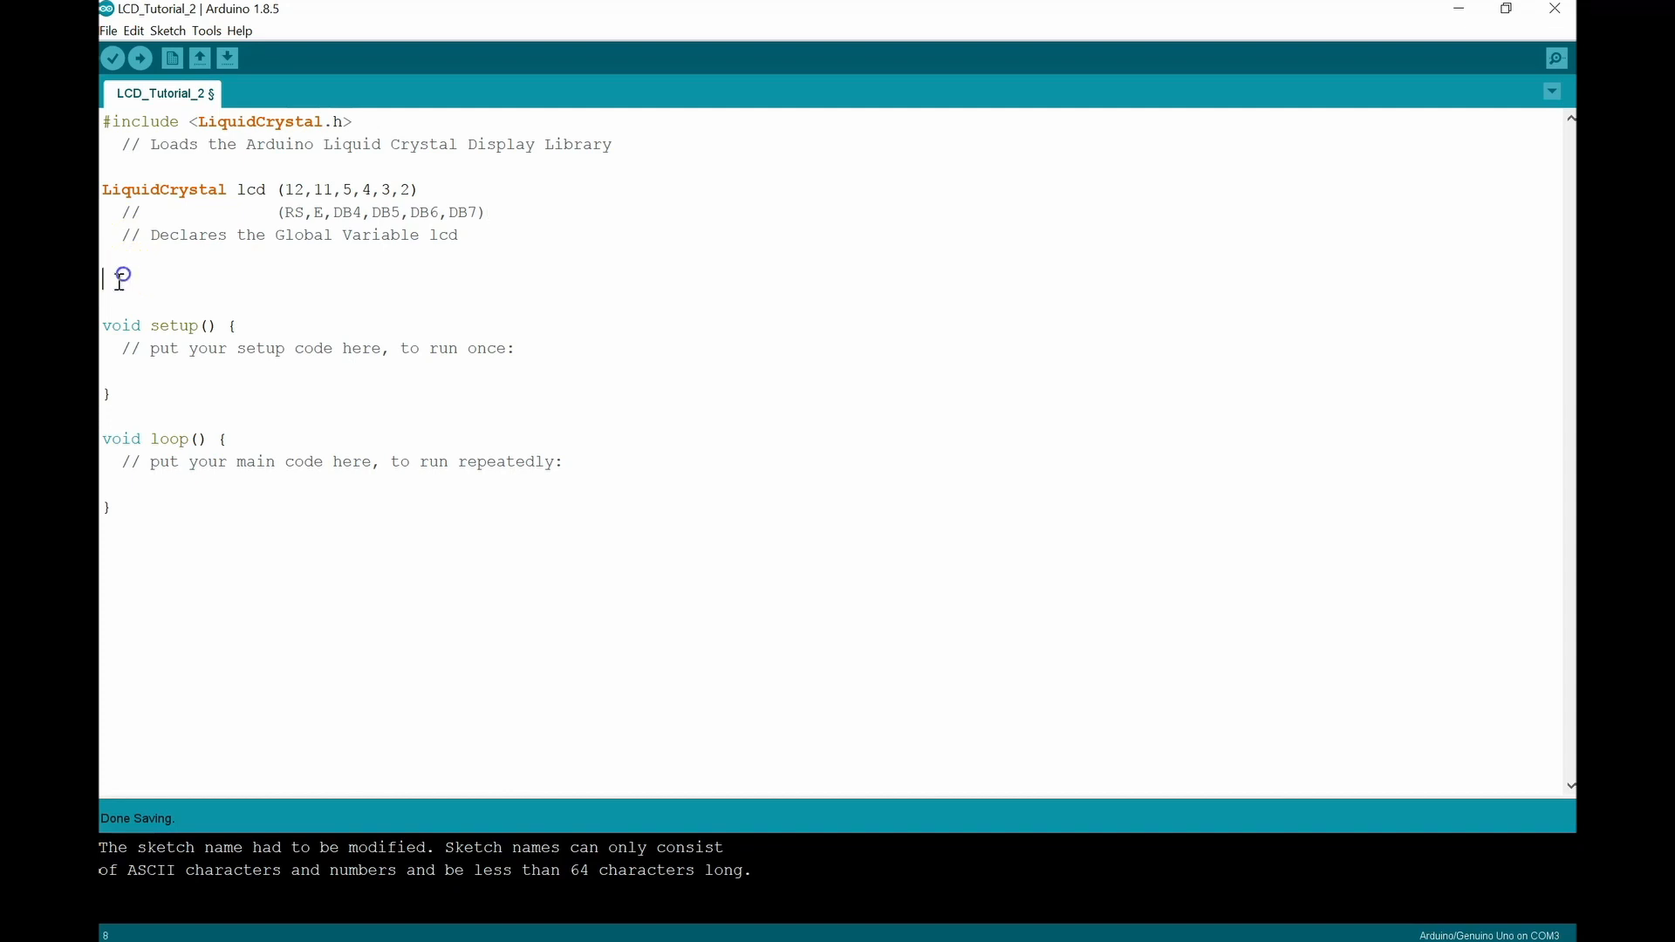
Step: Delete the extra blank lines above setup and begin an lcd statement inside setup
key(BackSpace)
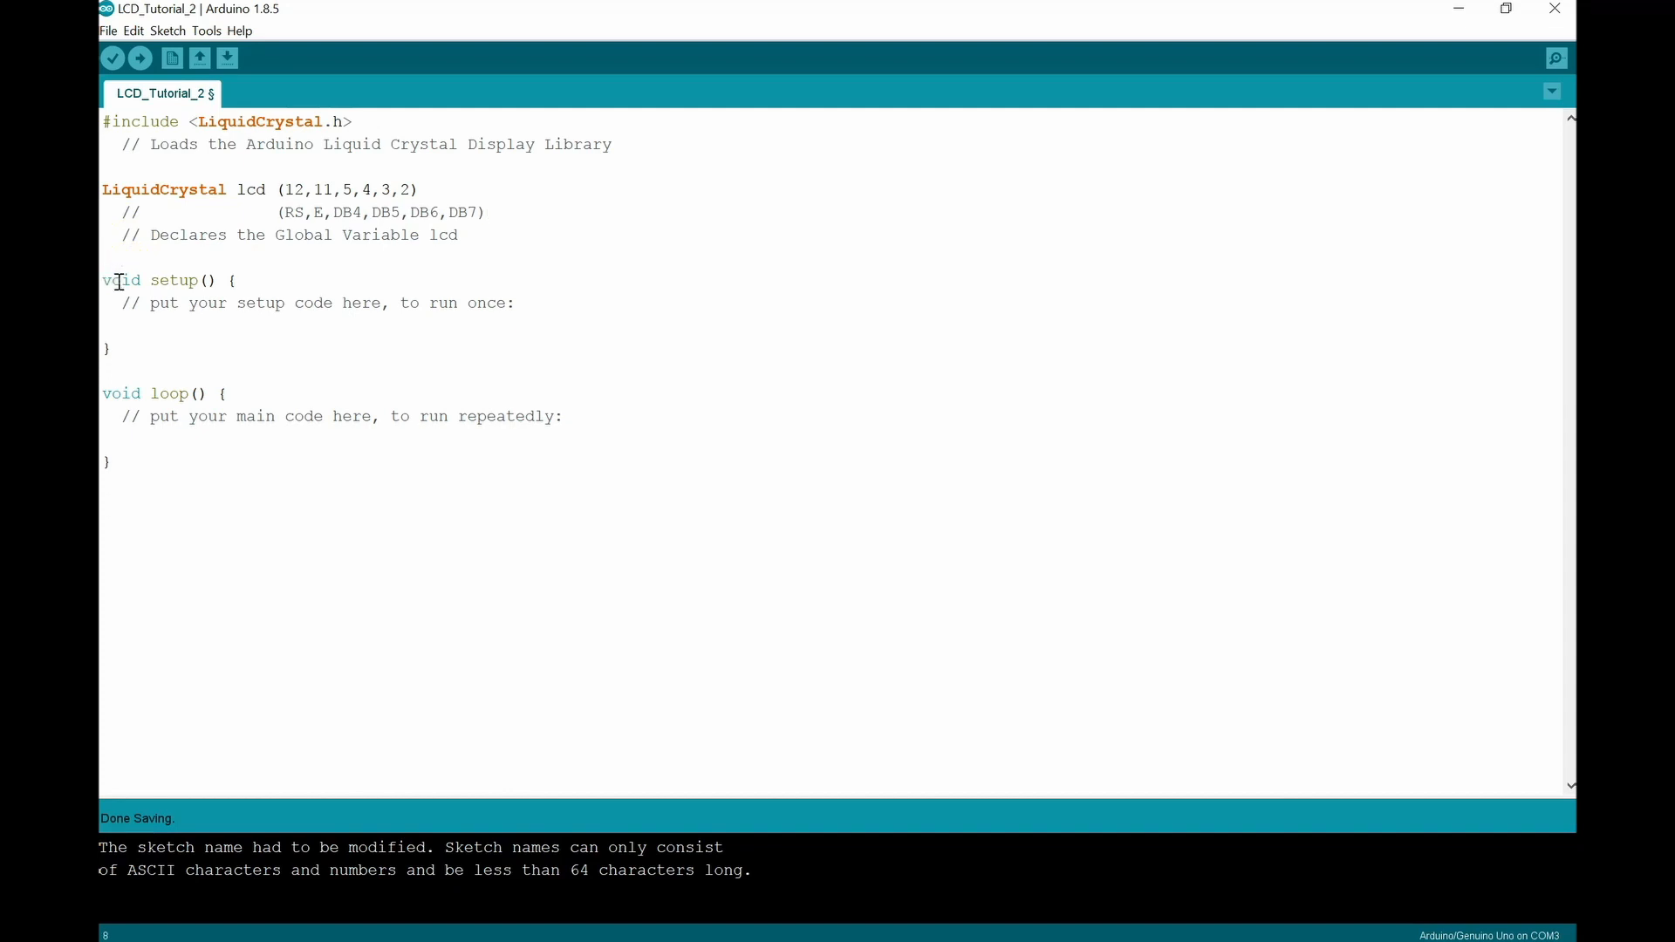
mouse_move(194, 290)
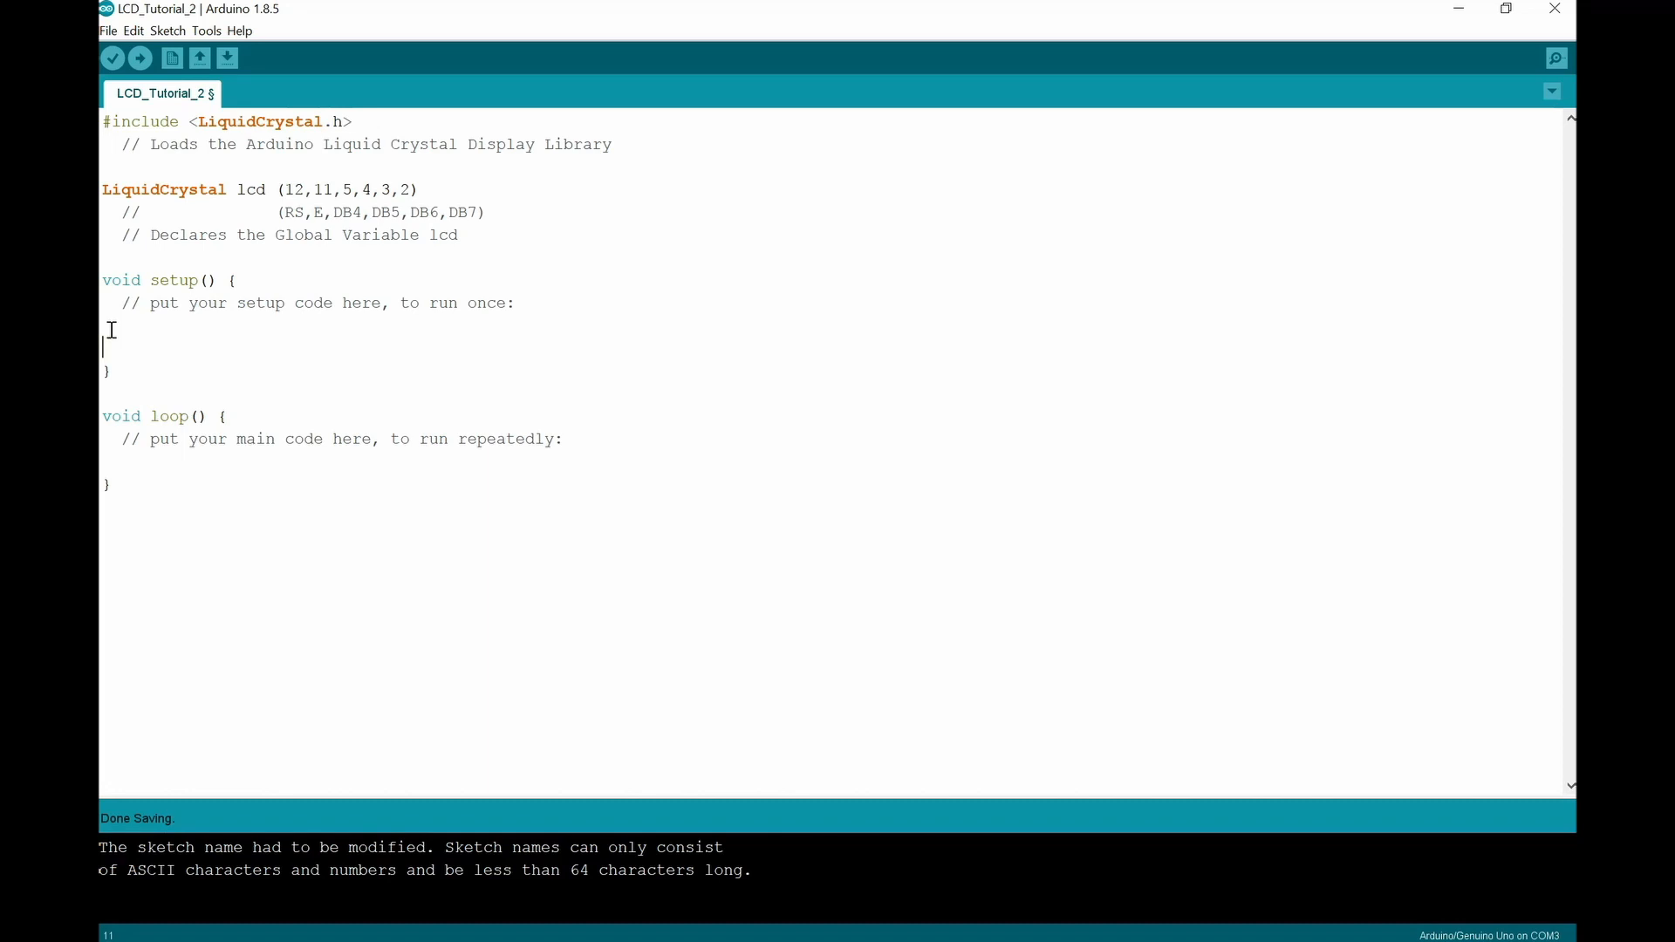
key(Backspace)
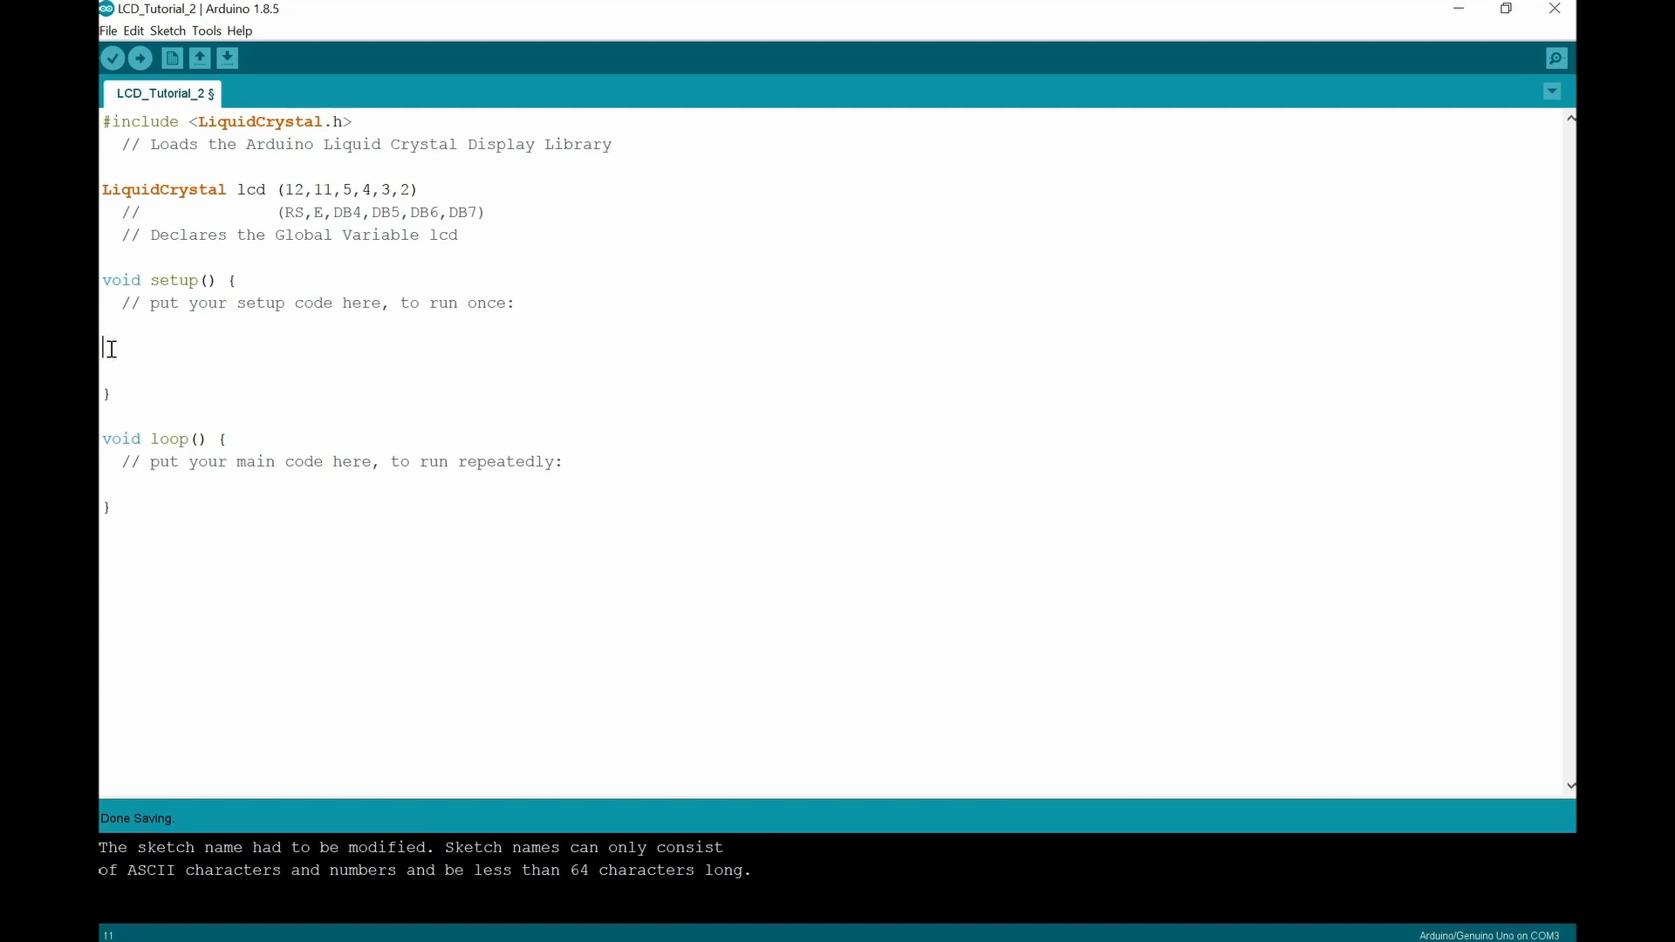
text(lcd)
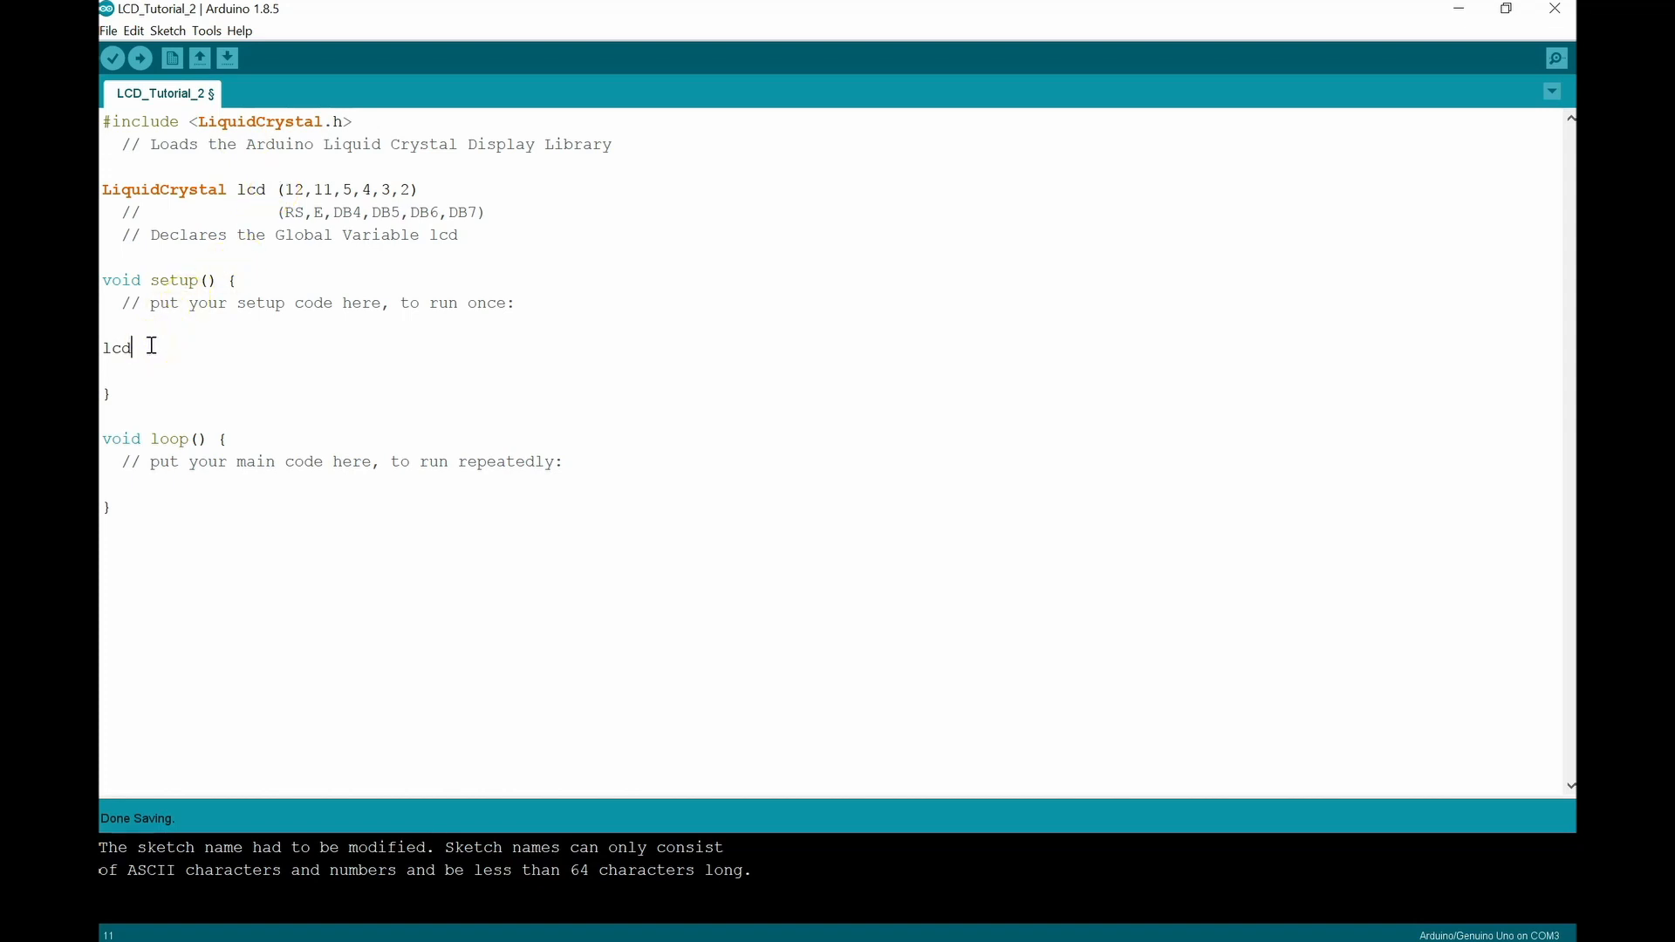
Step: Complete the setup call lcd.begin (16,2);
text(.be)
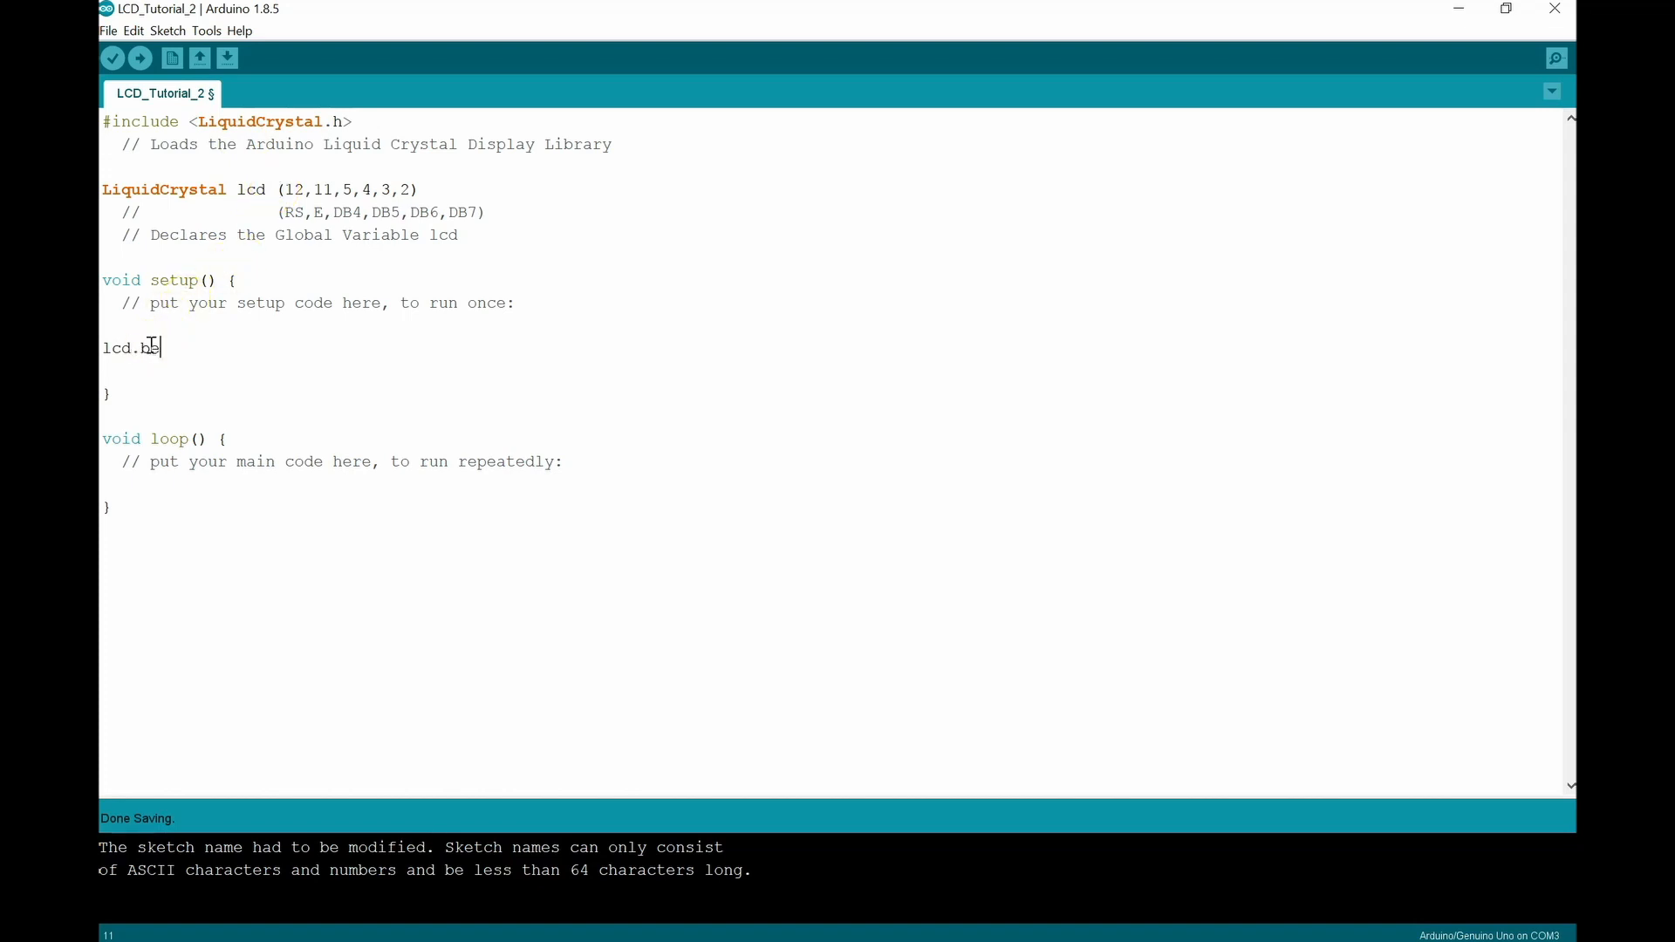
text(gin (1)
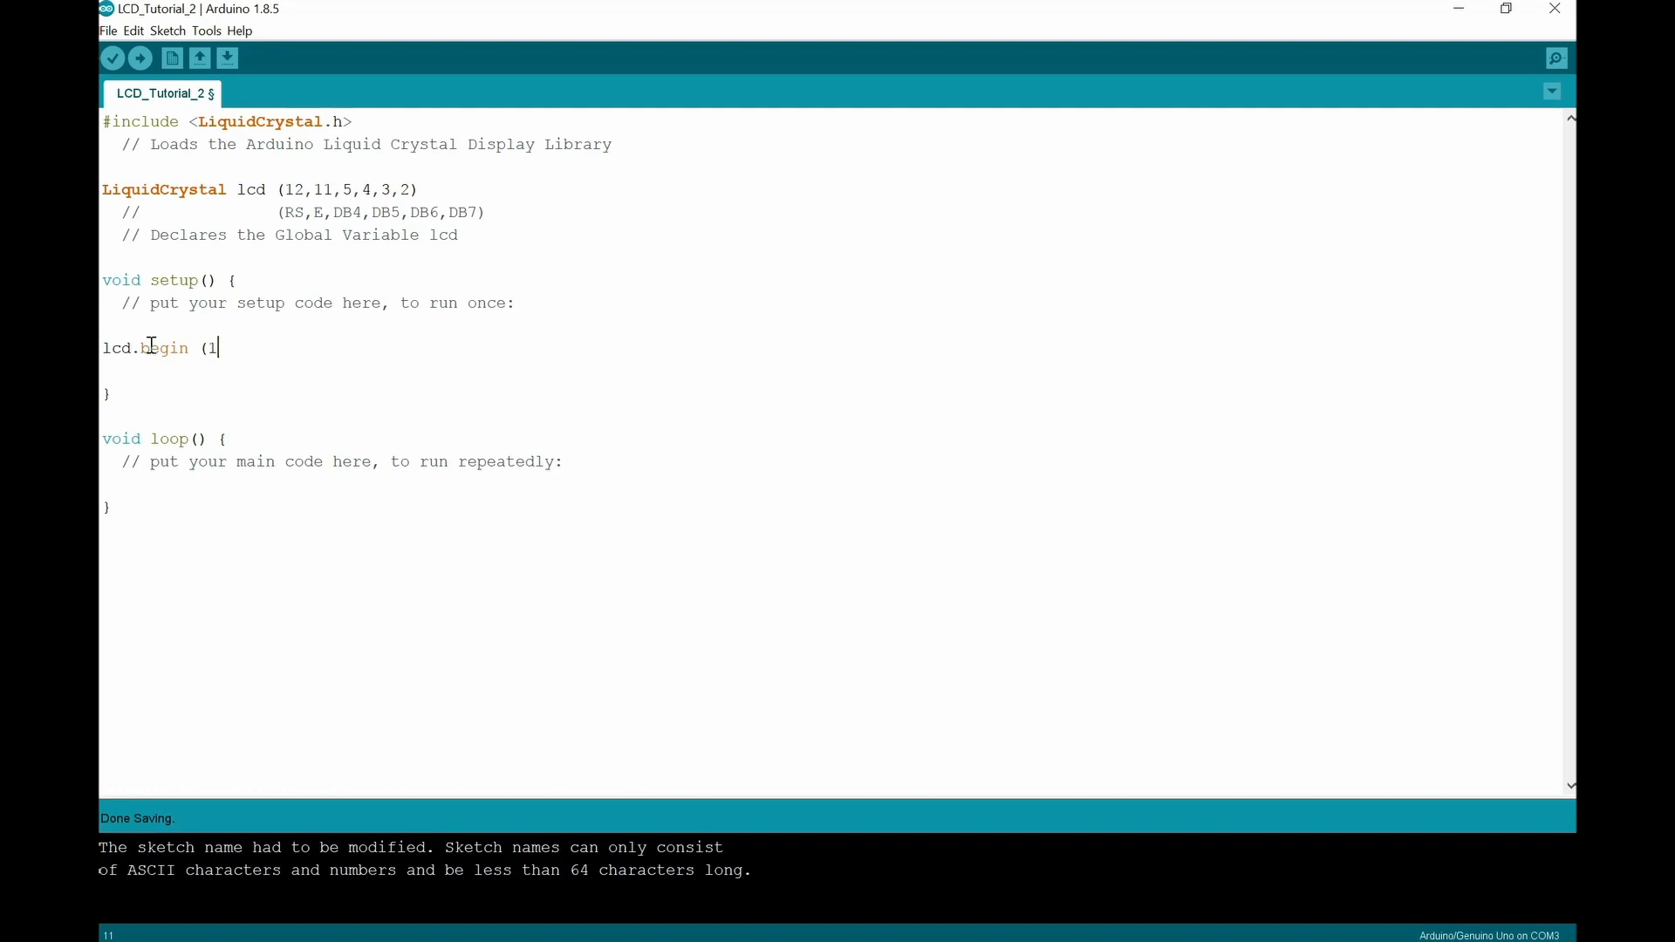
text(6,2))
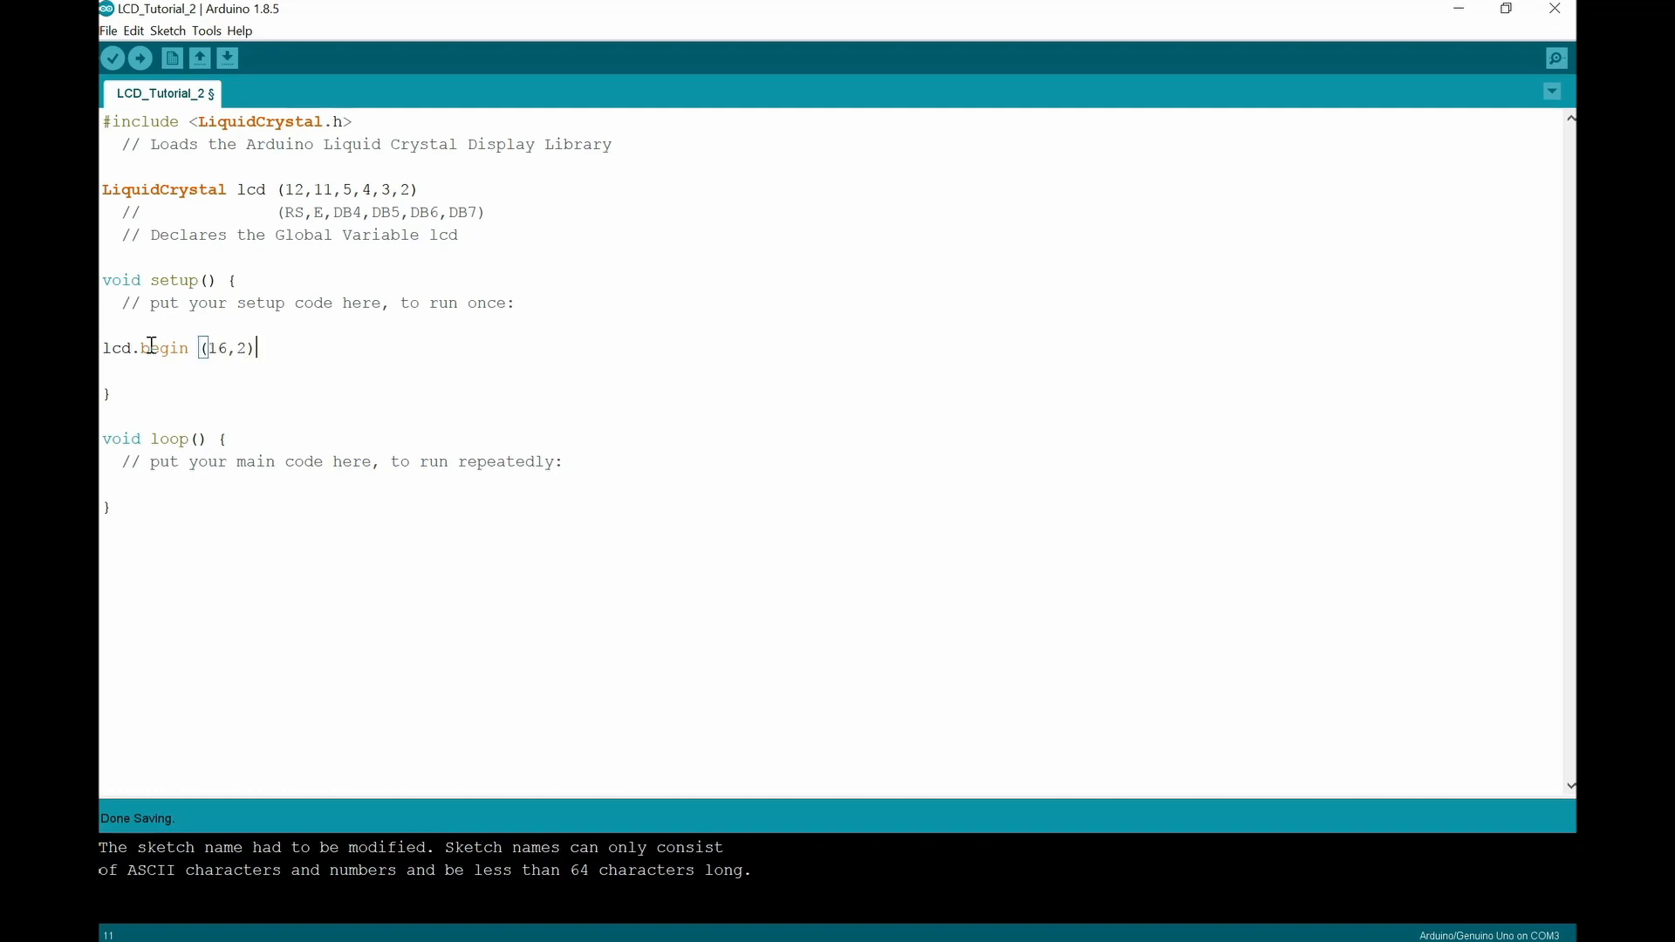
text(;)
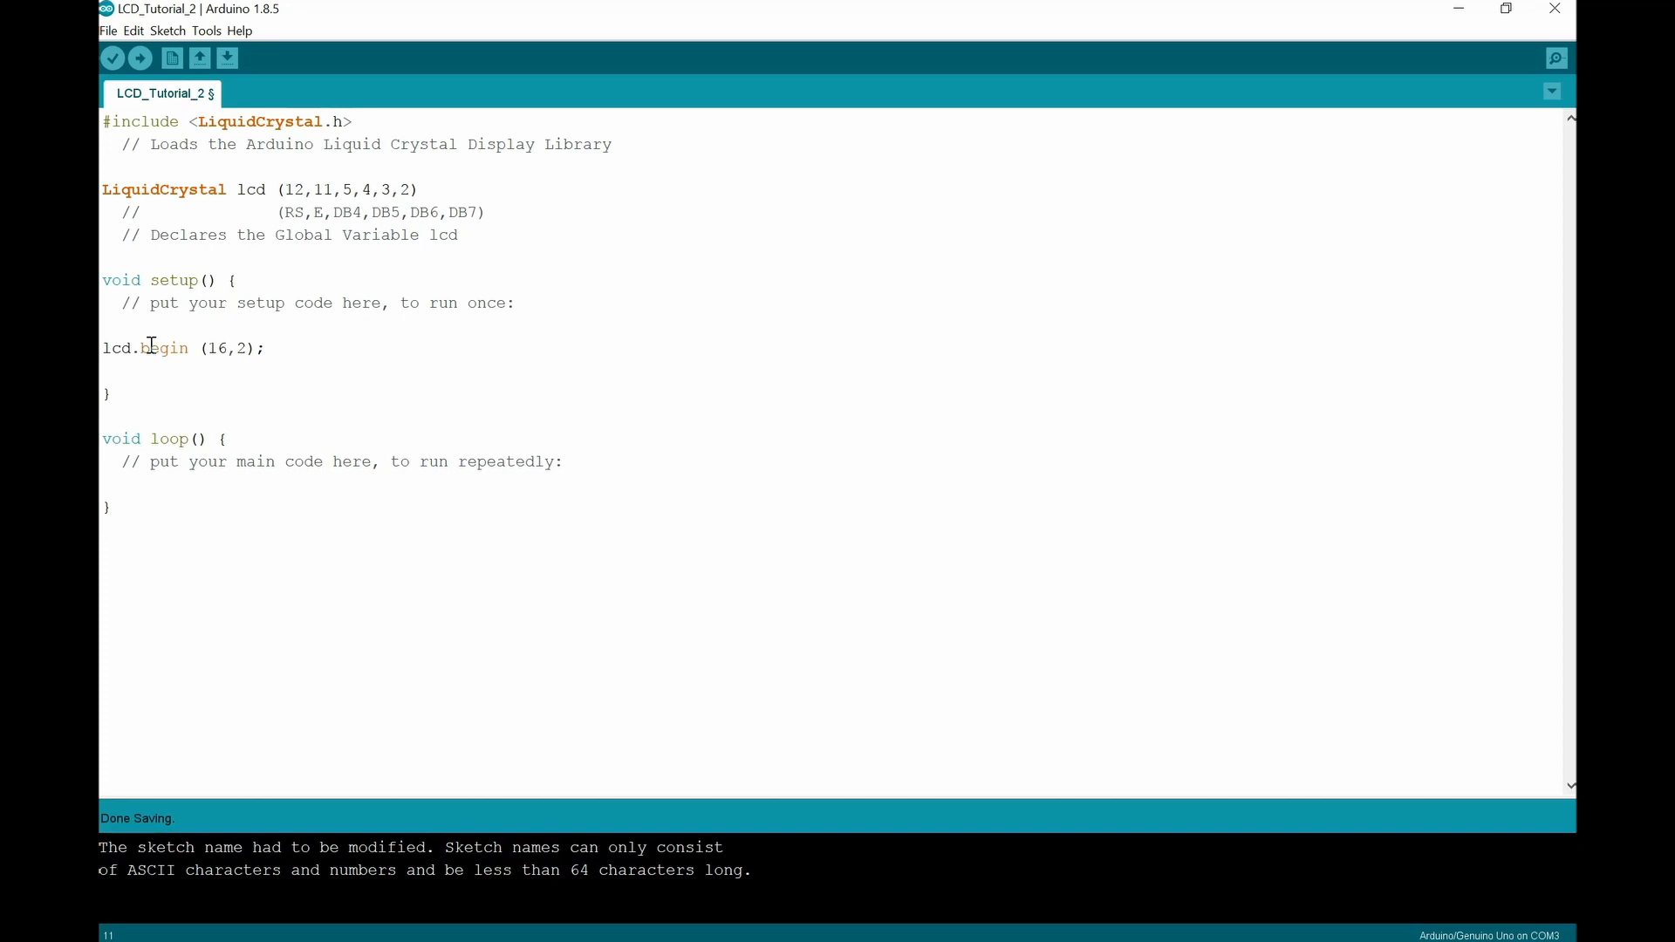
Step: Comment it as // Tells the Arduino that your Display has 16 Columns, 2 Rows
text(// Tells)
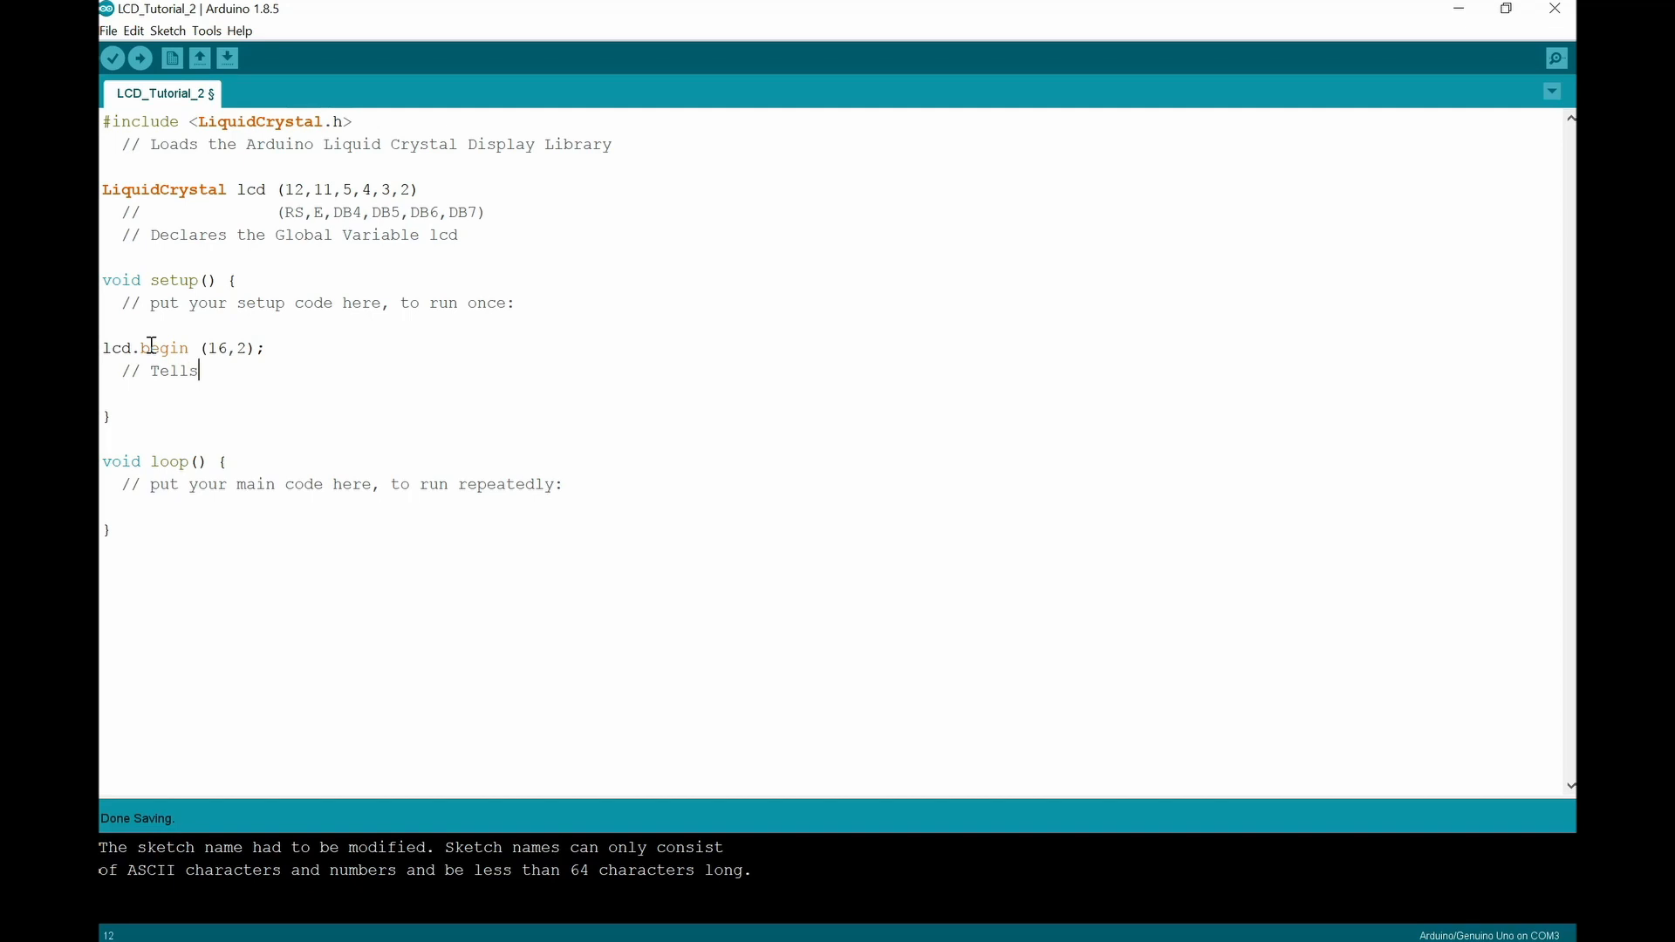
text(the ARs)
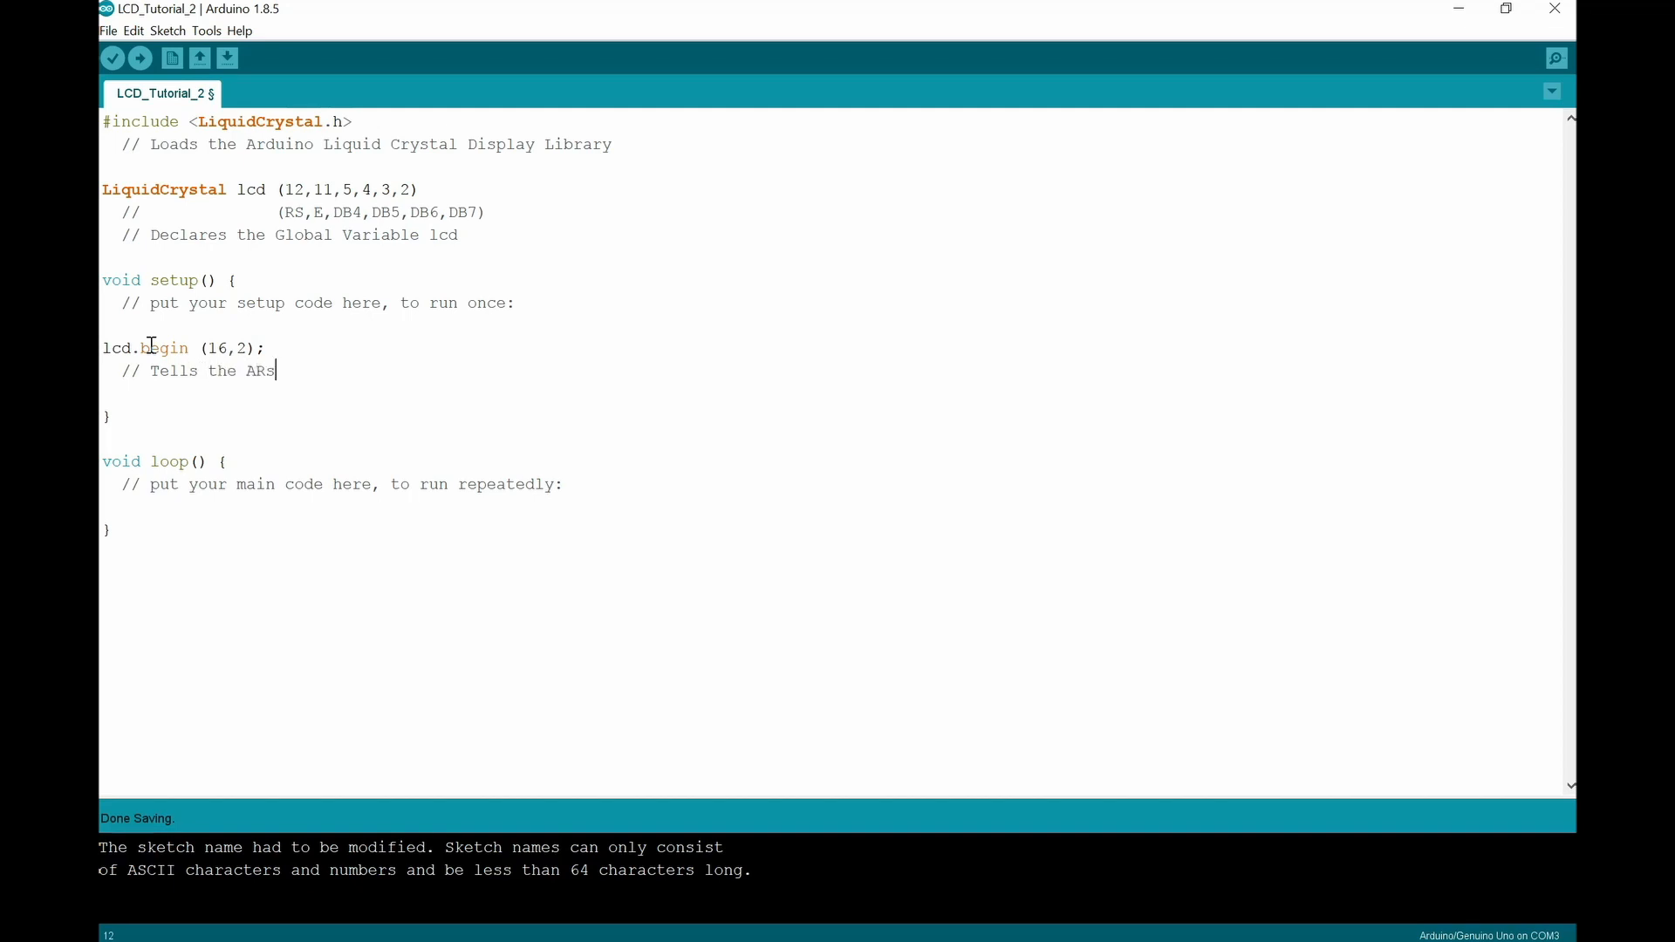
text(duino)
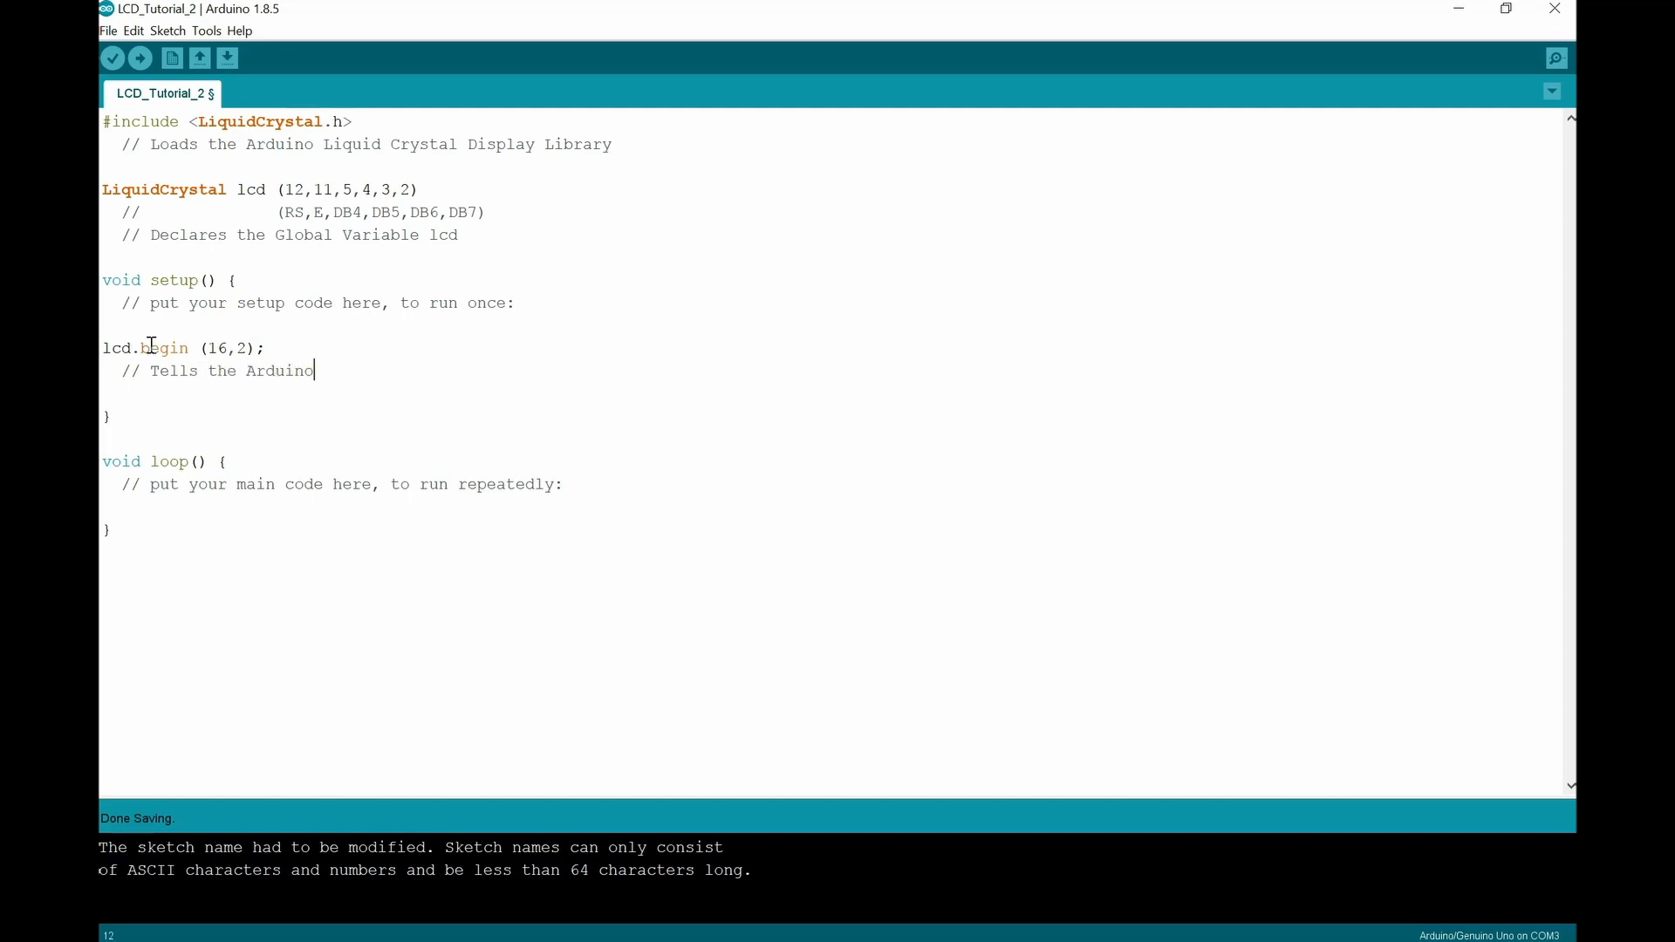
text(t)
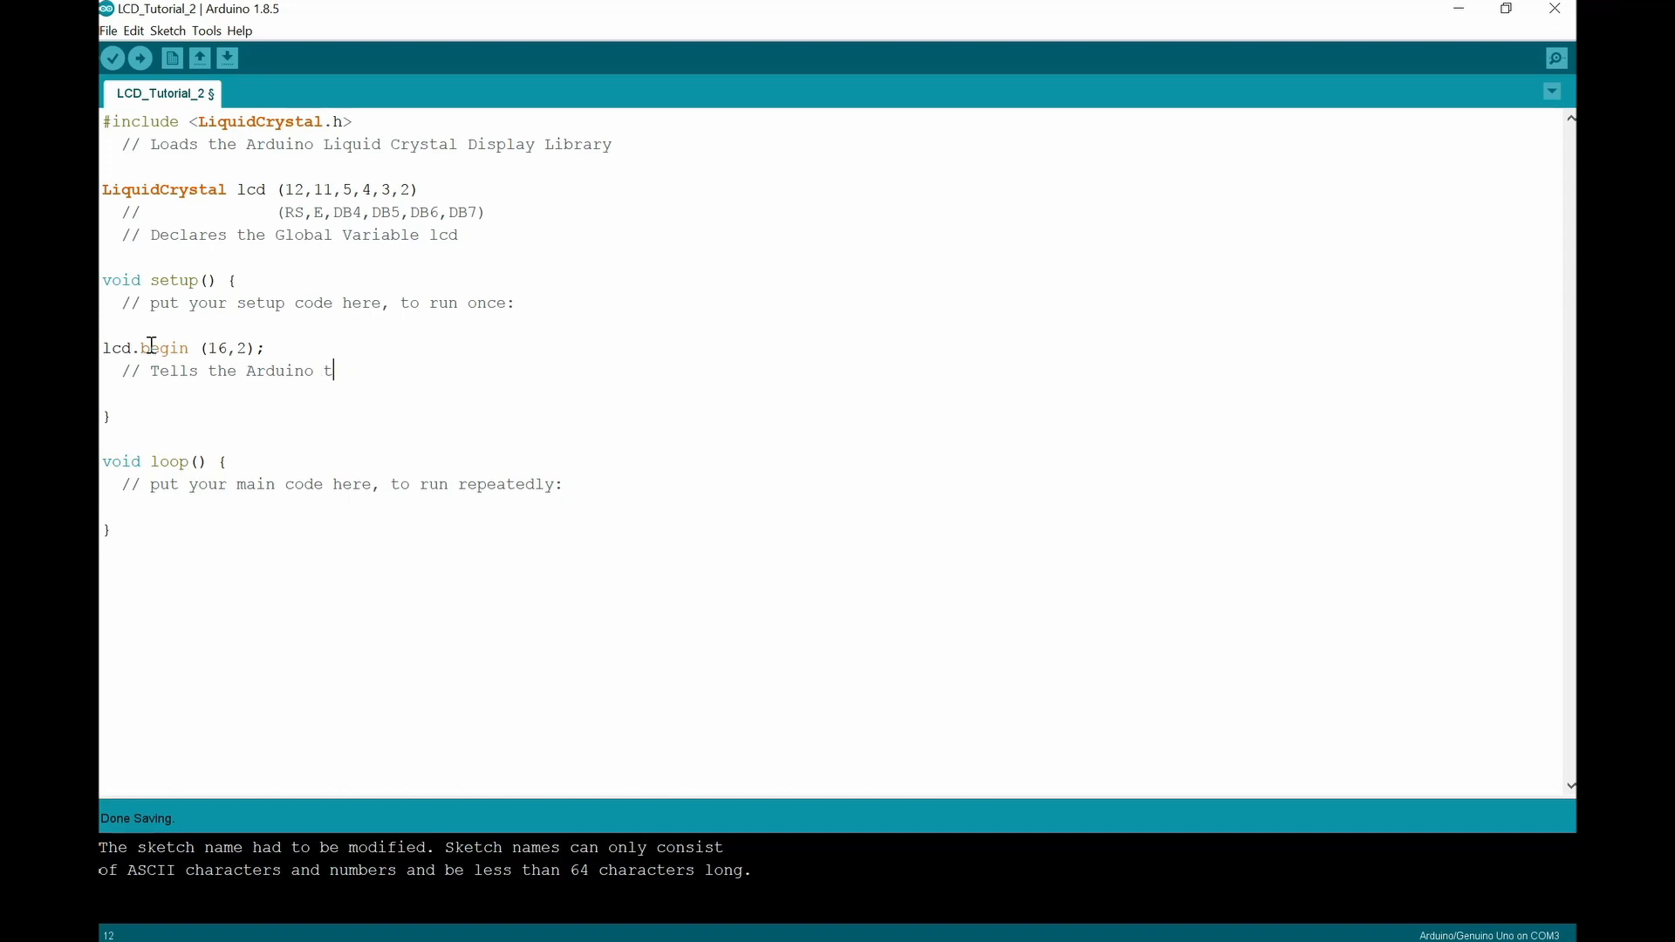
text(hat your)
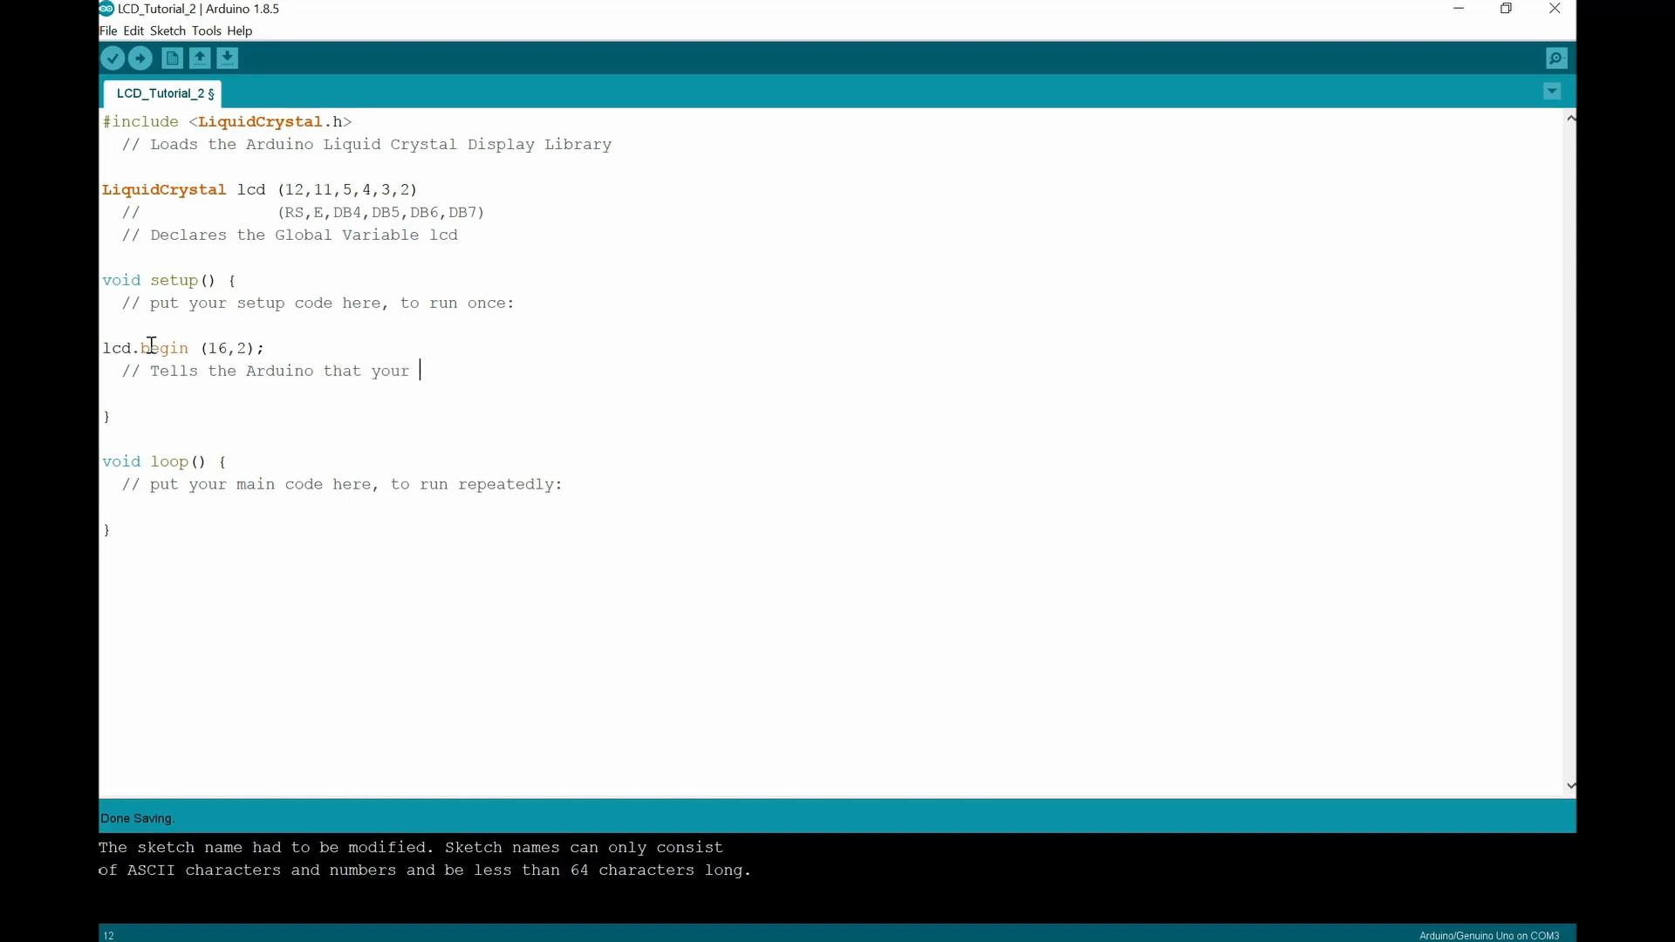
text(Display has 1)
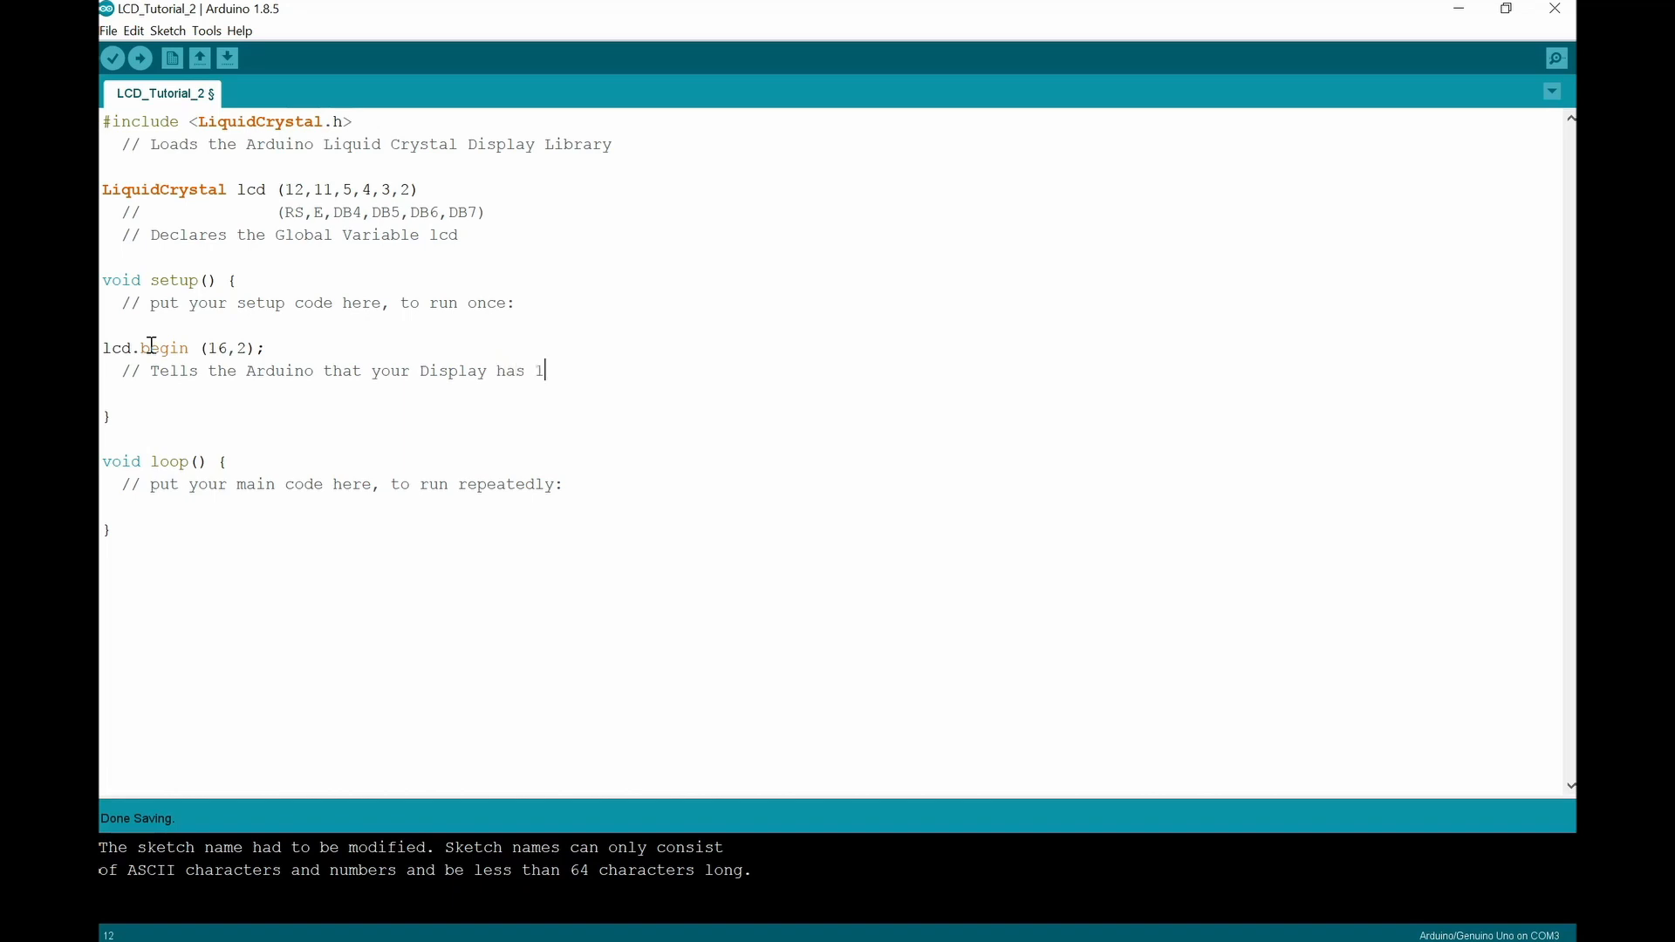
text(6 Col)
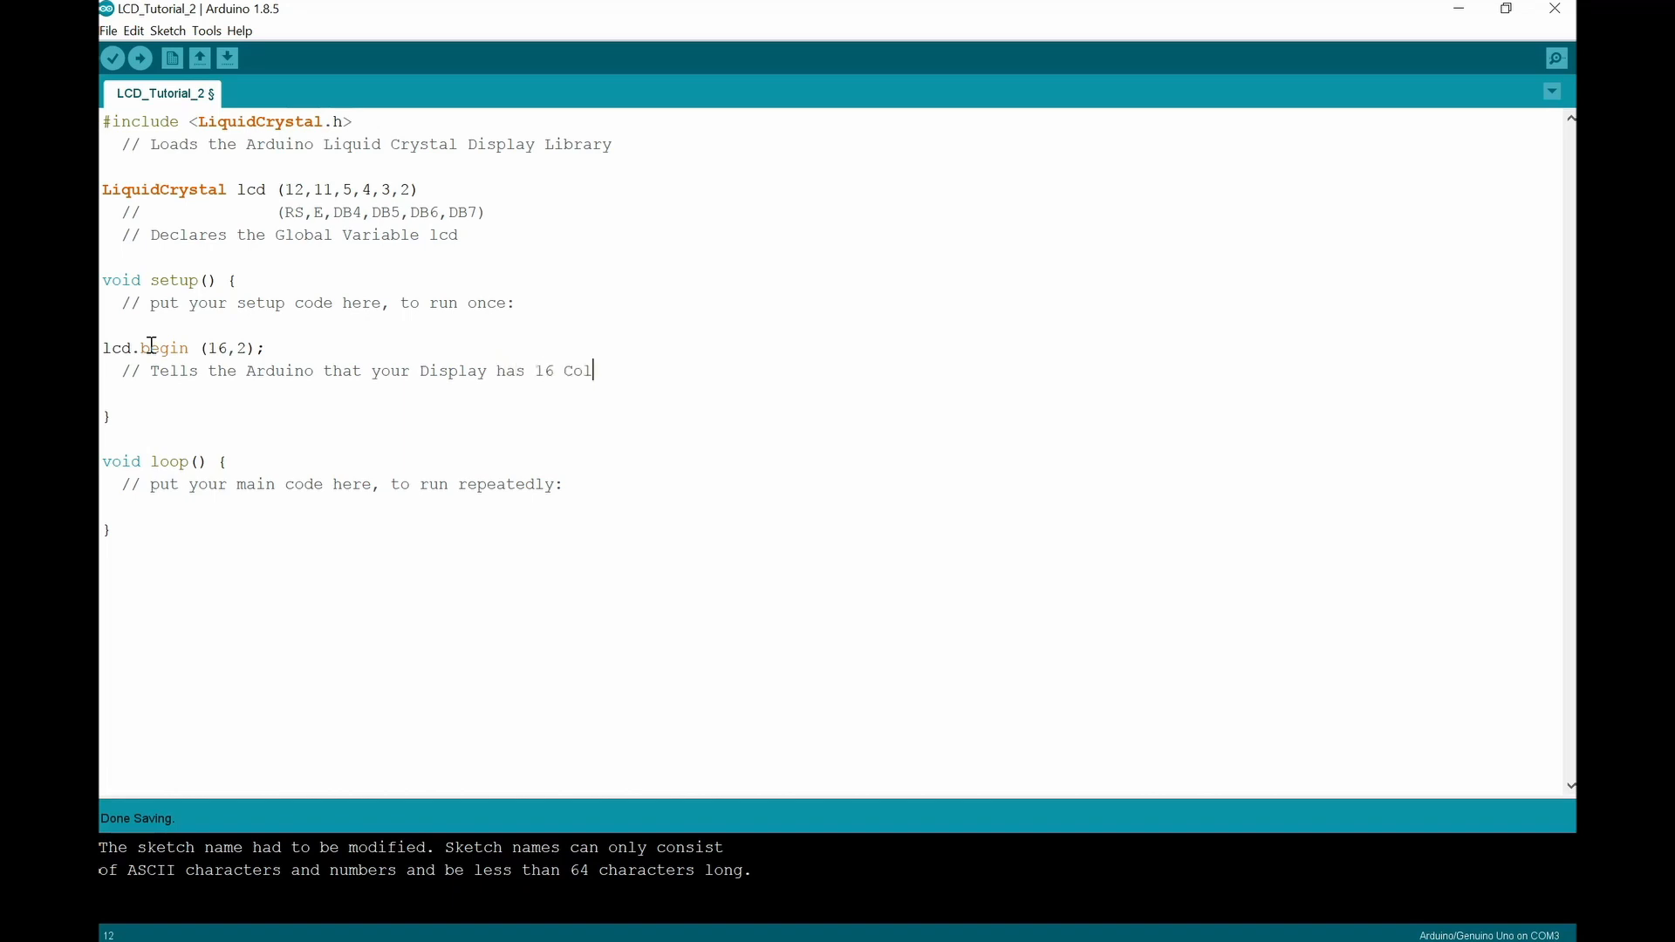
text(ums)
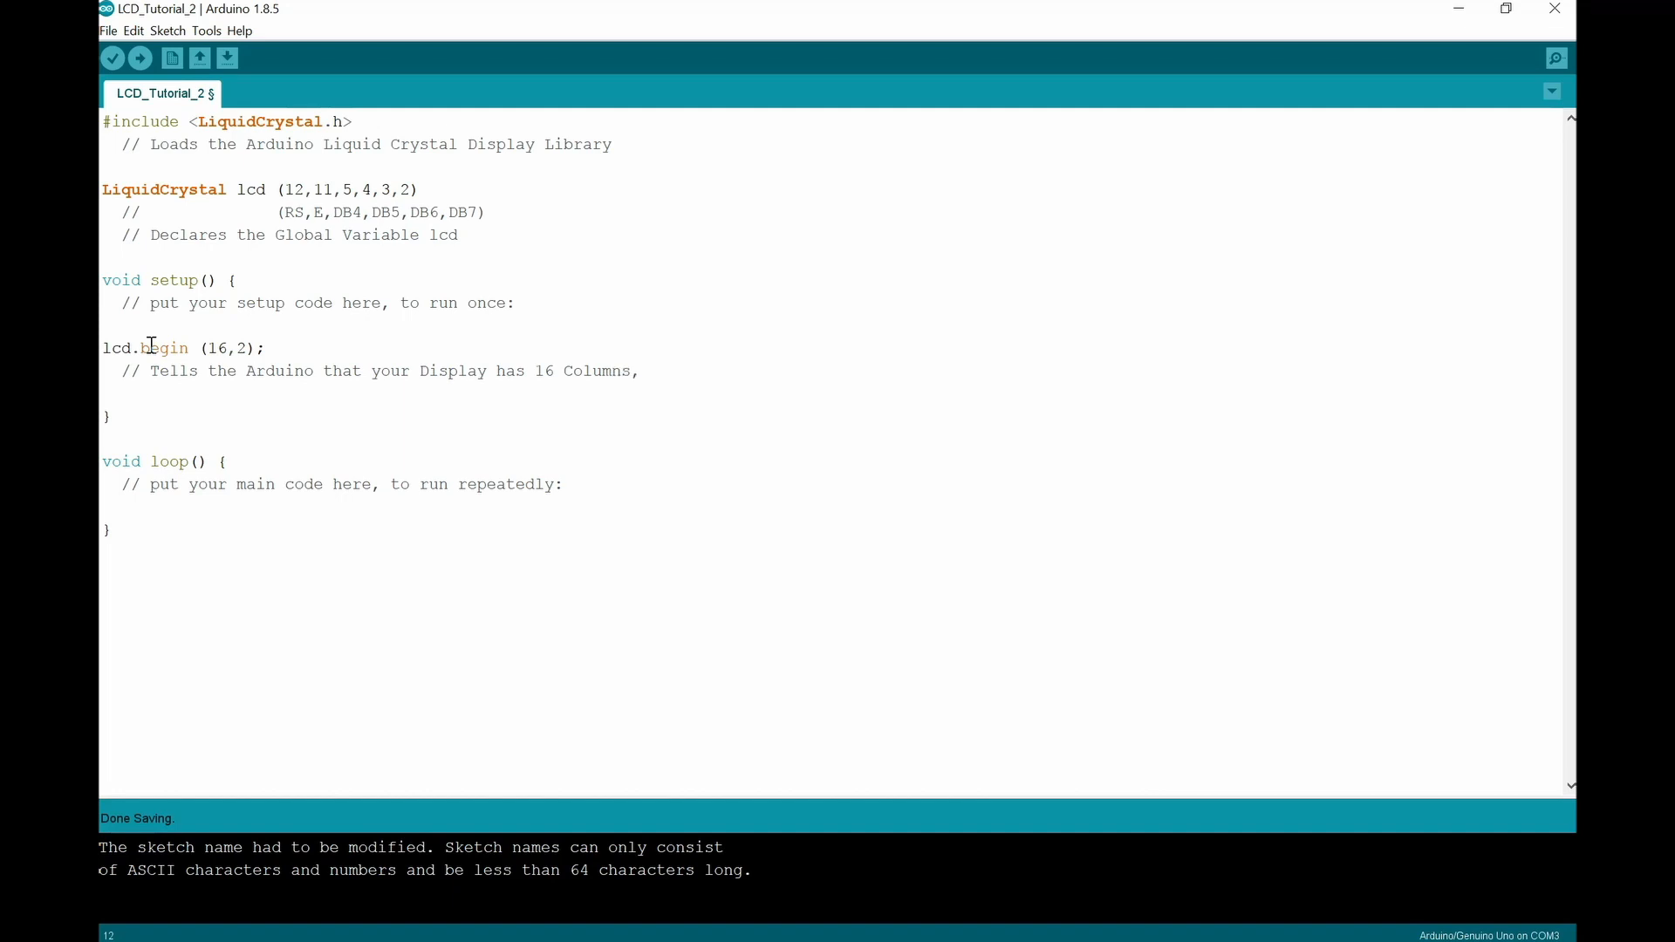
text(2 Row)
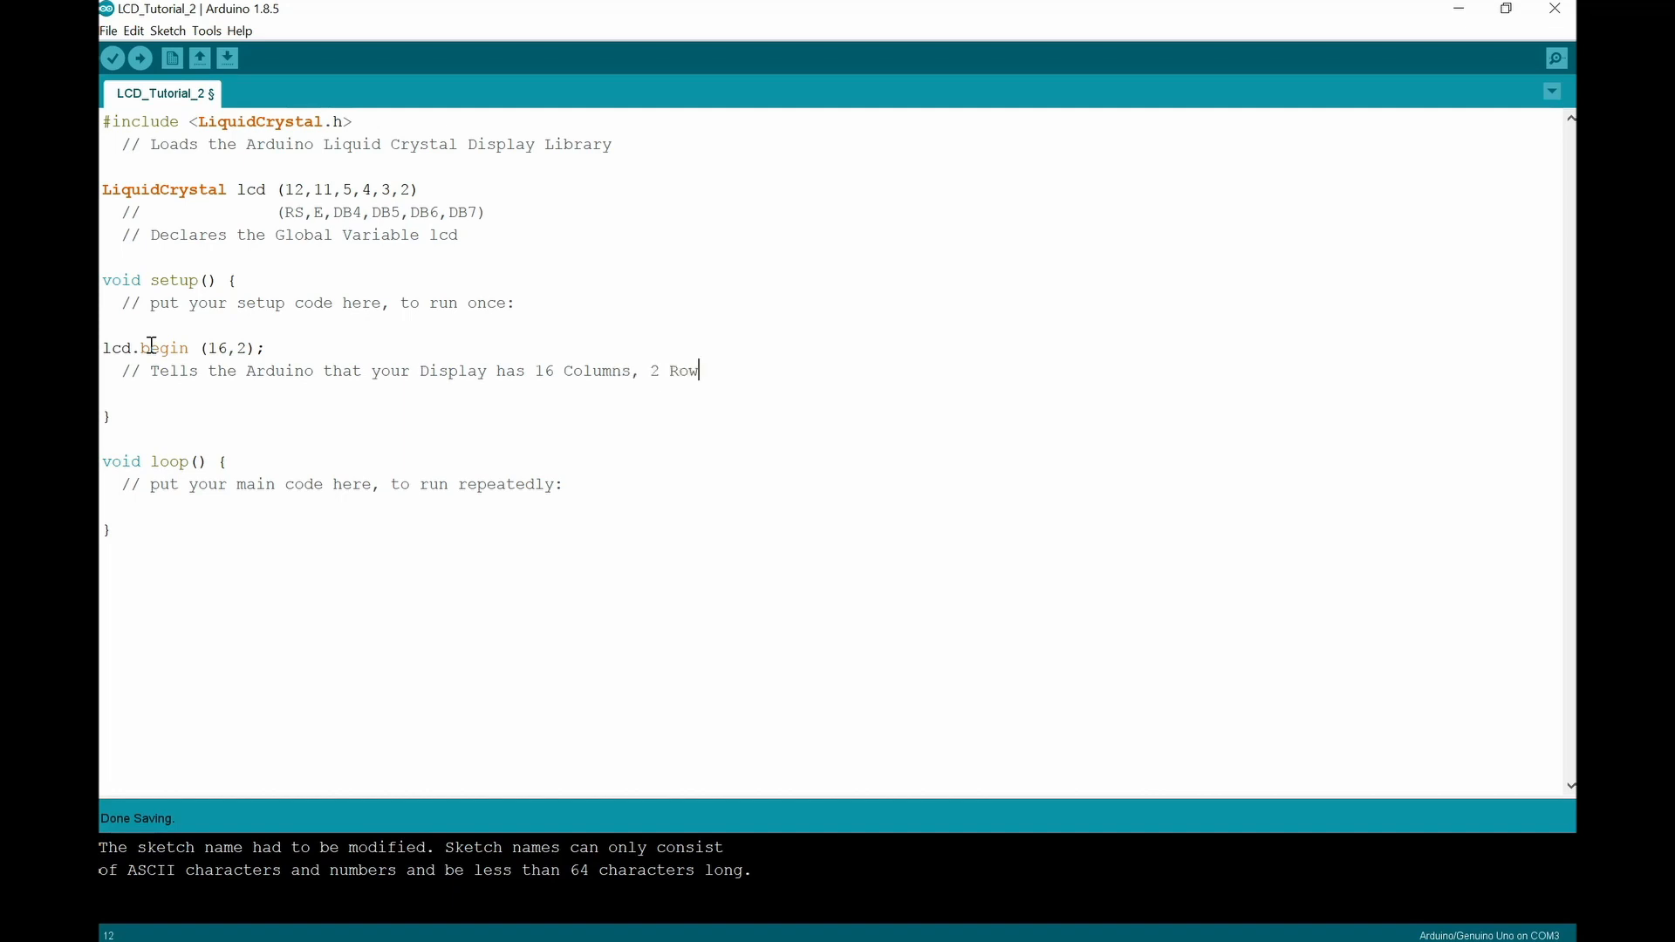
text(s)
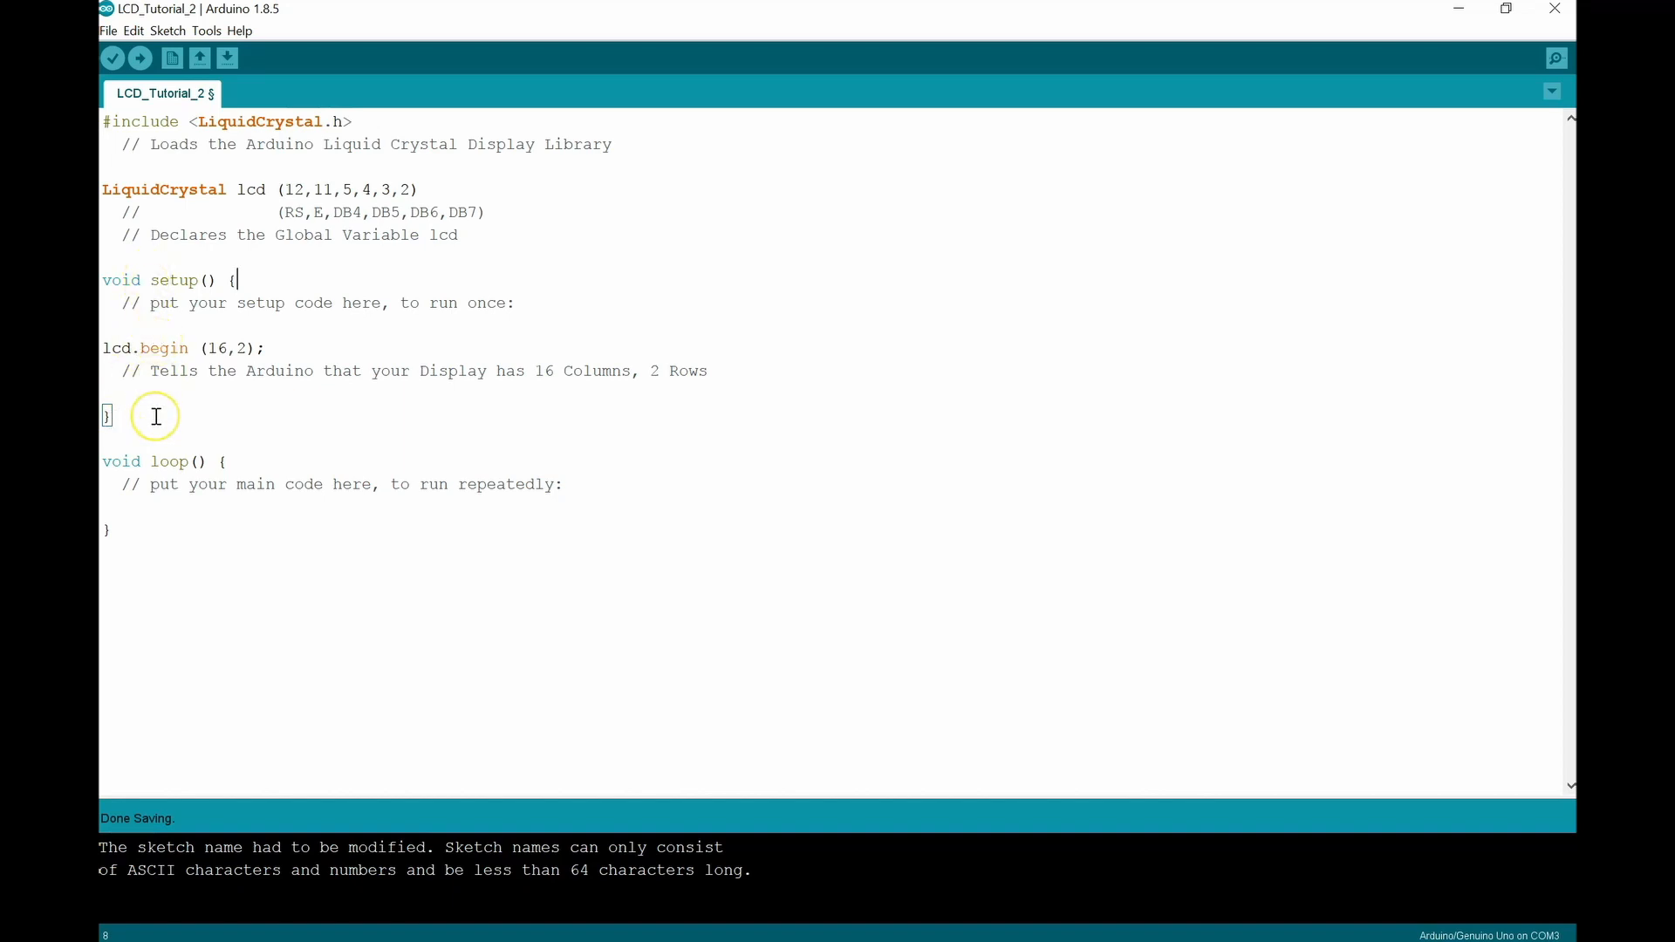
mouse_move(118, 124)
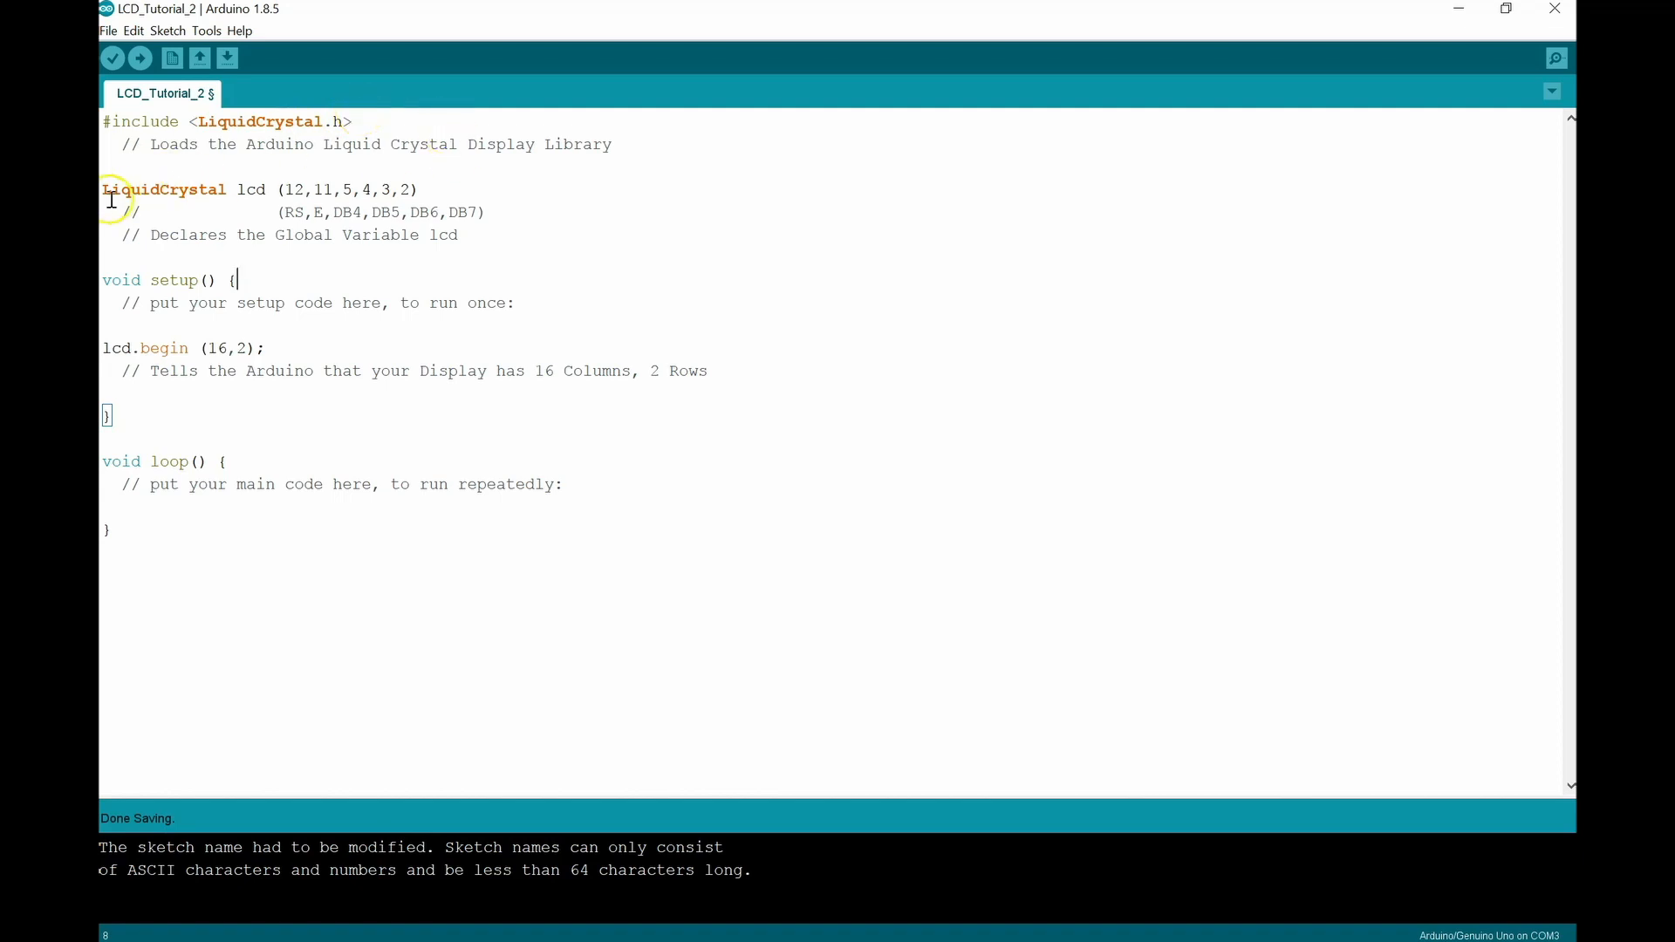
mouse_move(240, 188)
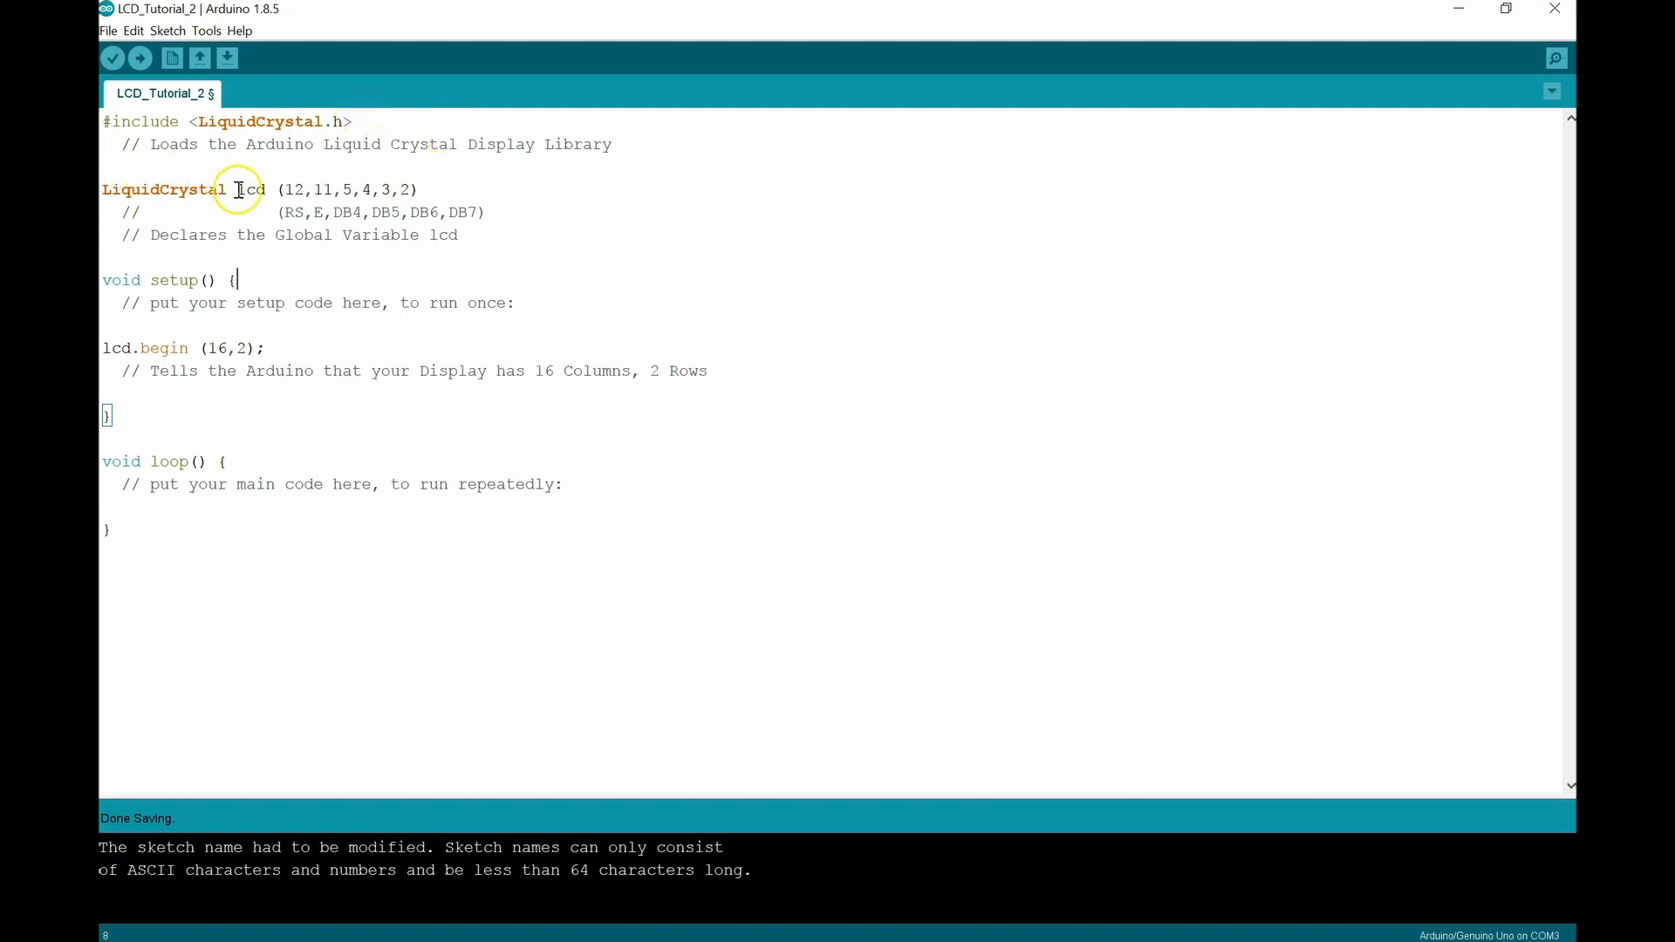
Step: Highlight lcd in the LiquidCrystal declaration to point out the global variable
double_click(251, 188)
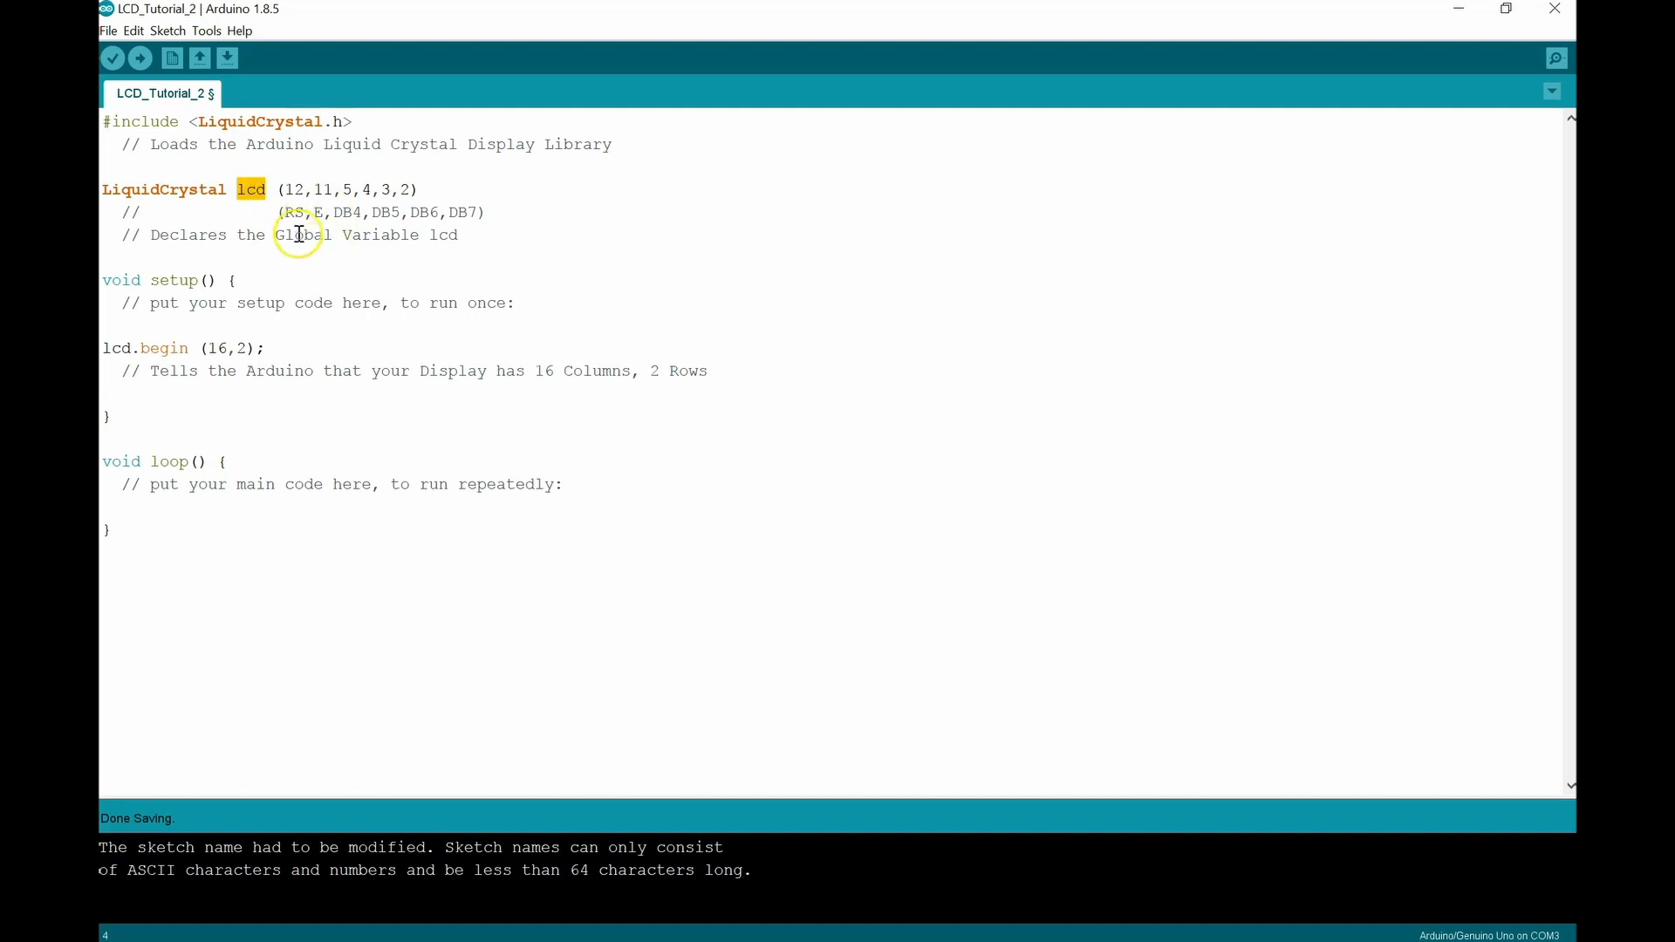
mouse_move(362, 213)
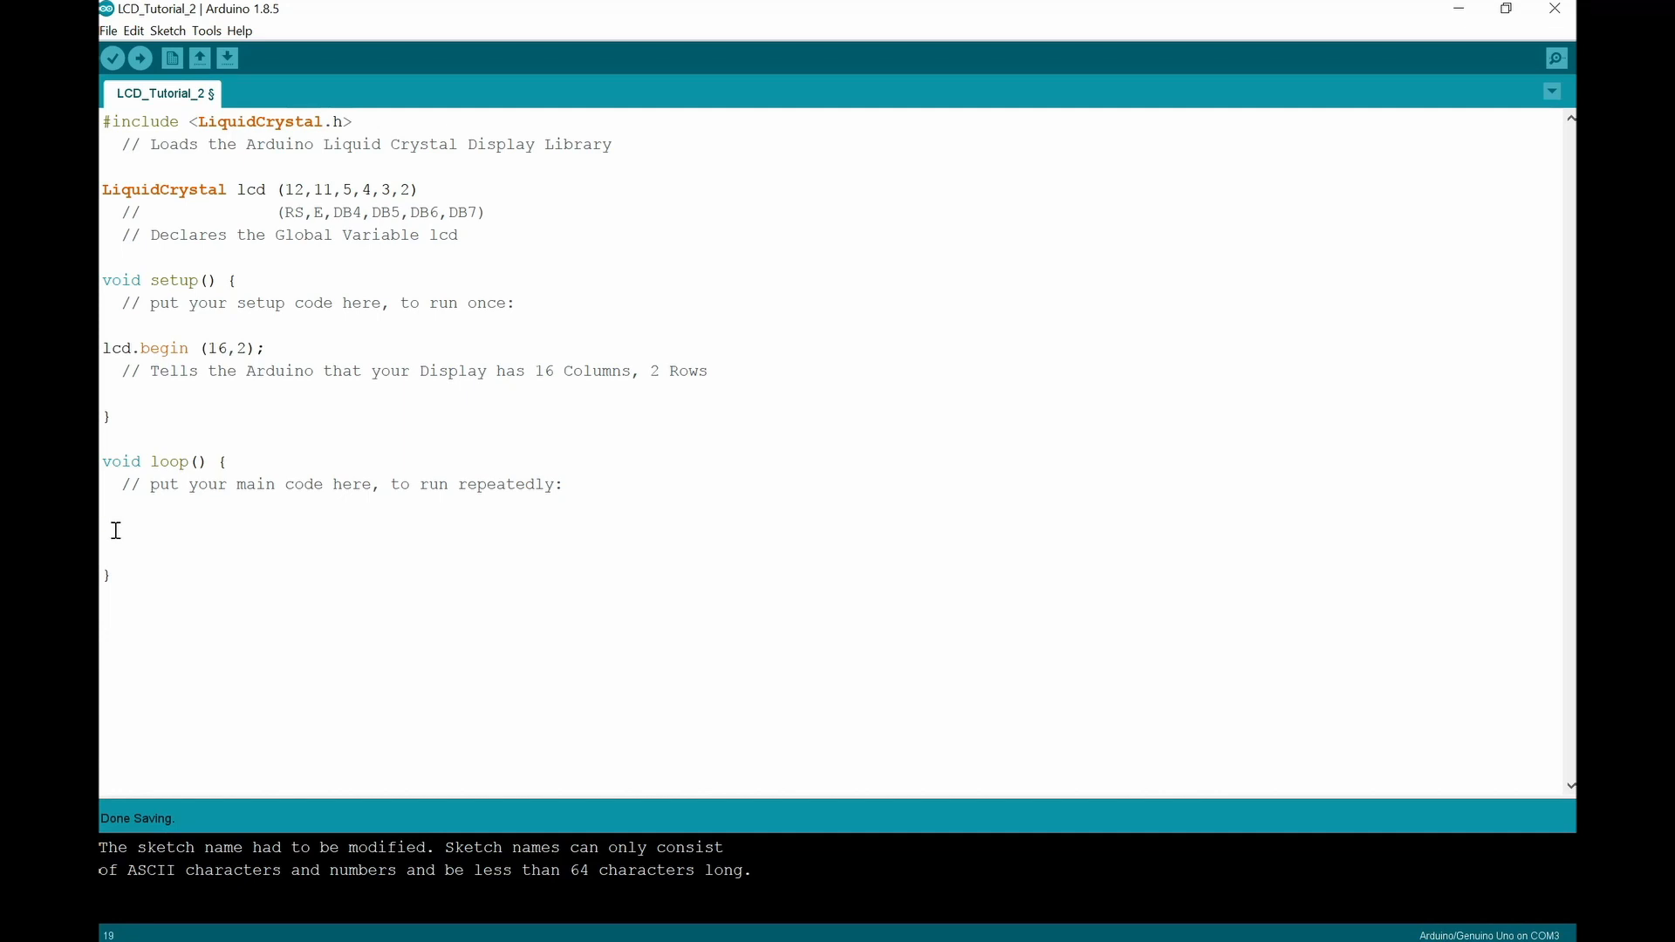
Step: Write lcd.setCursor (0,0); as the first statement in loop()
text(lcd)
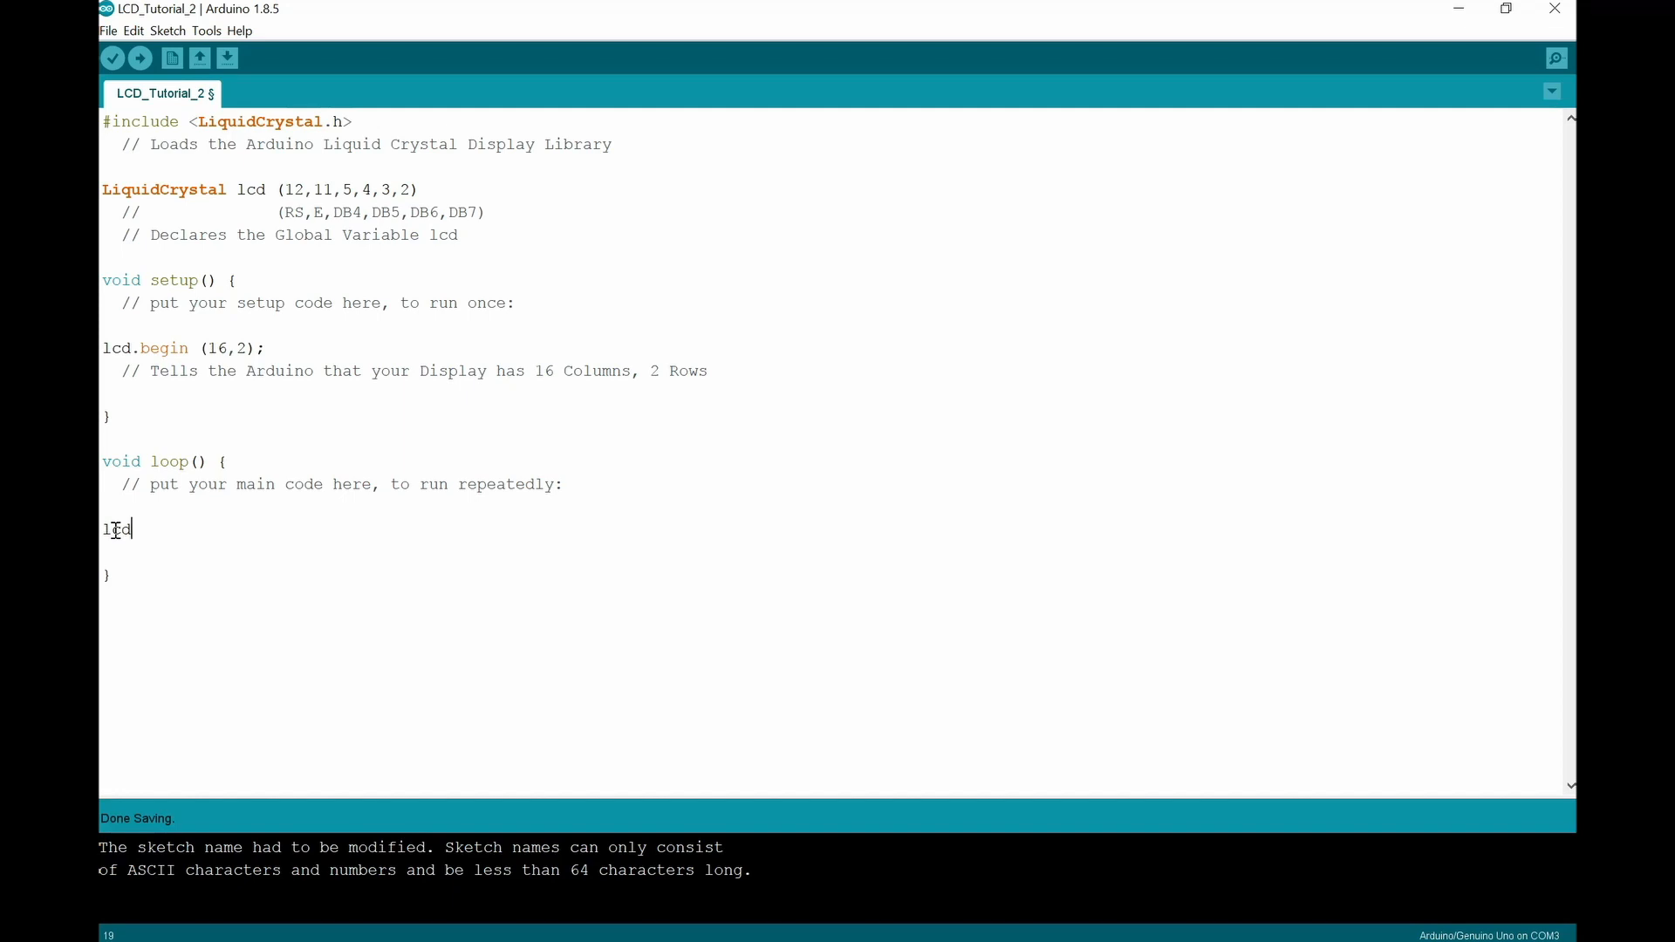
text(.set)
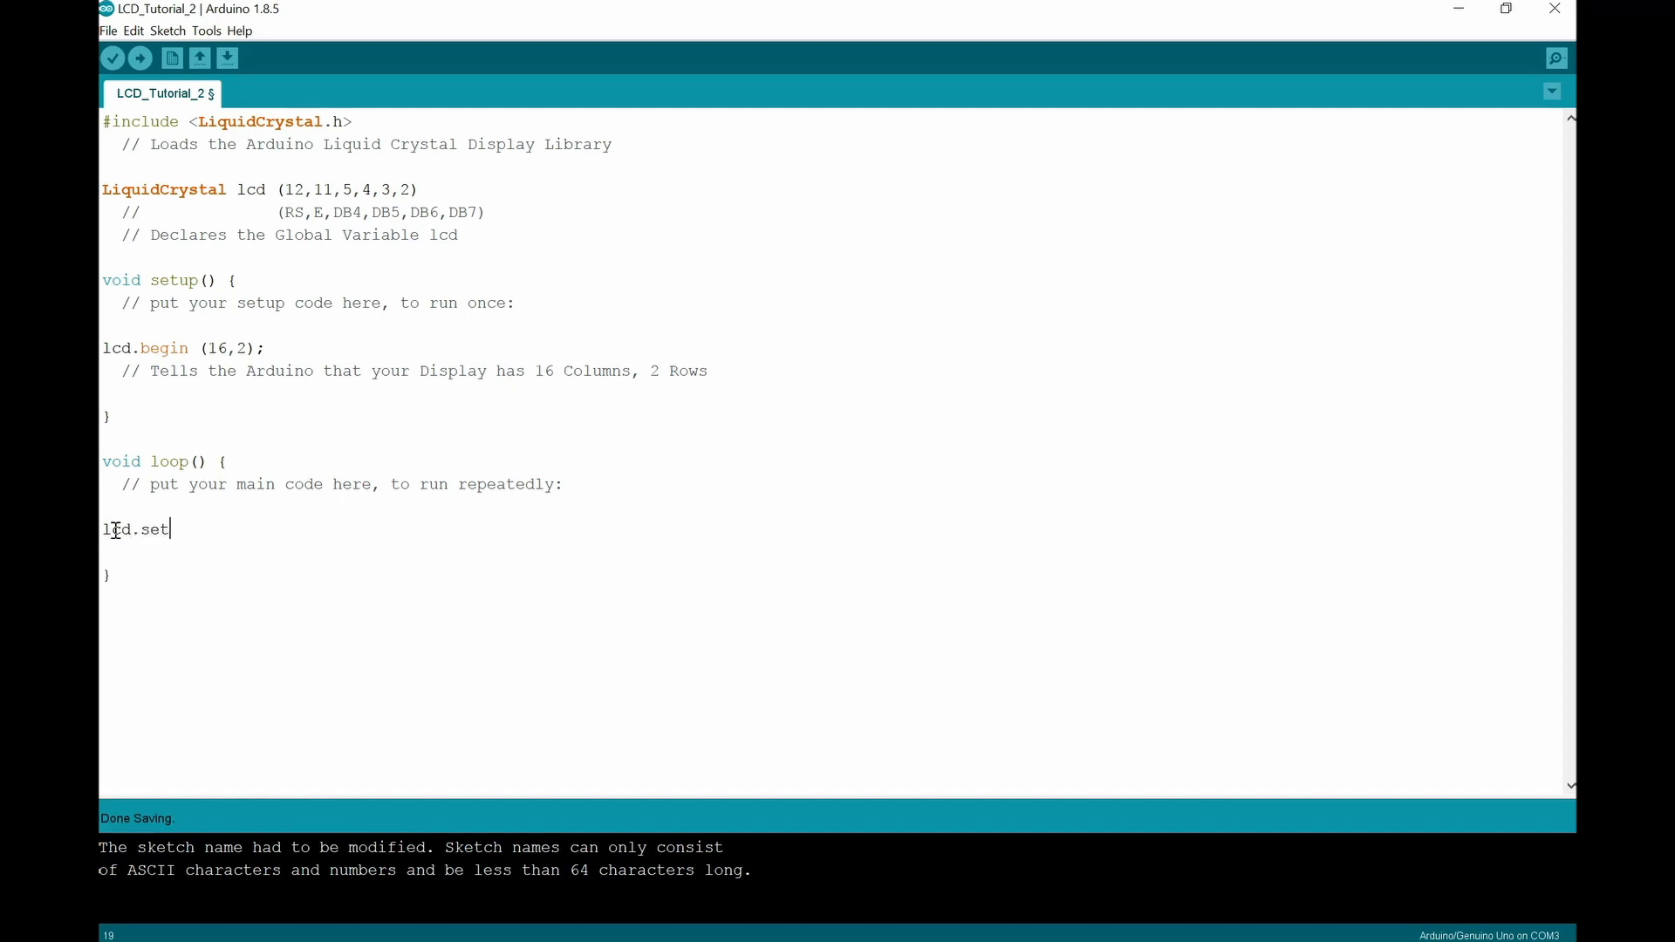
text(C)
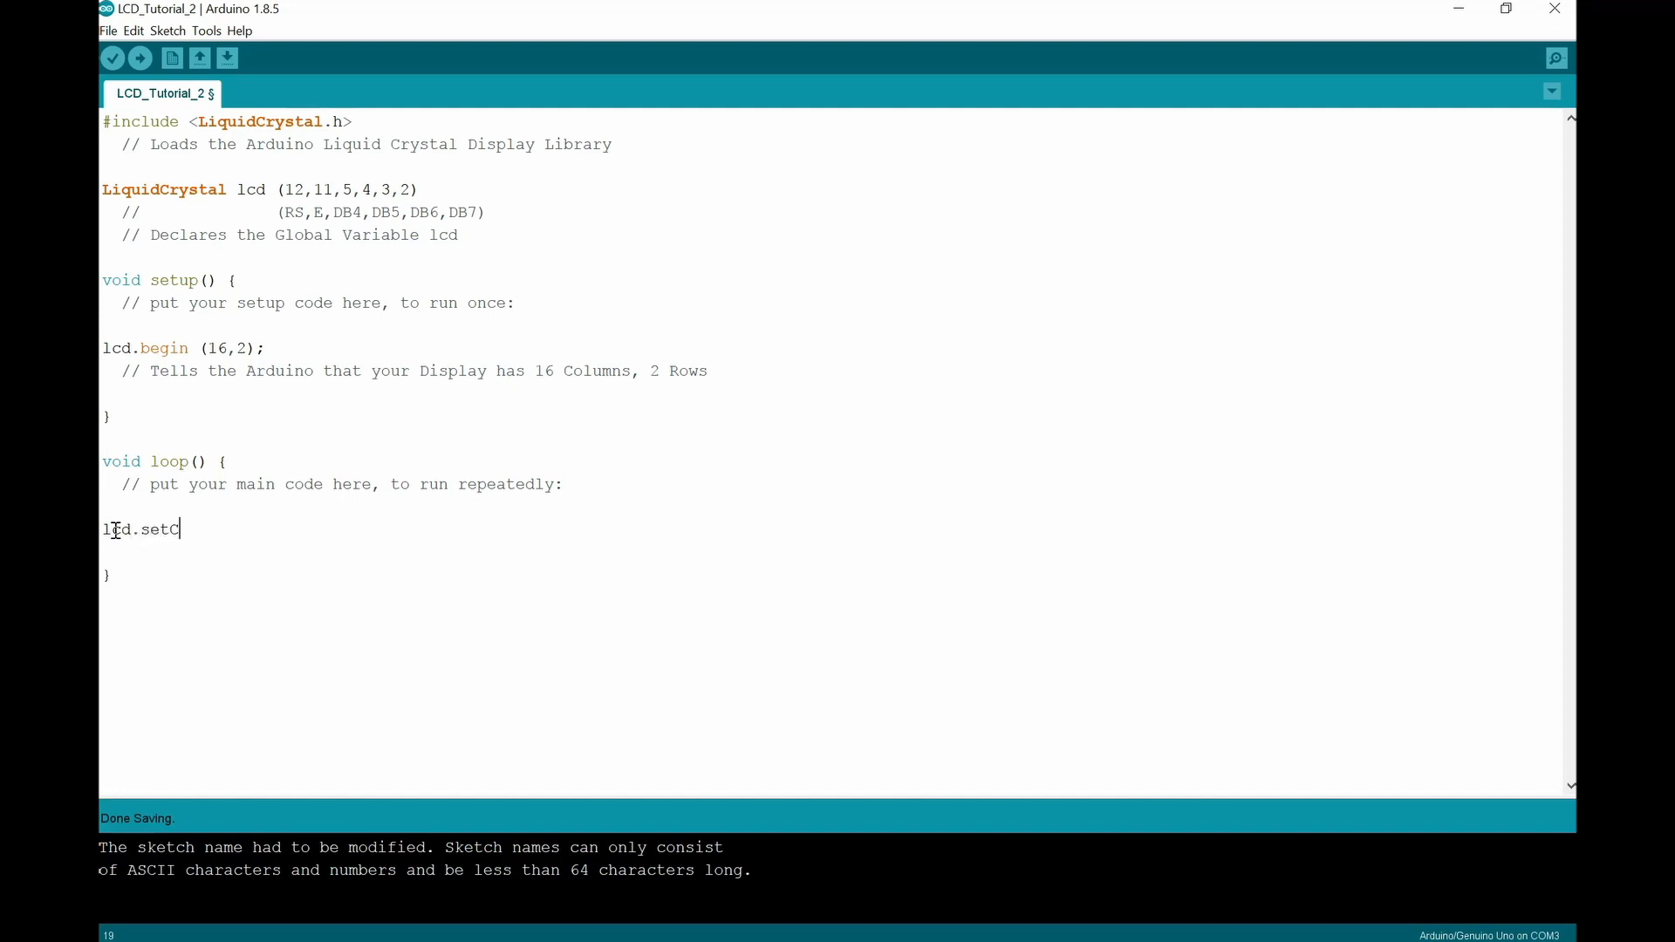
text(urso)
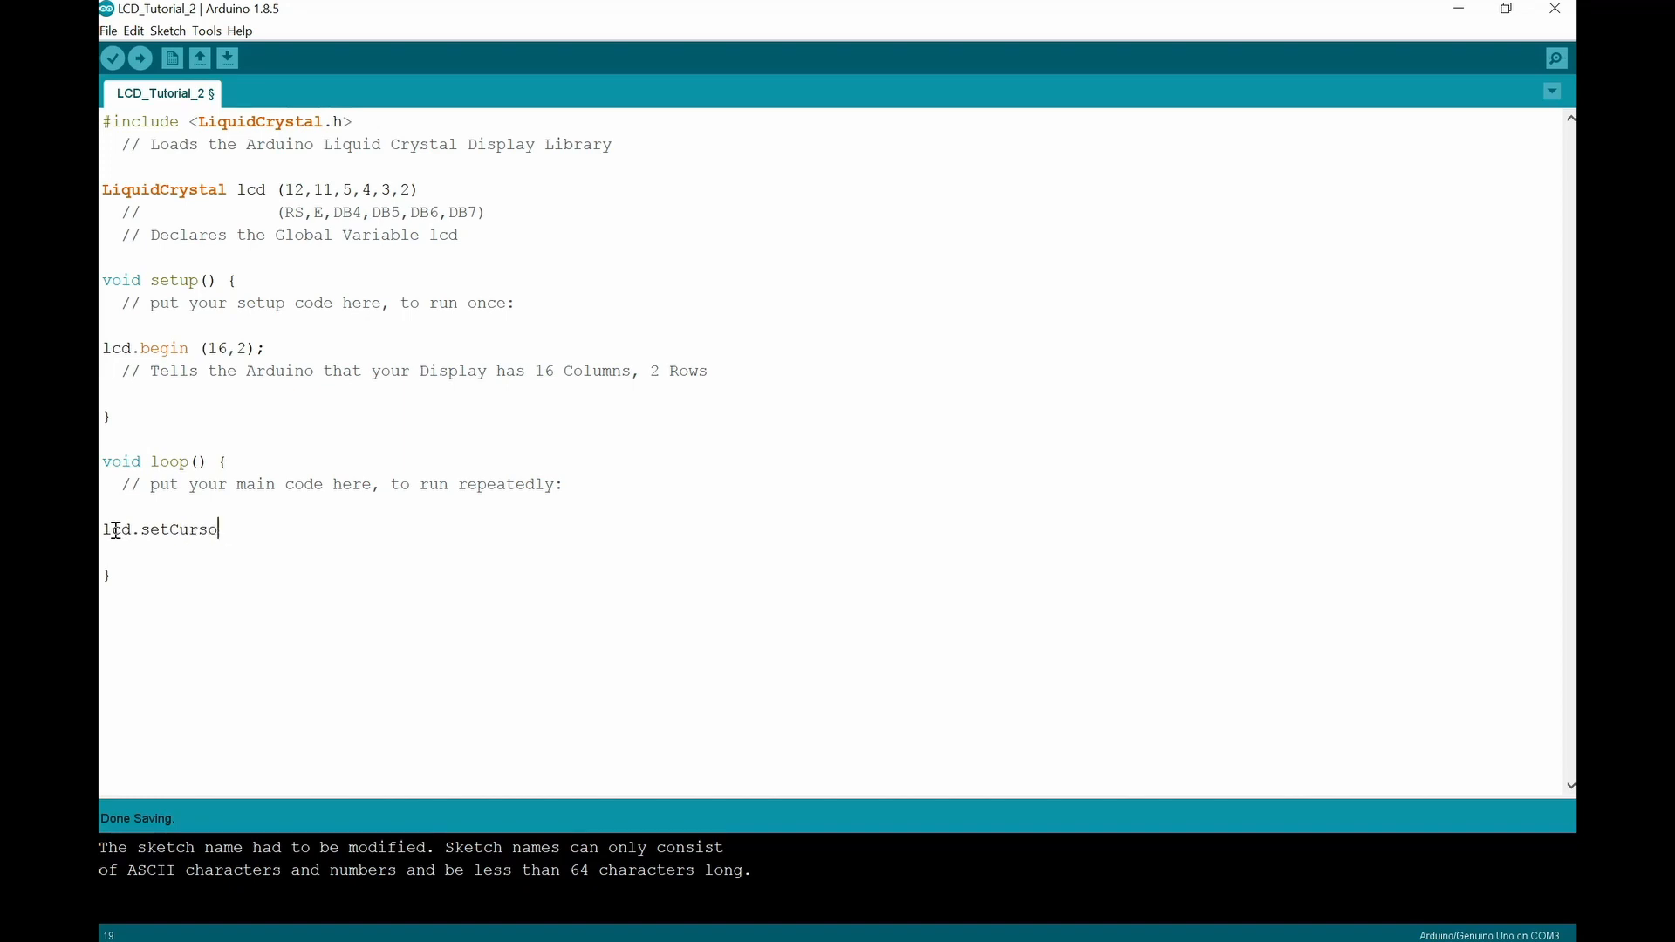
text(r)
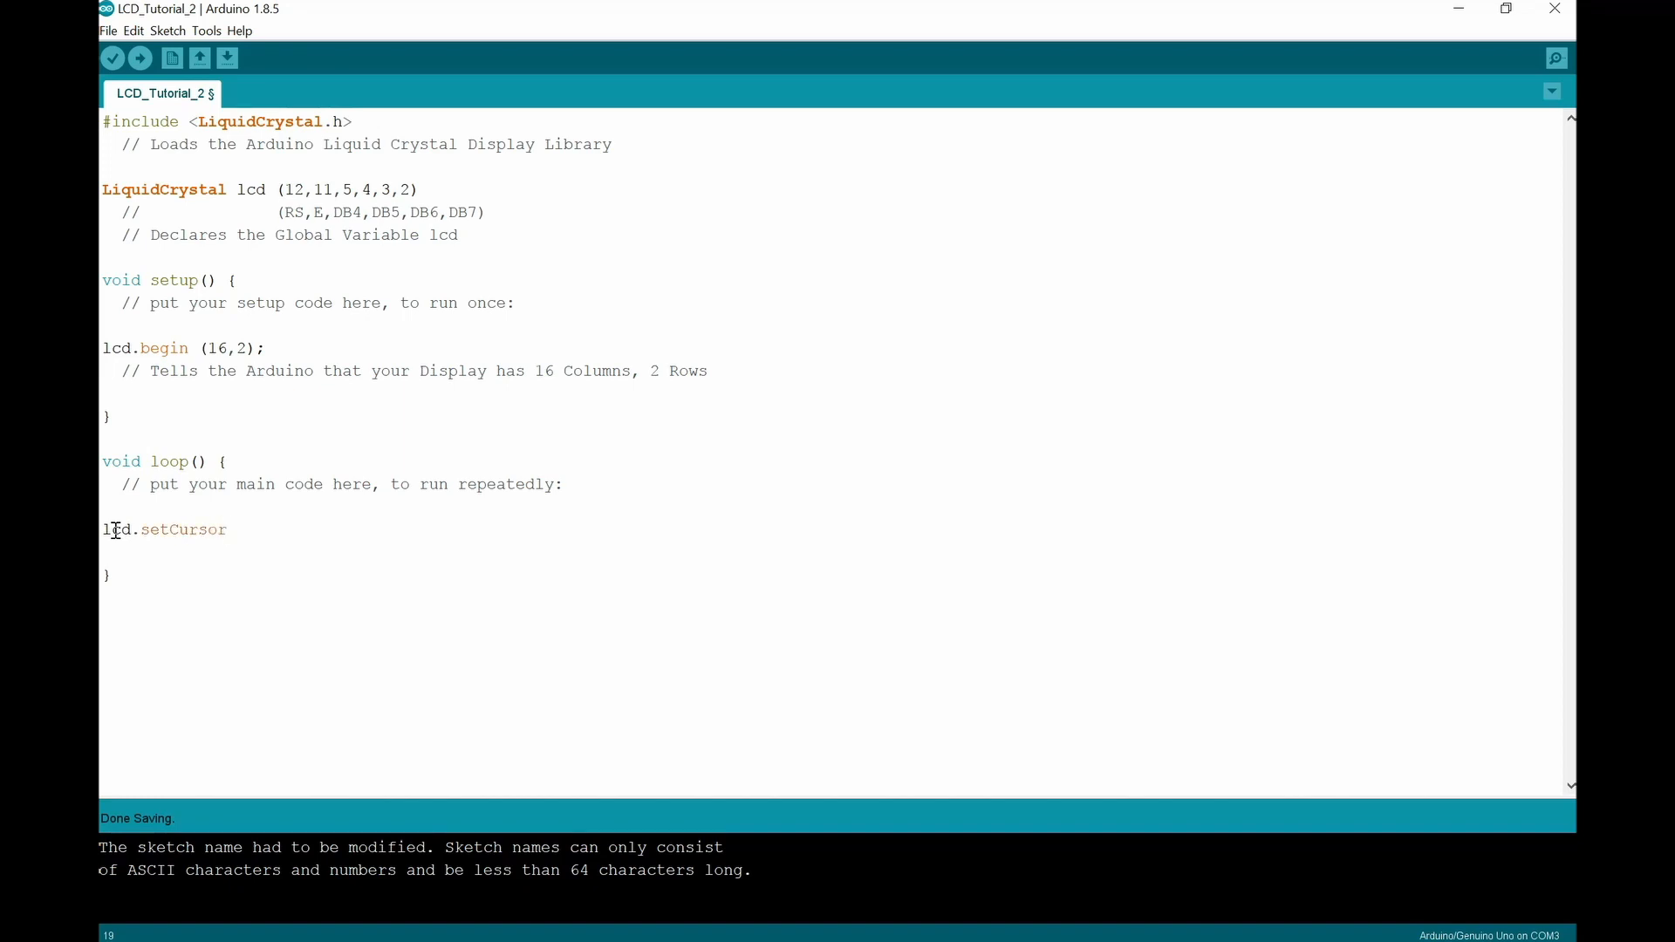
text(()
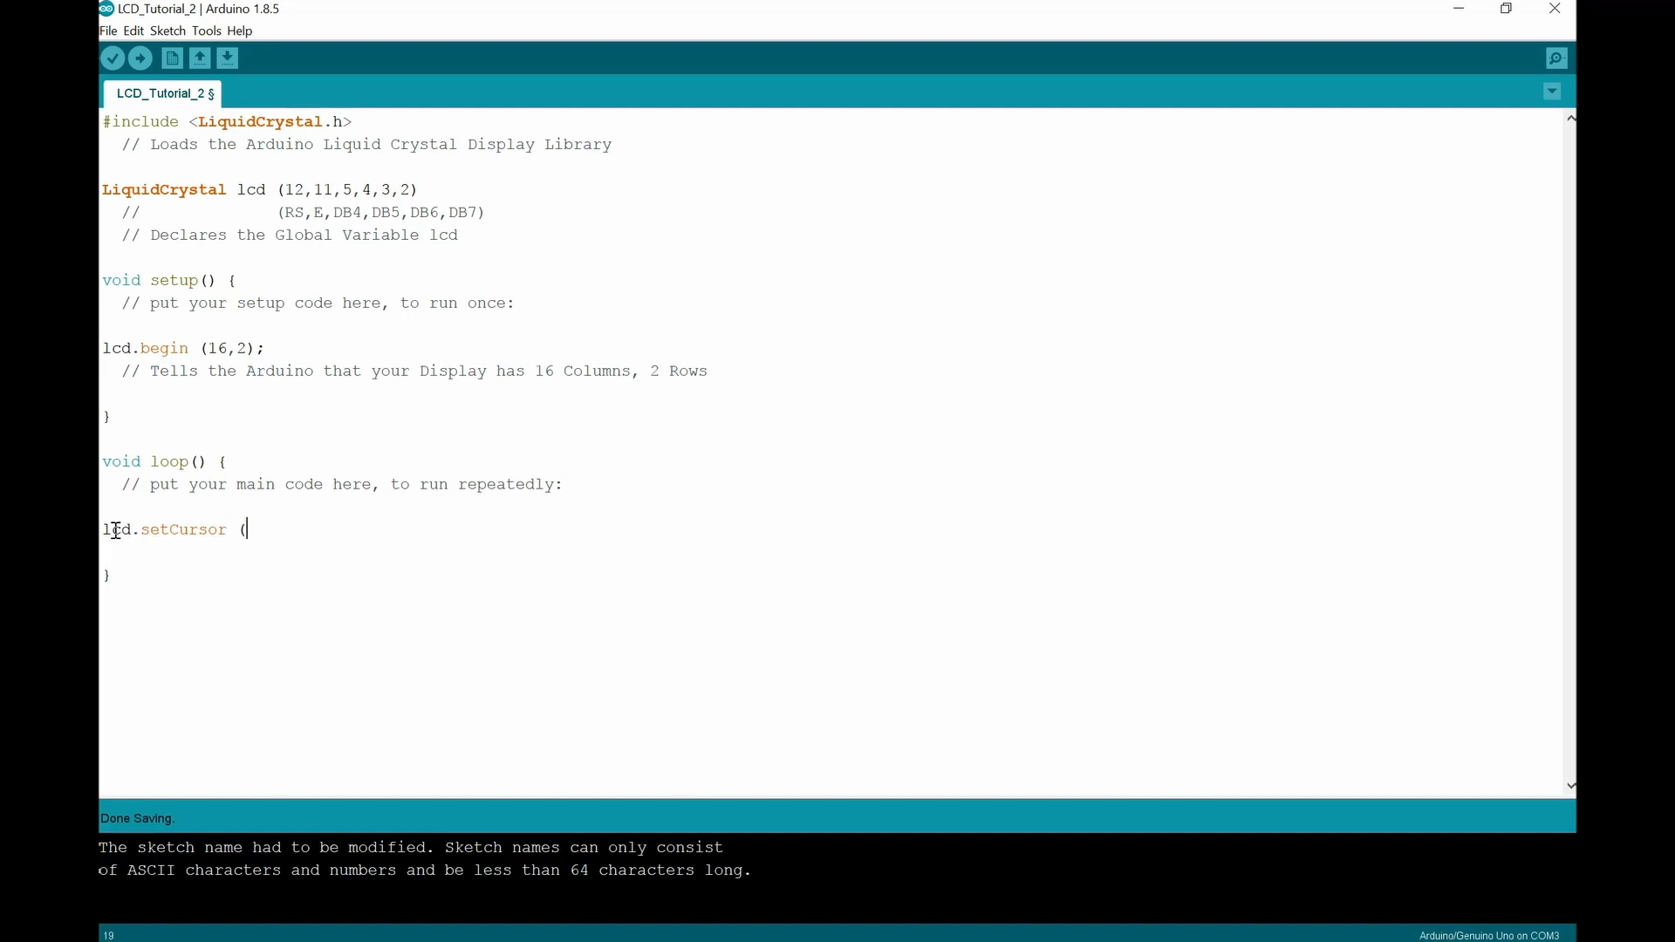
text(0,)
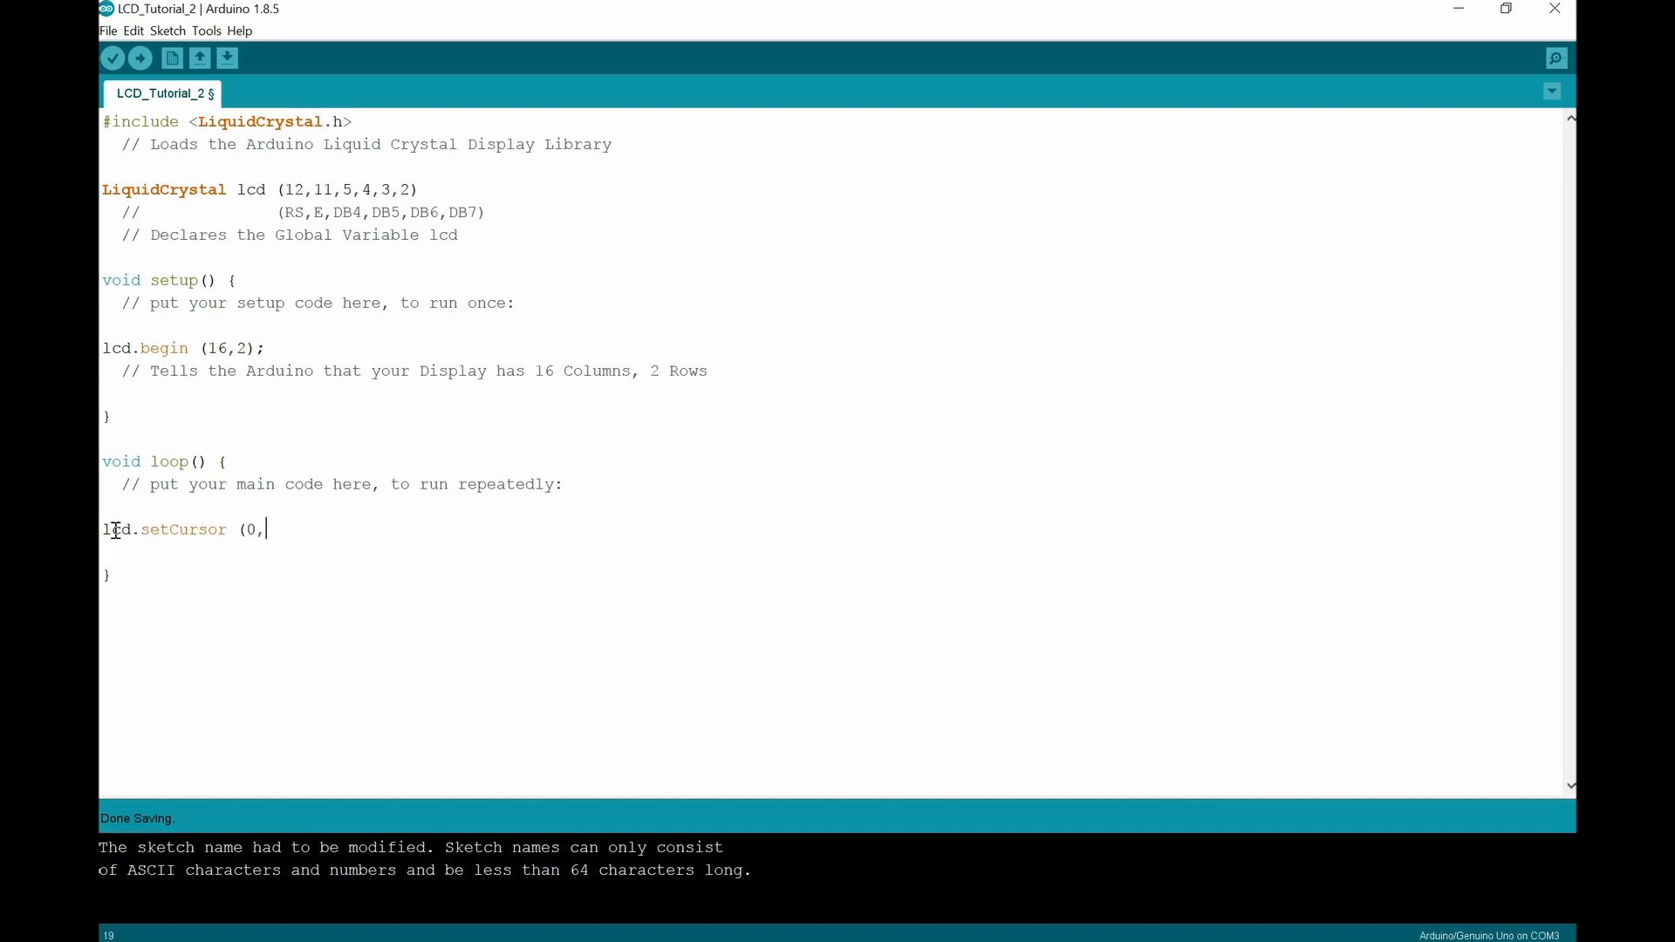
text(0))
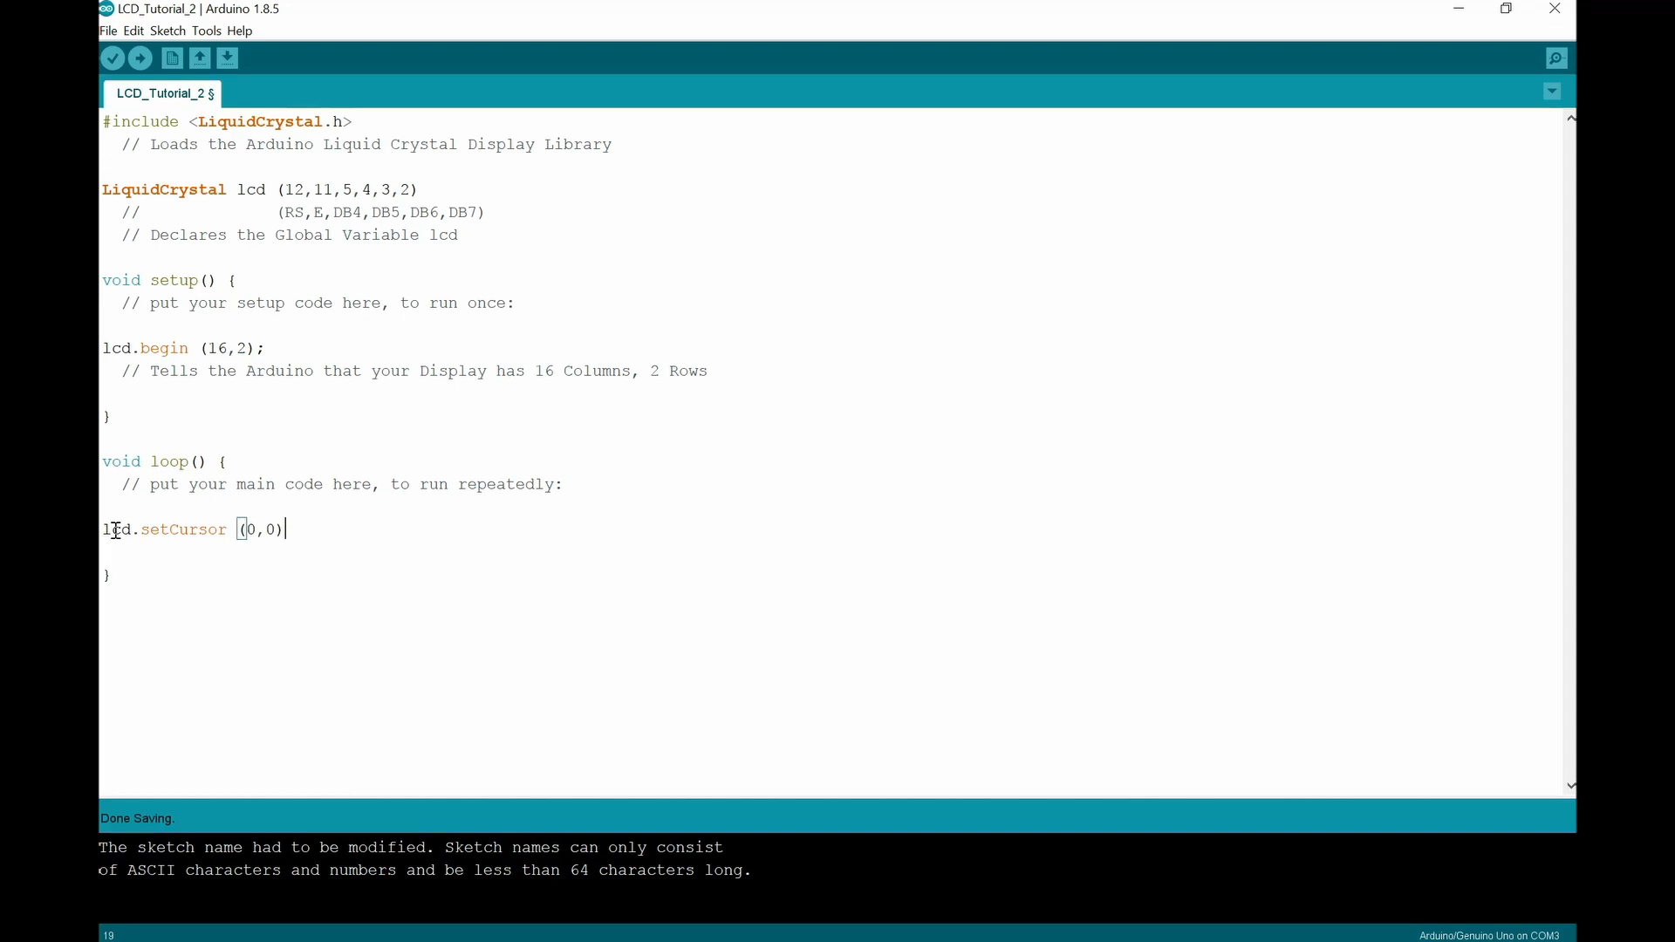
text(;)
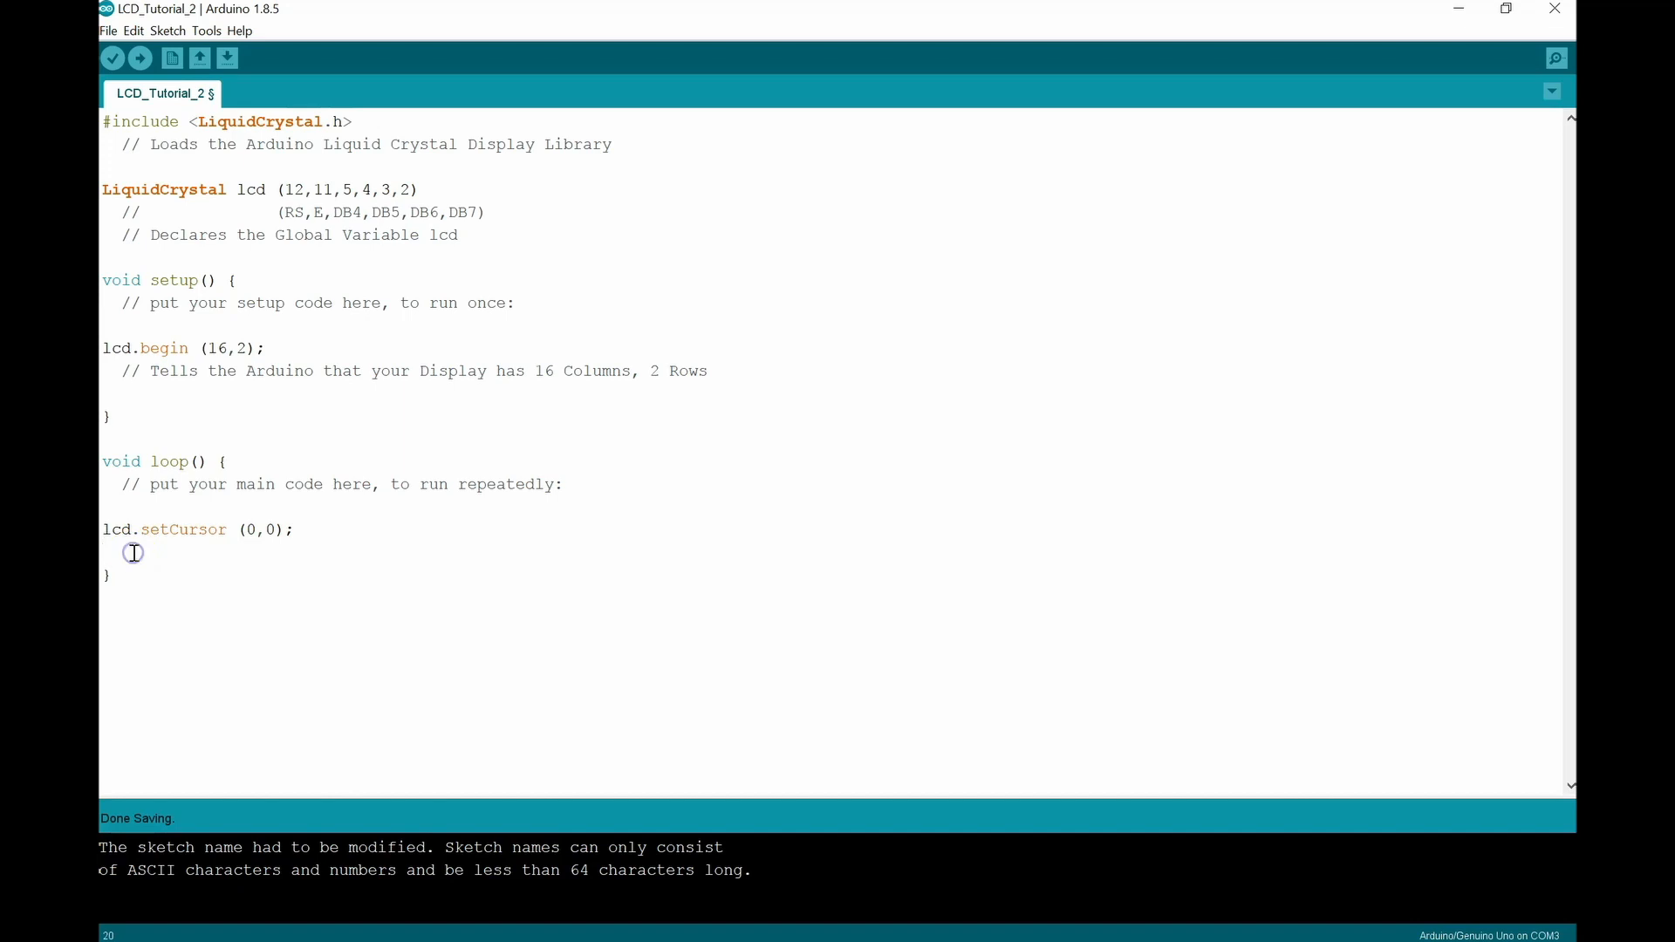
Step: Comment setCursor as // Starts Characters on the LCD display at the Top Left Corner
text(/)
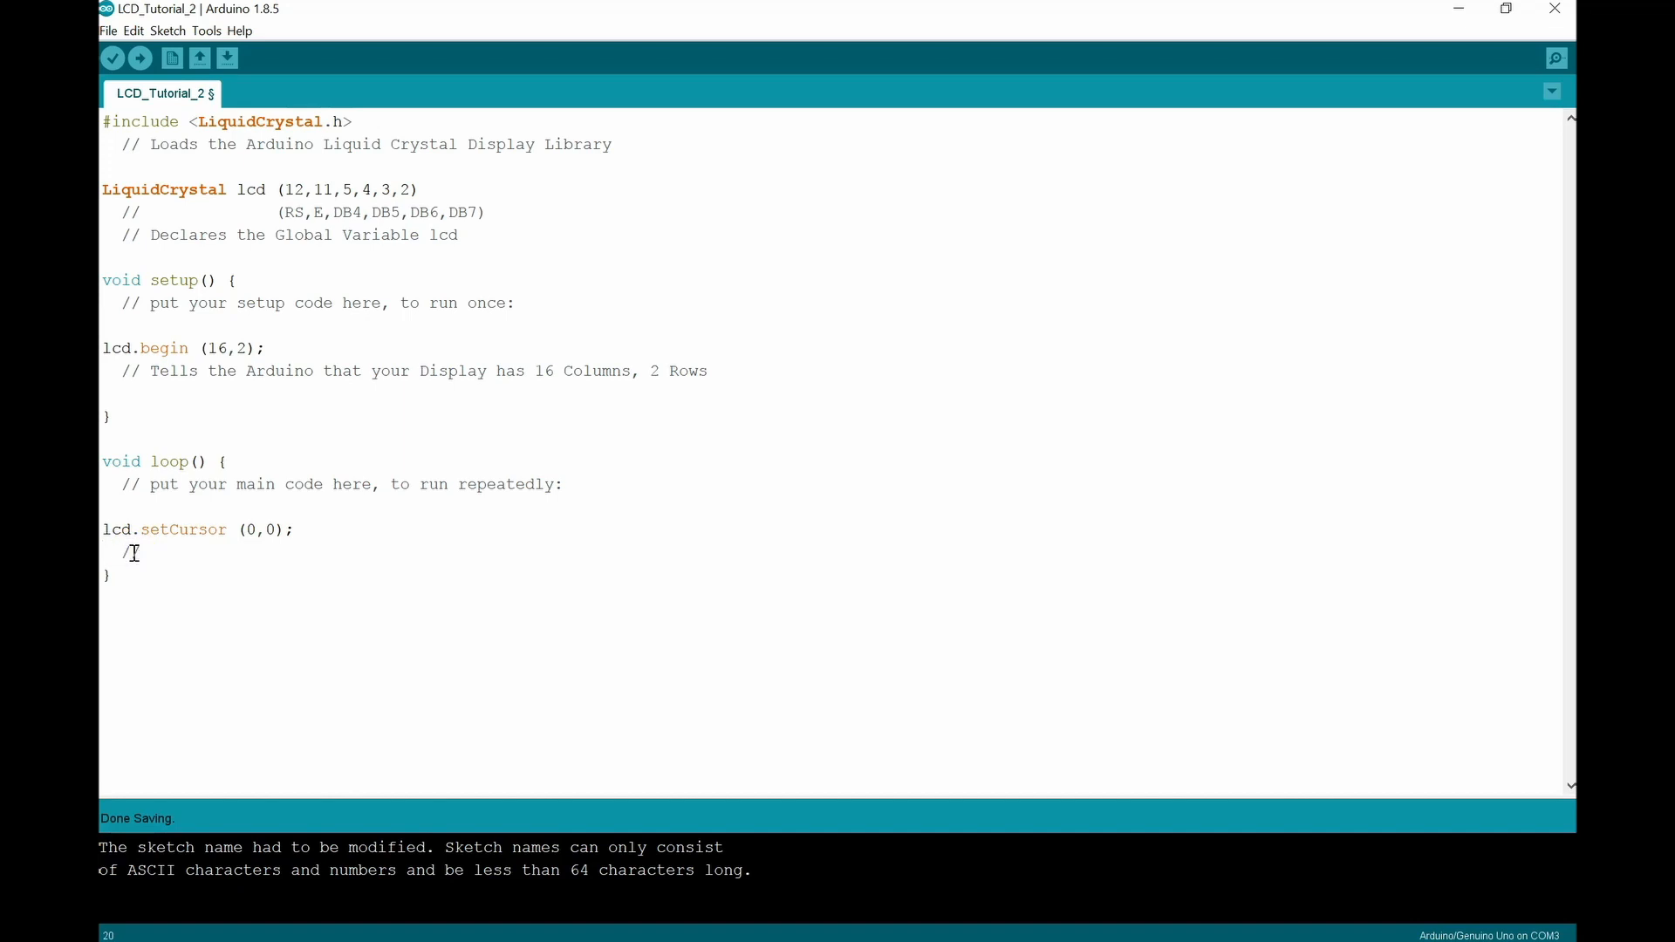
text(Start)
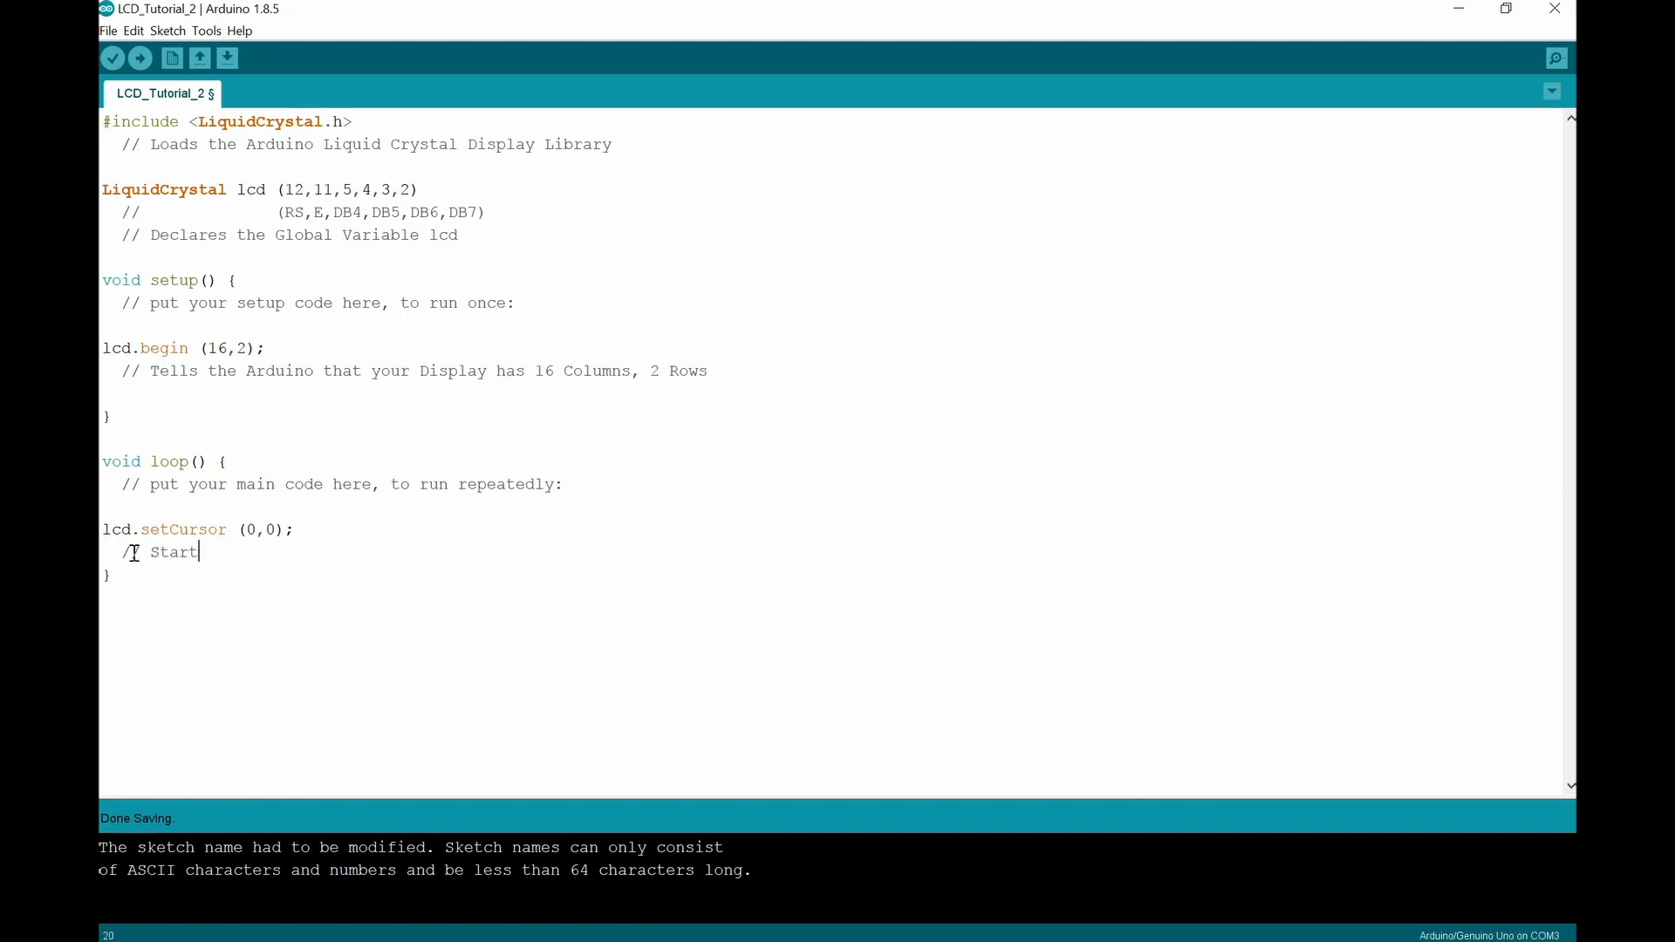
text(s Char)
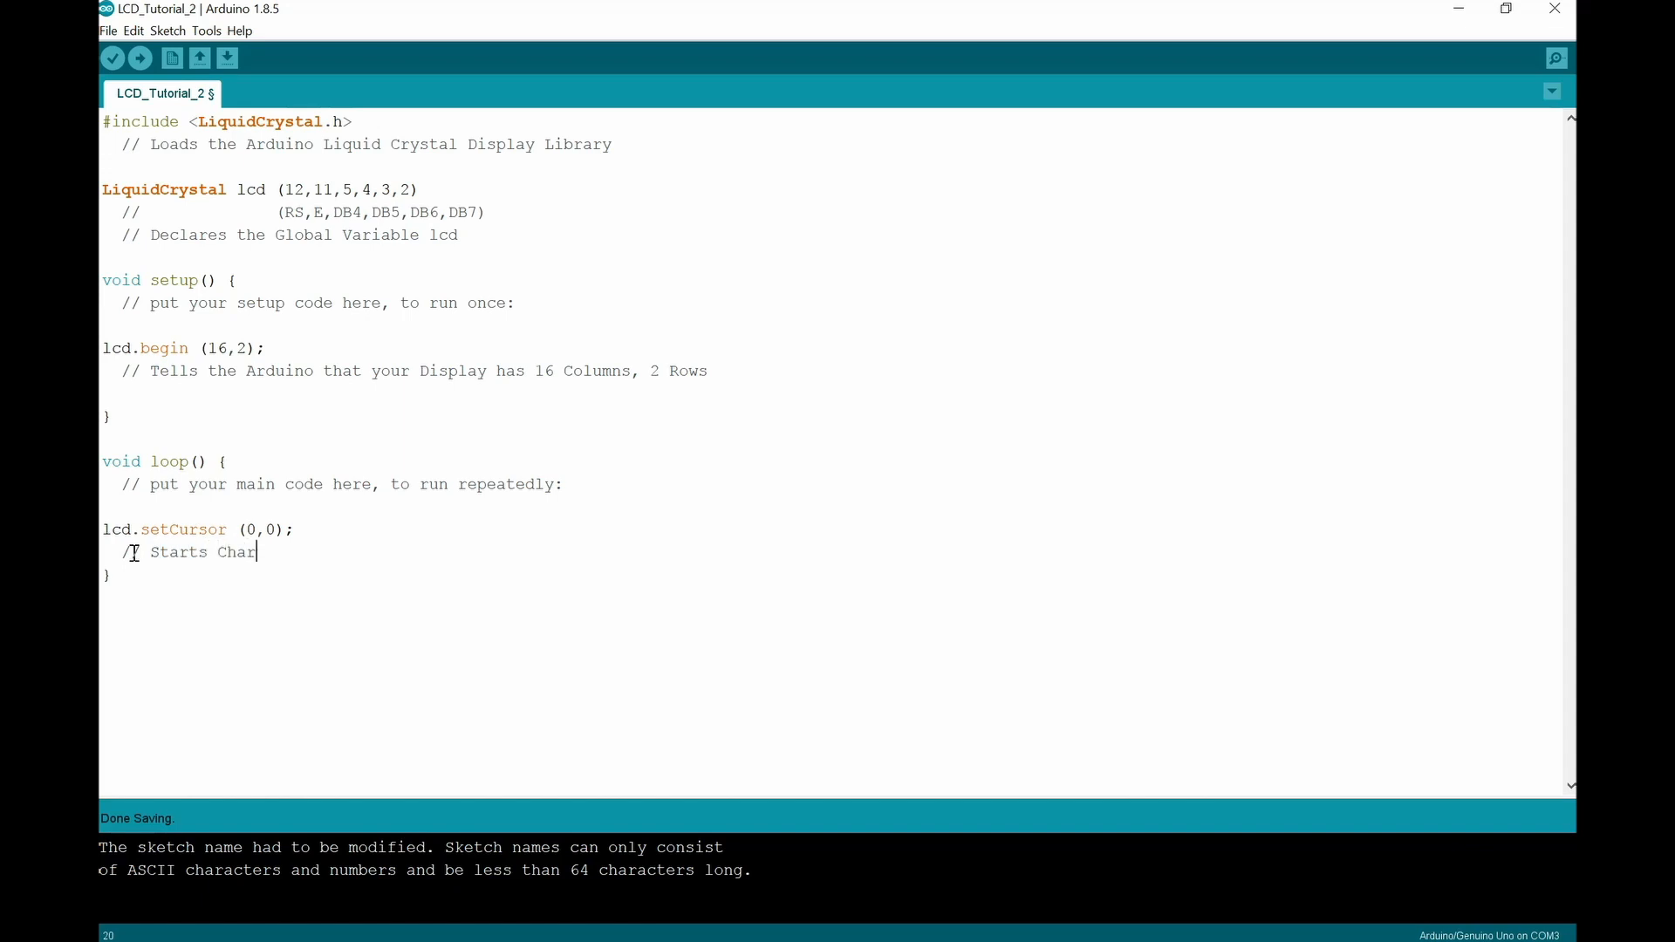
text(acters on the L)
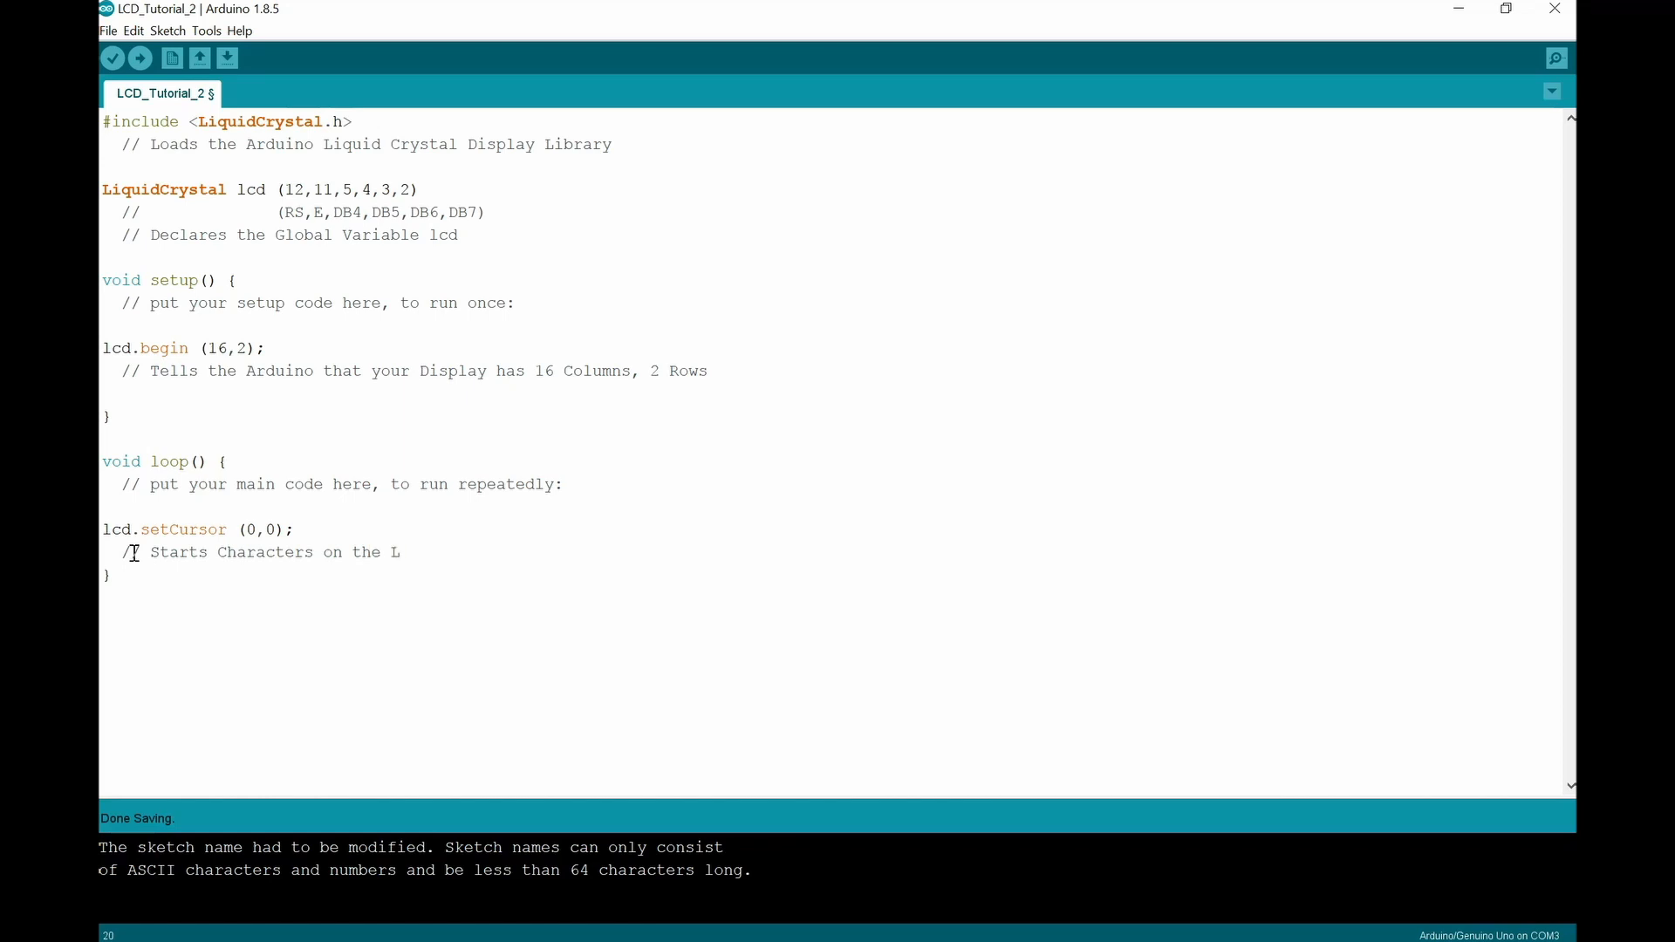
text(CD disp)
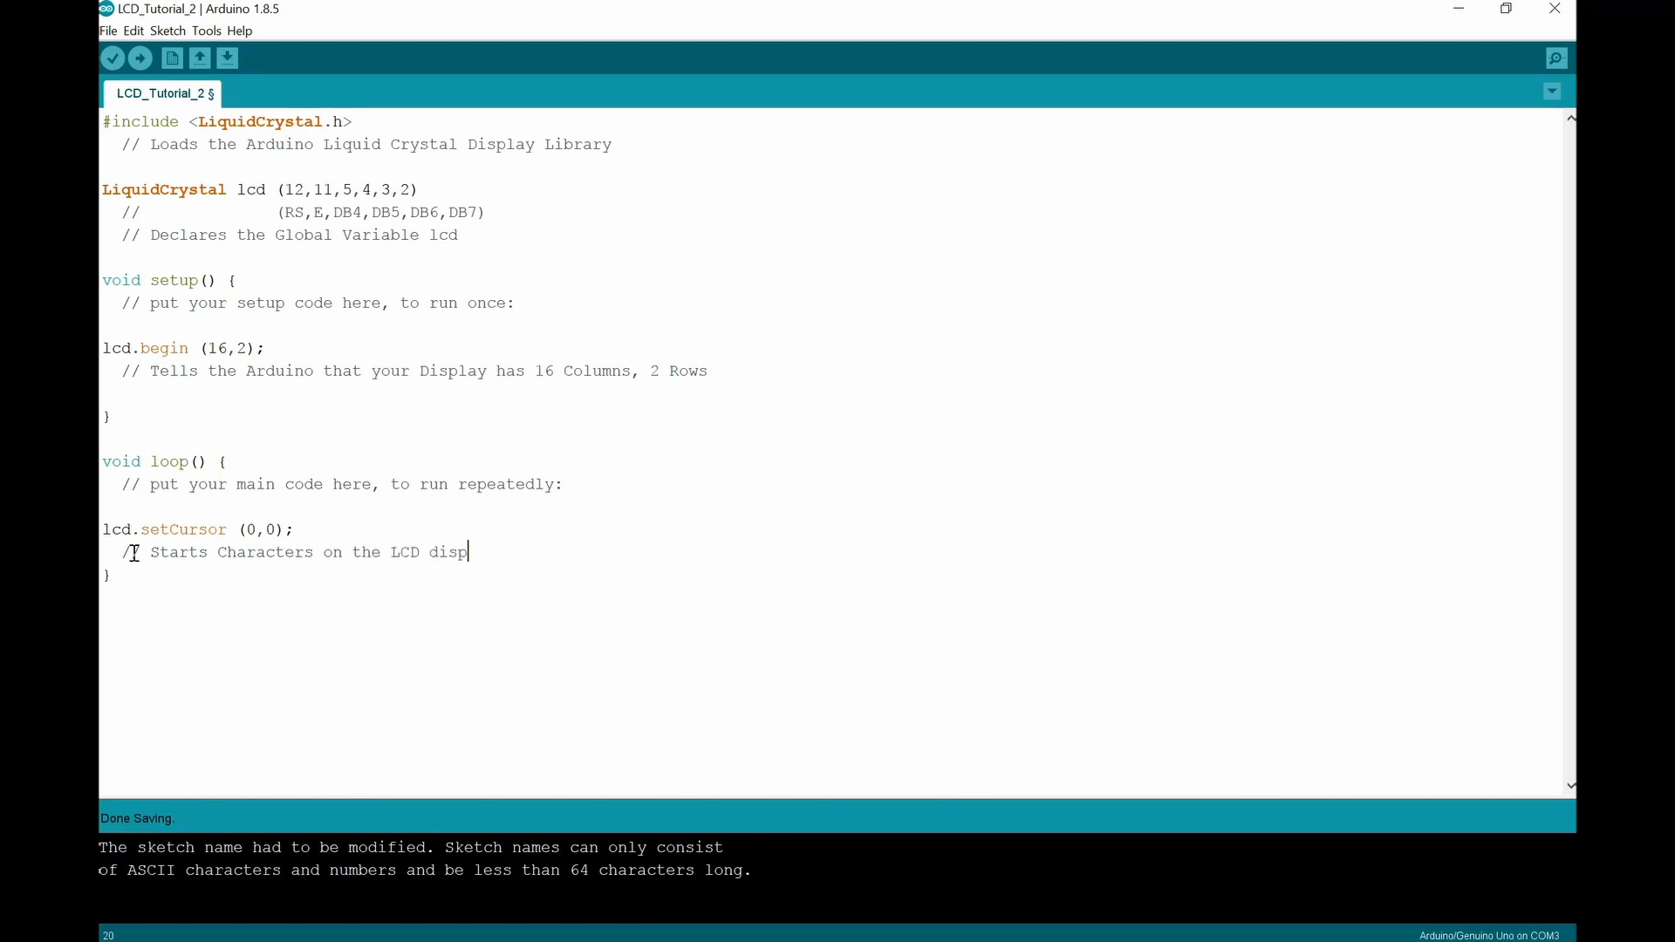
text(lay at)
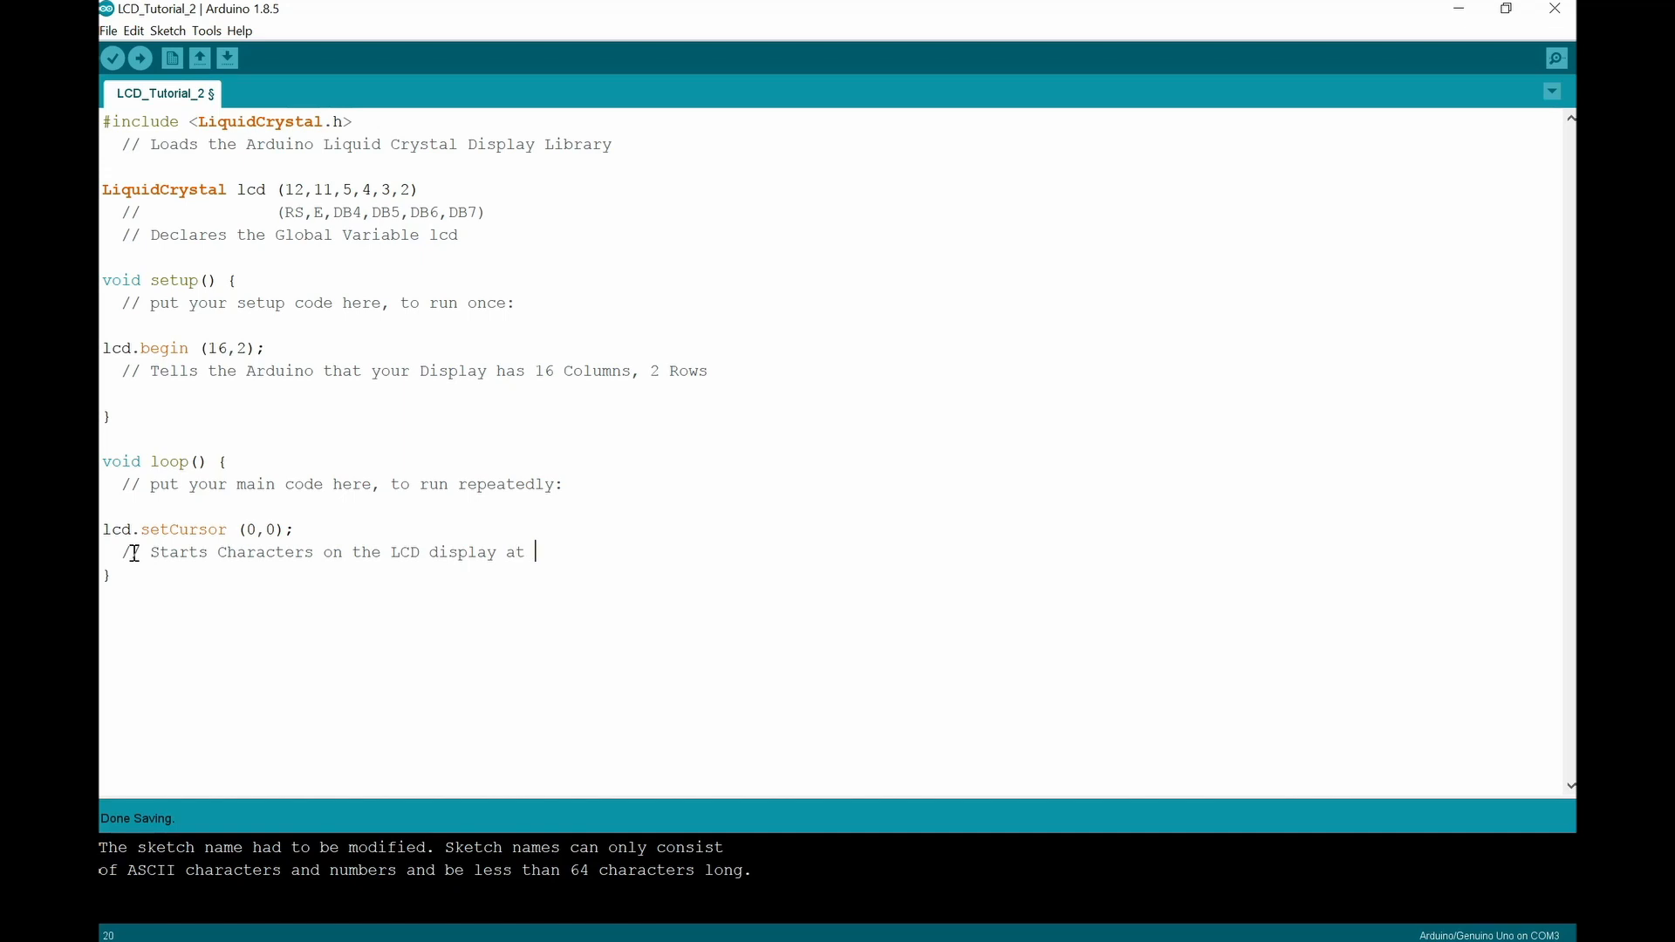
text(the Top Left Cor)
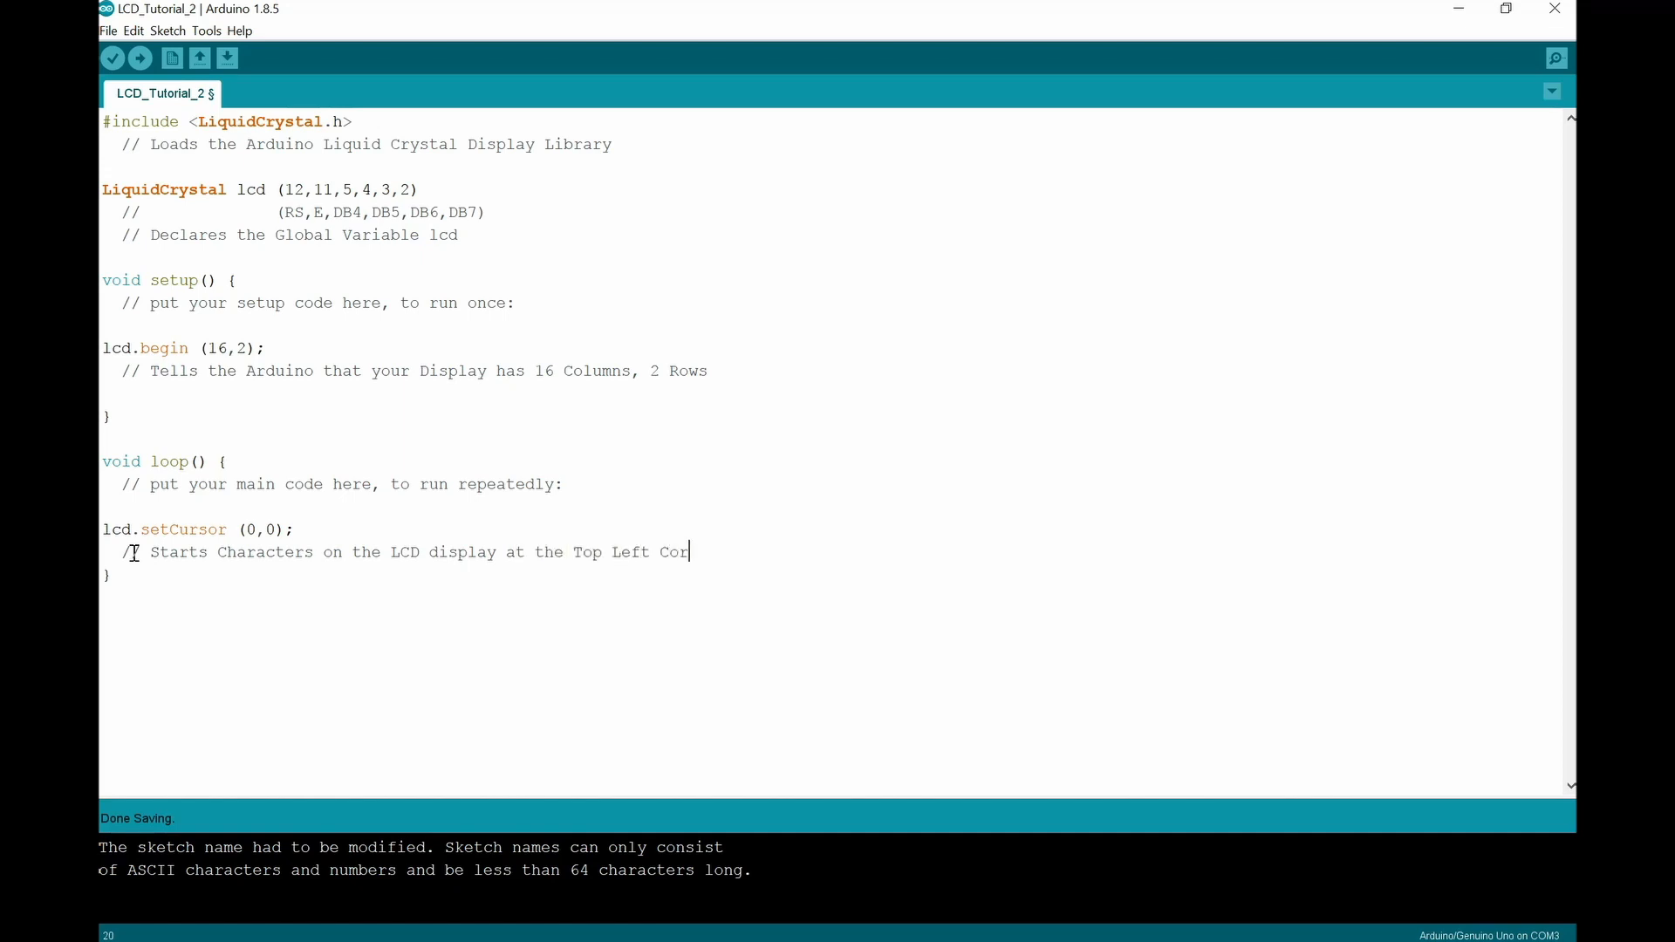
text(ner)
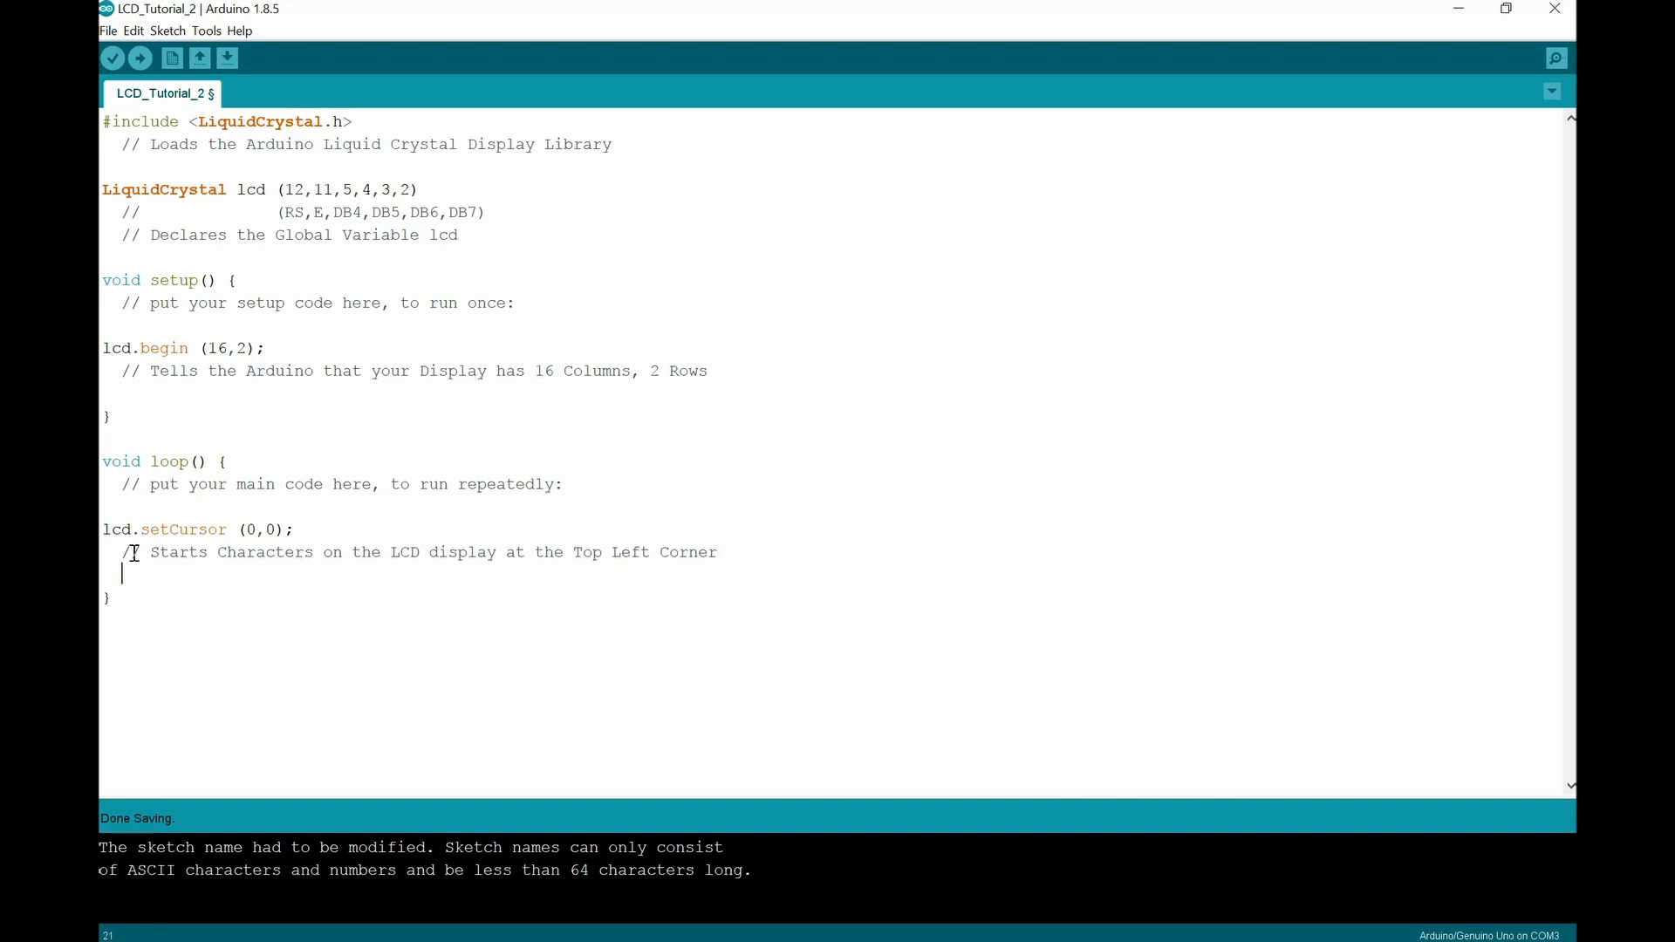
Step: Add the second comment // (Column, Row) and leave new lines for more loop code
text(//)
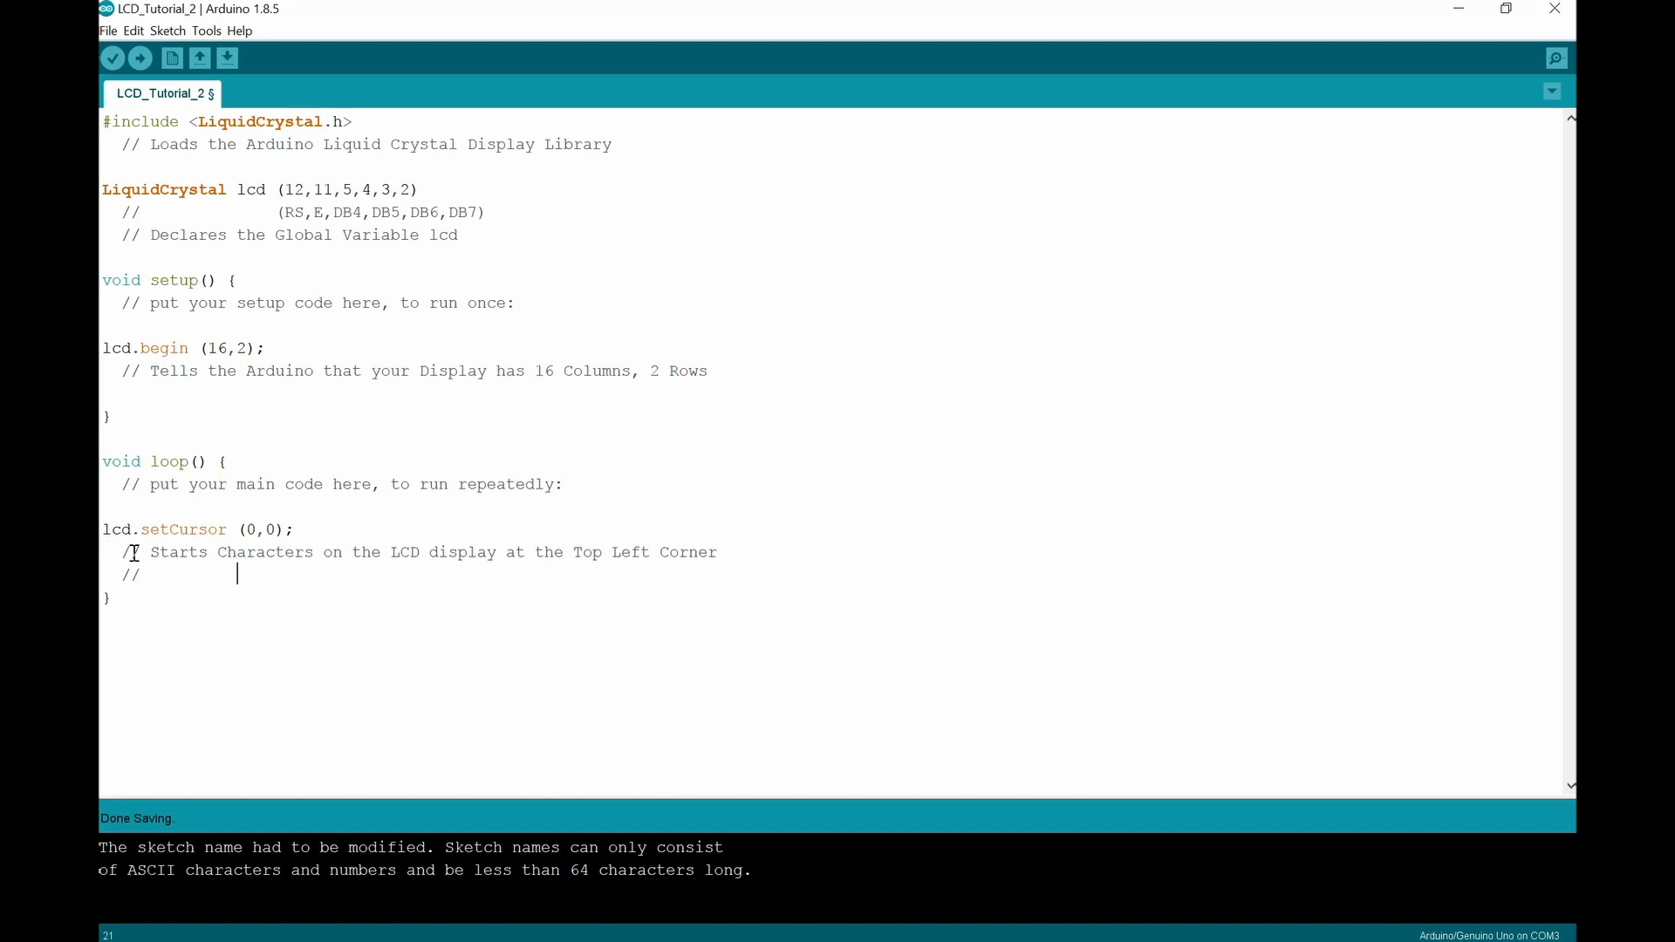
text(()
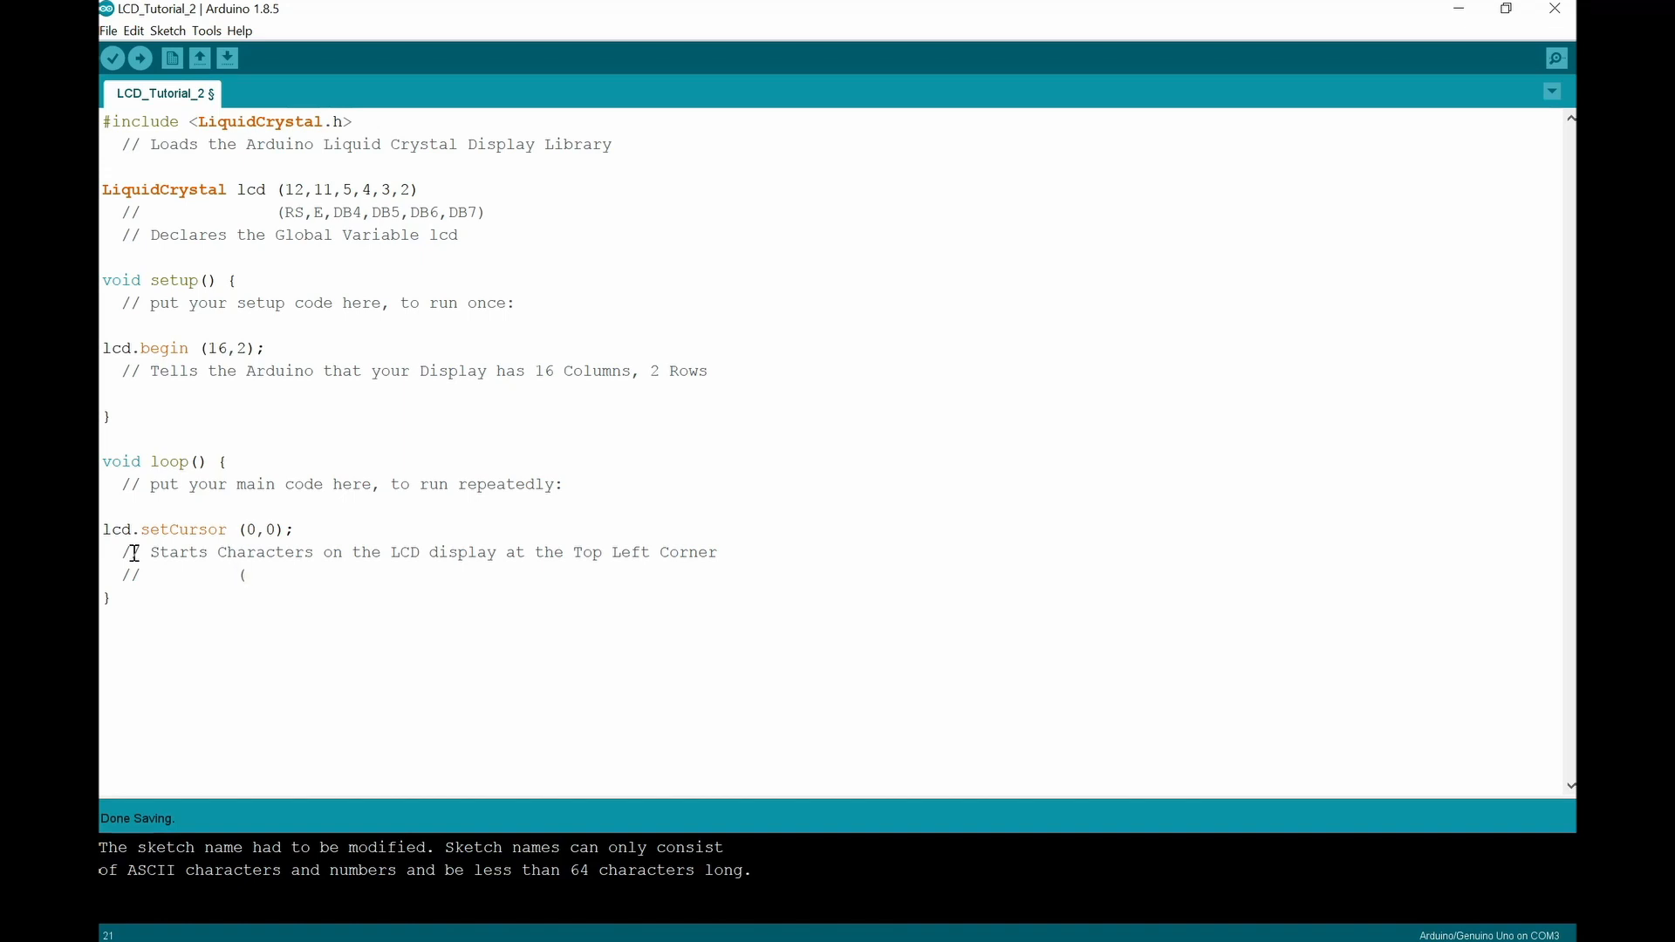
text(Colu)
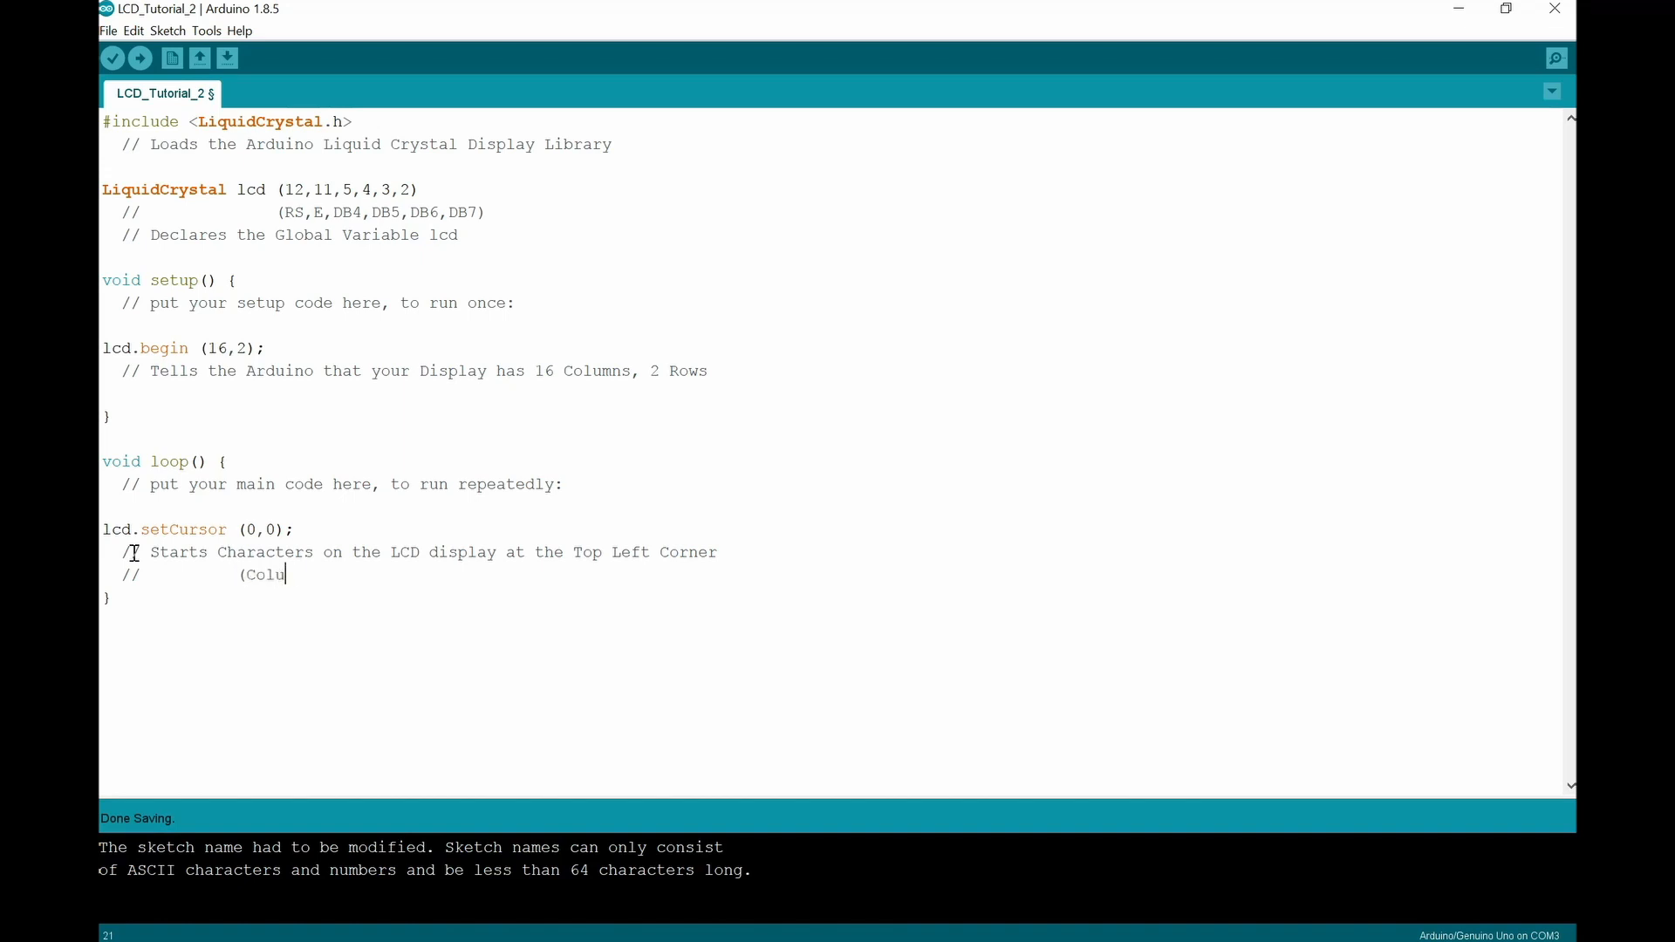
text(mn,)
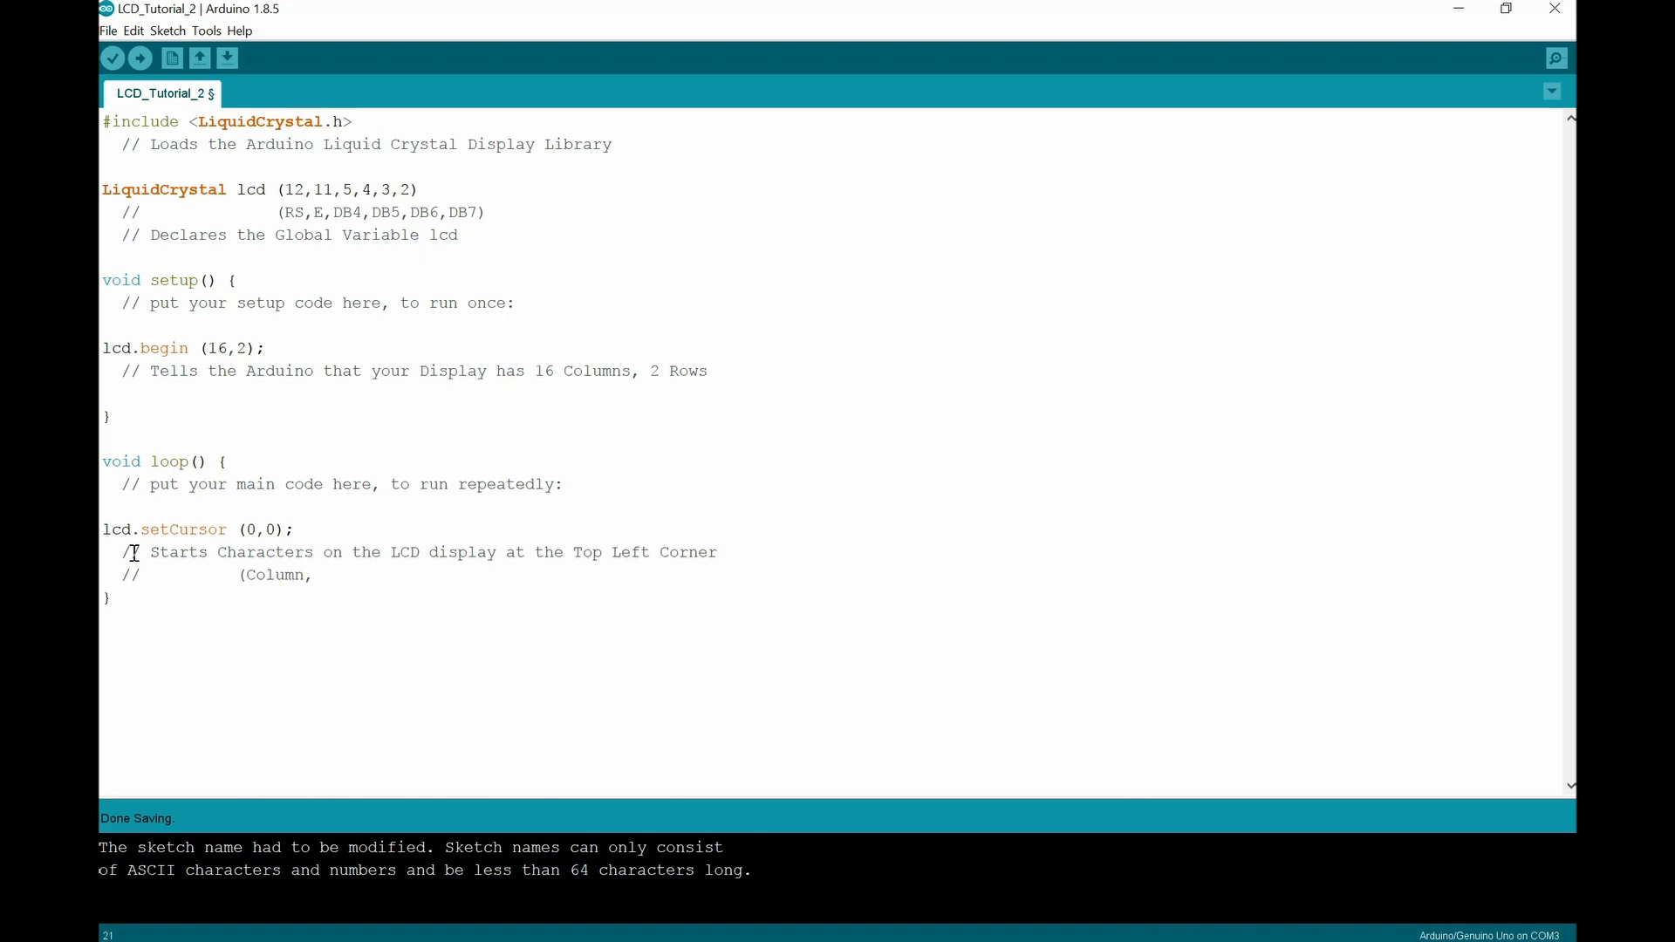
text(Row)
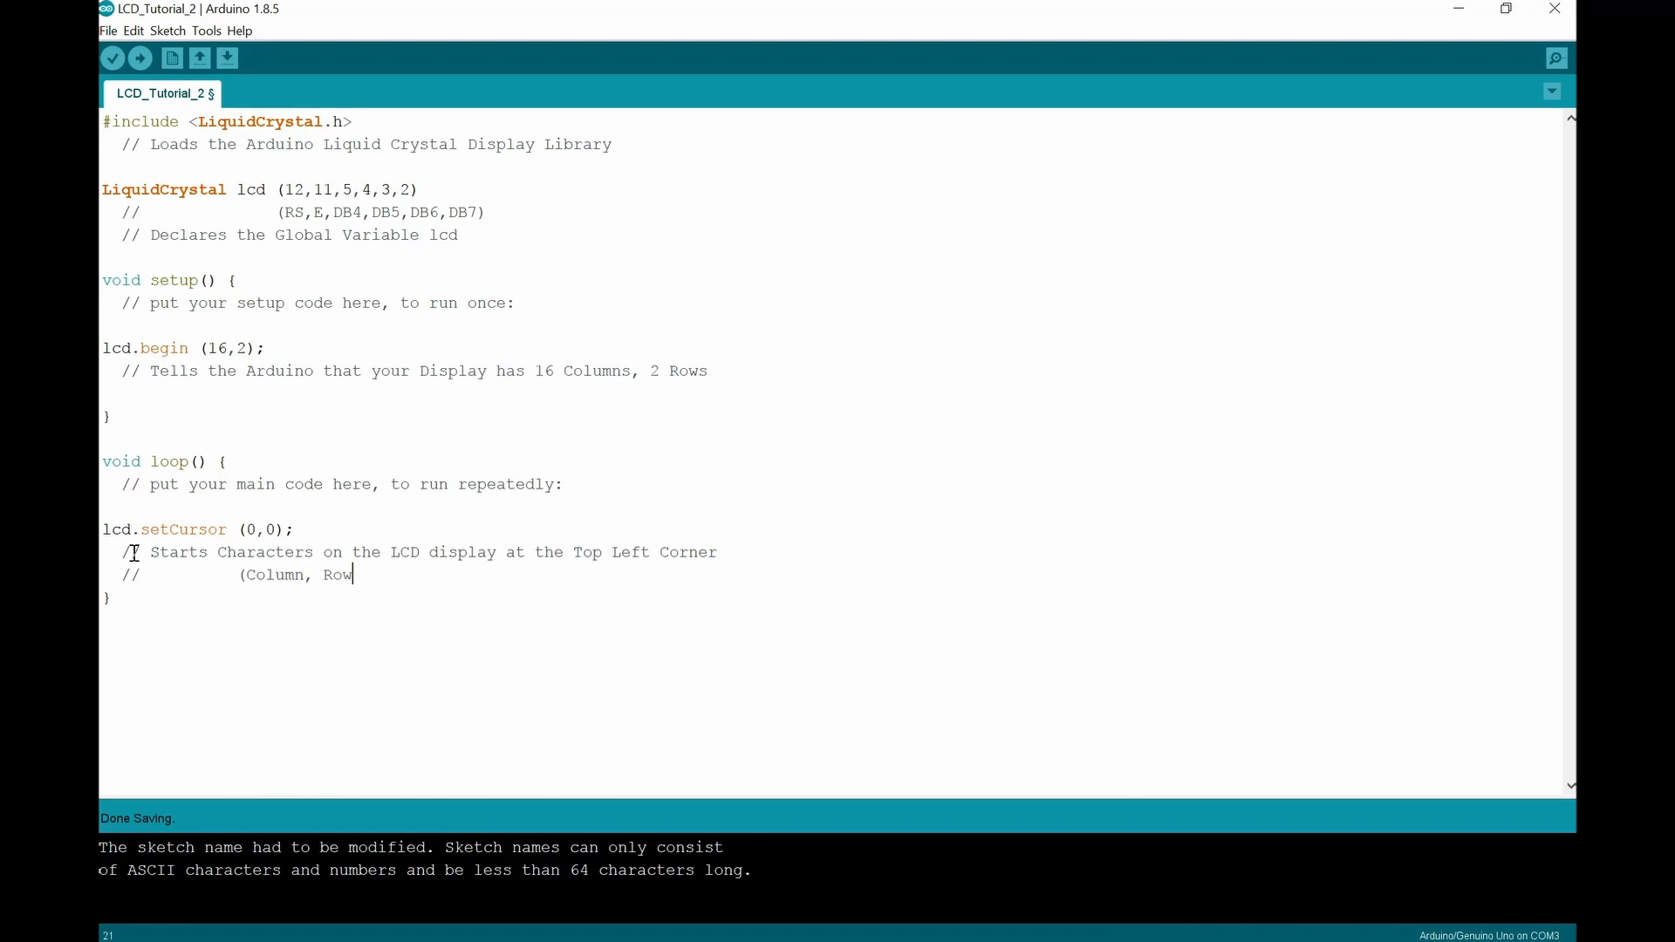
text())
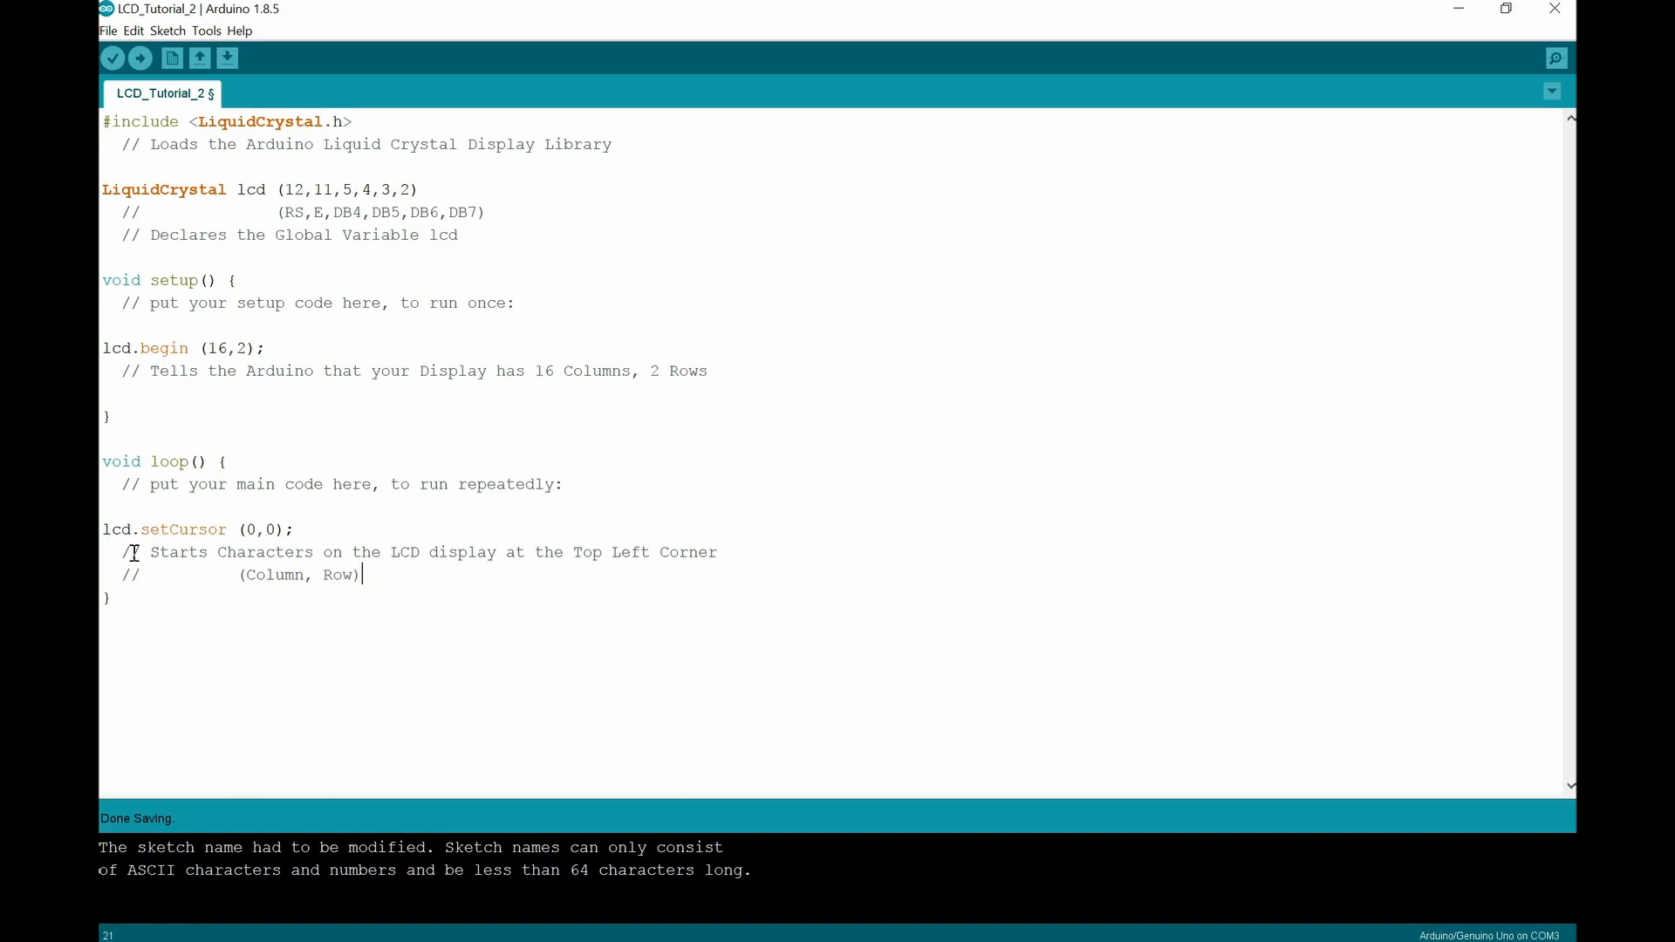
key(enter)
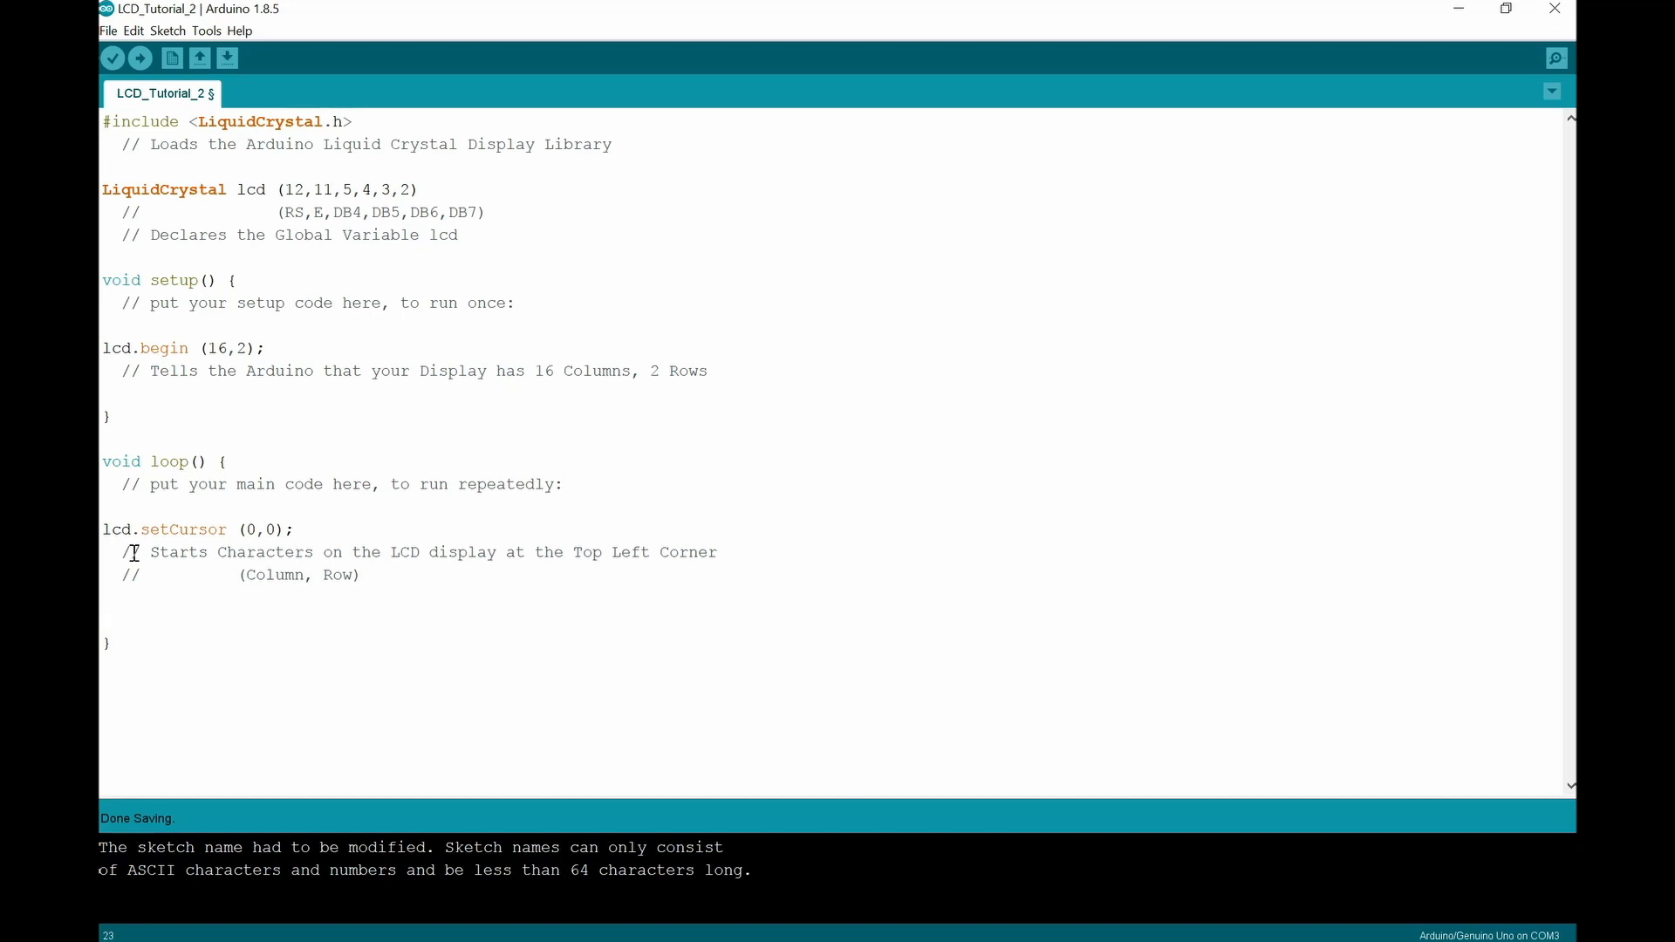
Step: Add lcd.print ("Arduino"); to the loop to show 'Arduino' on the LCD
text(lcd)
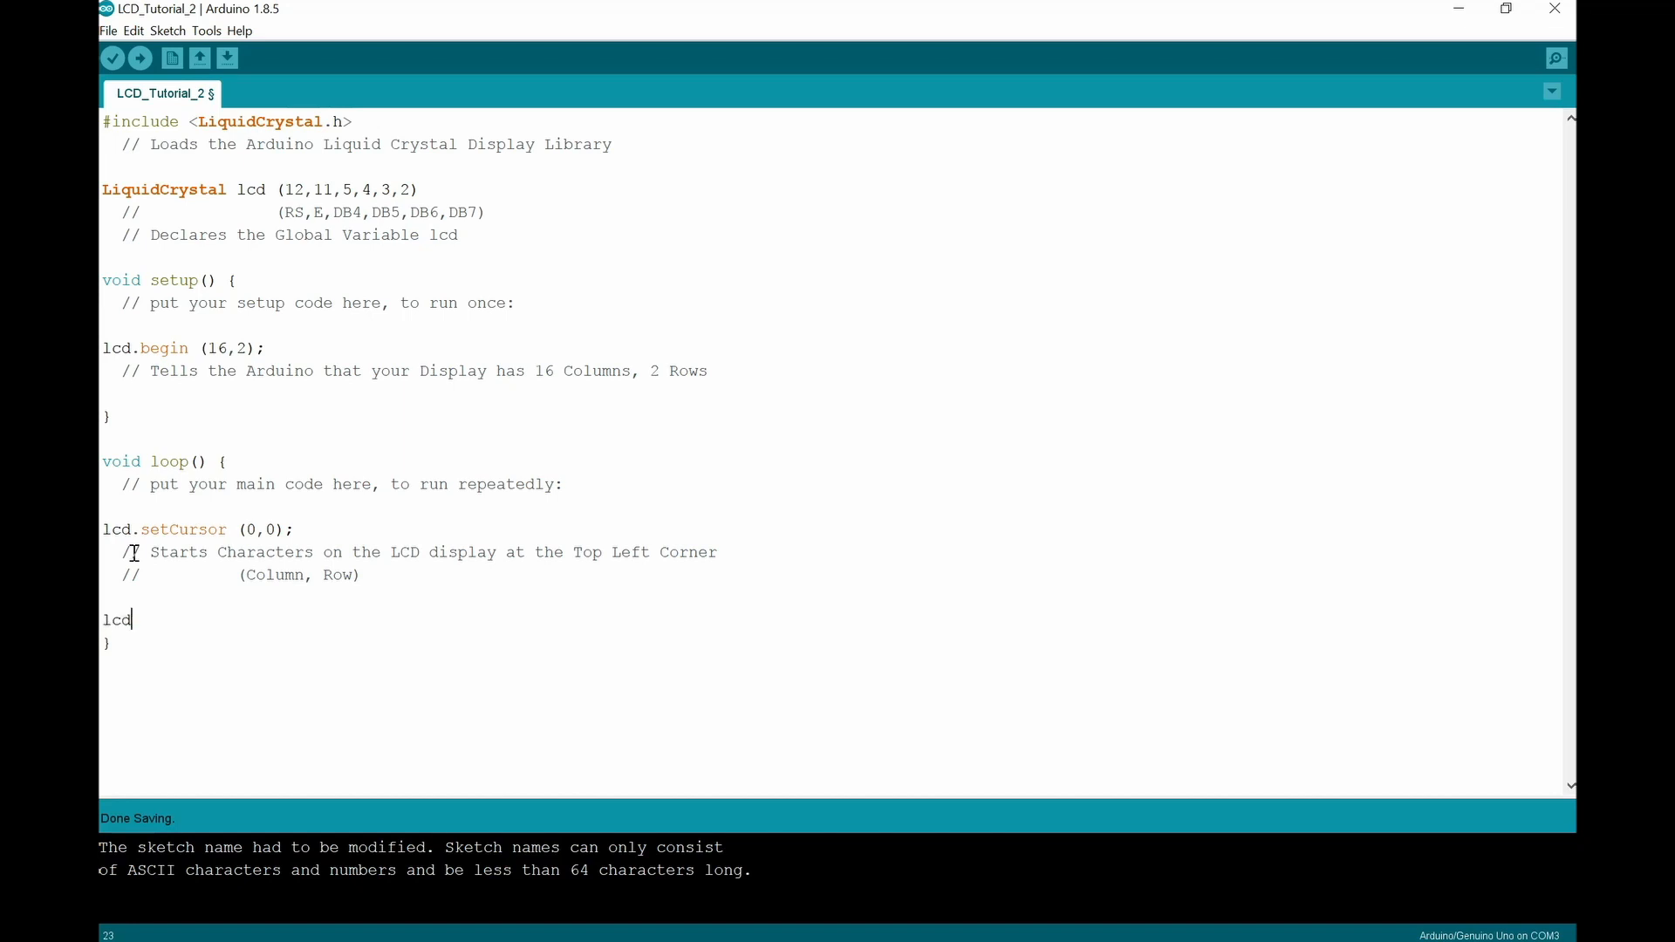
text(.prin)
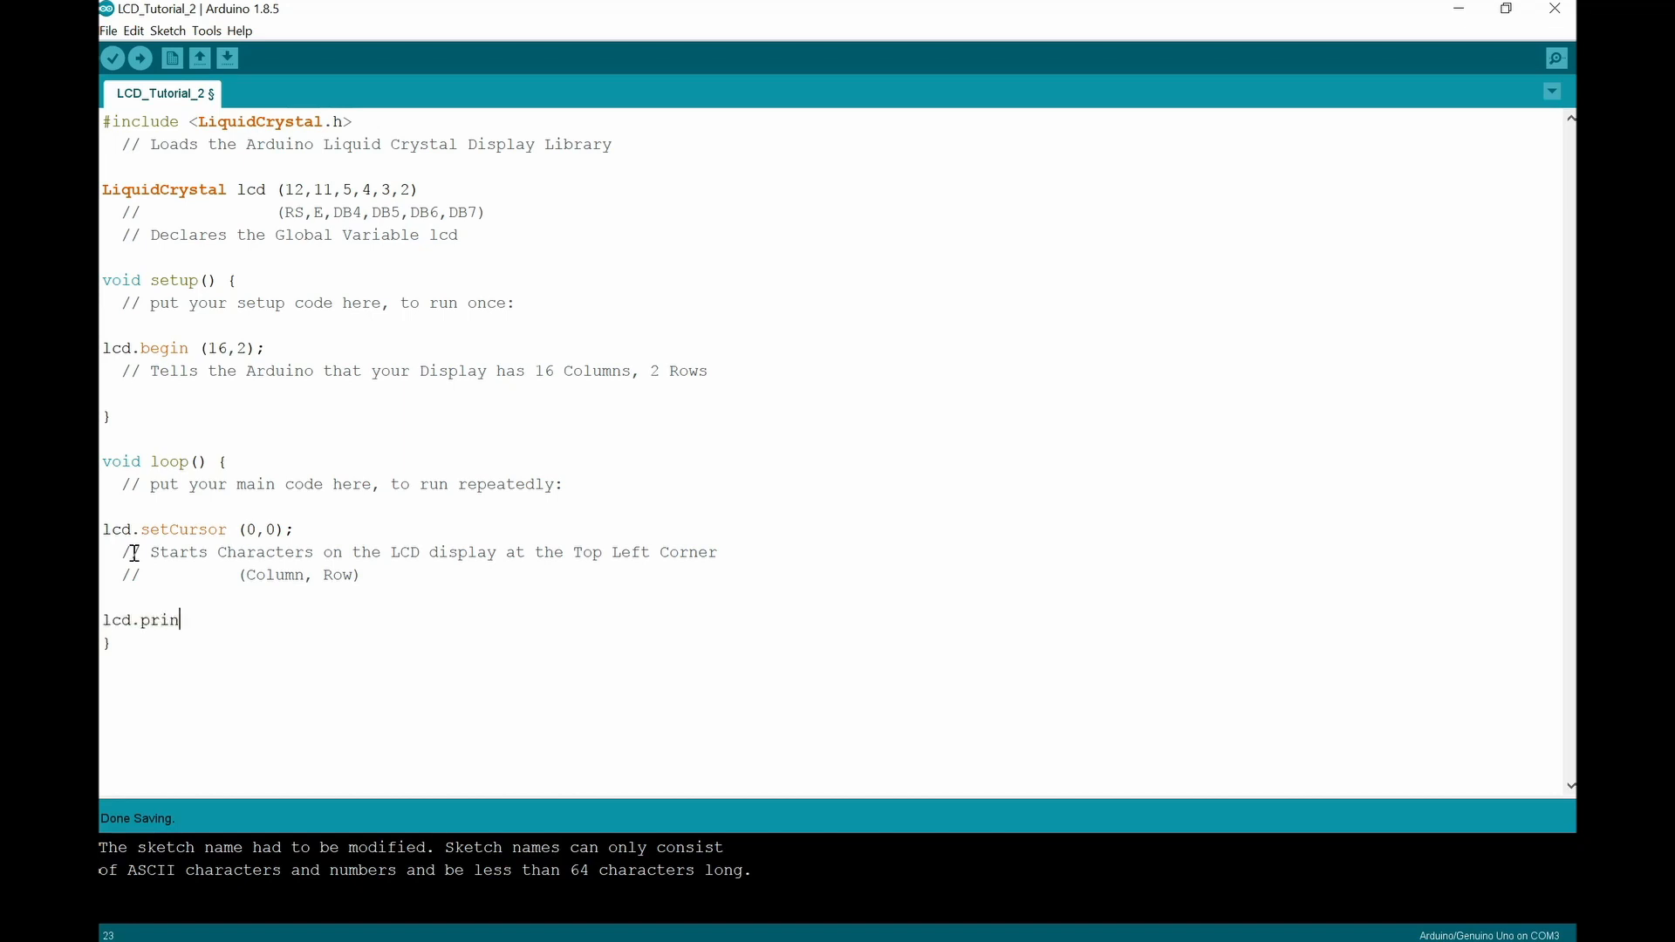
text(t)
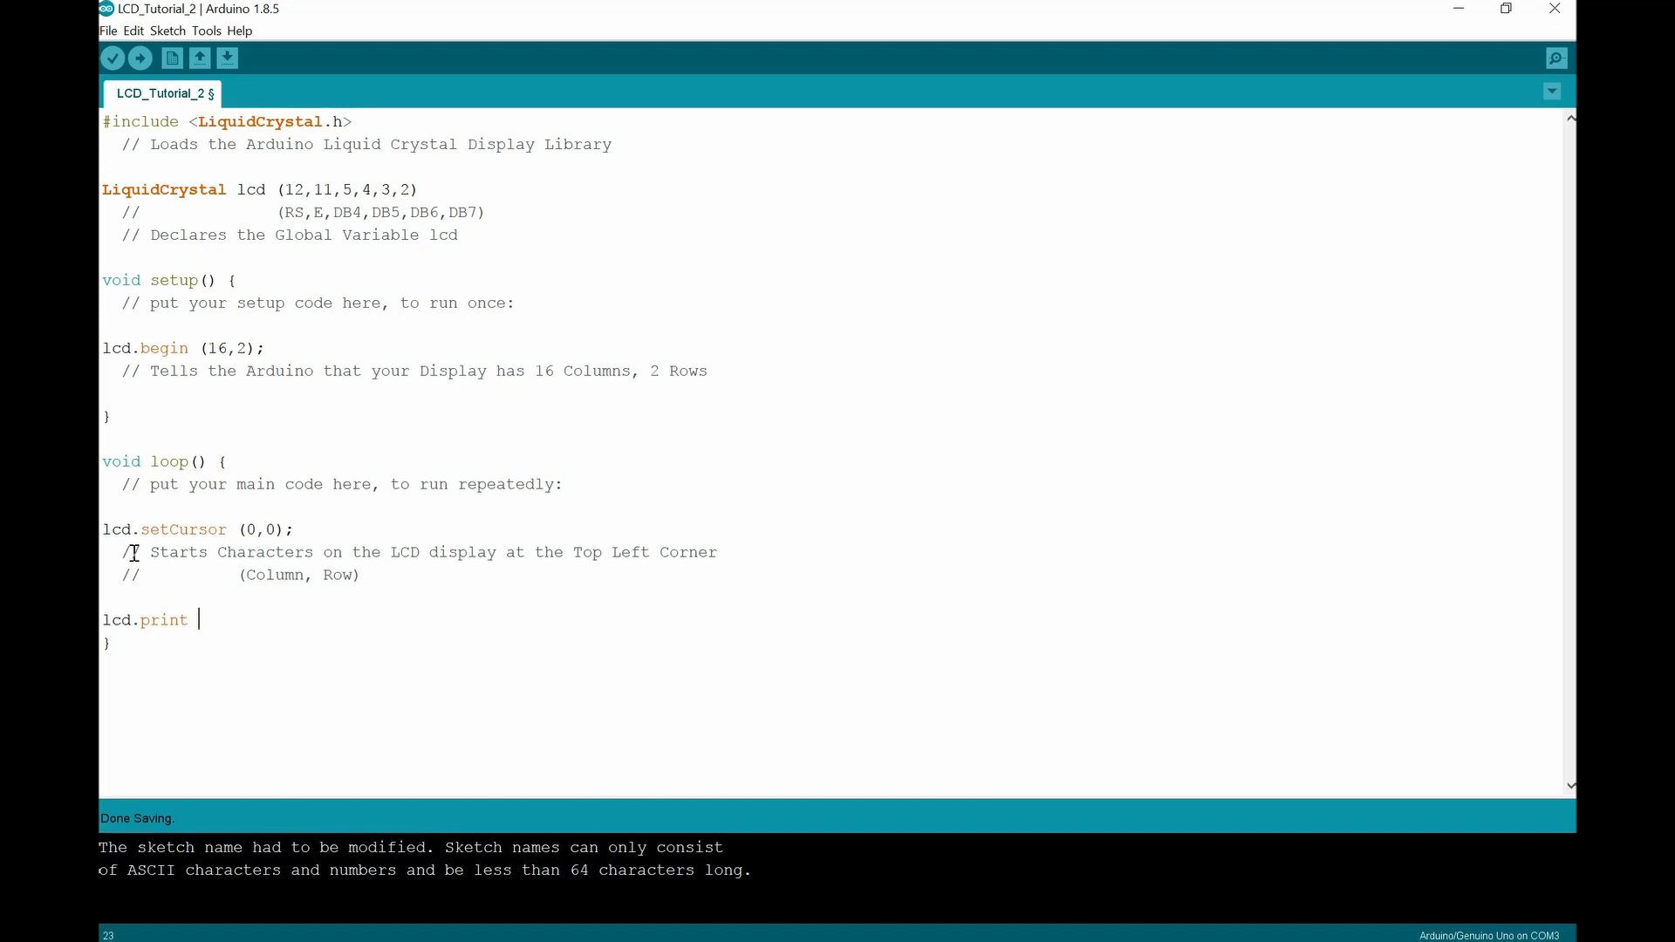
text((")
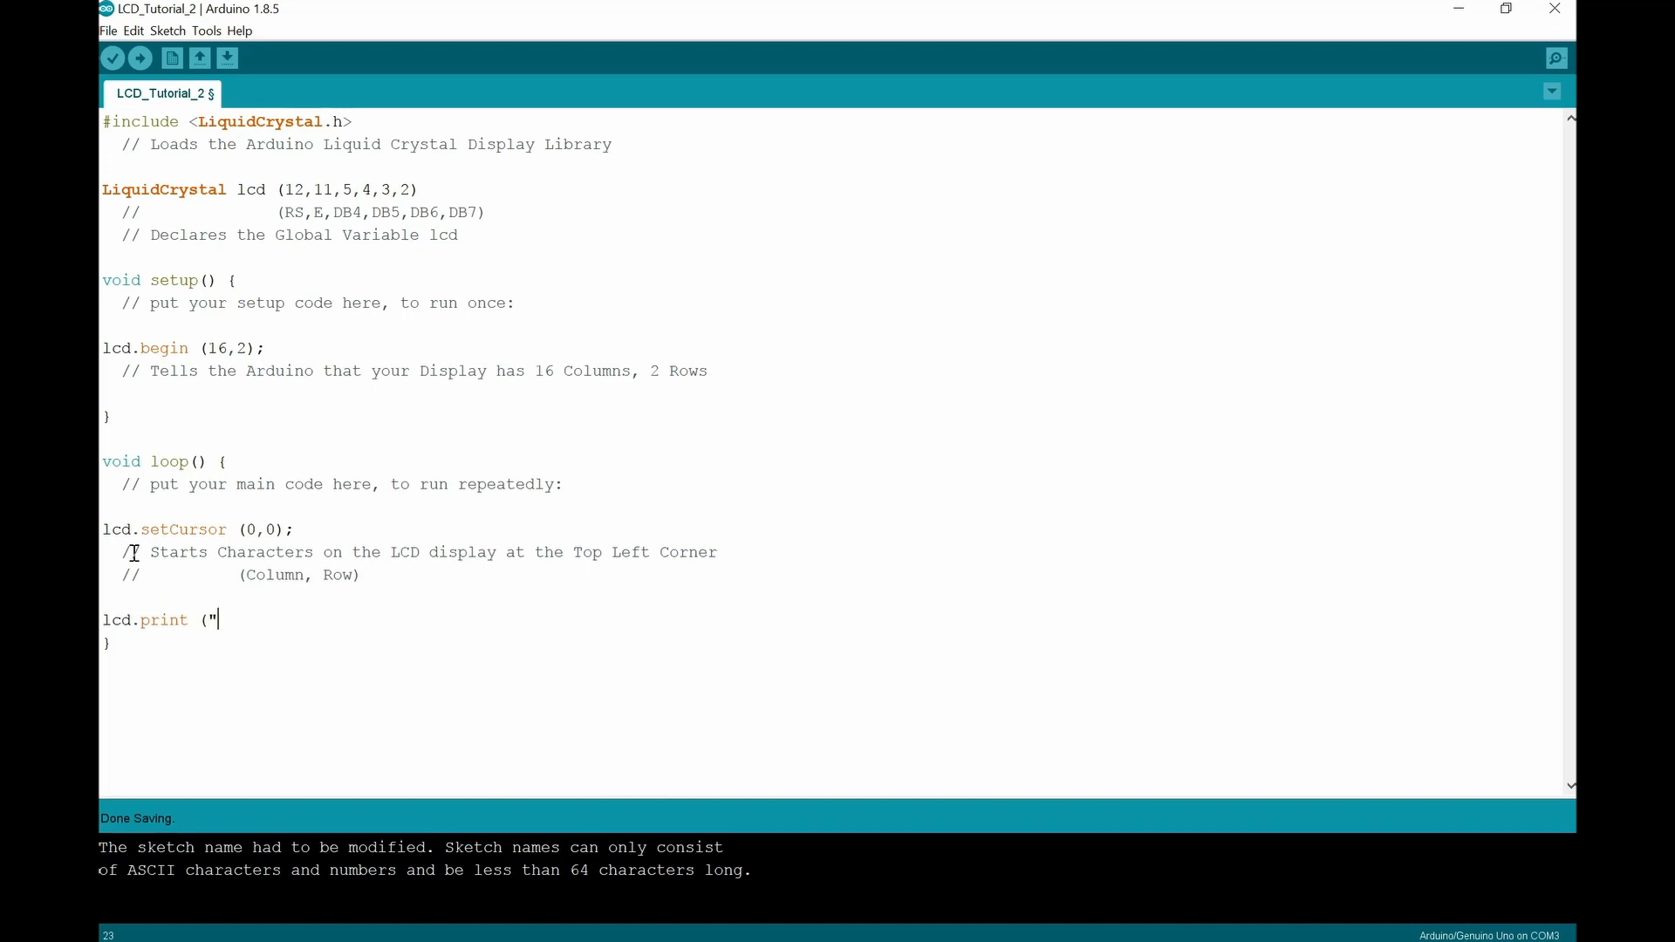
text(A)
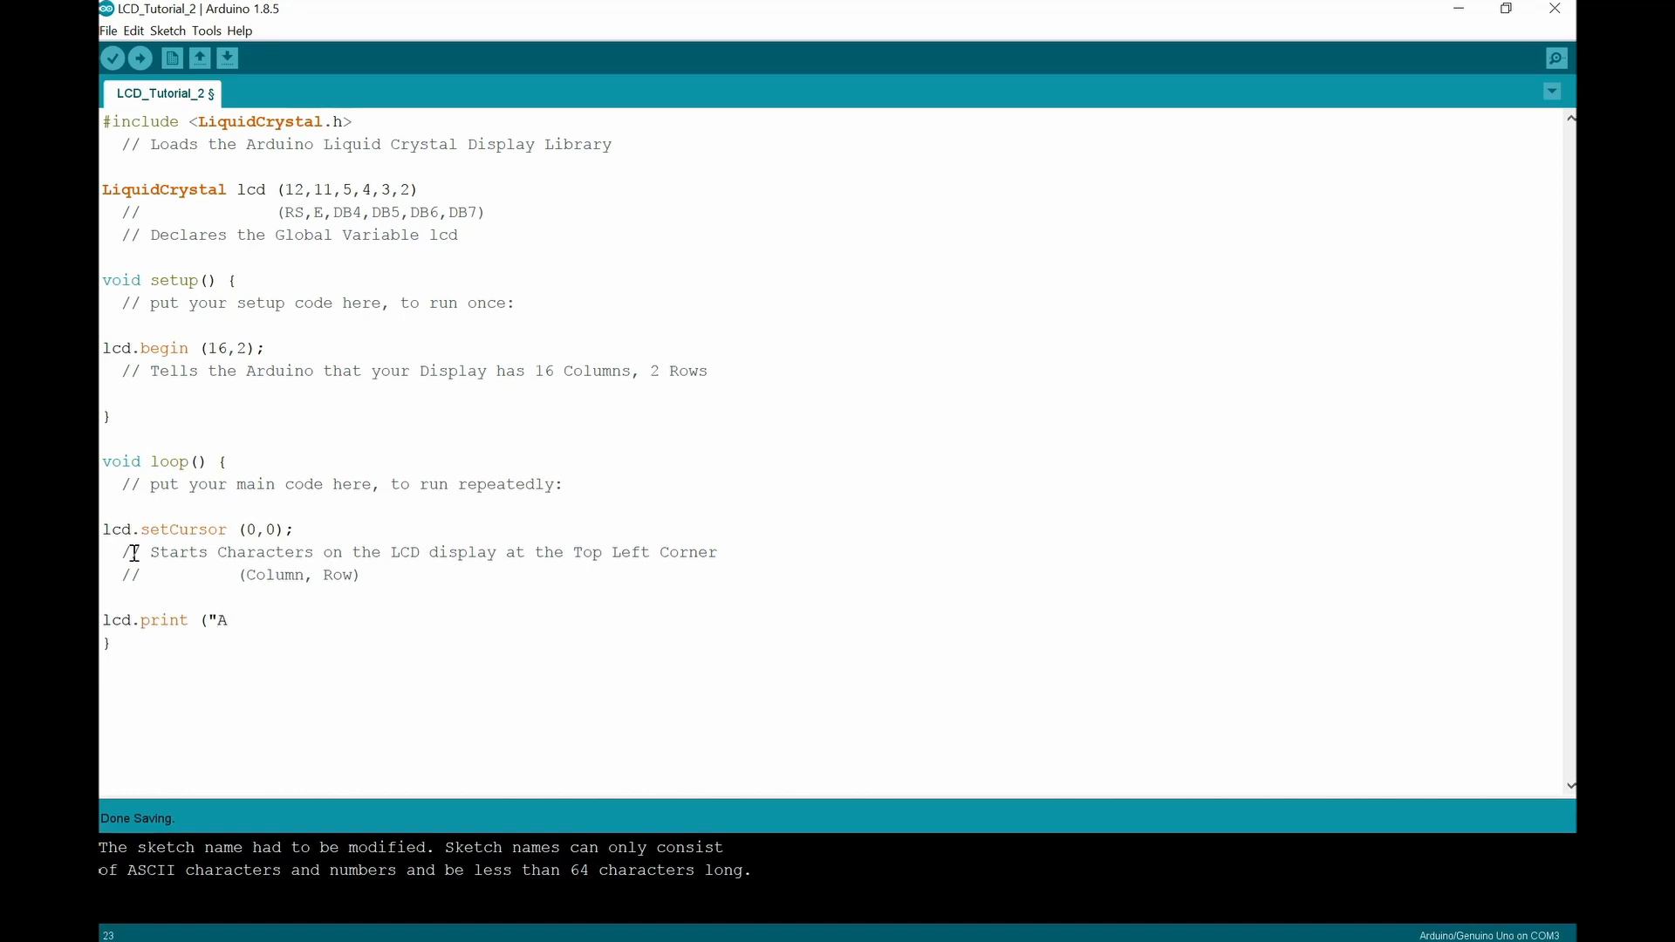
text(rduino)
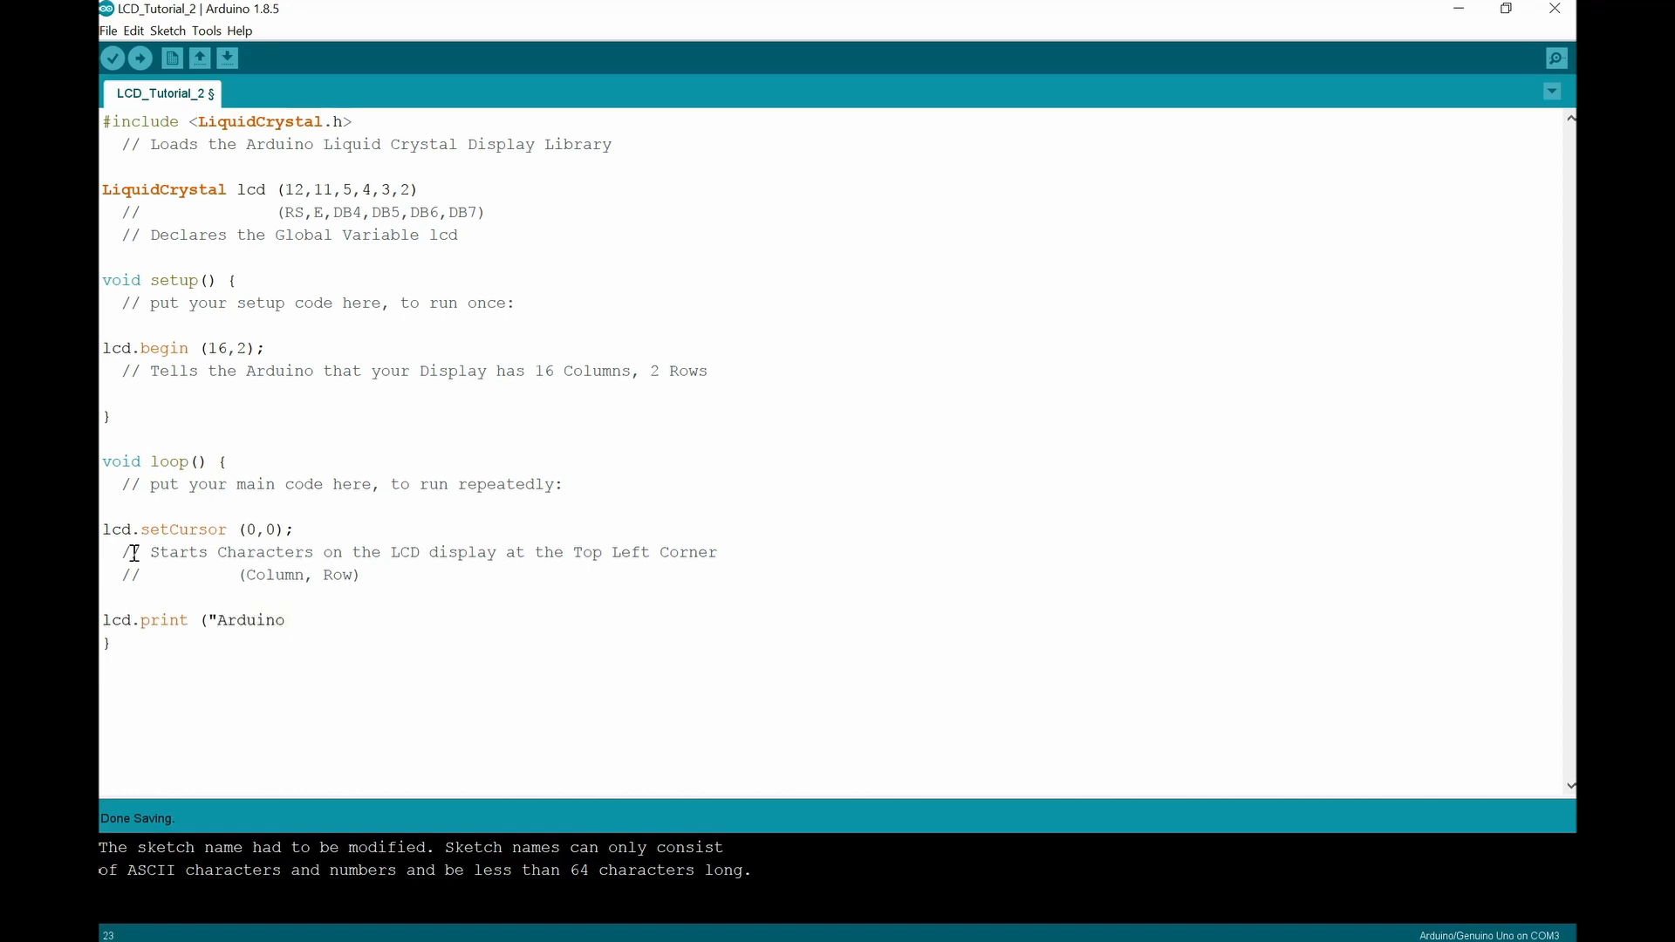
text(")
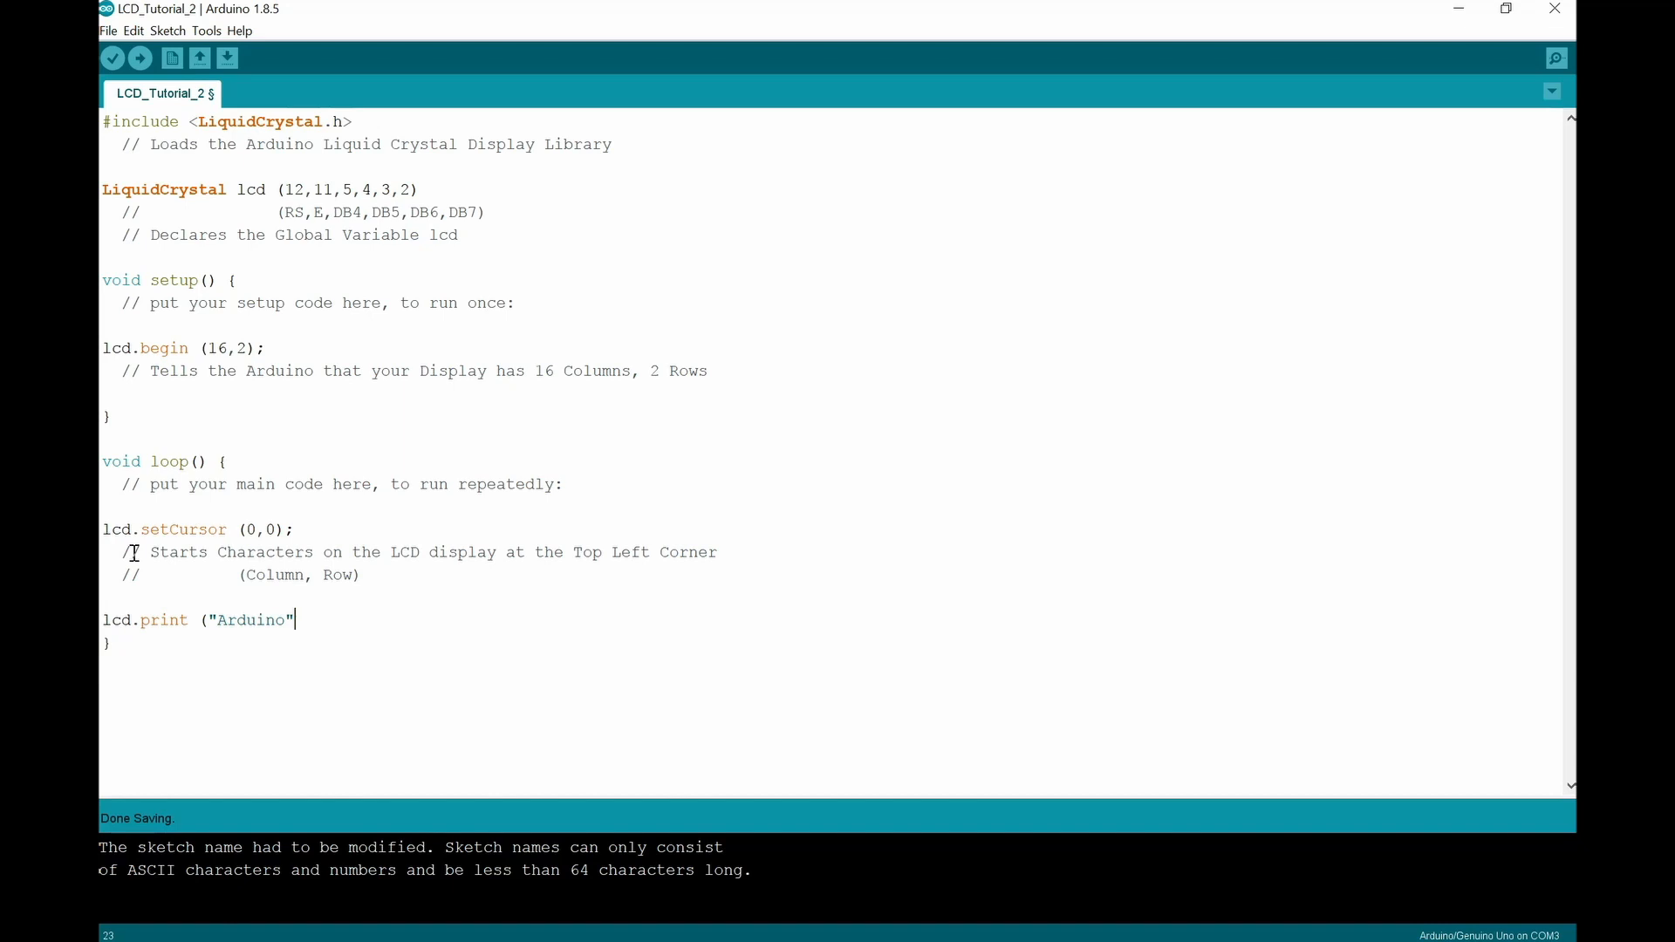
text())
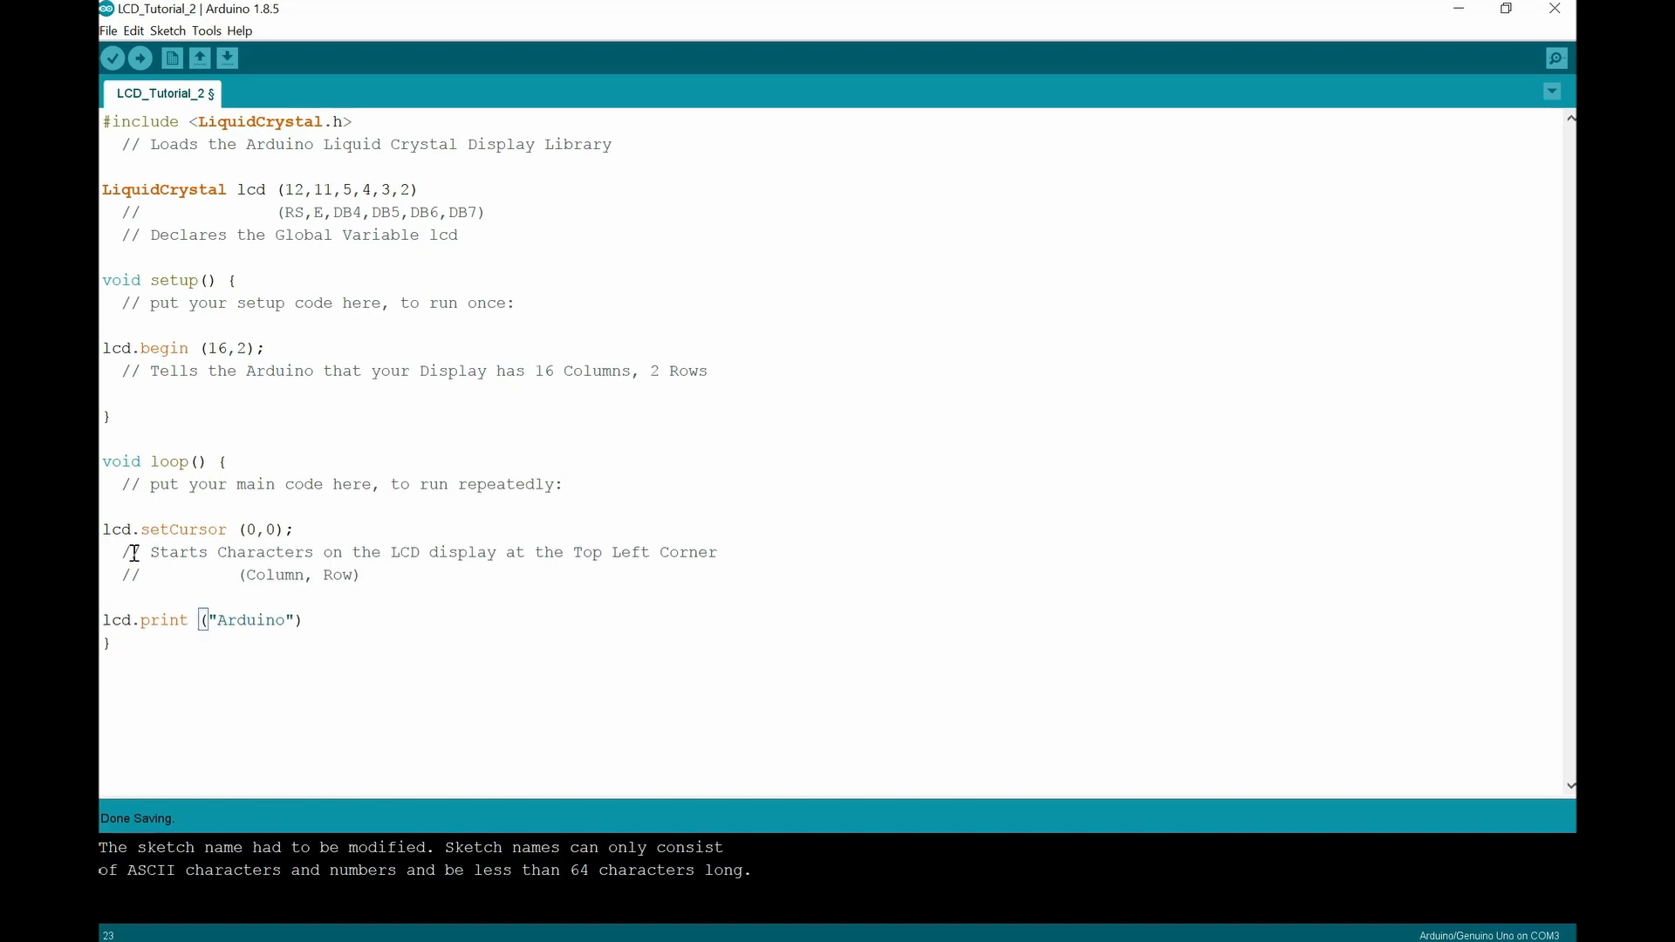
text(;)
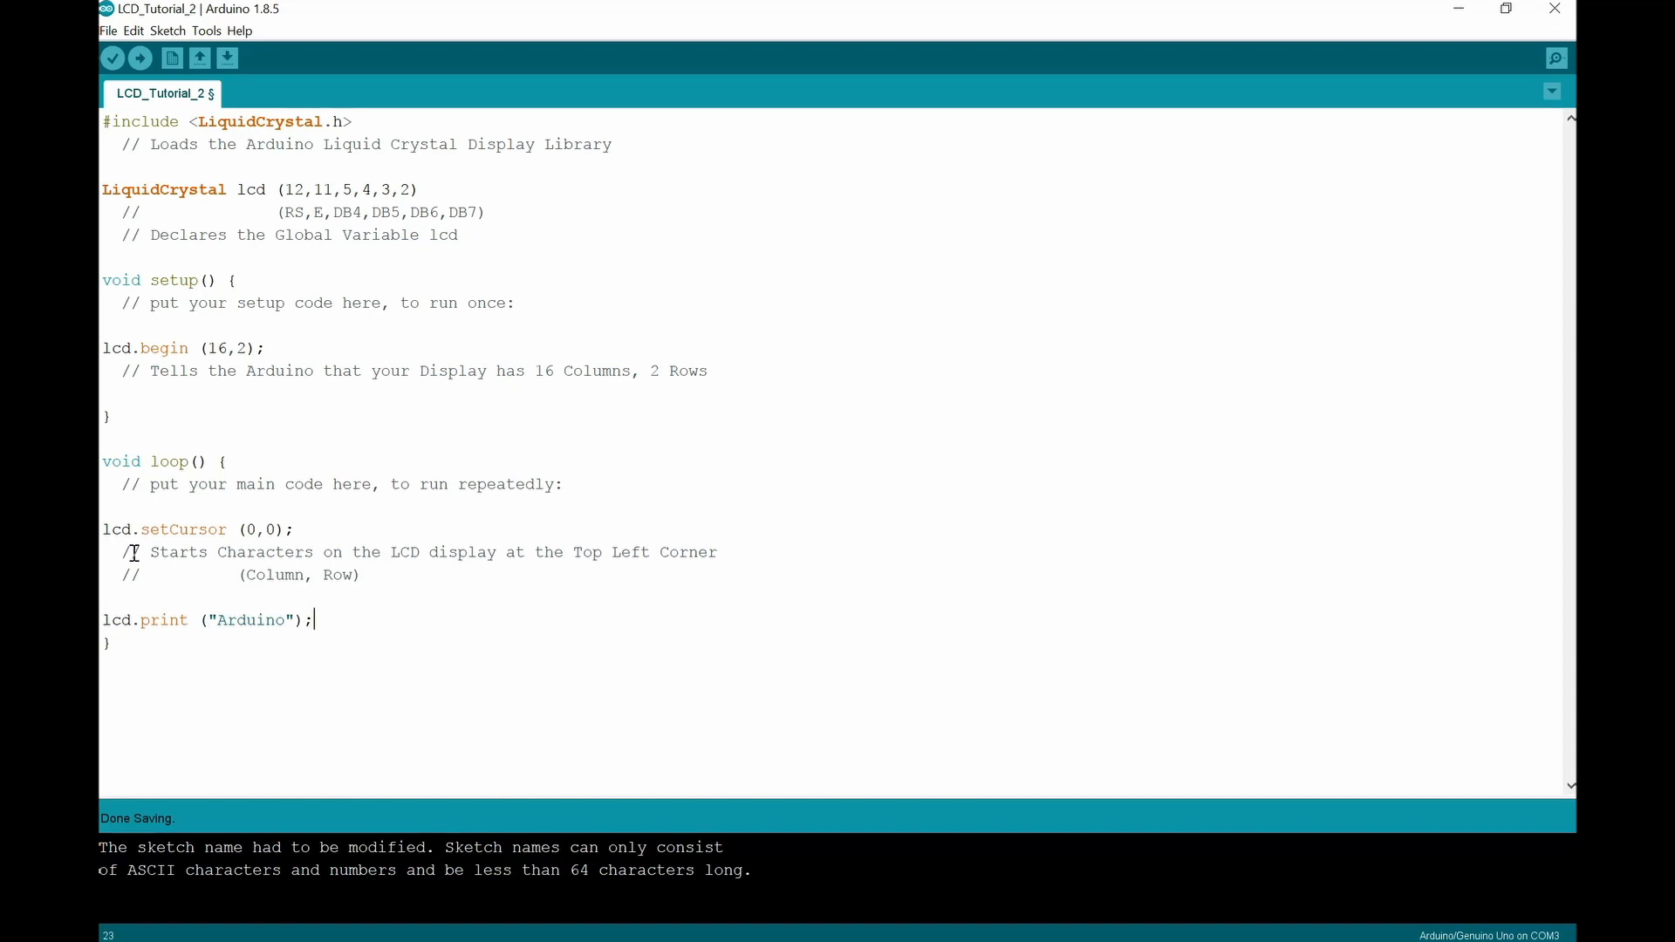
key(enter)
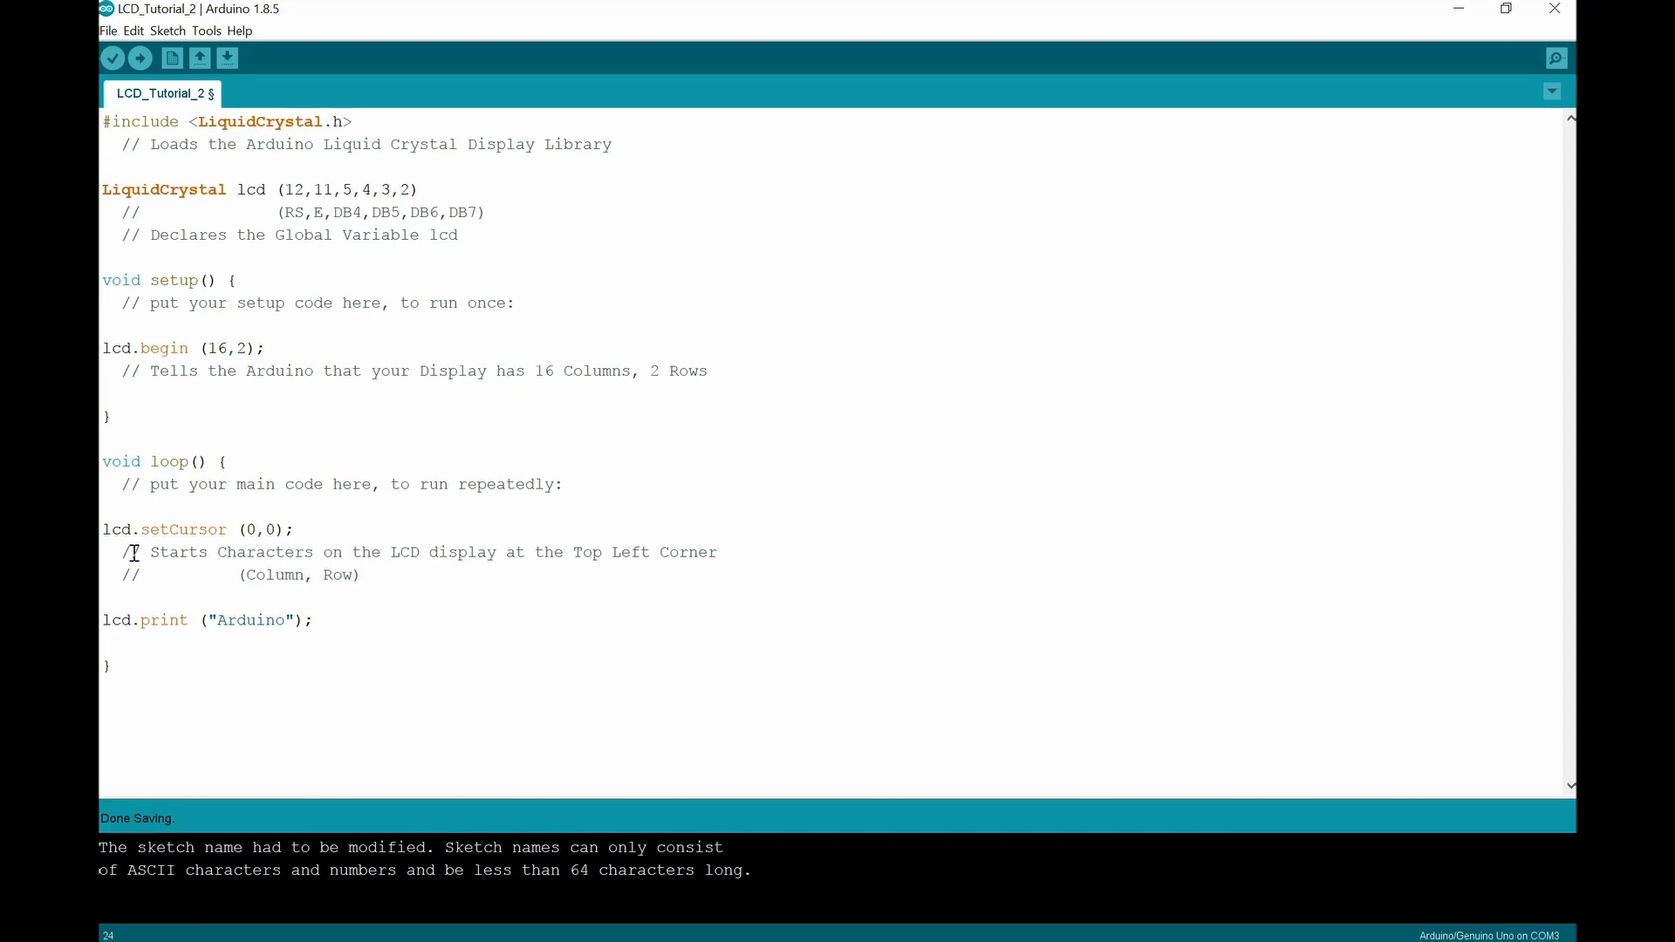
Step: Add delay (1500); so the loop waits 1500 ms after printing
text(delay)
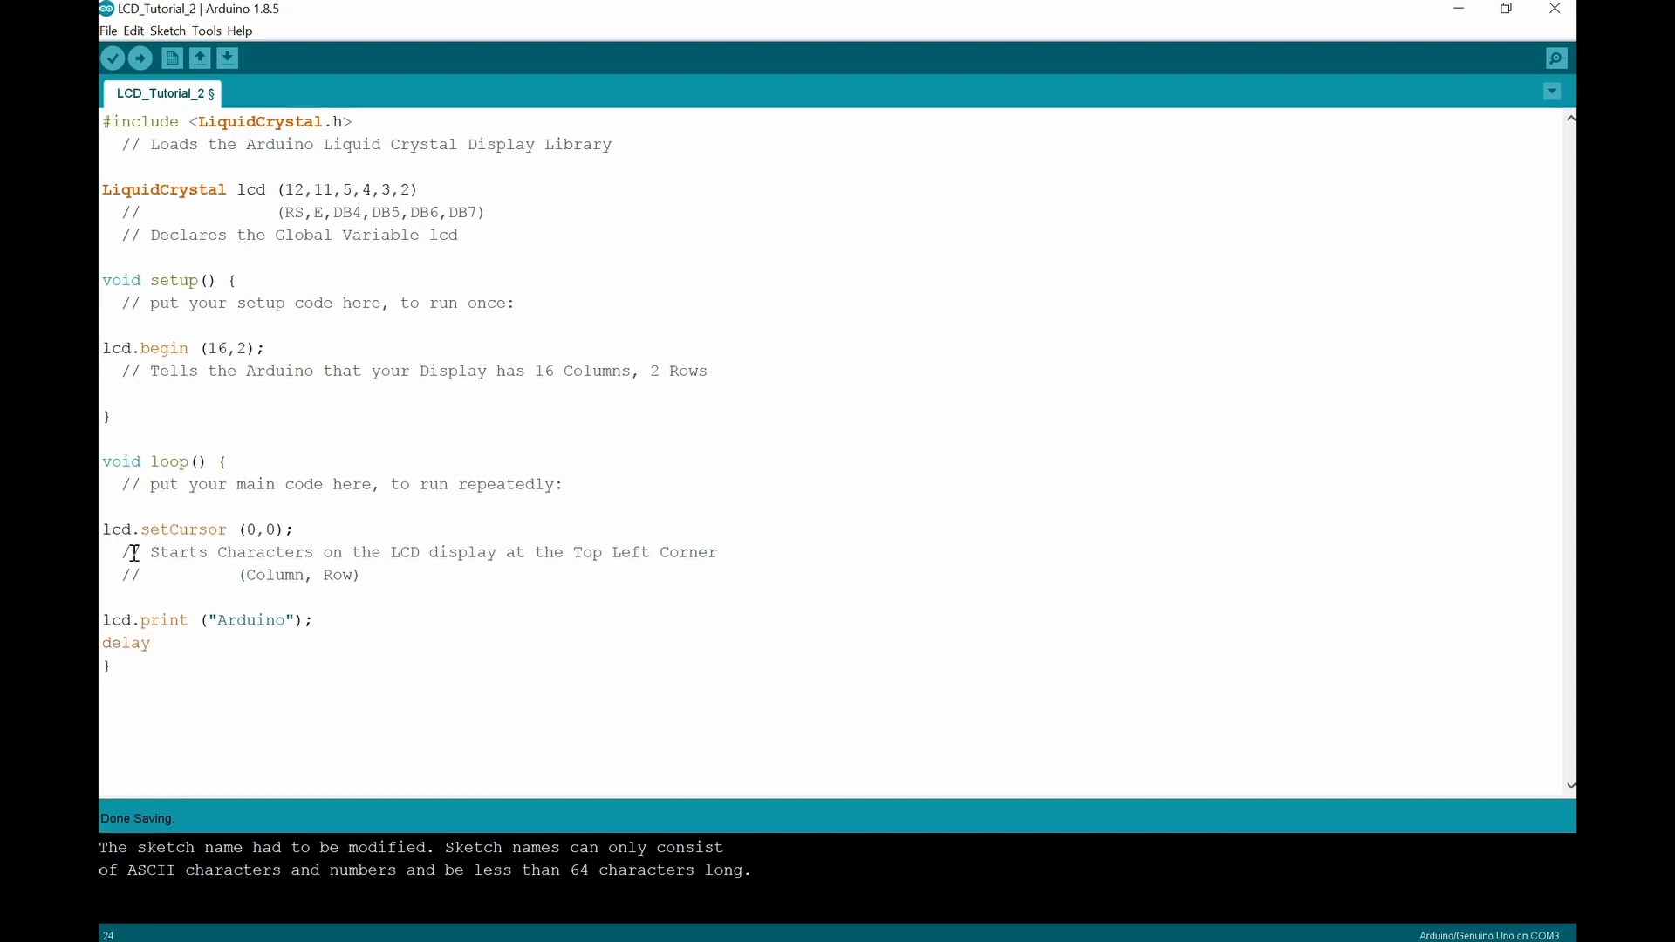
text((1)
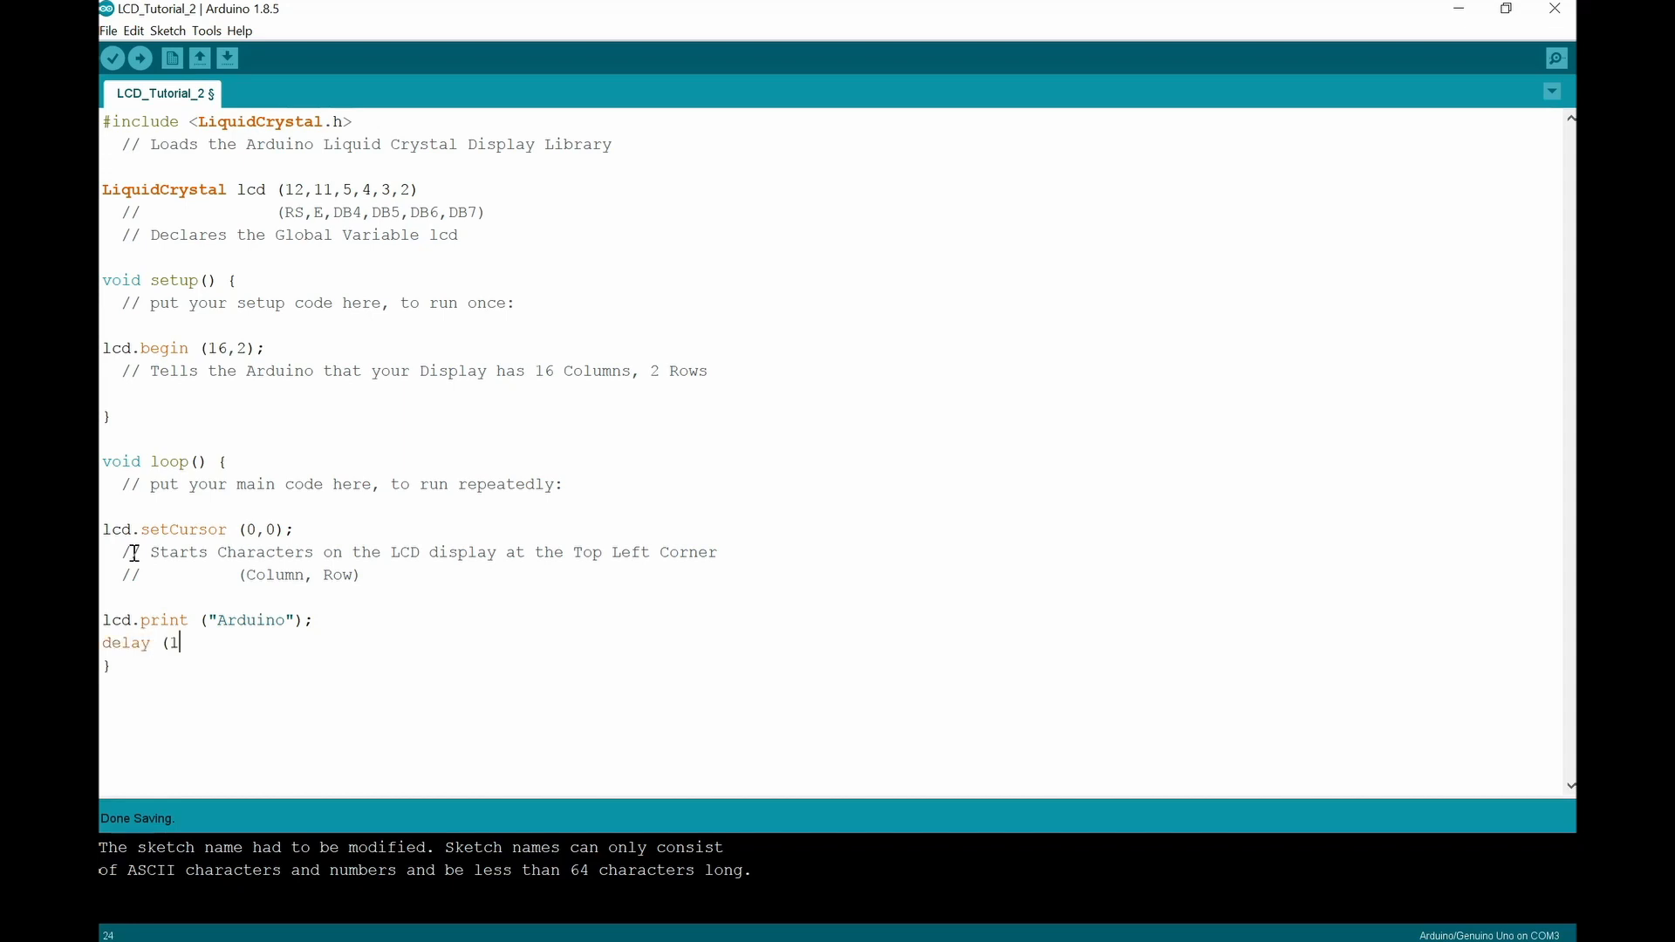
text(500))
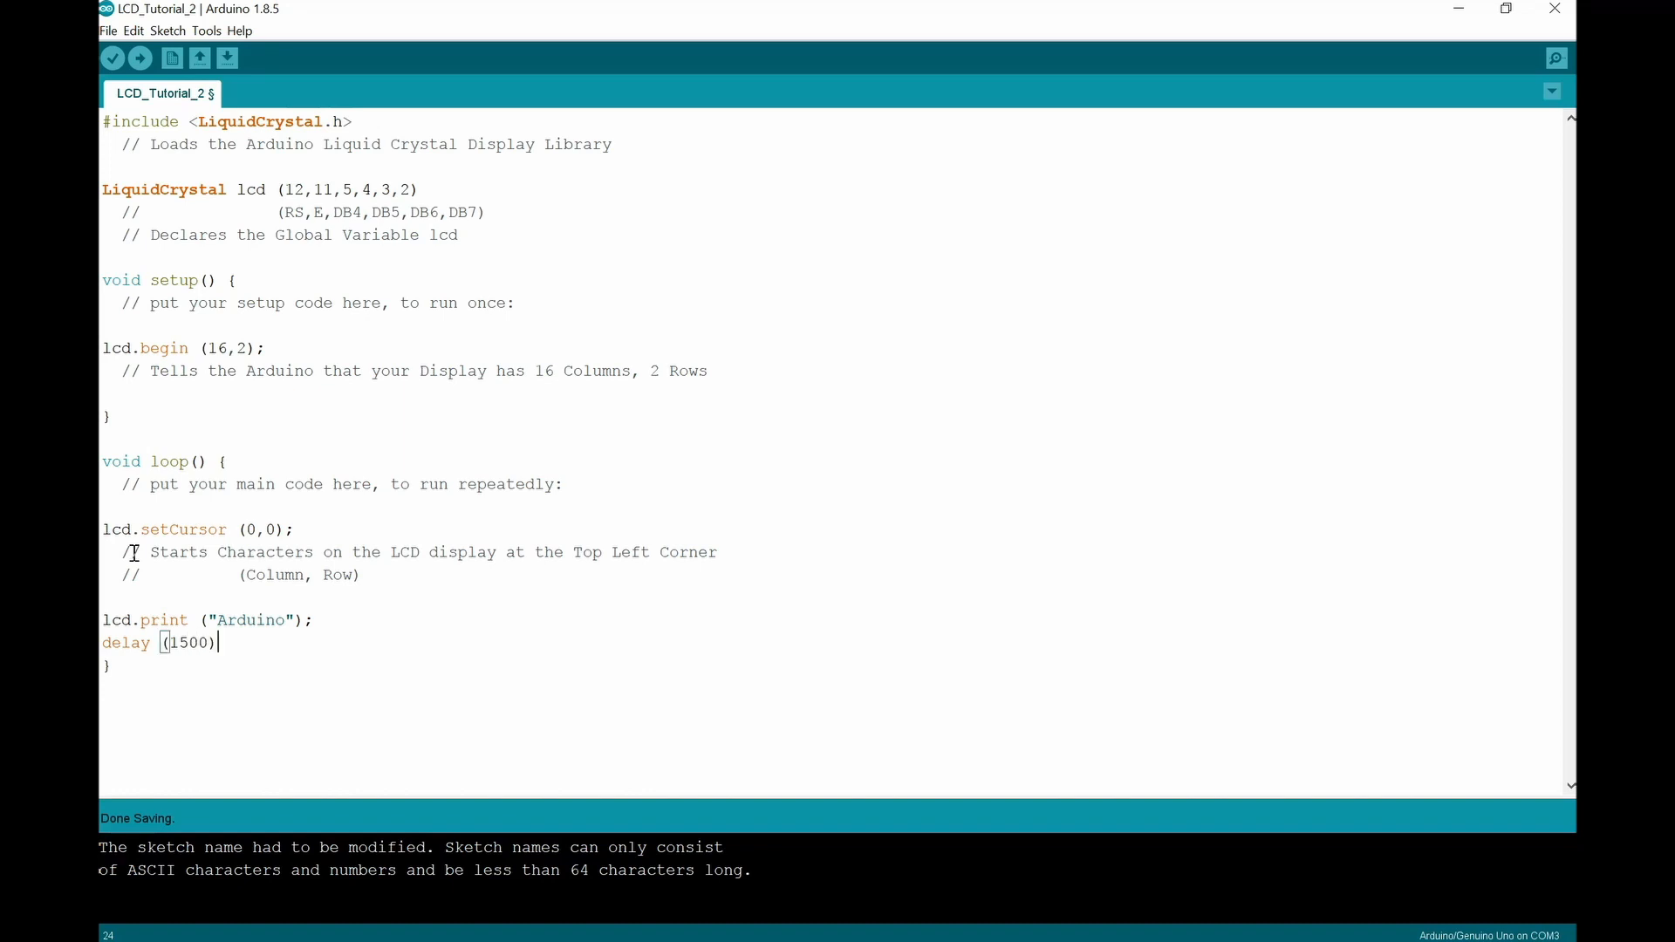
text(;)
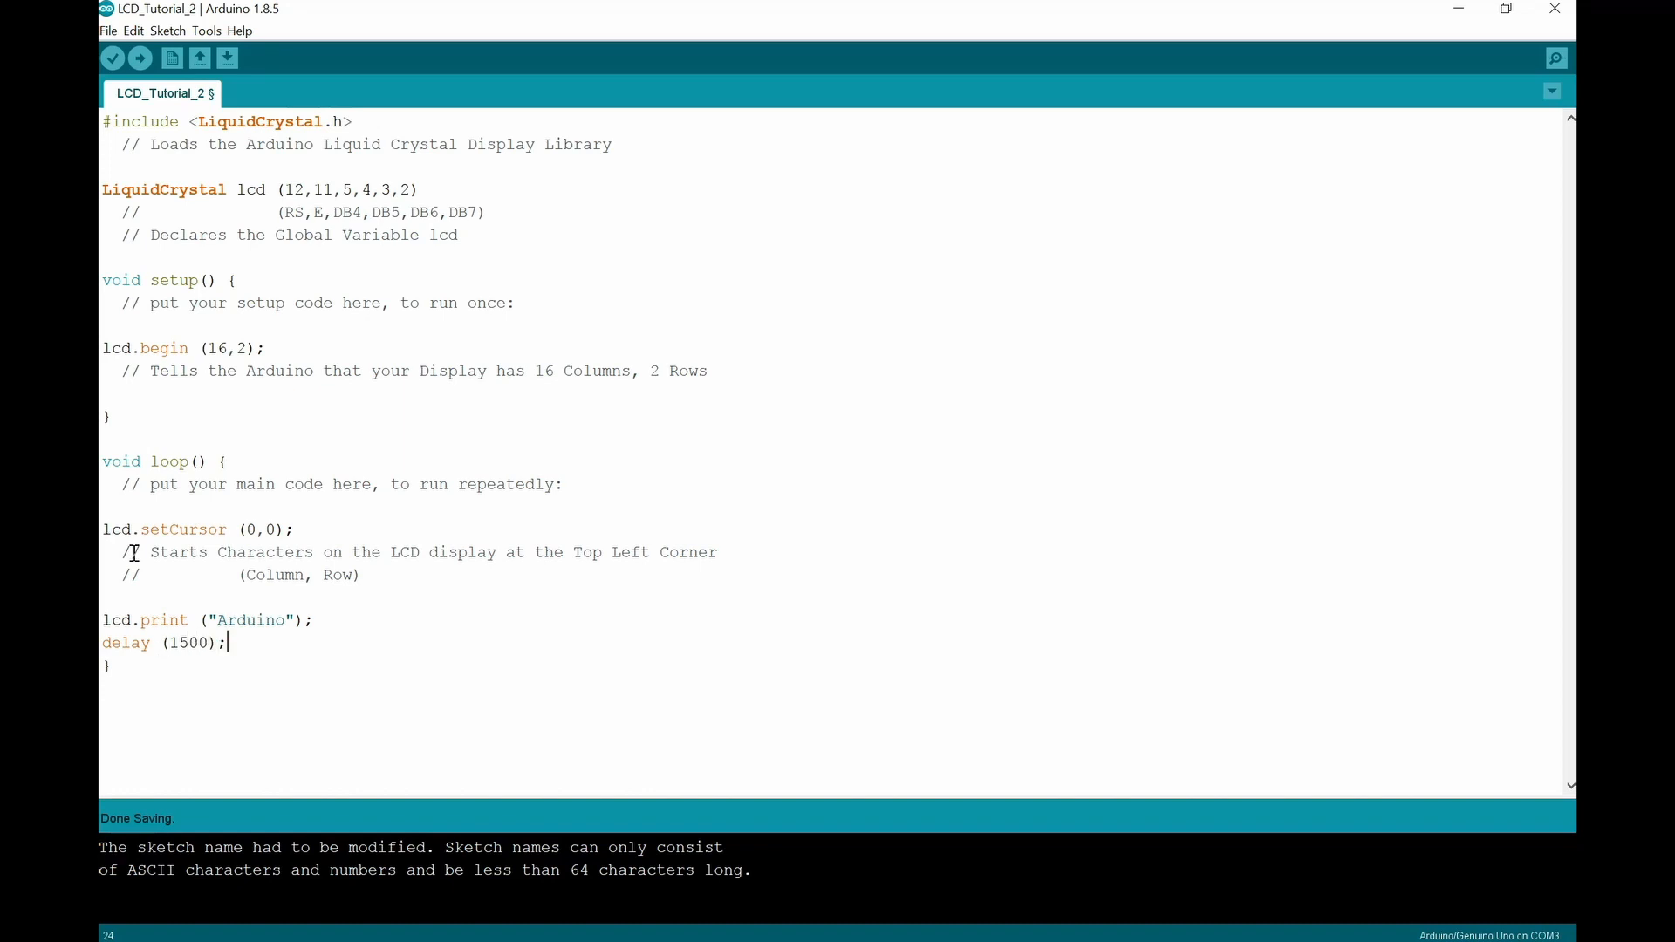
key(Enter)
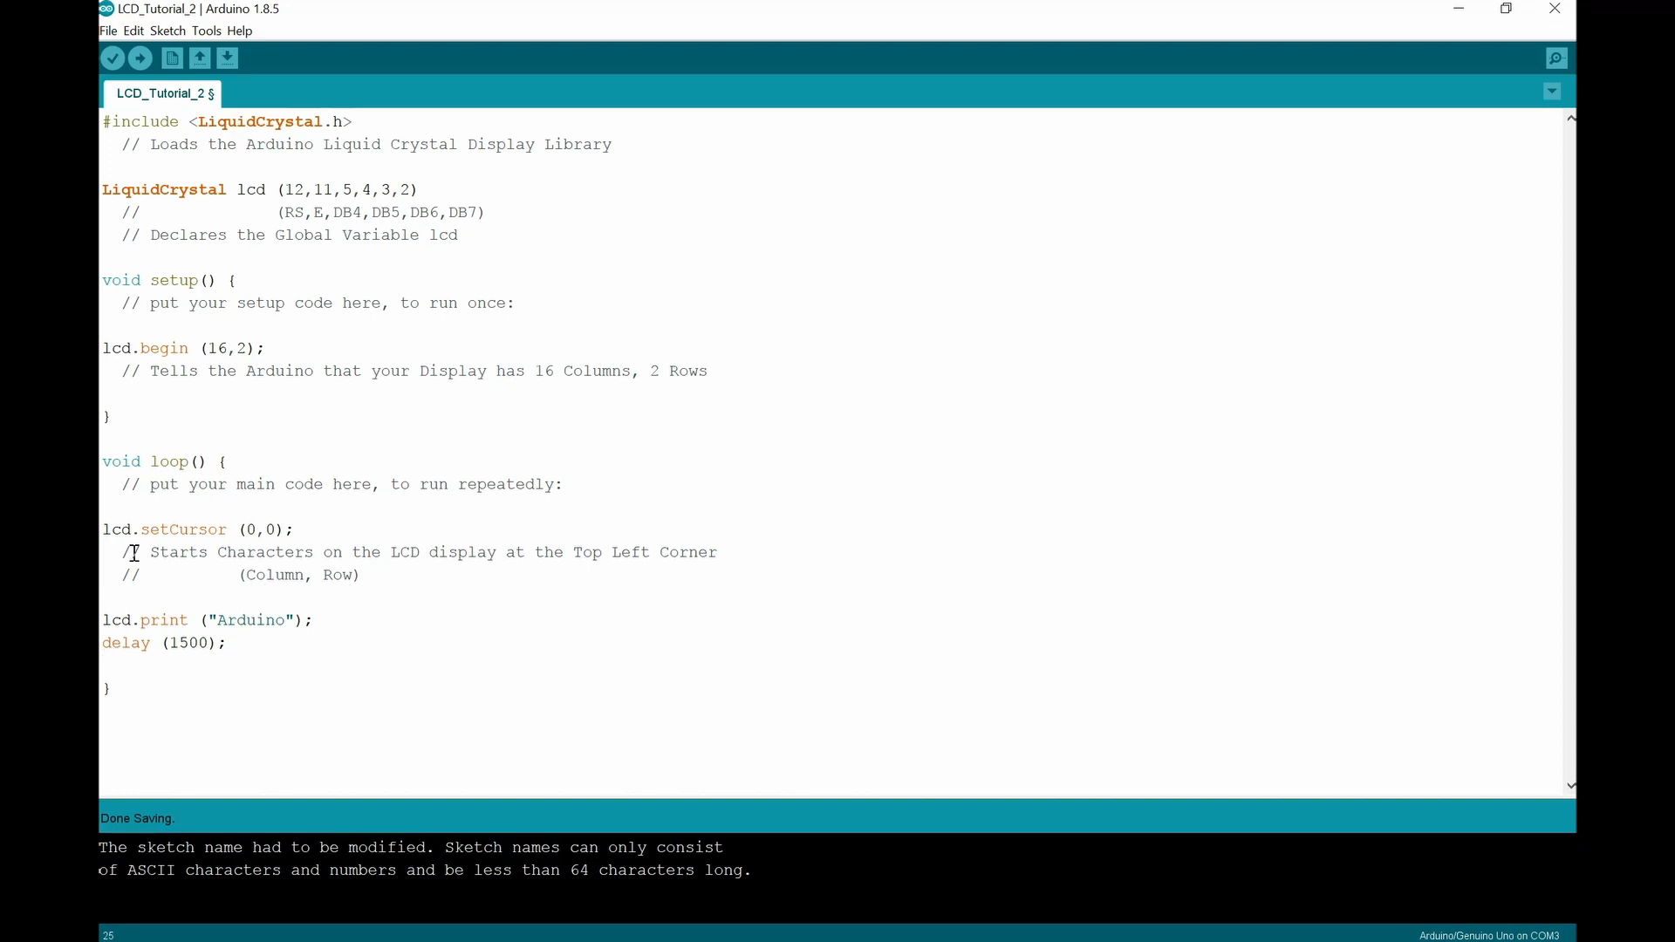
Step: Add lcd.setCursor (0,1); to move output to column 0 of the second row
text(lcd.setCur)
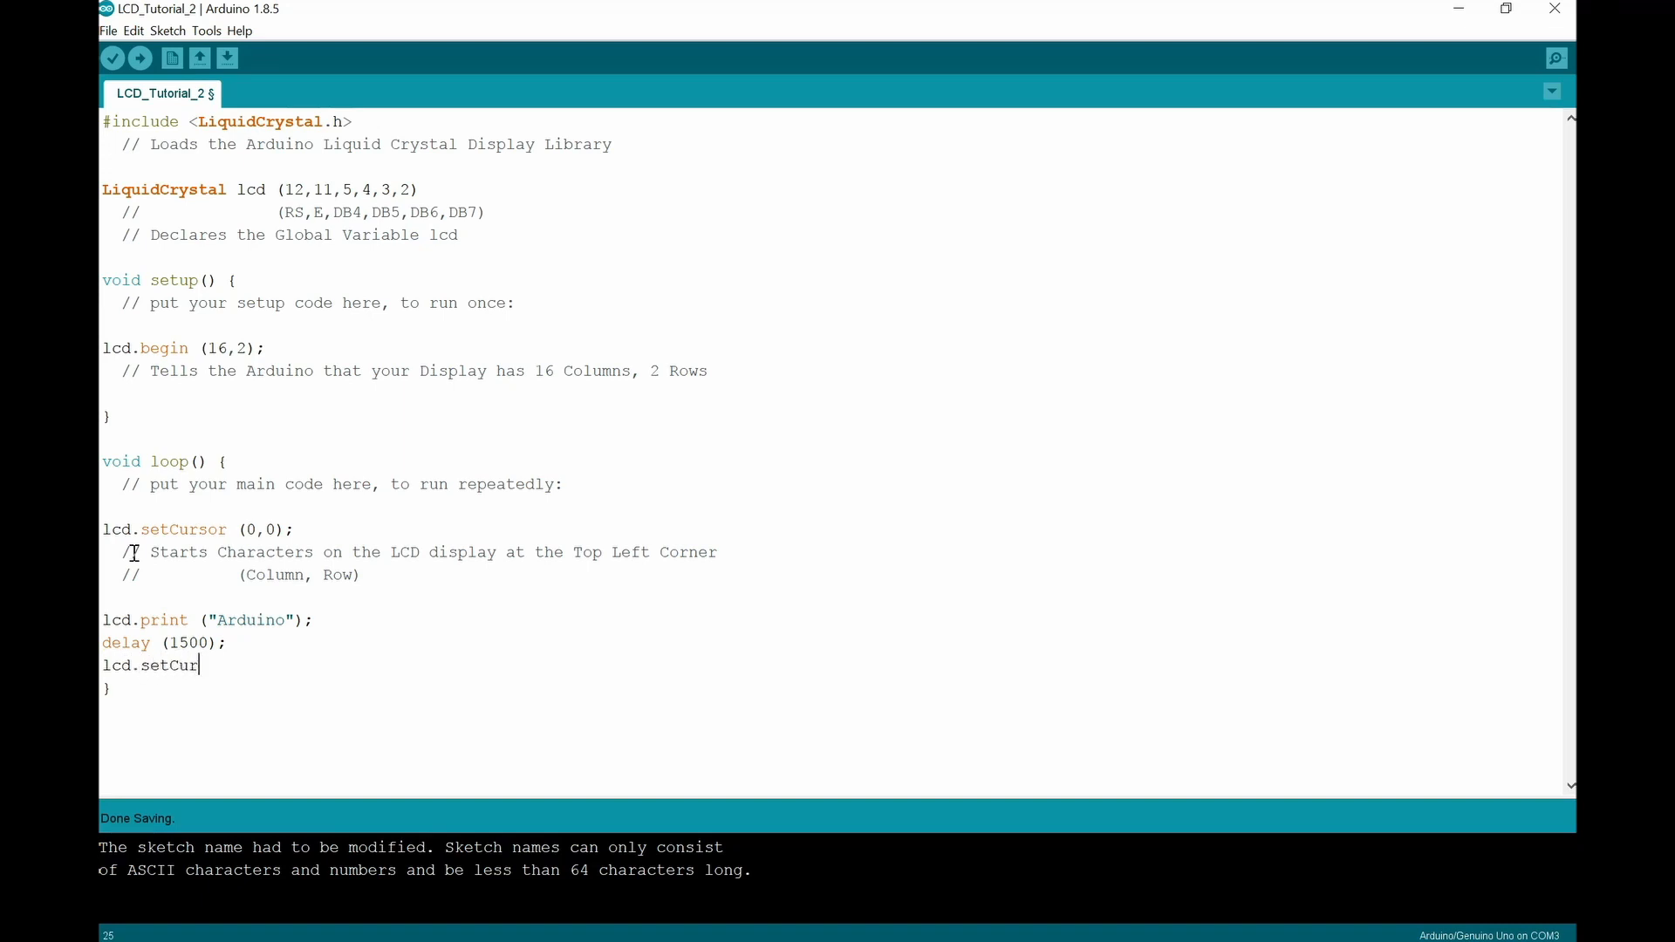
text(sor)
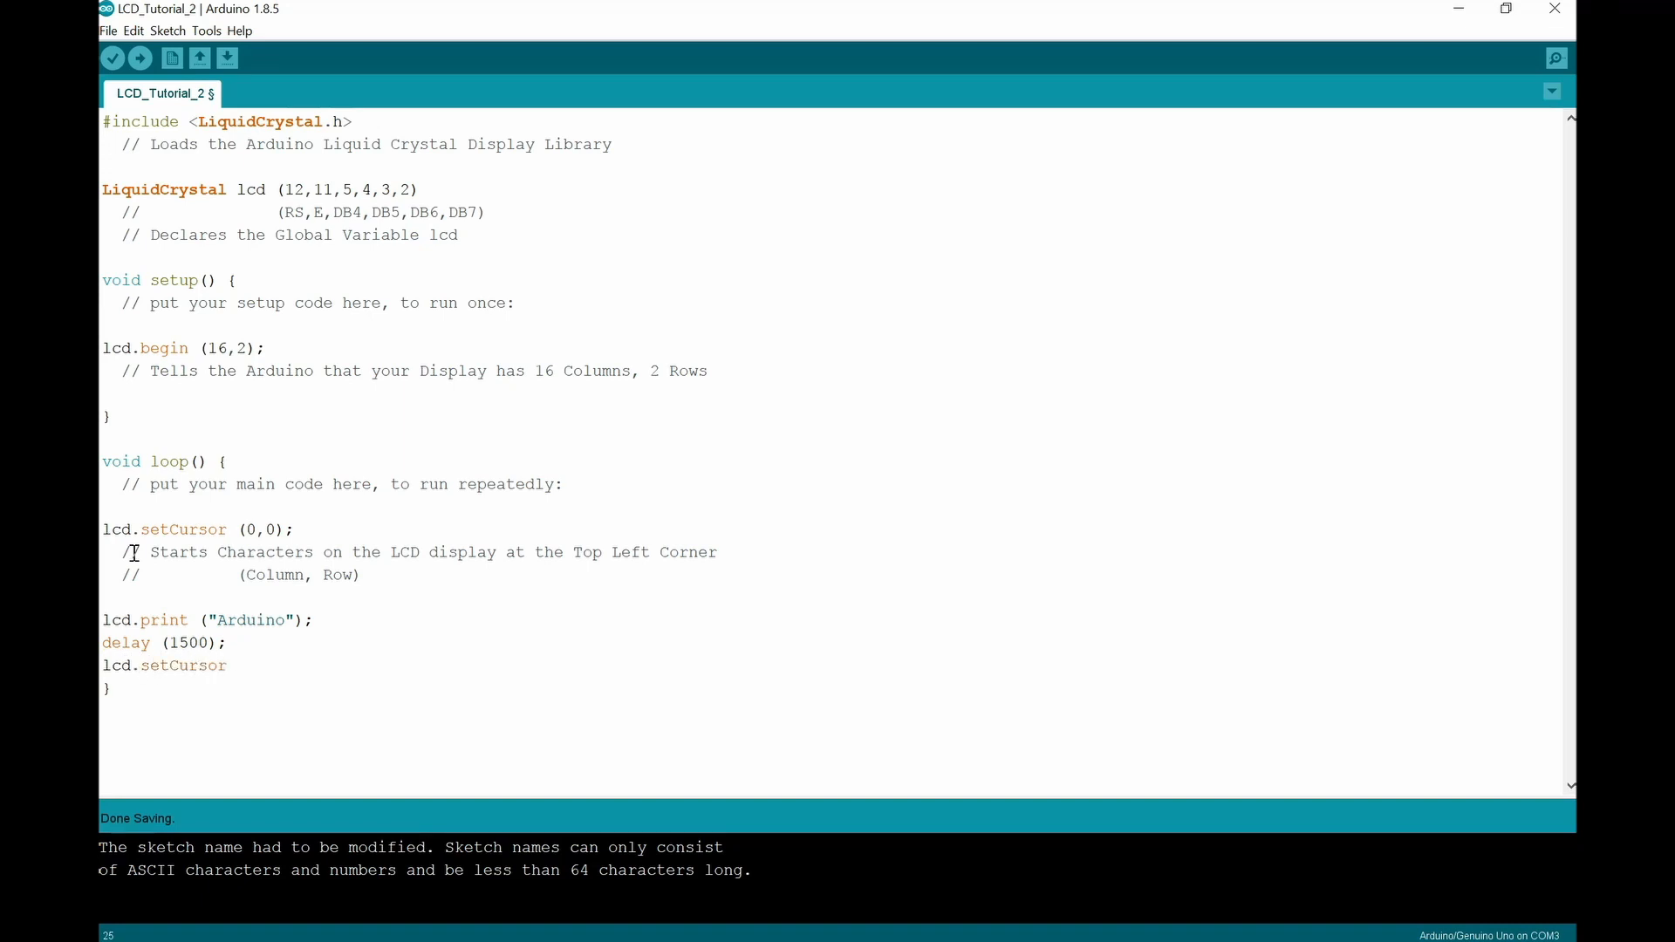
text(()
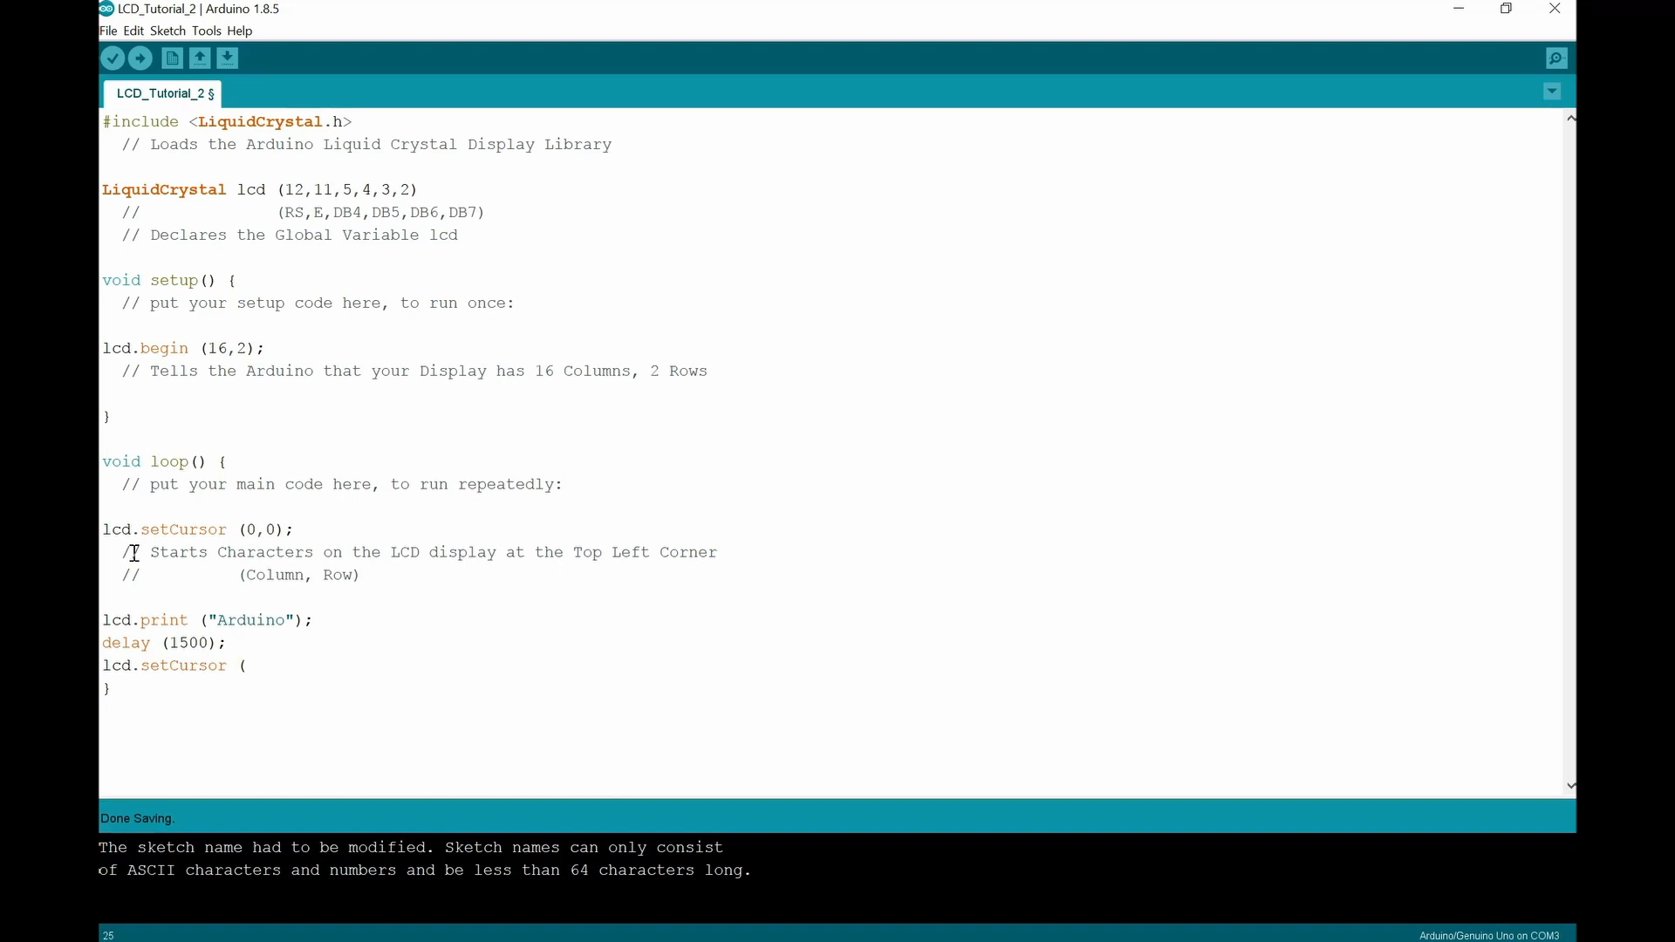
text(0)
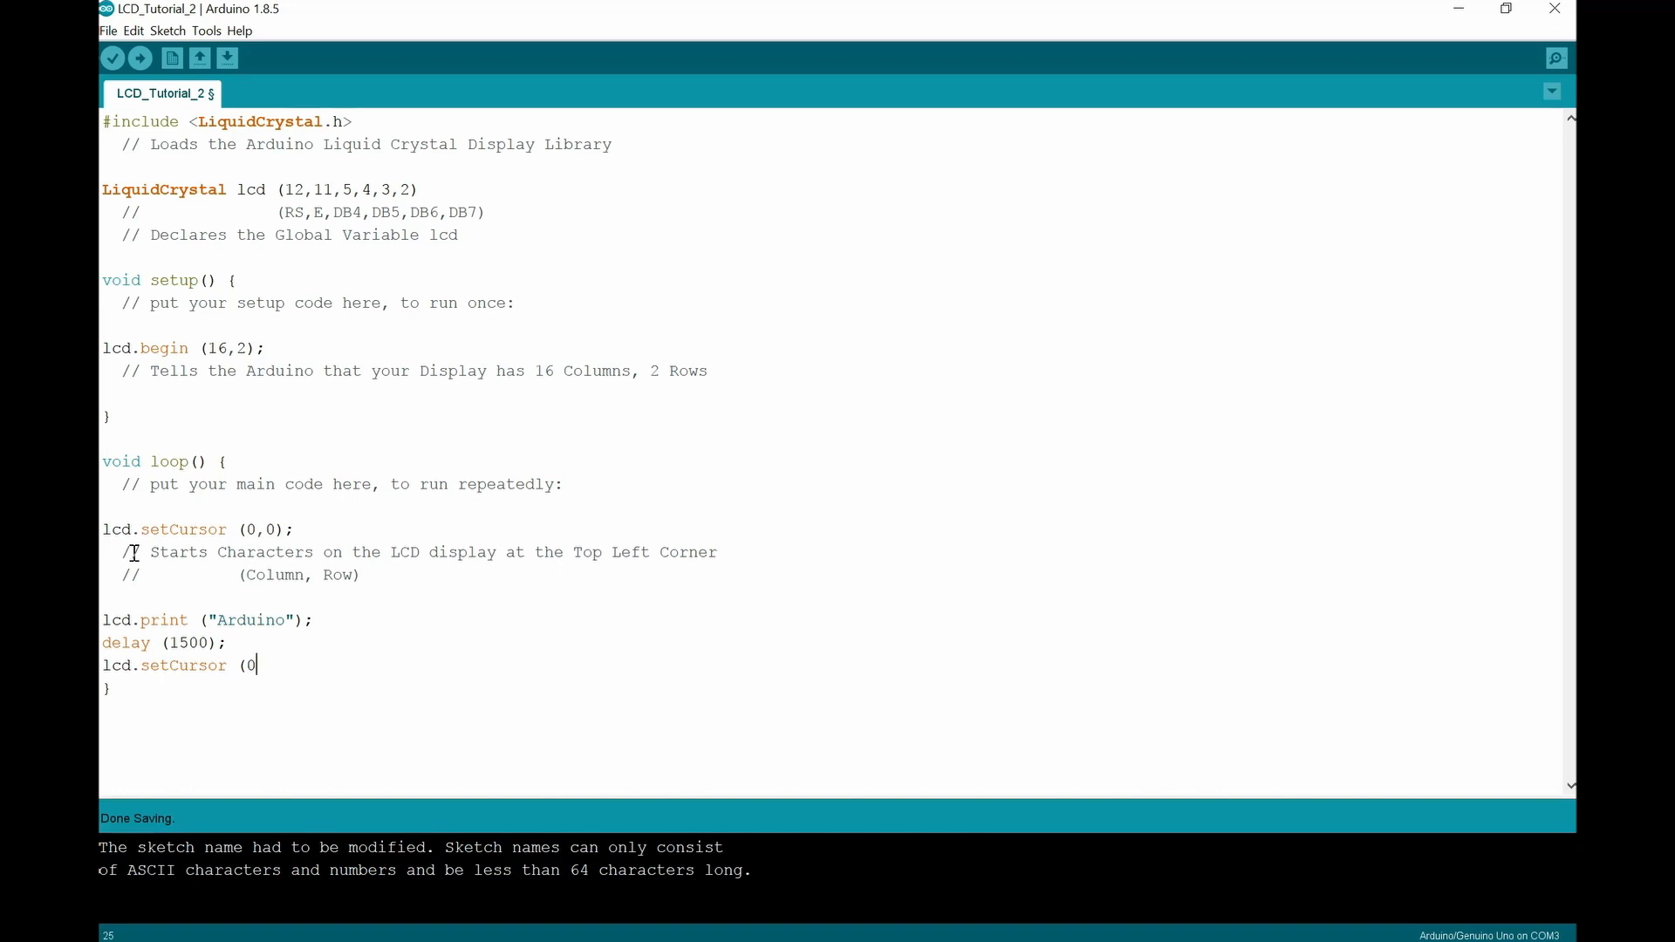
text(,)
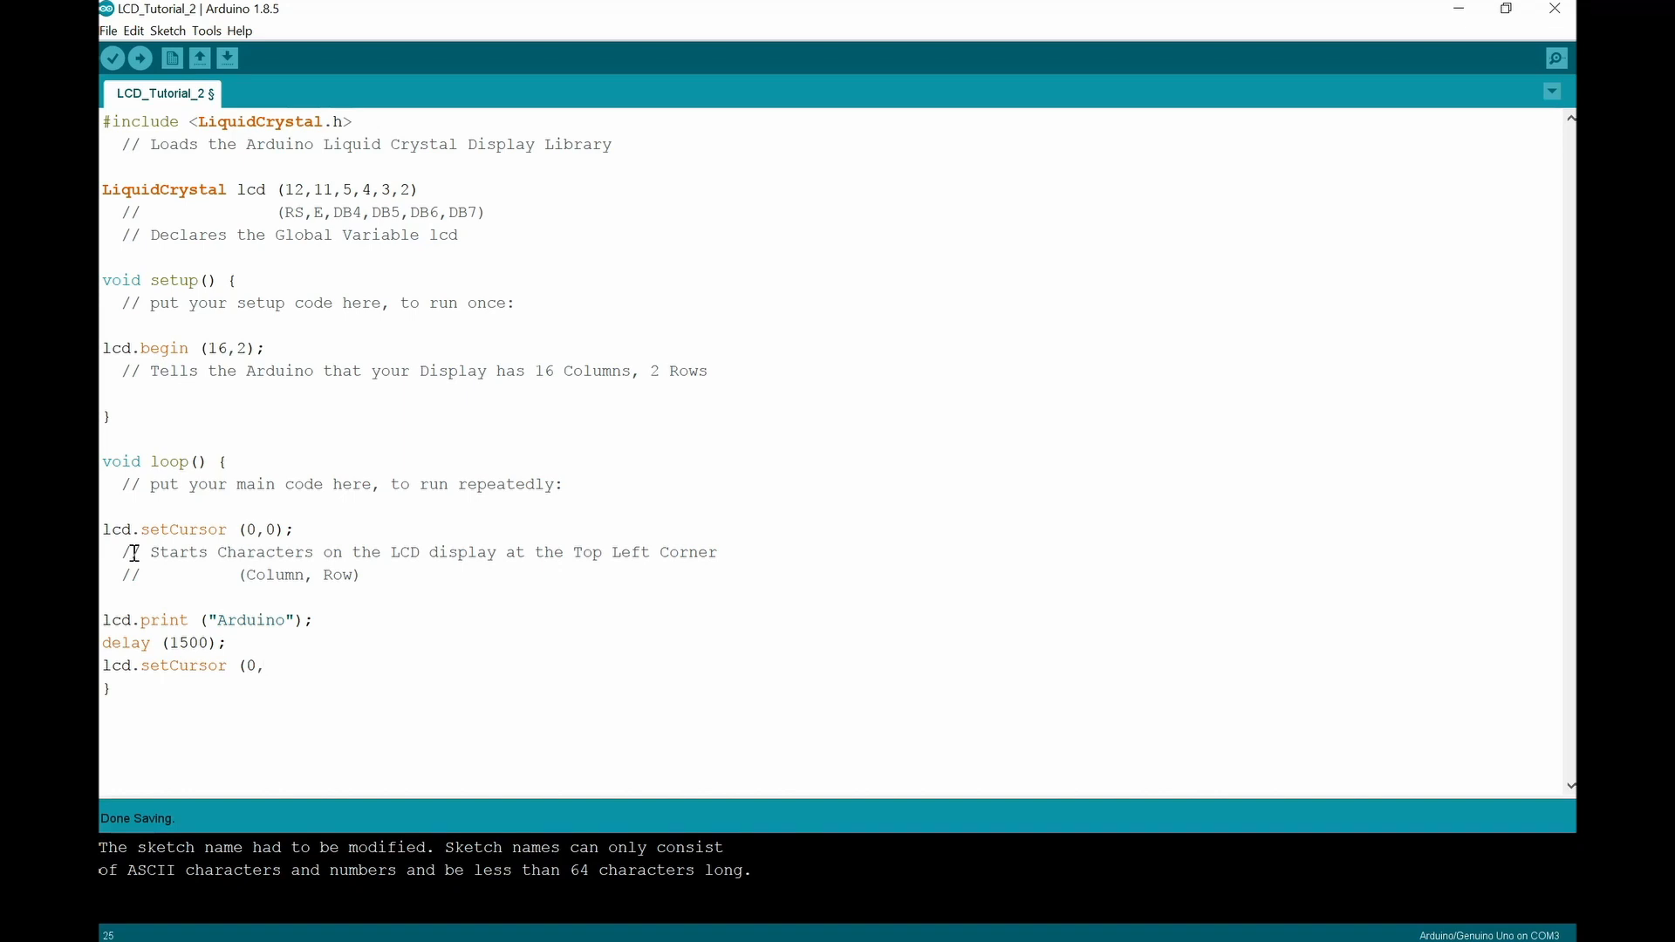
text(1)
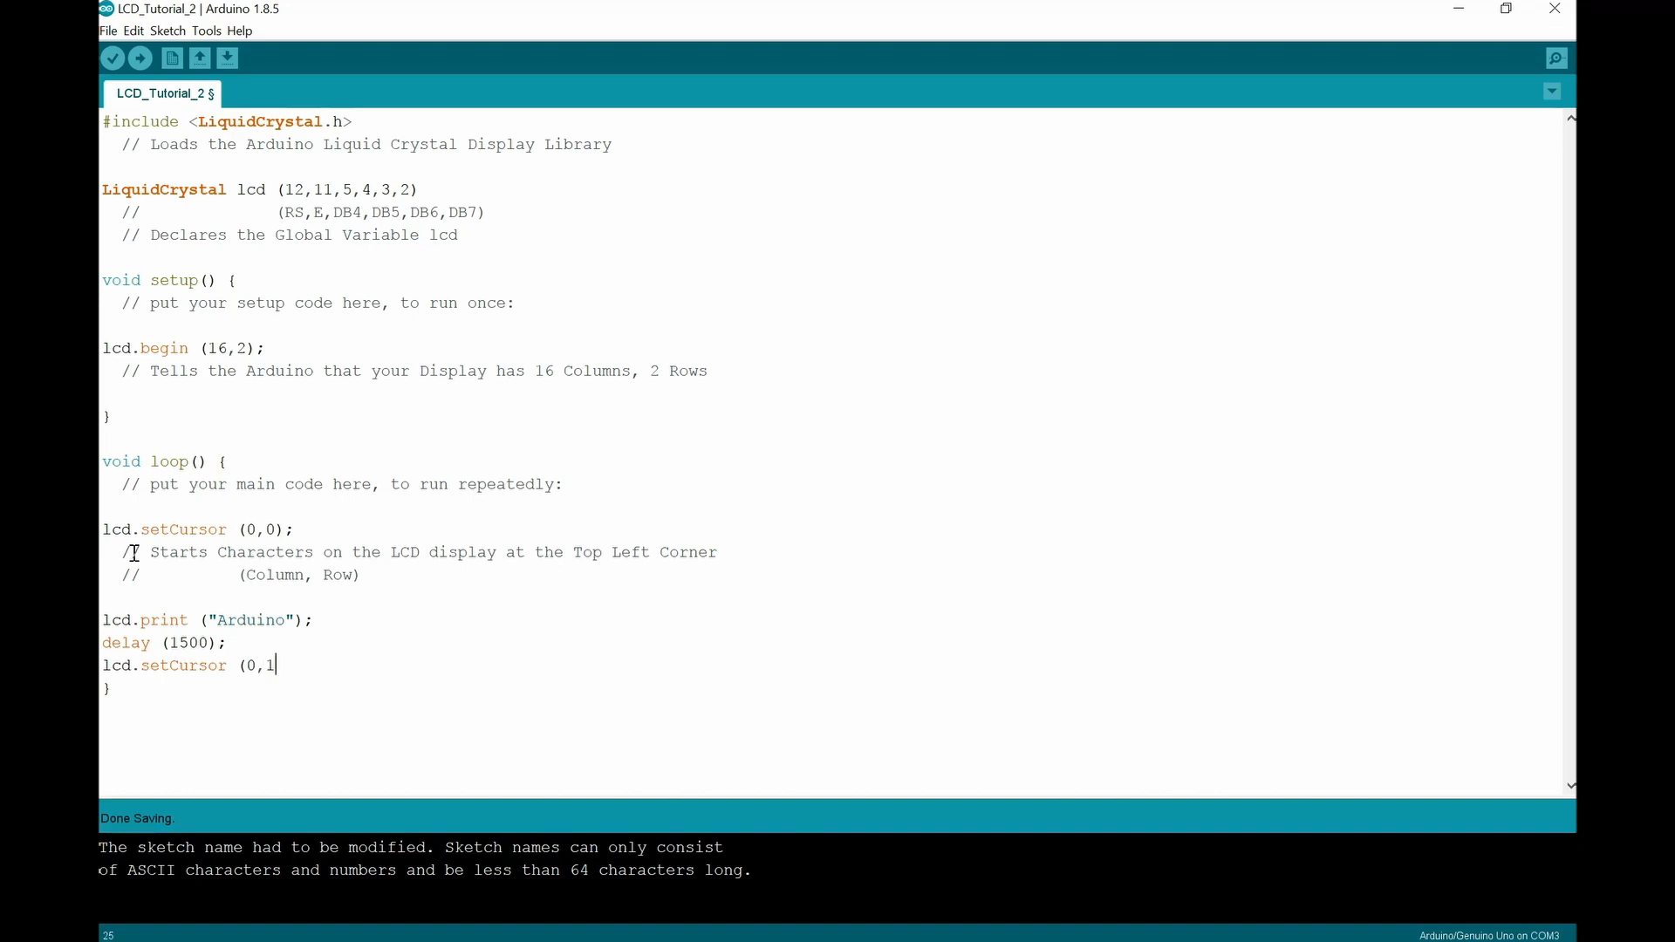
text())
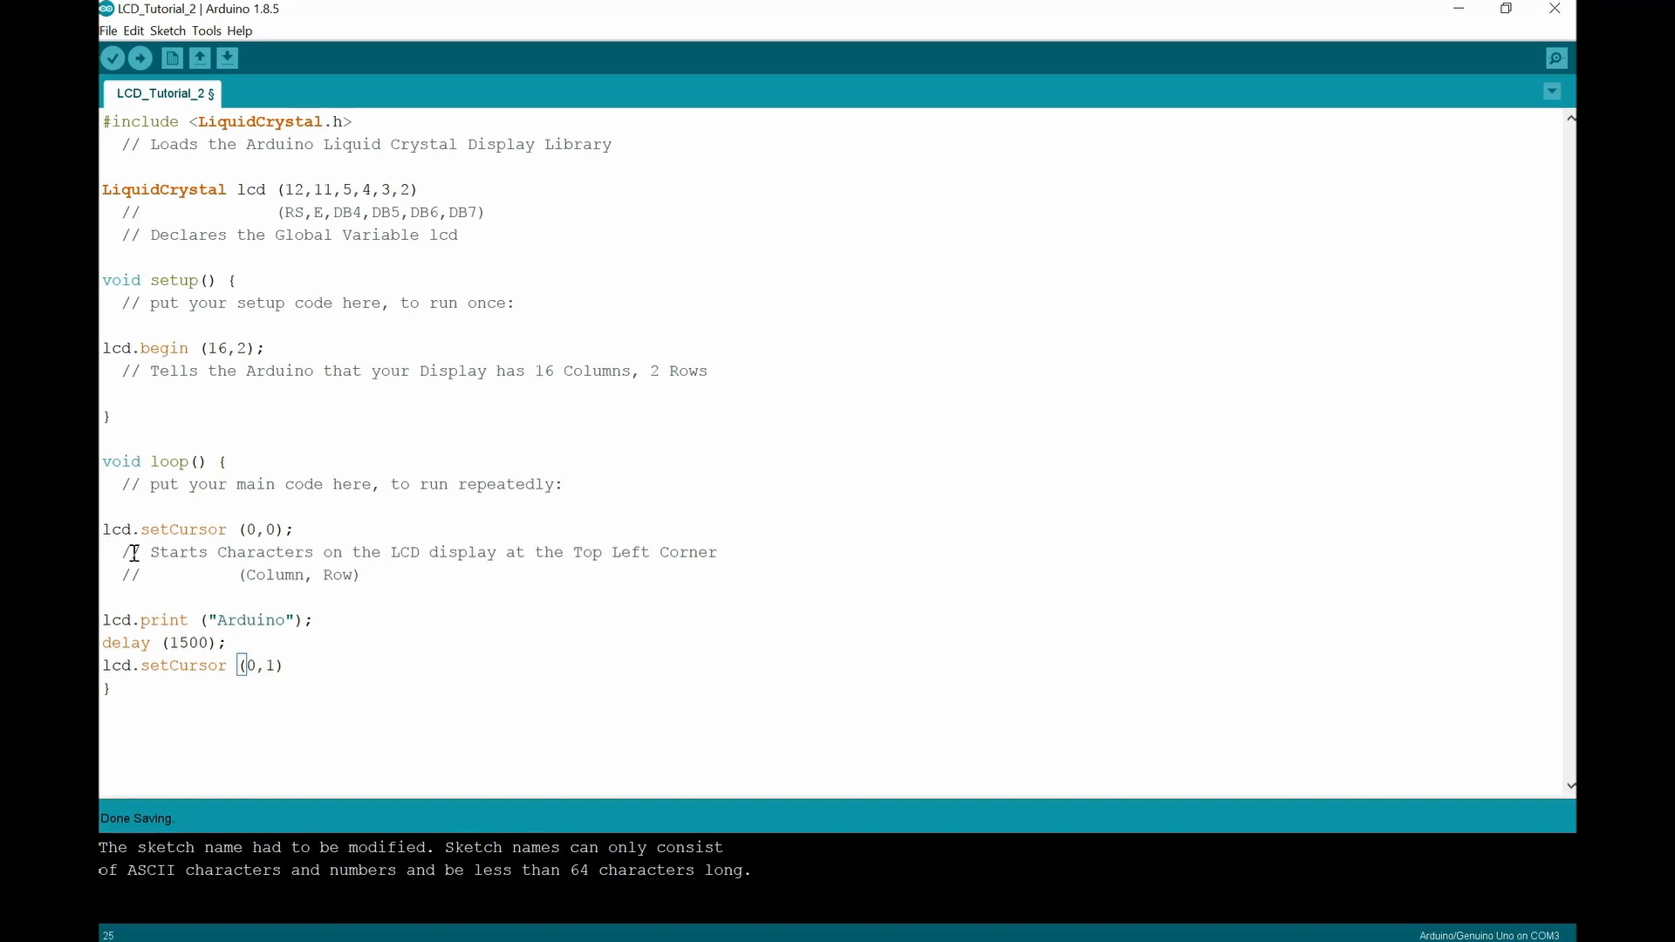
text();)
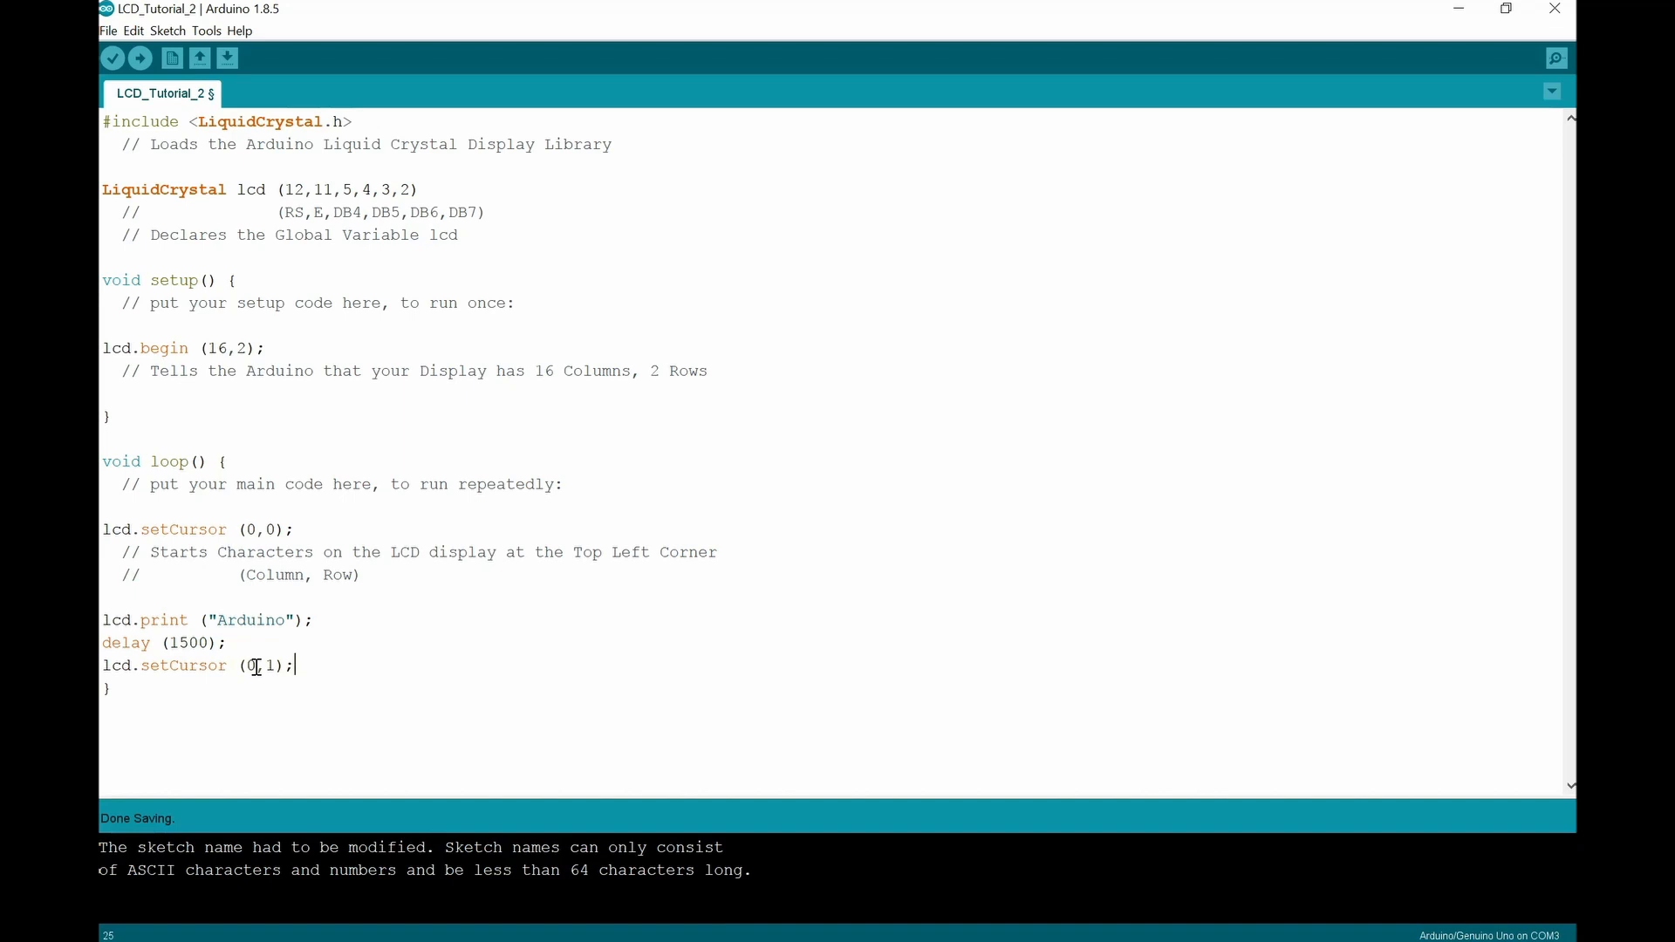
key(enter)
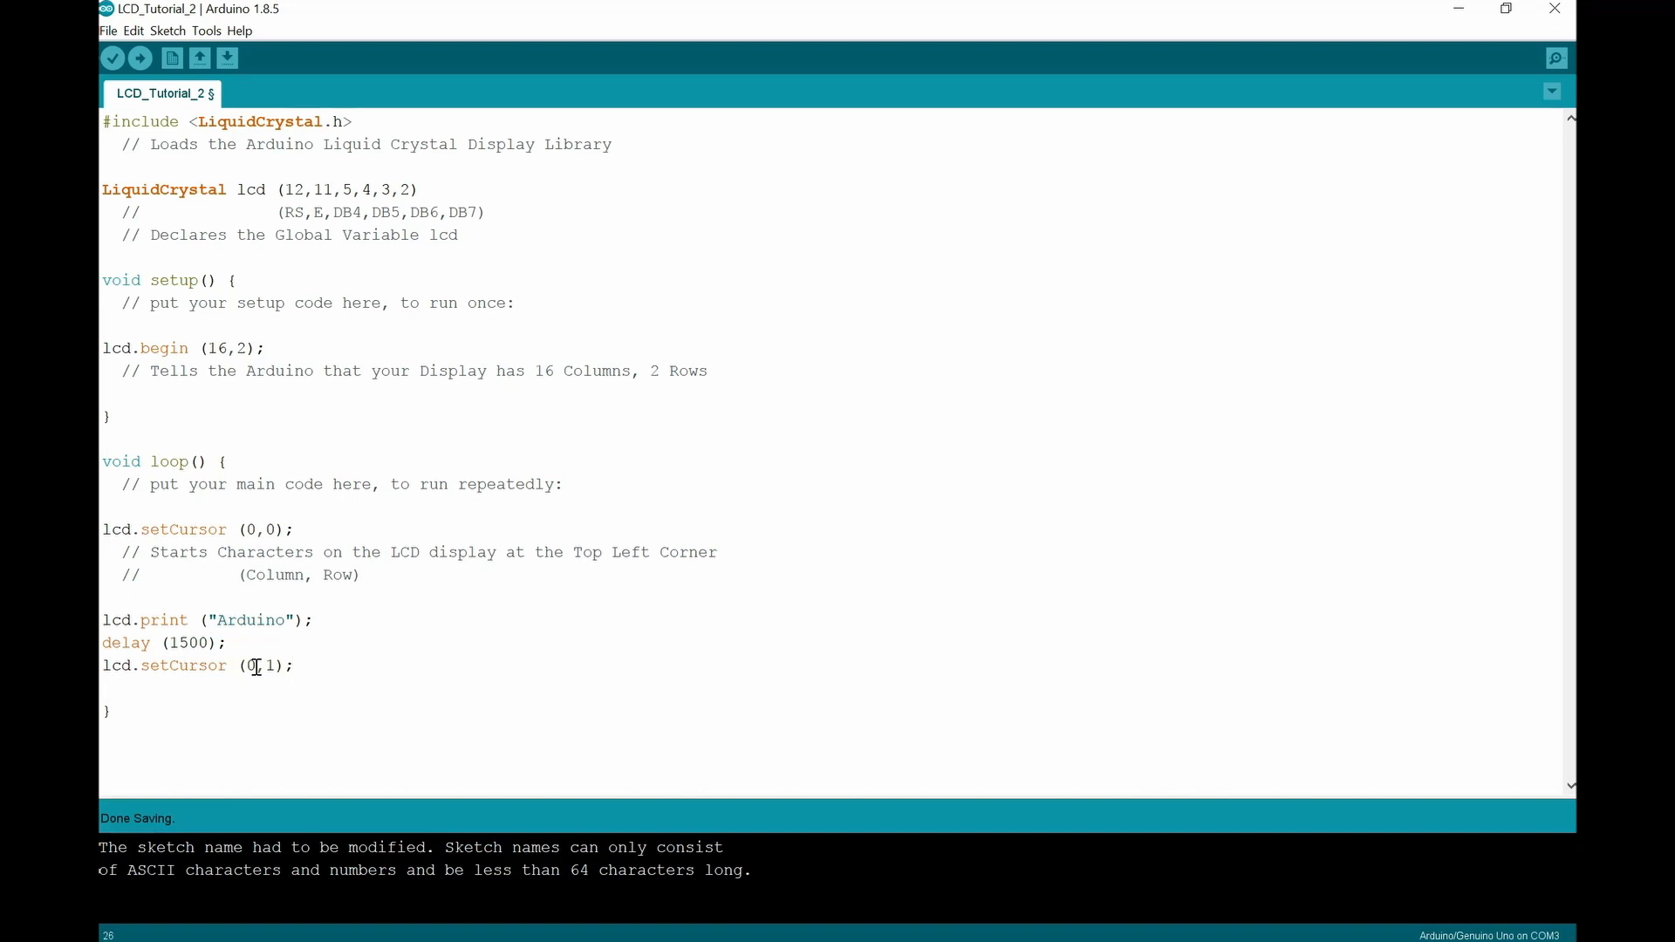
Step: Add lcd.print (" LCD Tutorial"); to print the centred text on the second row
text(lcd)
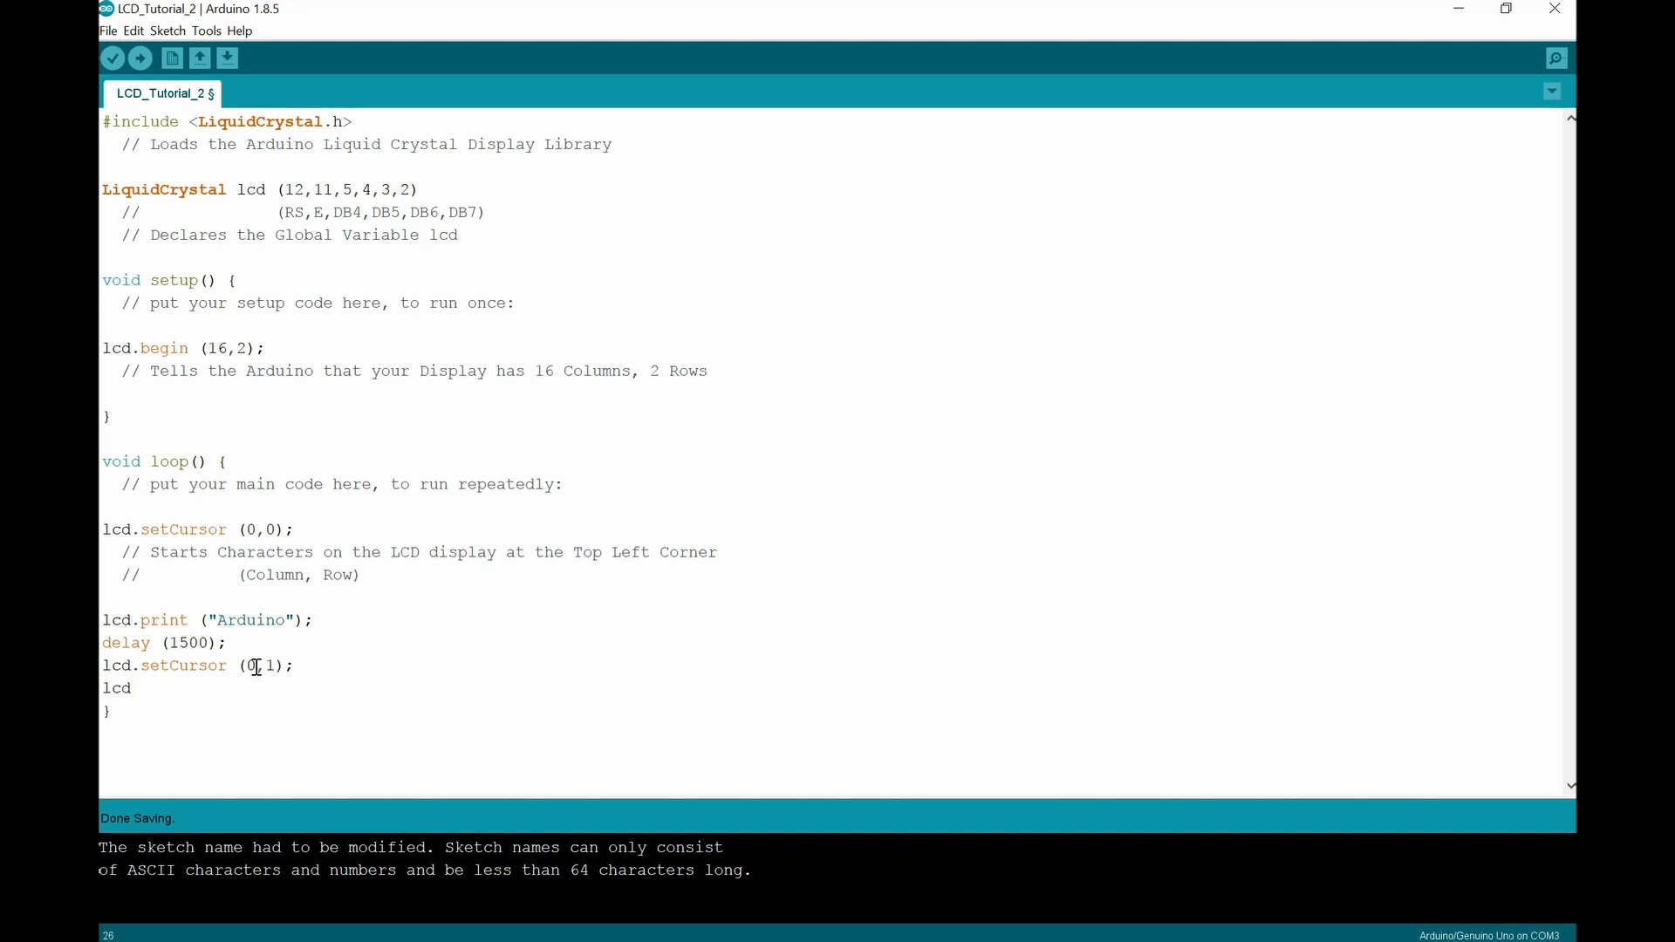
text(.print)
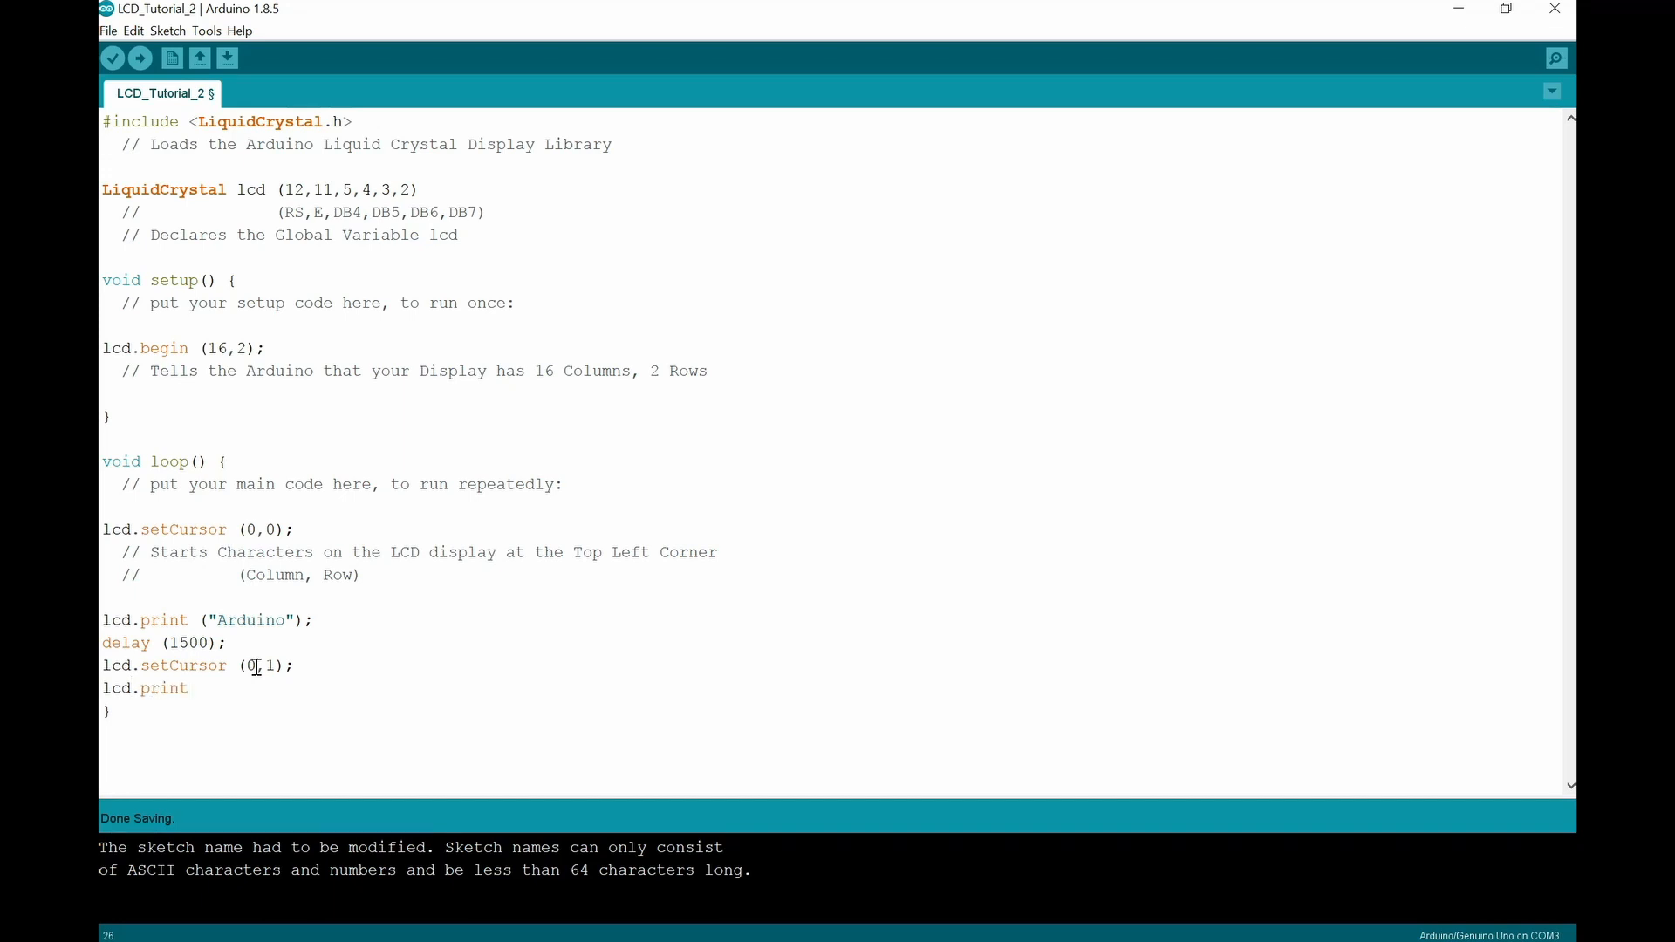
text(()
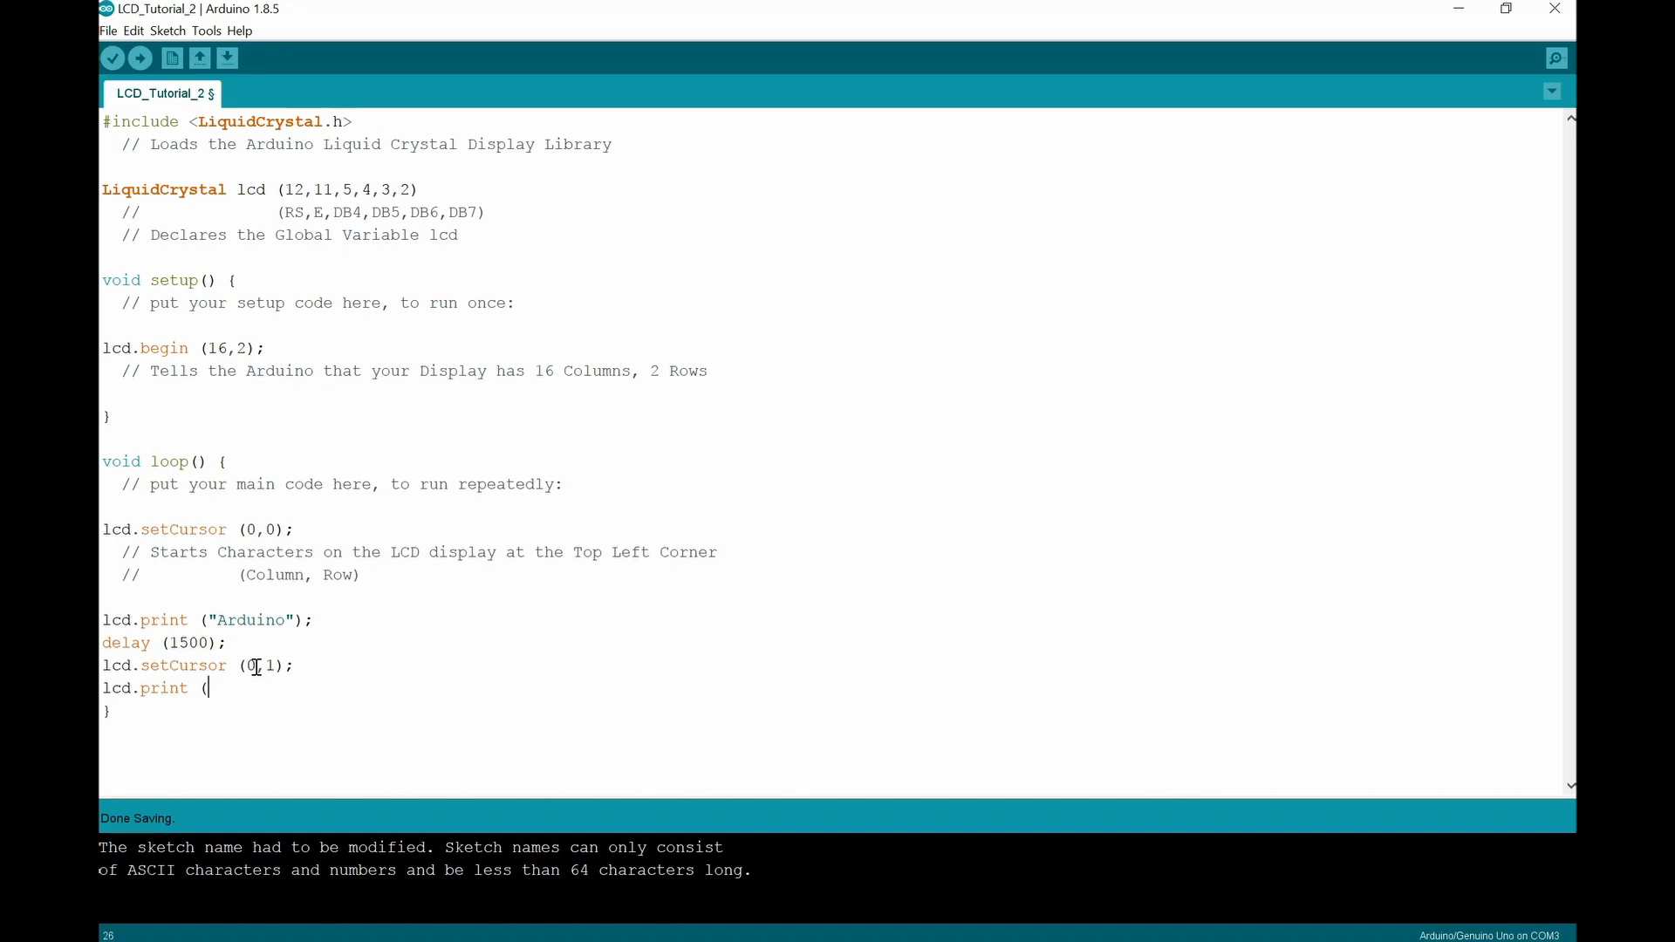
text(")
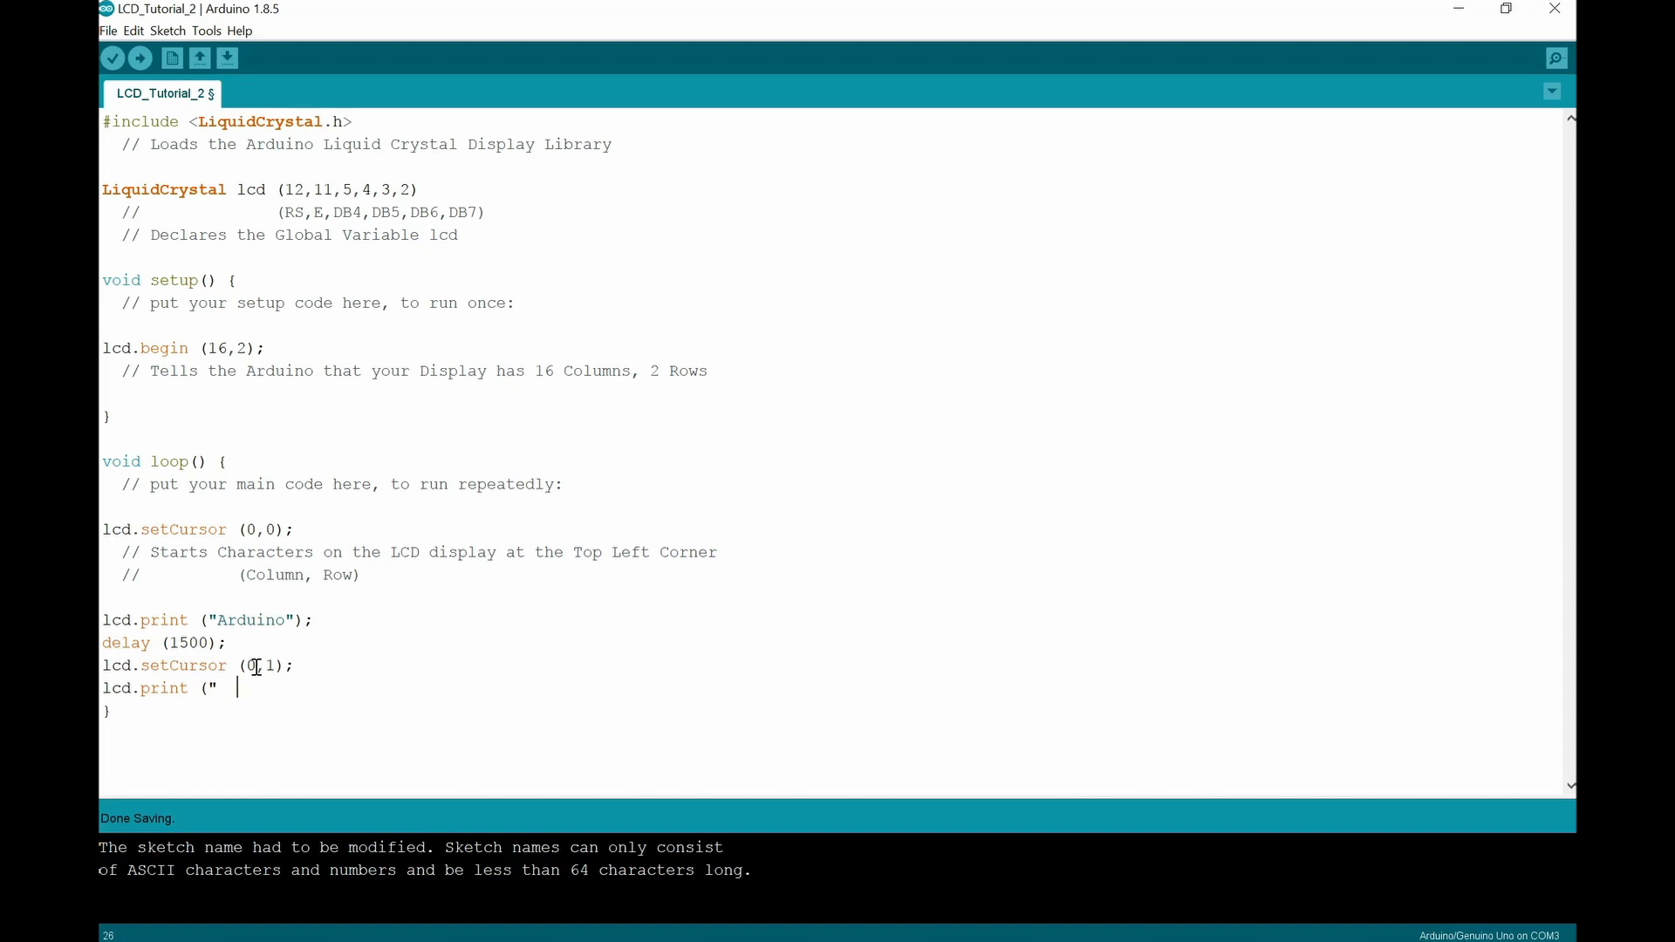
text(LCD)
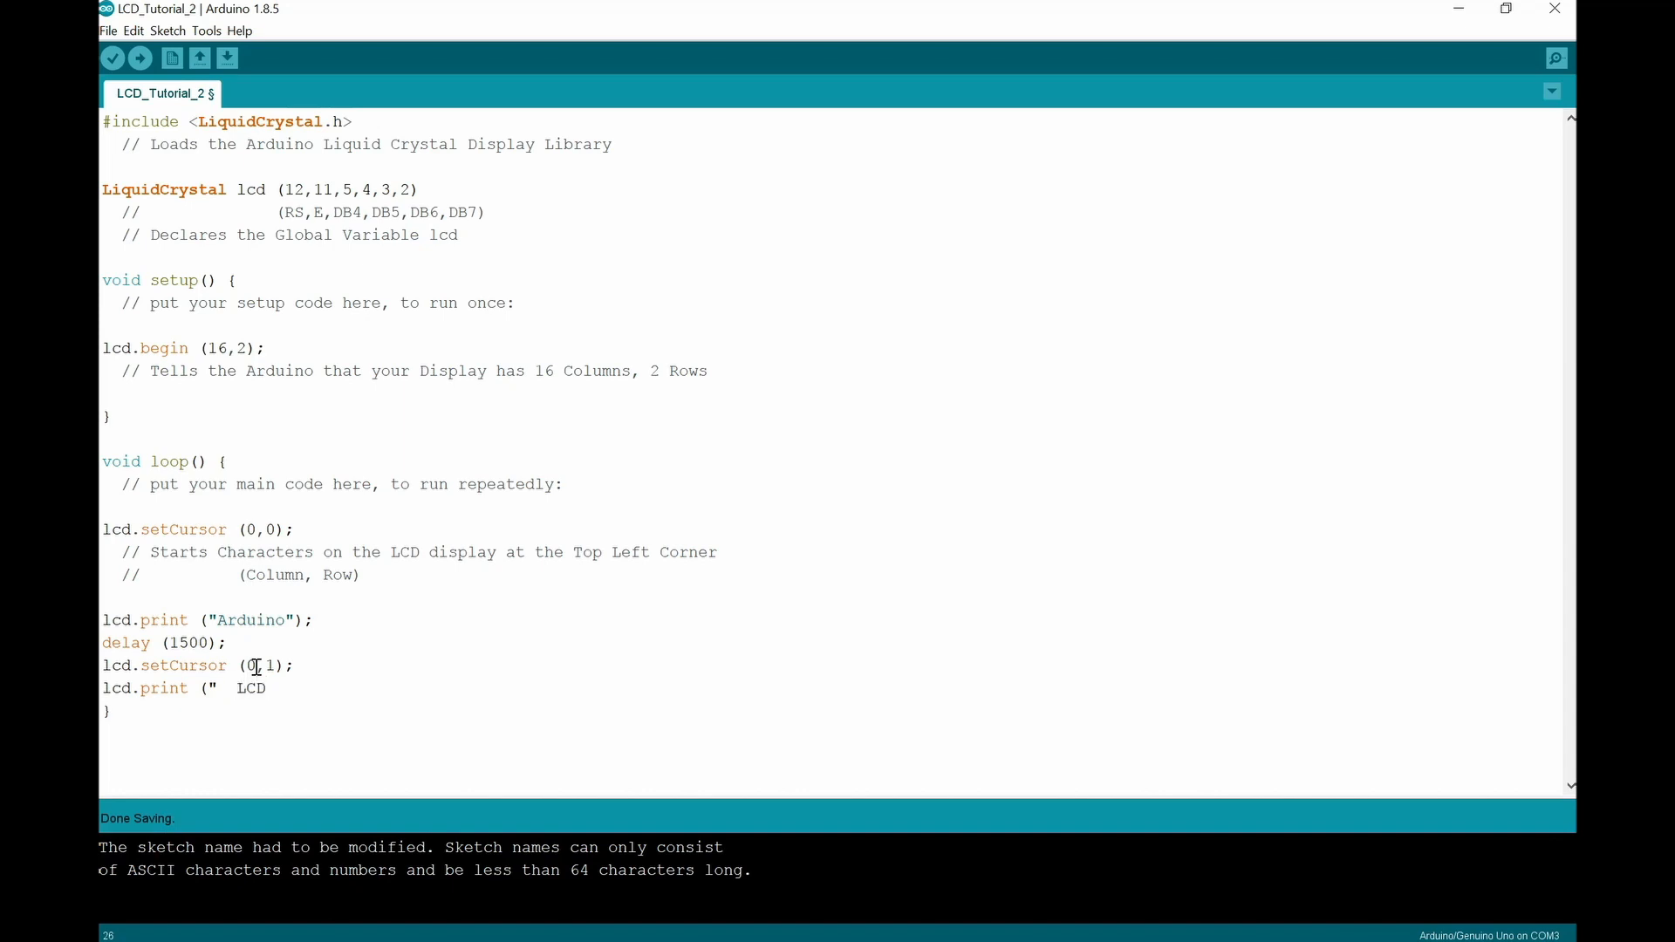
text(Tut)
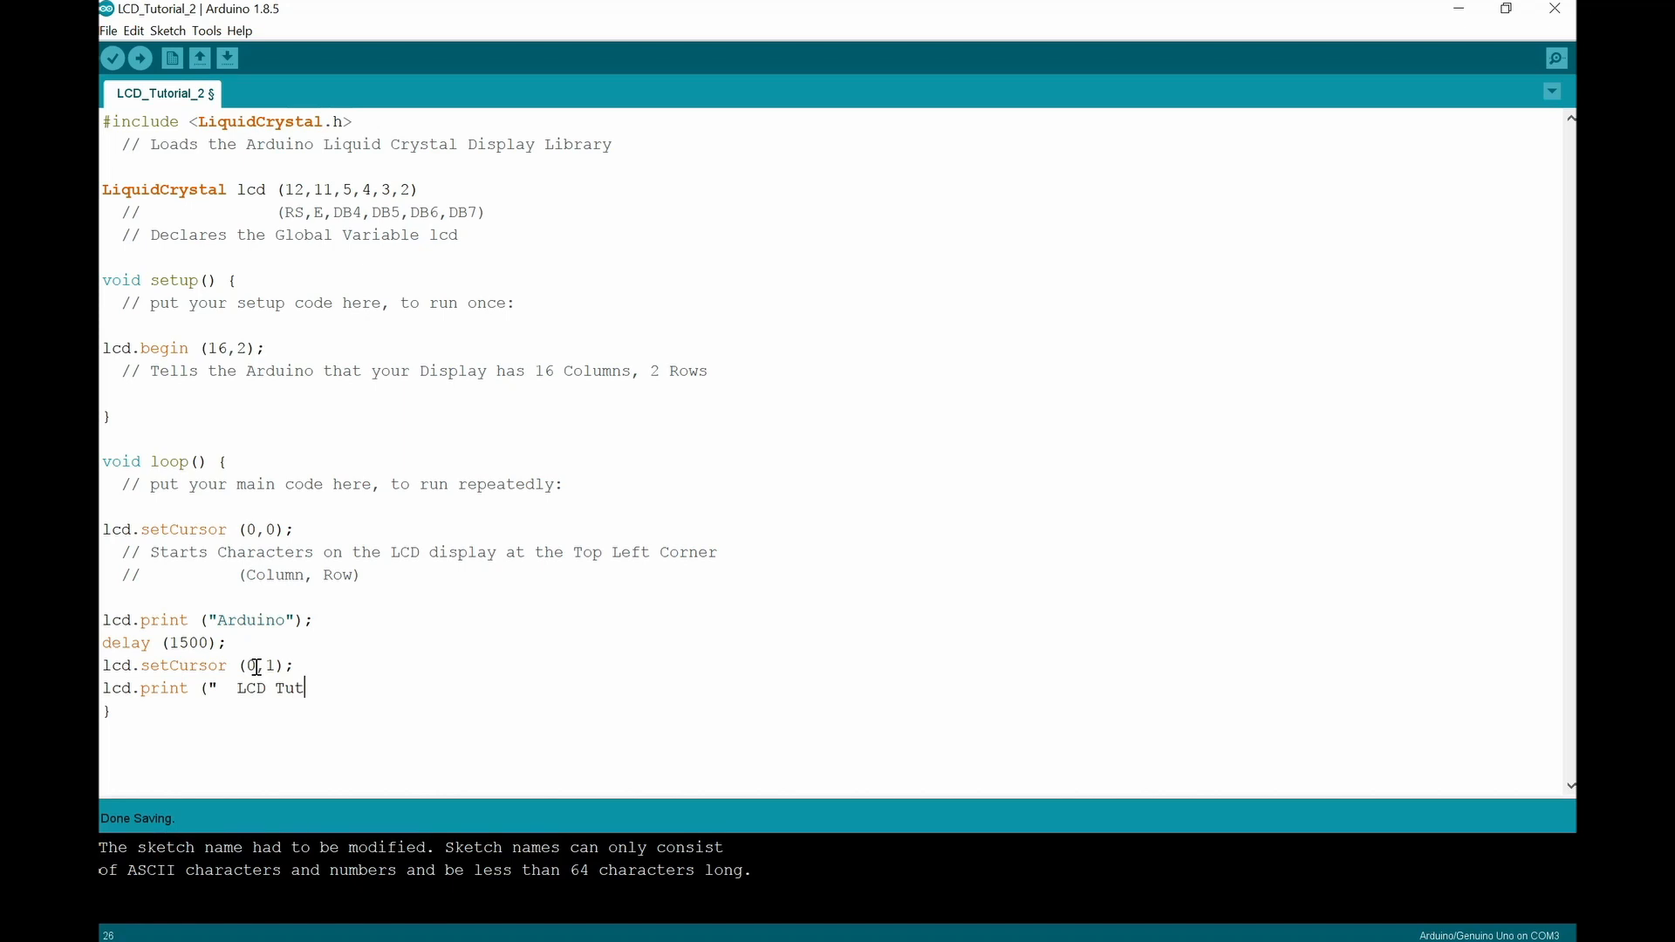
text(orial \)
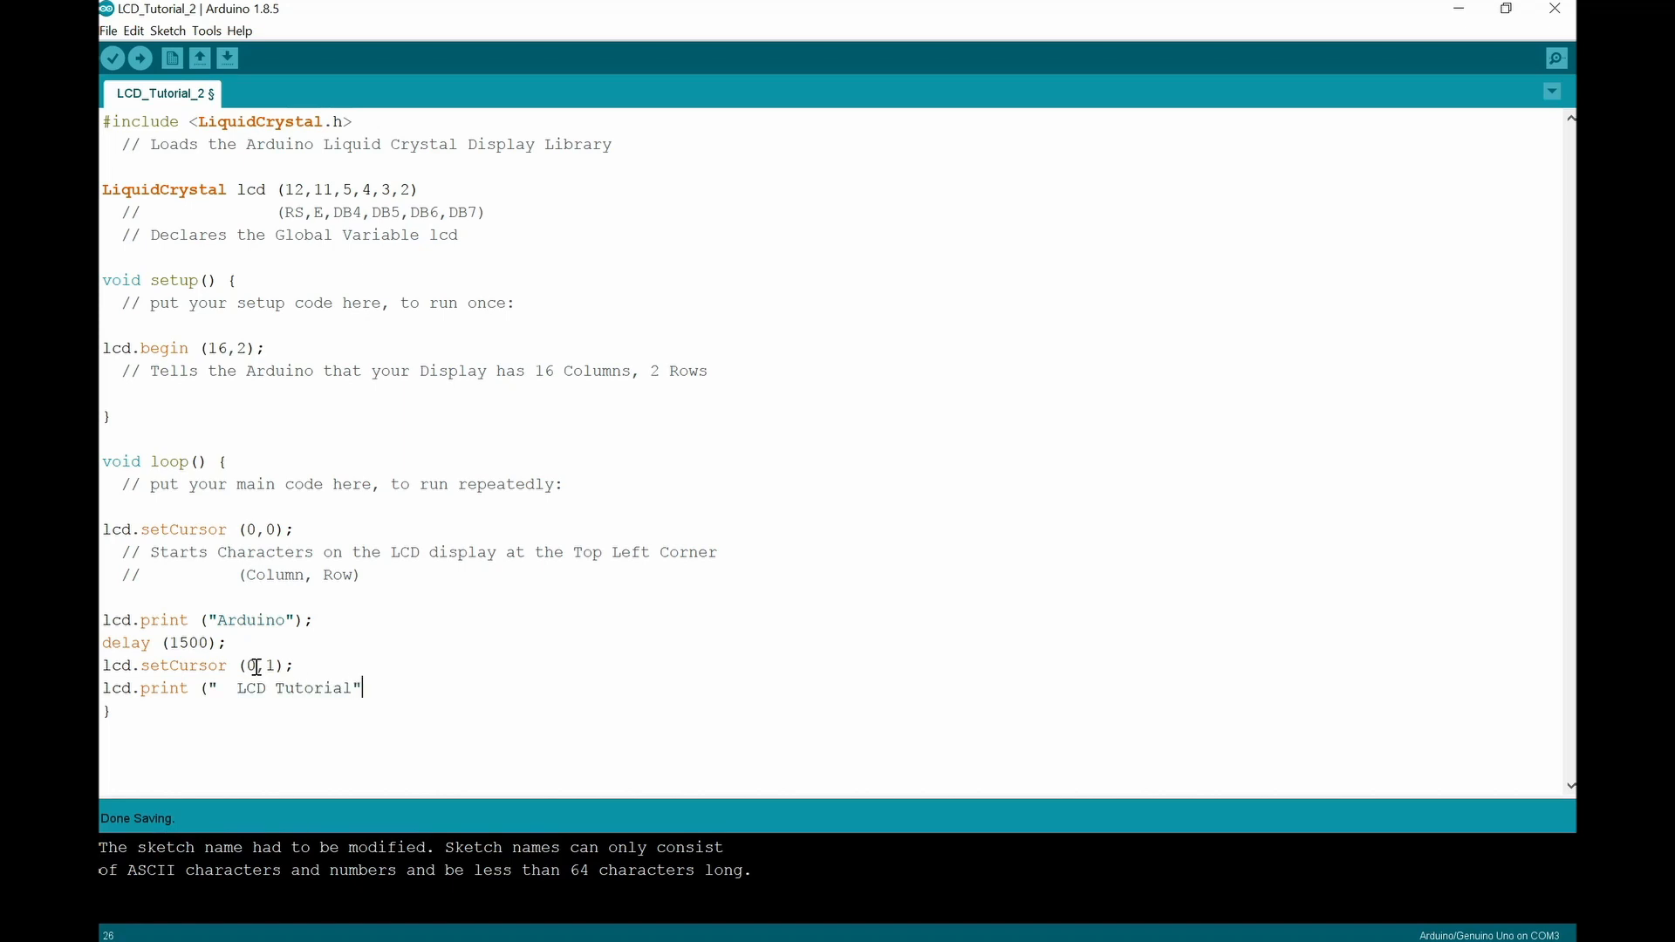
text();)
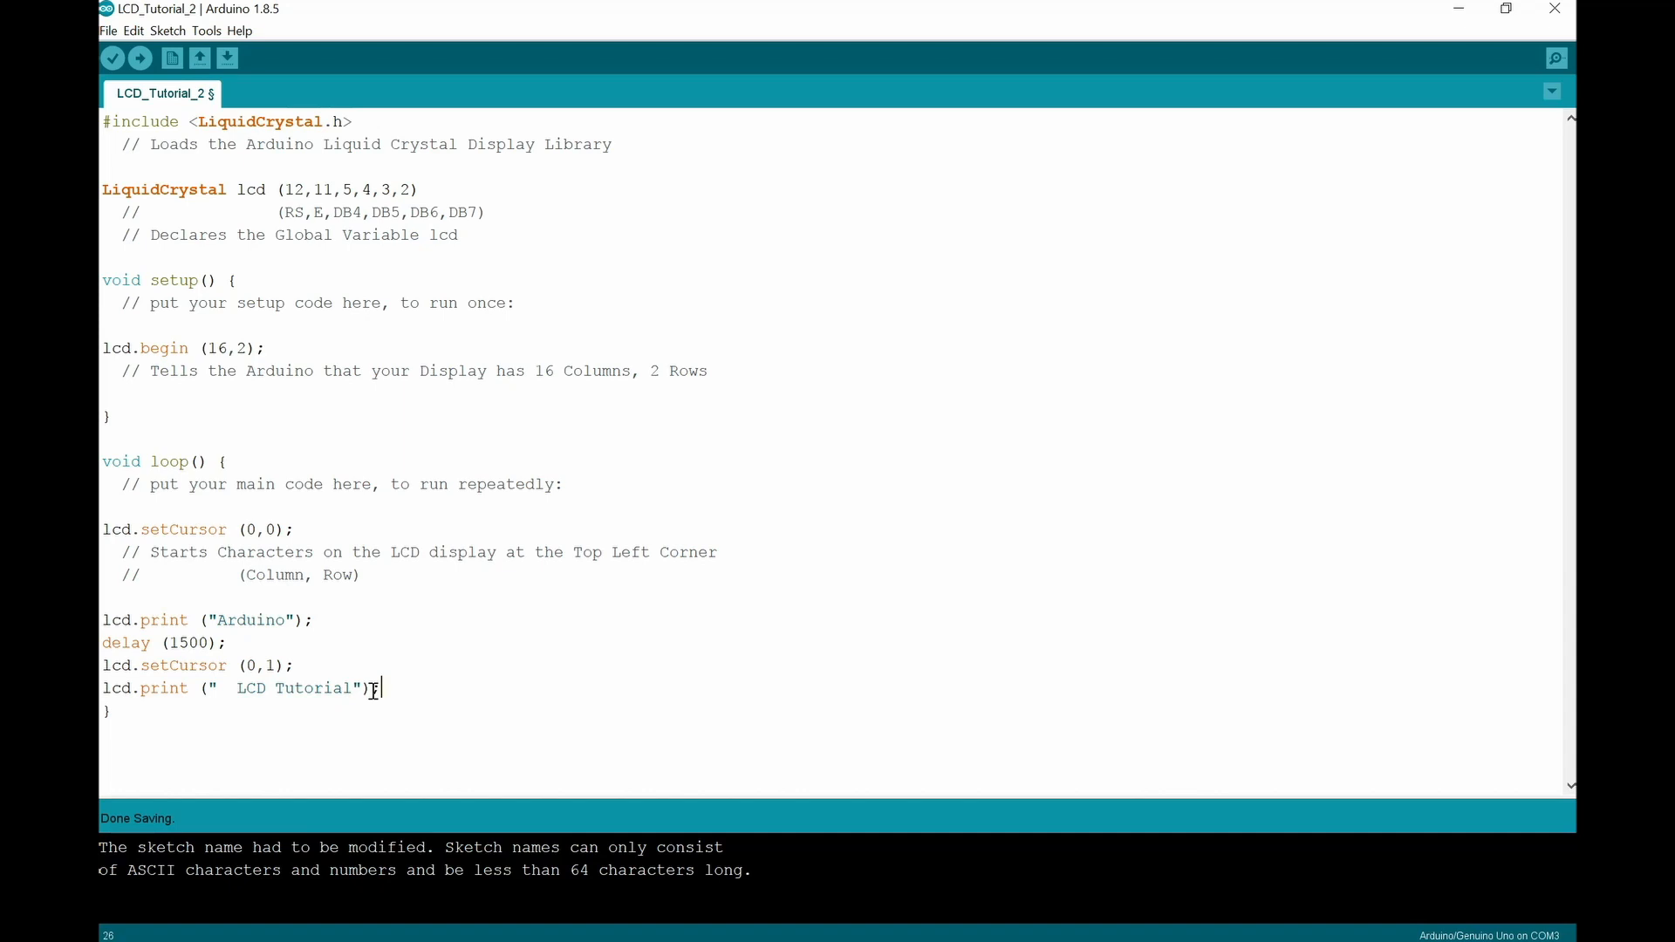
key(enter)
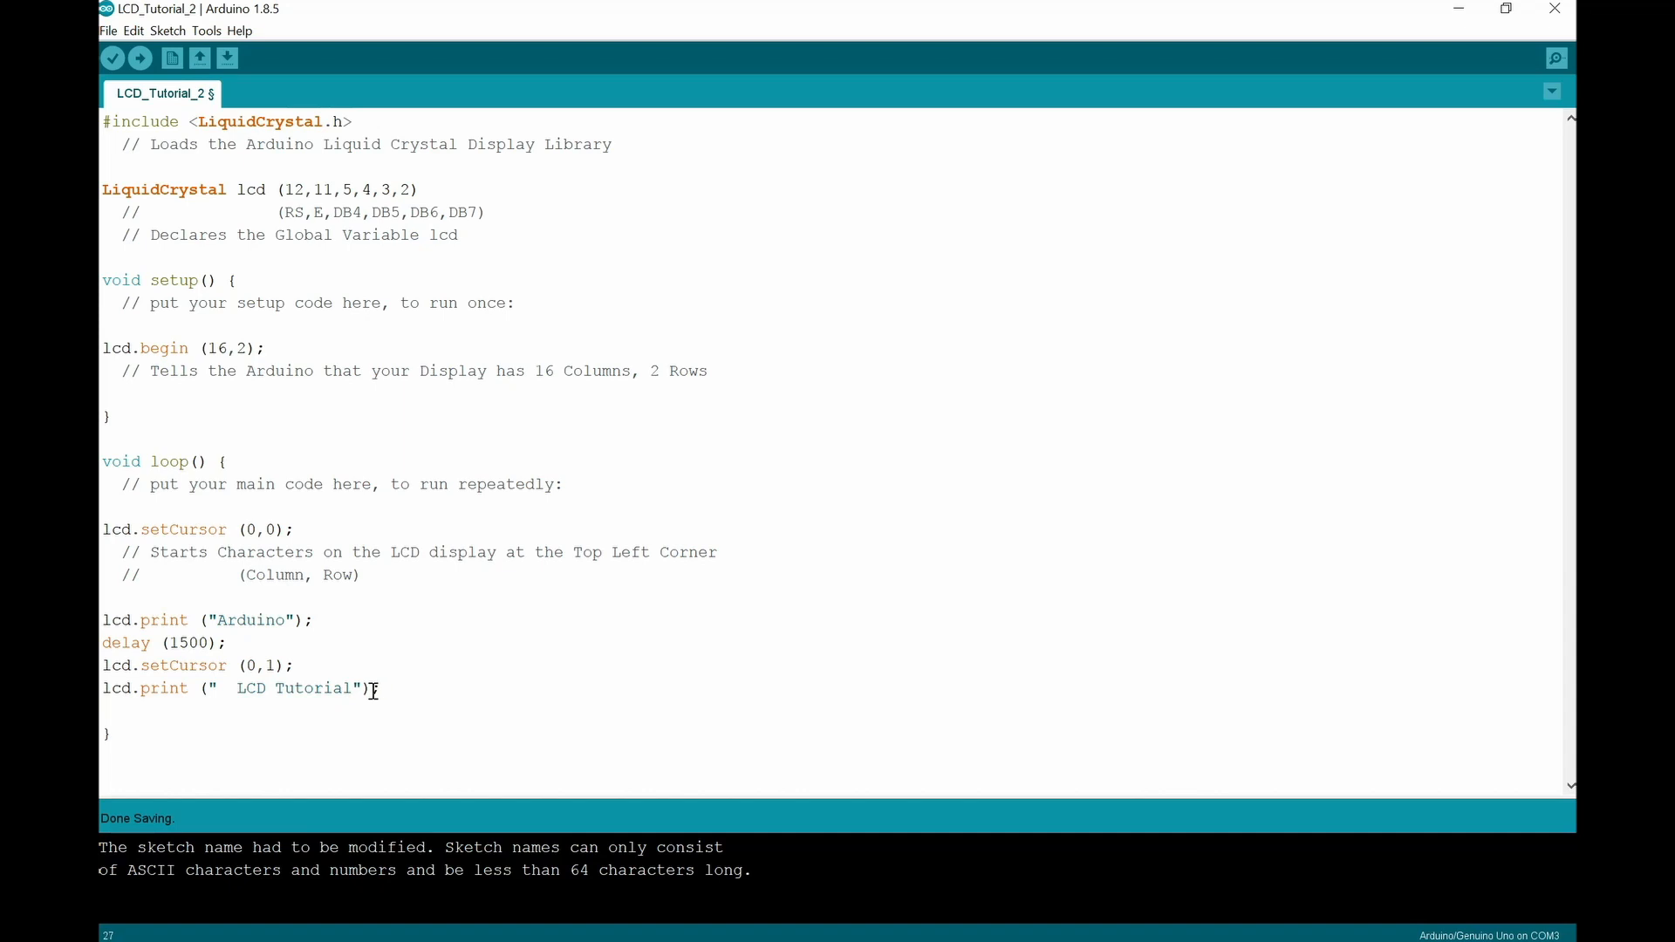
Step: Add delay (2000); so the loop waits 2 seconds after the second print
text(delay)
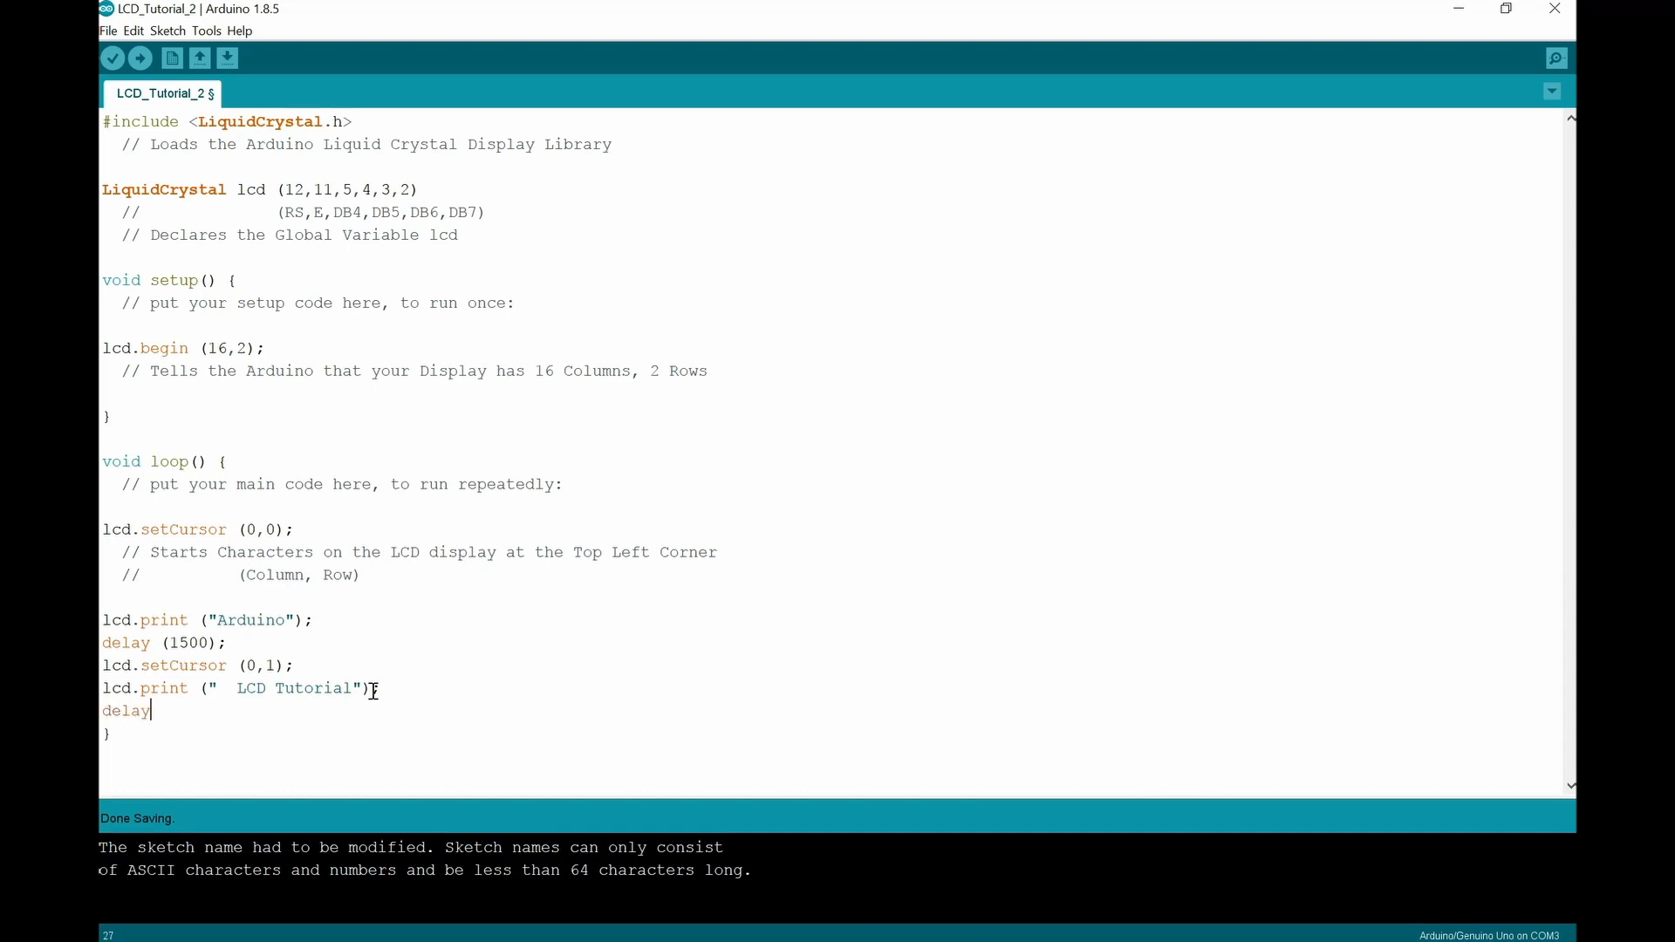
text((2)
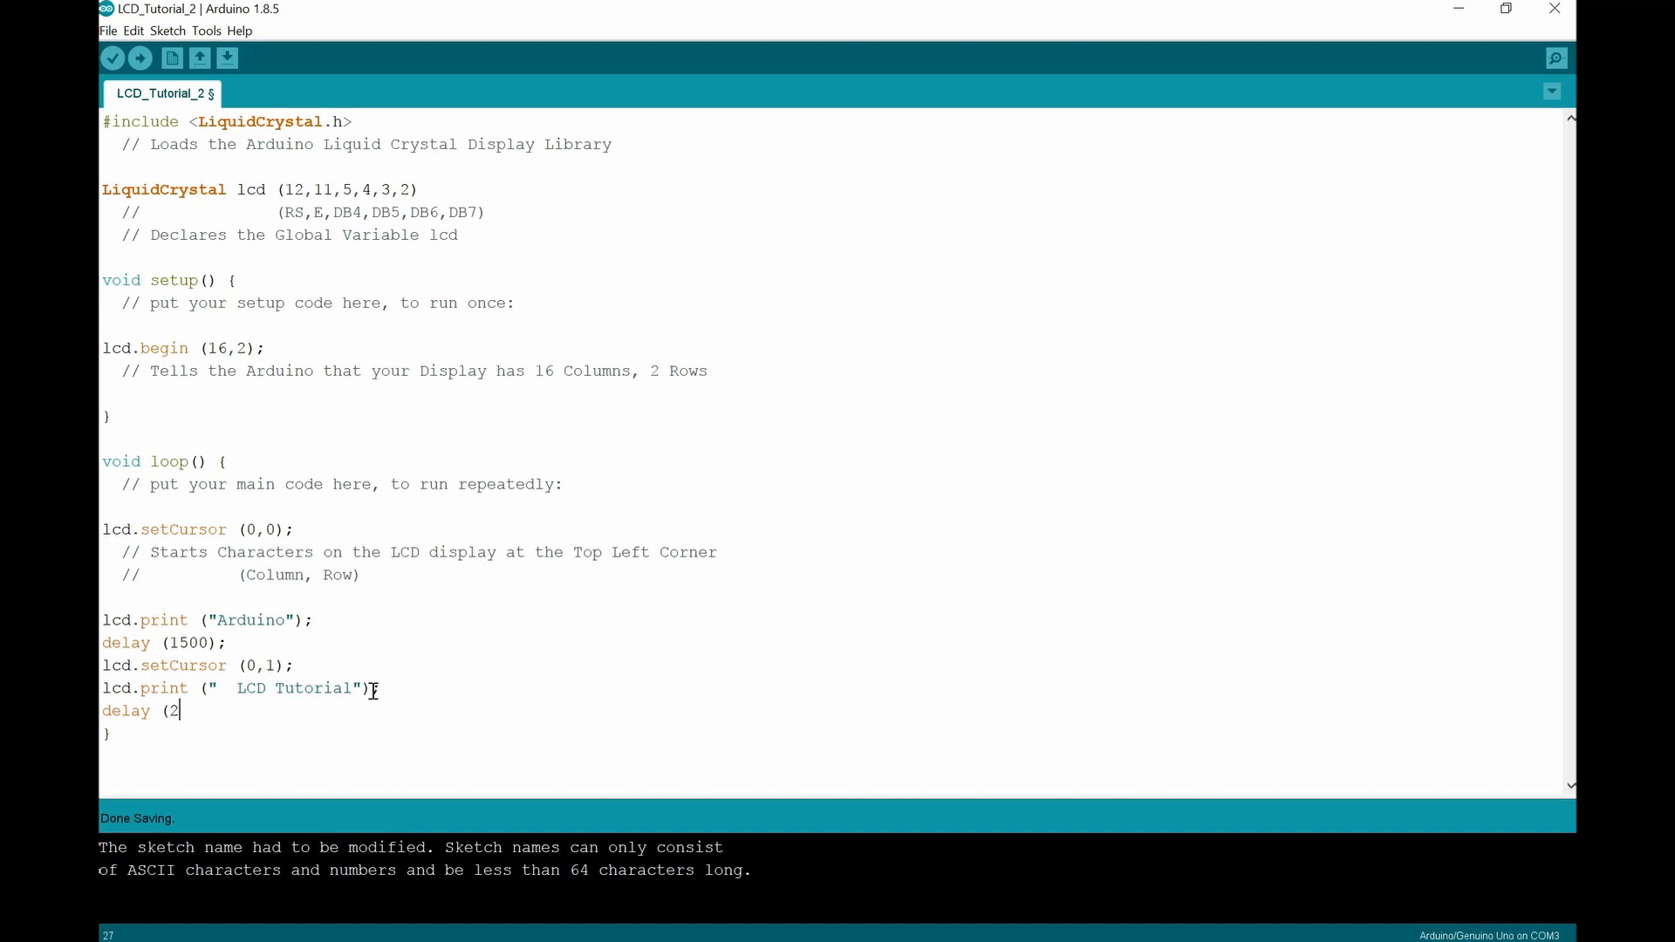
text(000);)
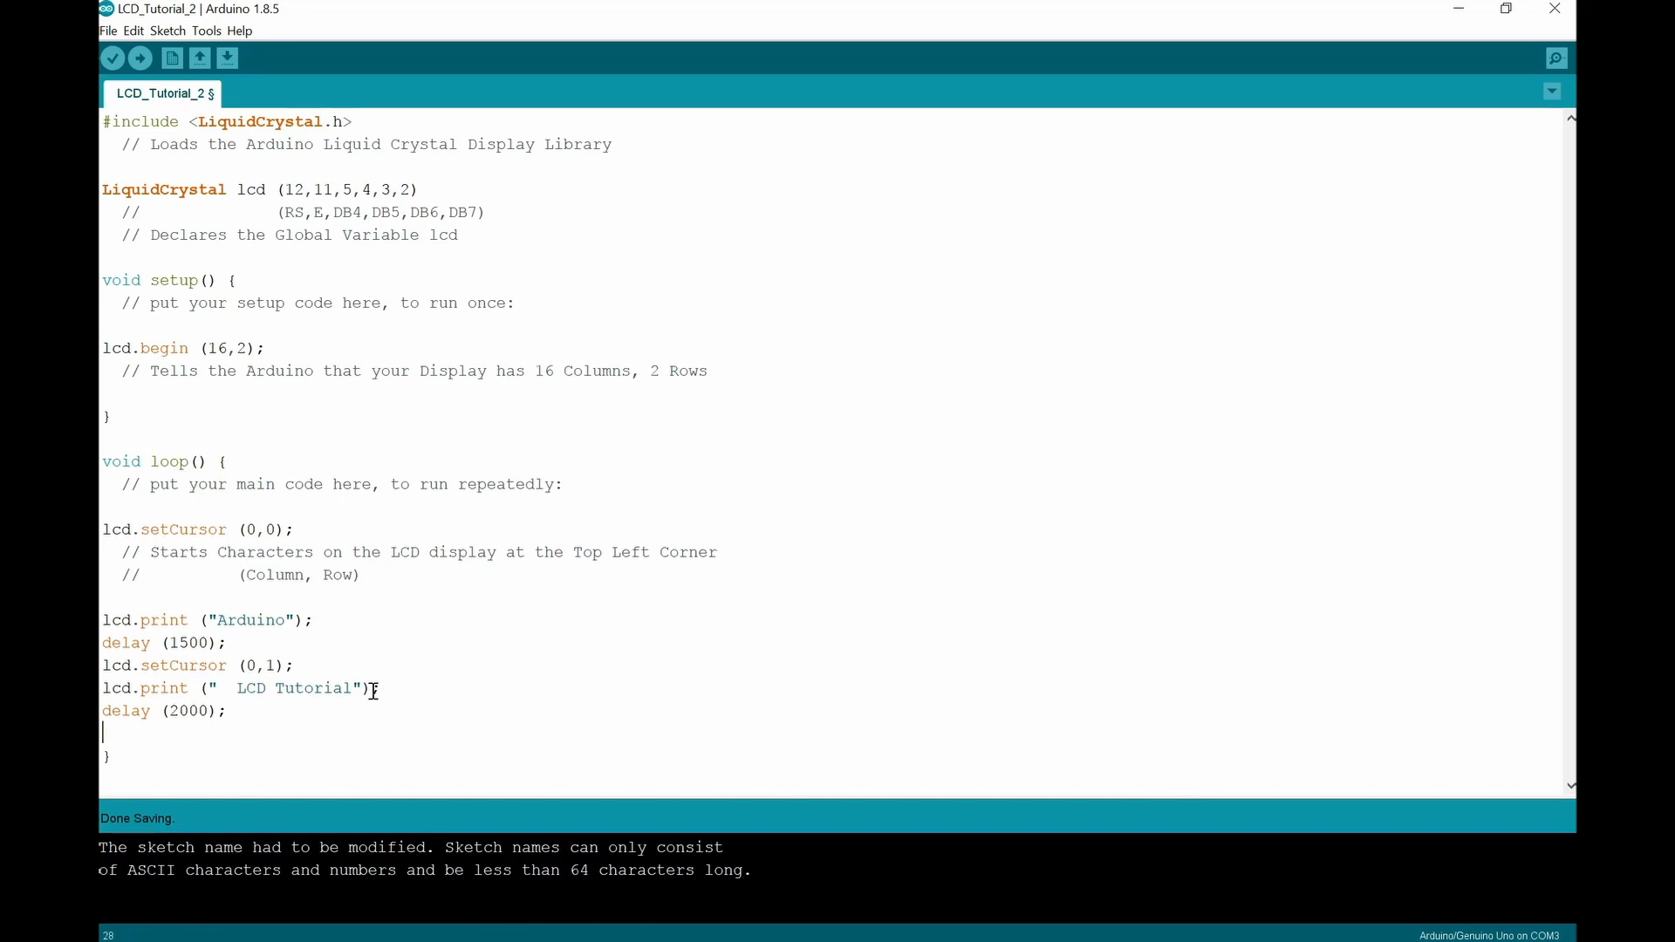
Step: Add lcd.clear(); to wipe the display
text(lcd)
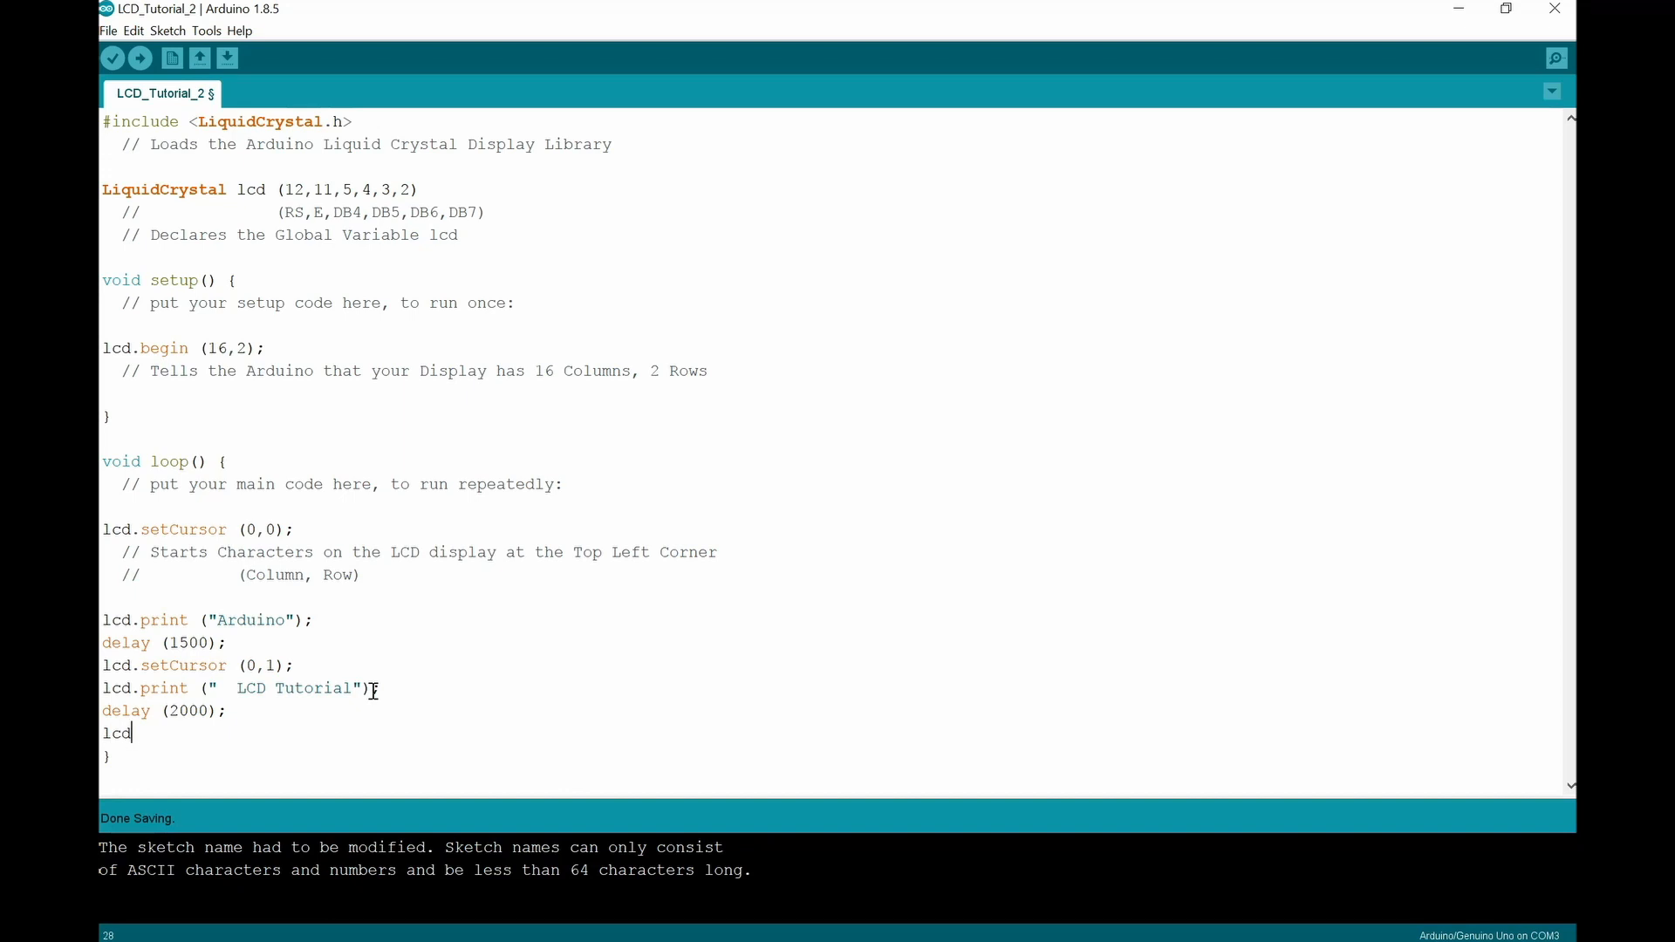
text(.clear)
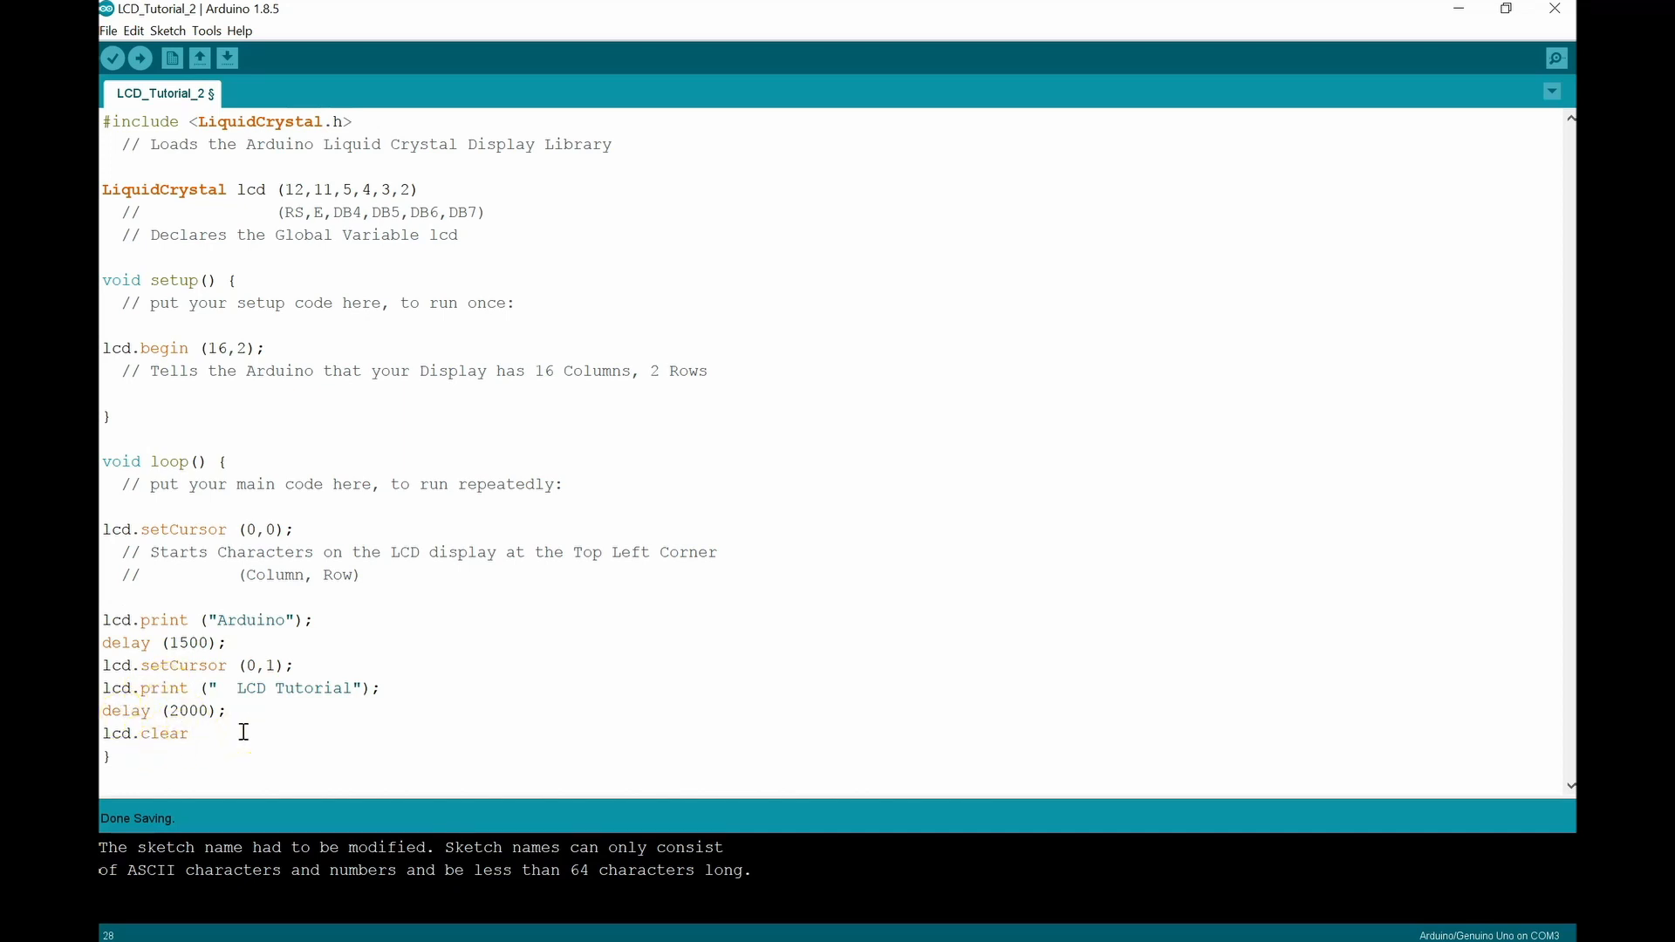
text(()
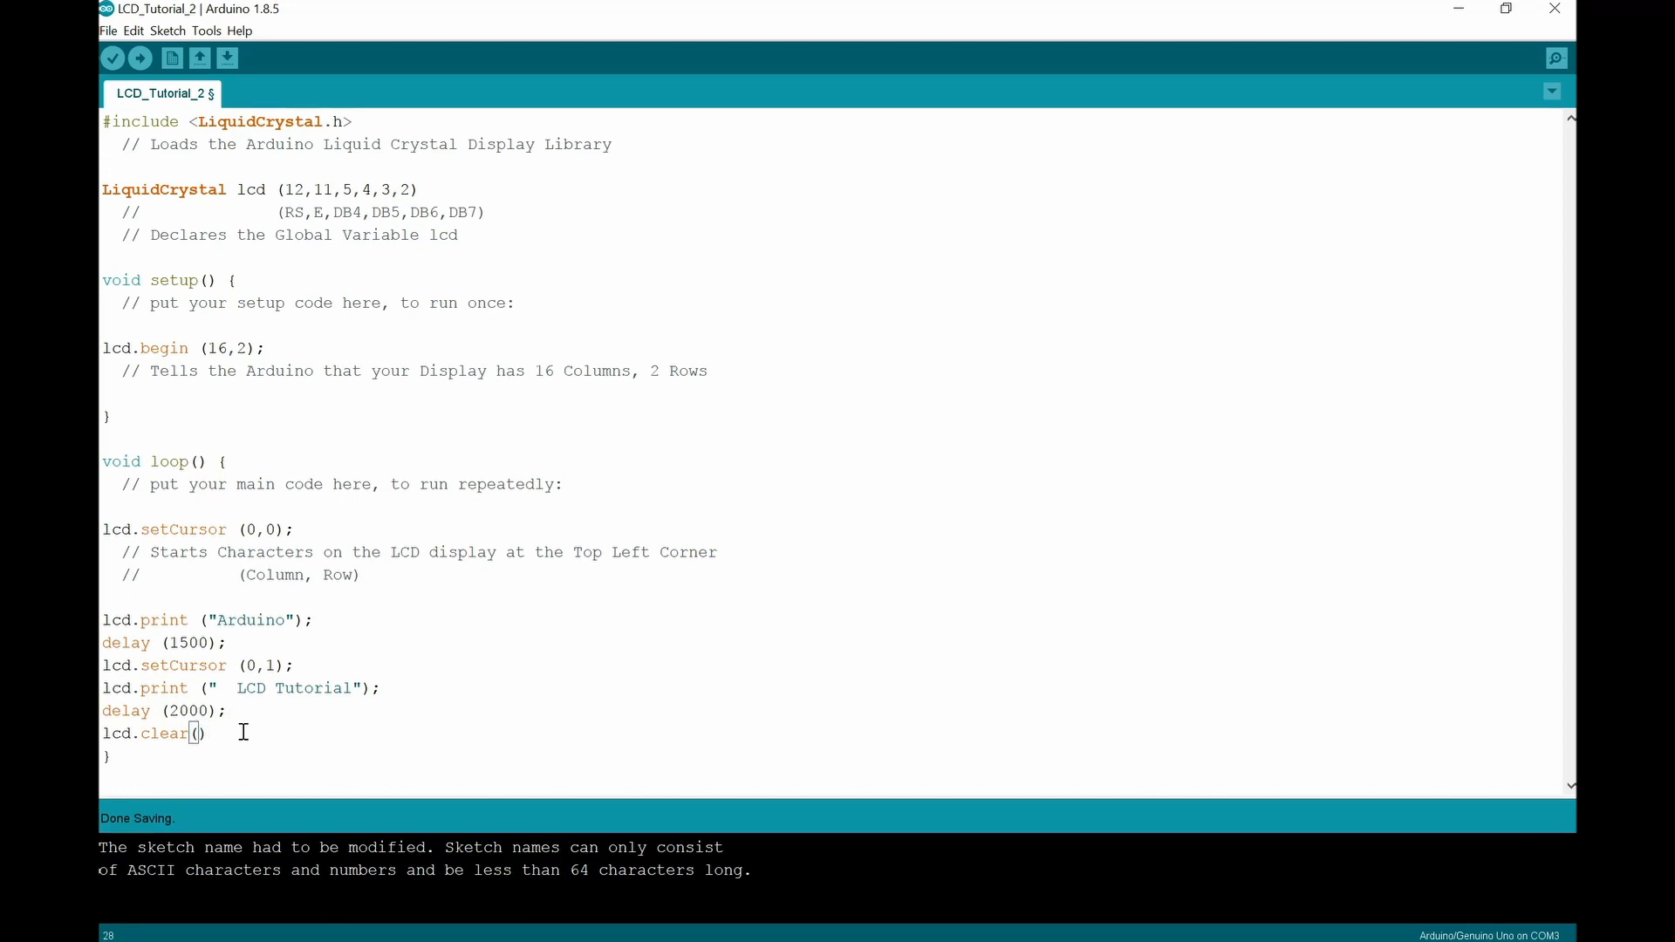
text(;)
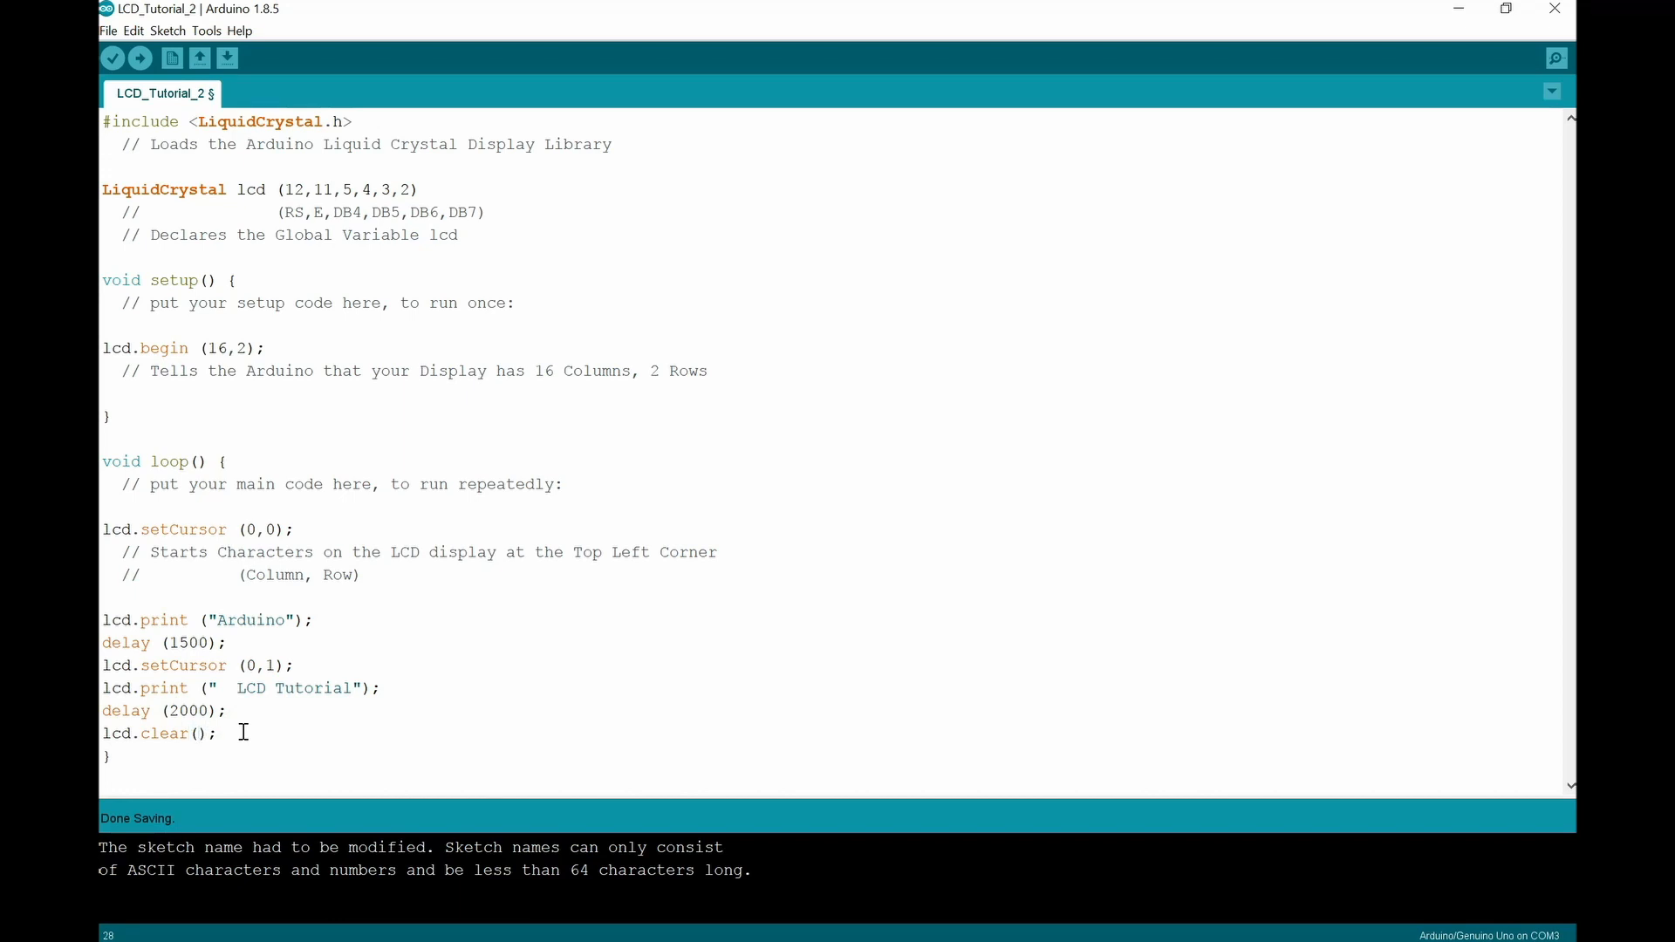
key(enter)
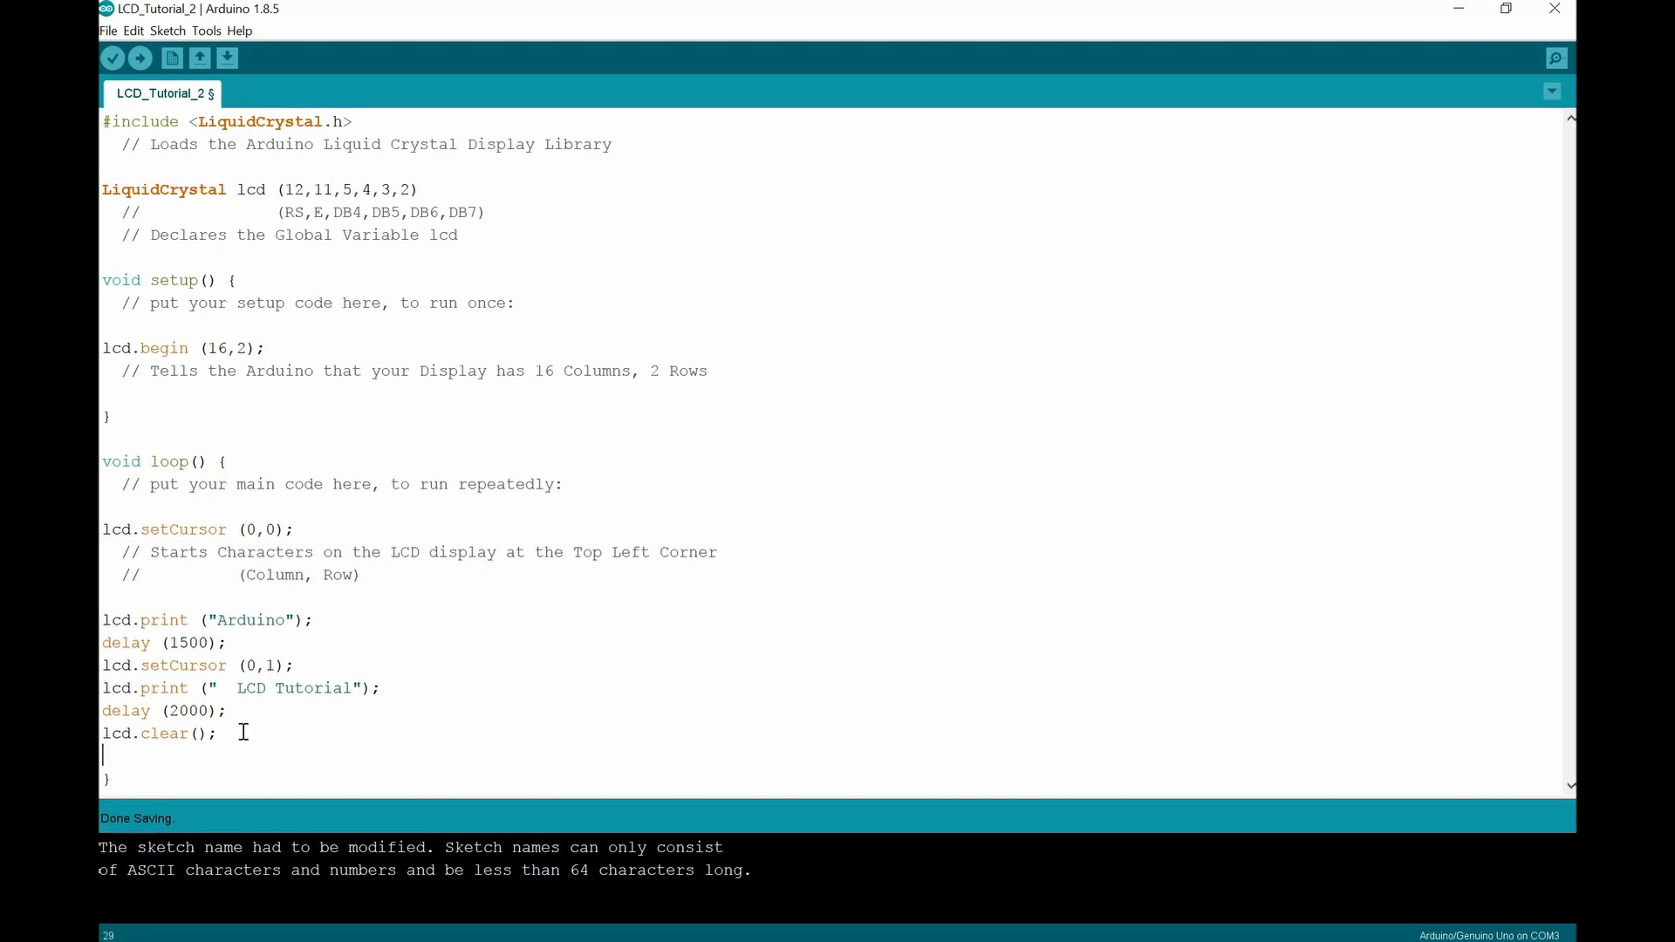
Step: Add delay (3000); so the loop waits 3 seconds before repeating
text(delay)
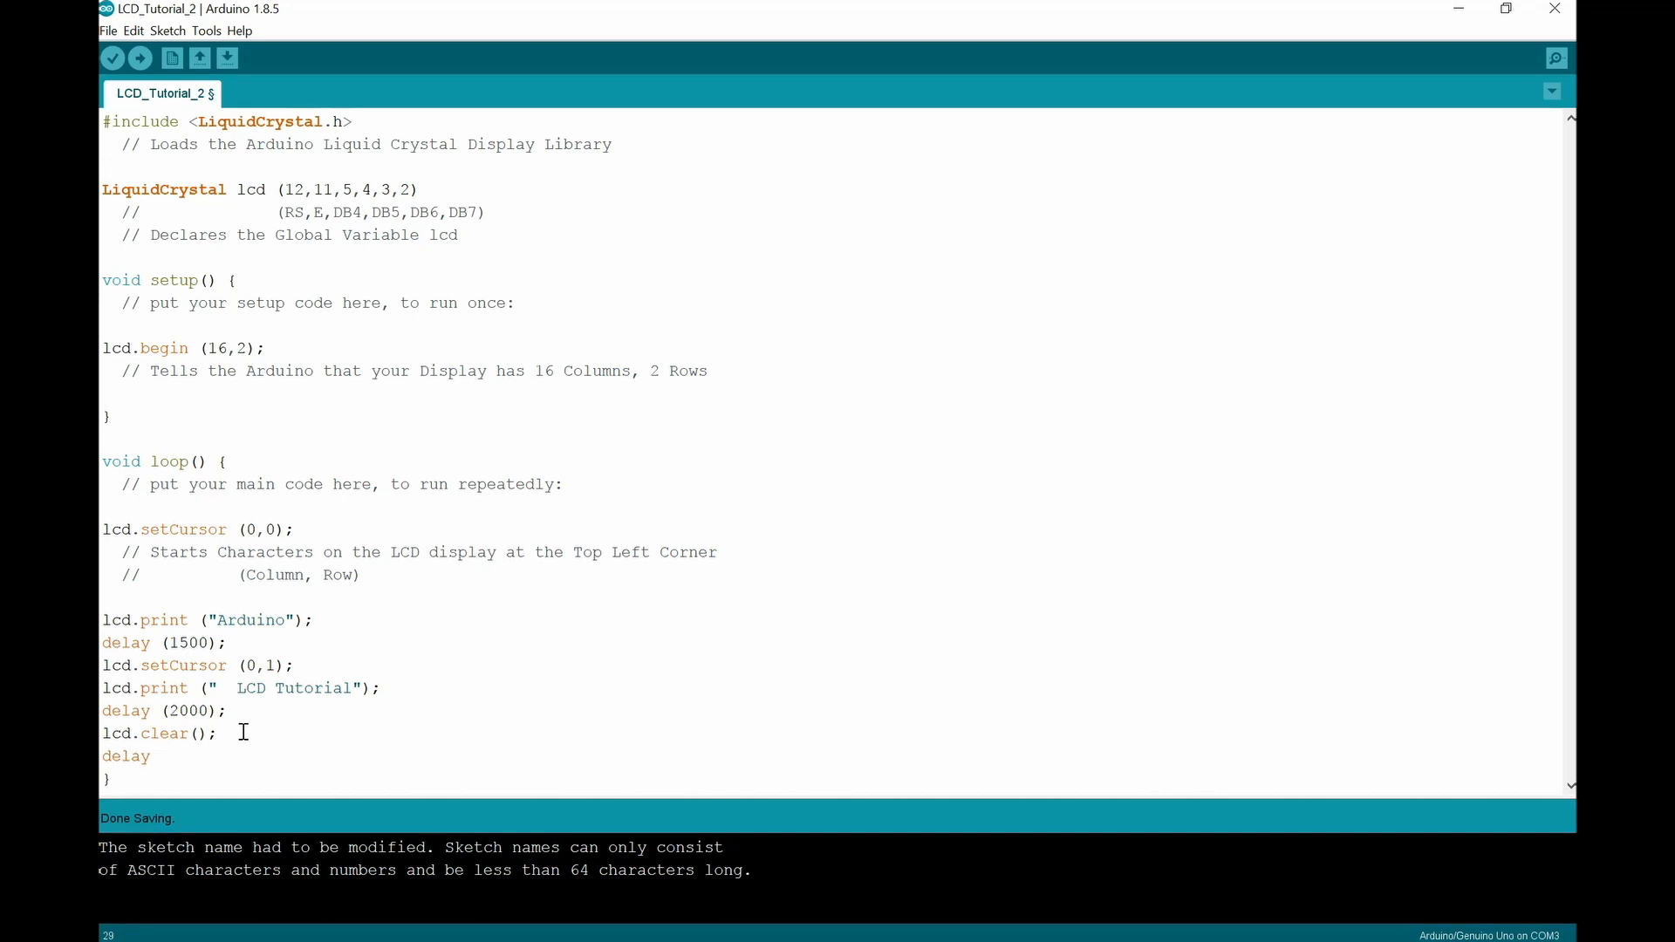
text((3000)
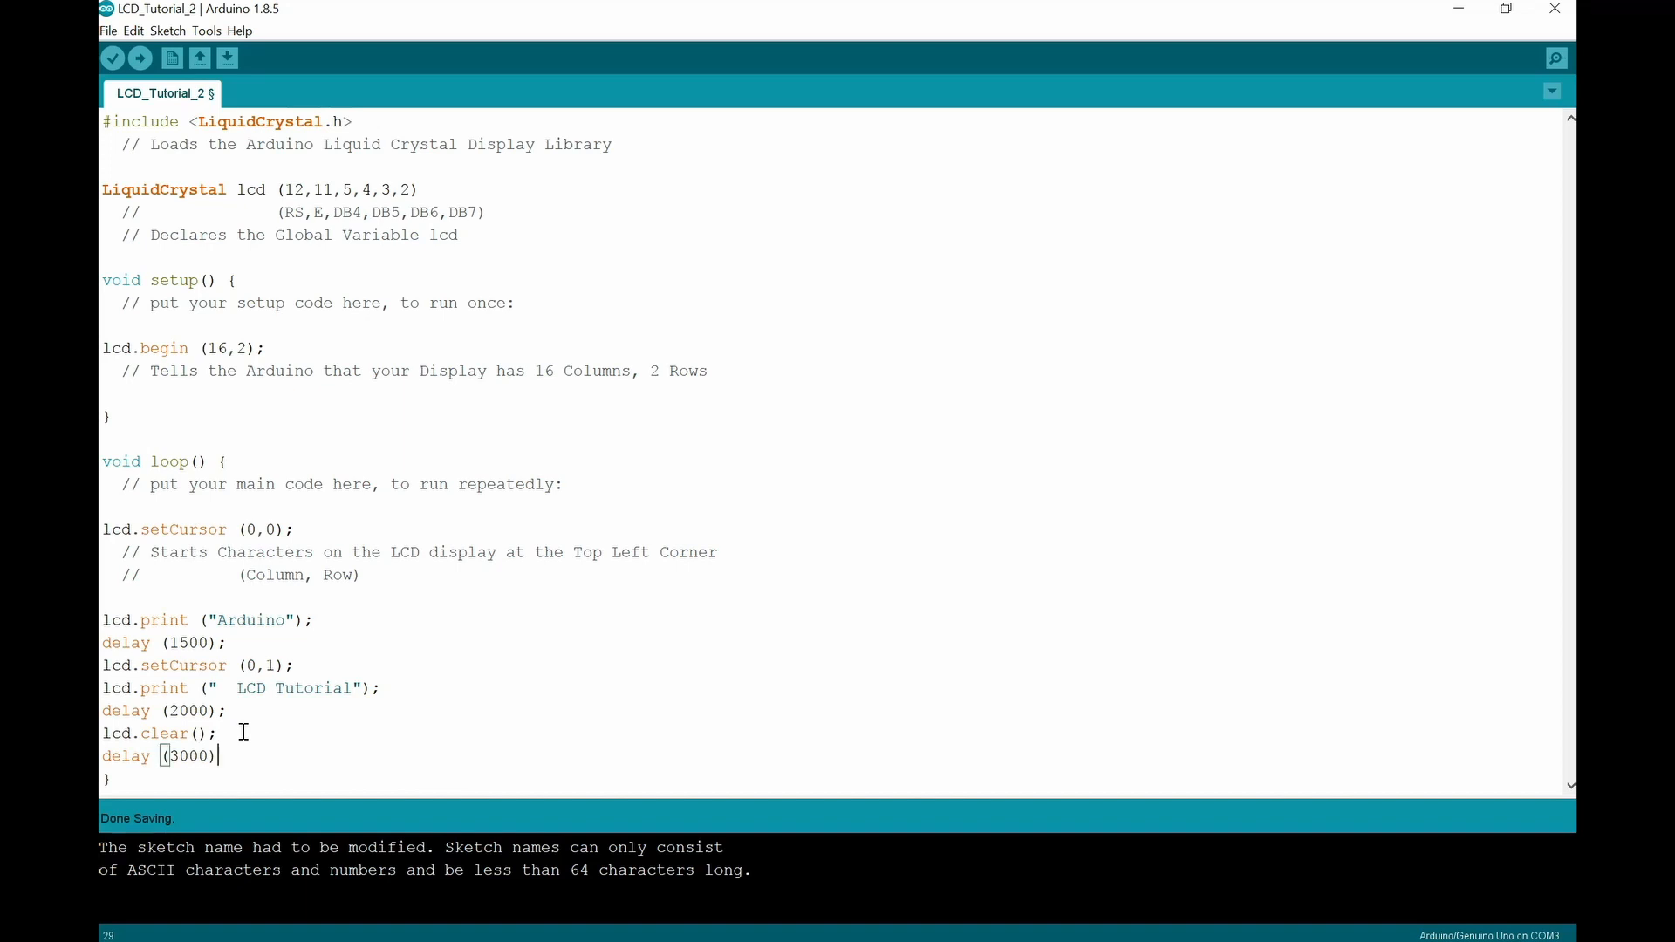
text(;)
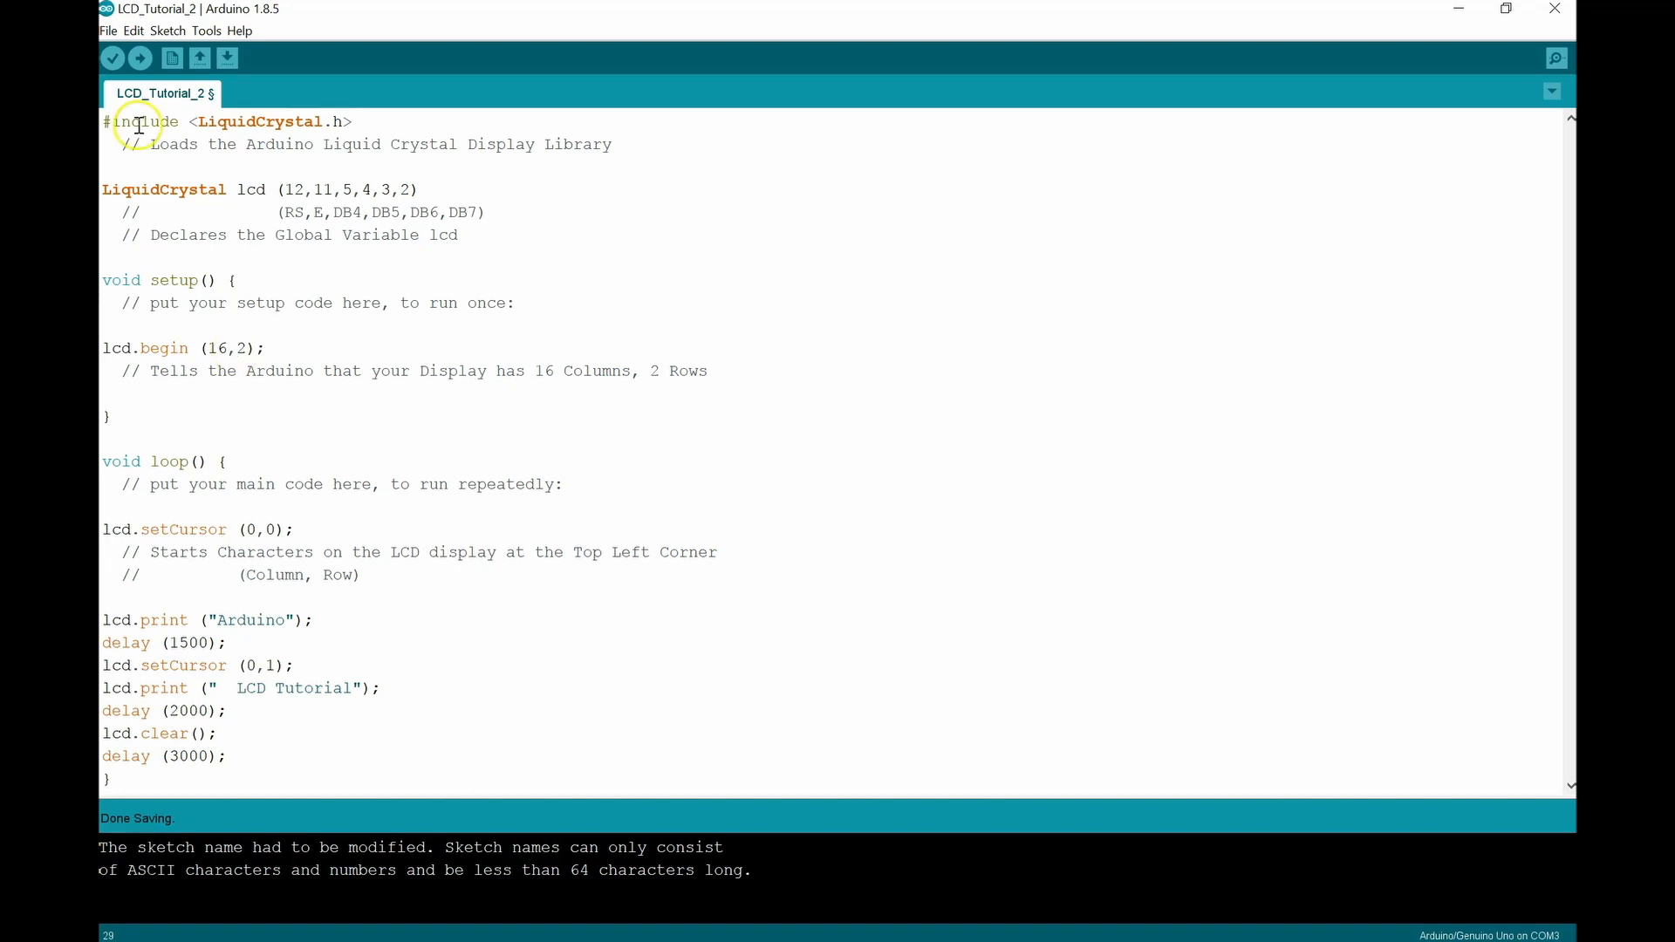
mouse_move(197, 733)
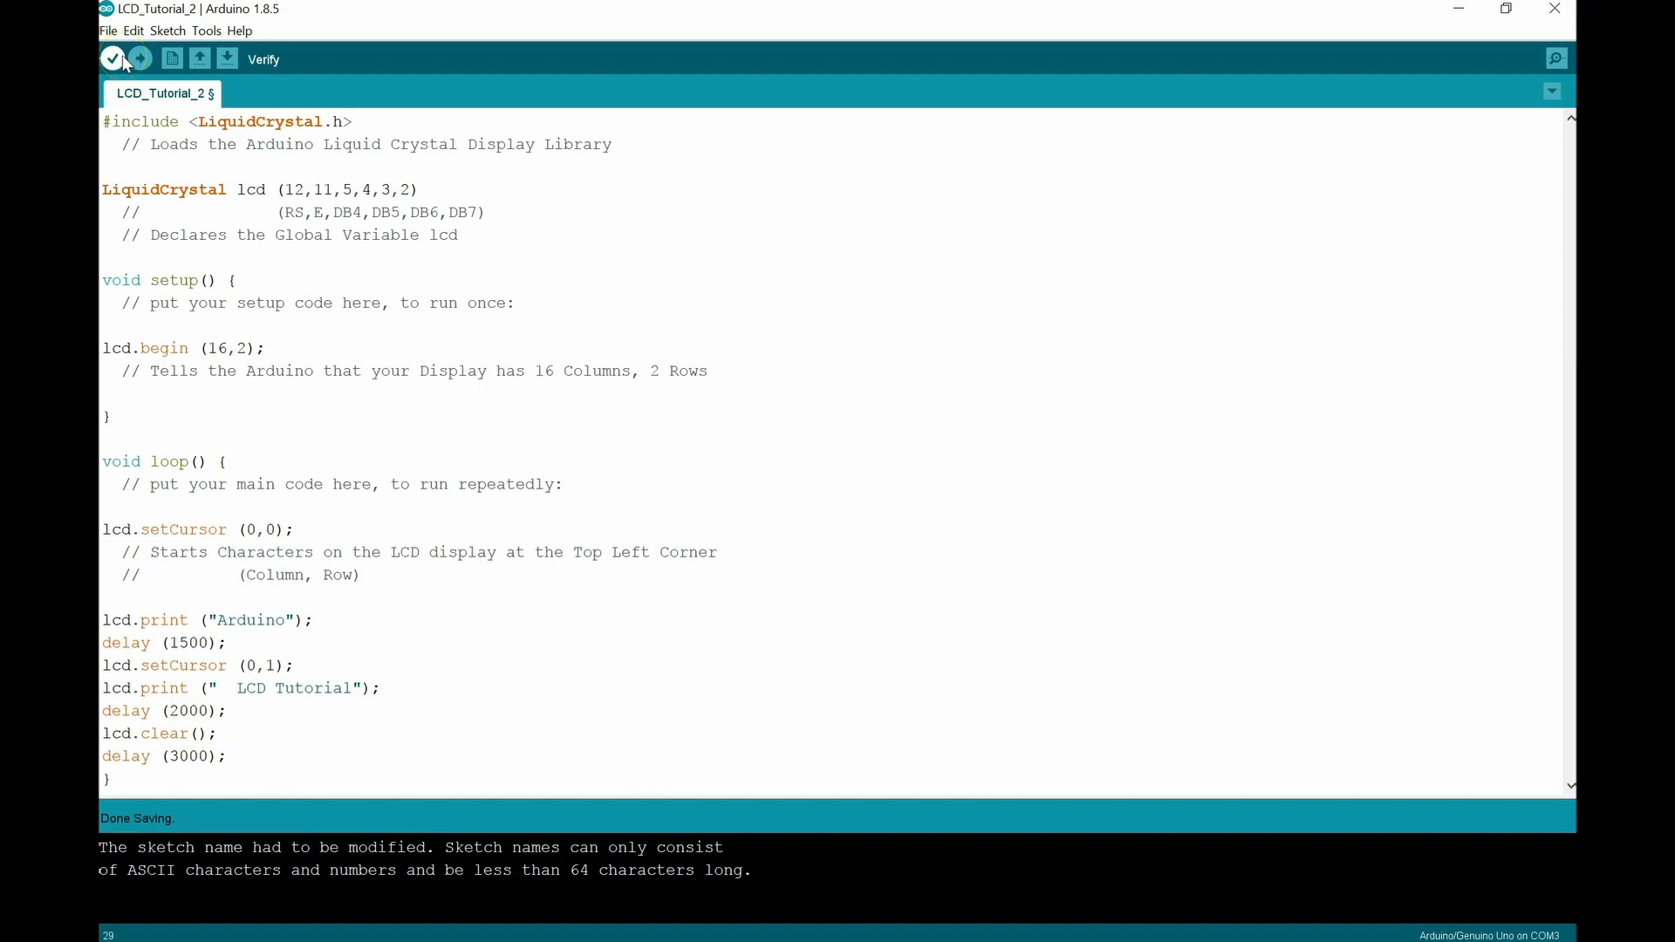
Step: Verify the sketch and fix the 'expected ; before void' error by ending the lcd declaration with ;
click(113, 59)
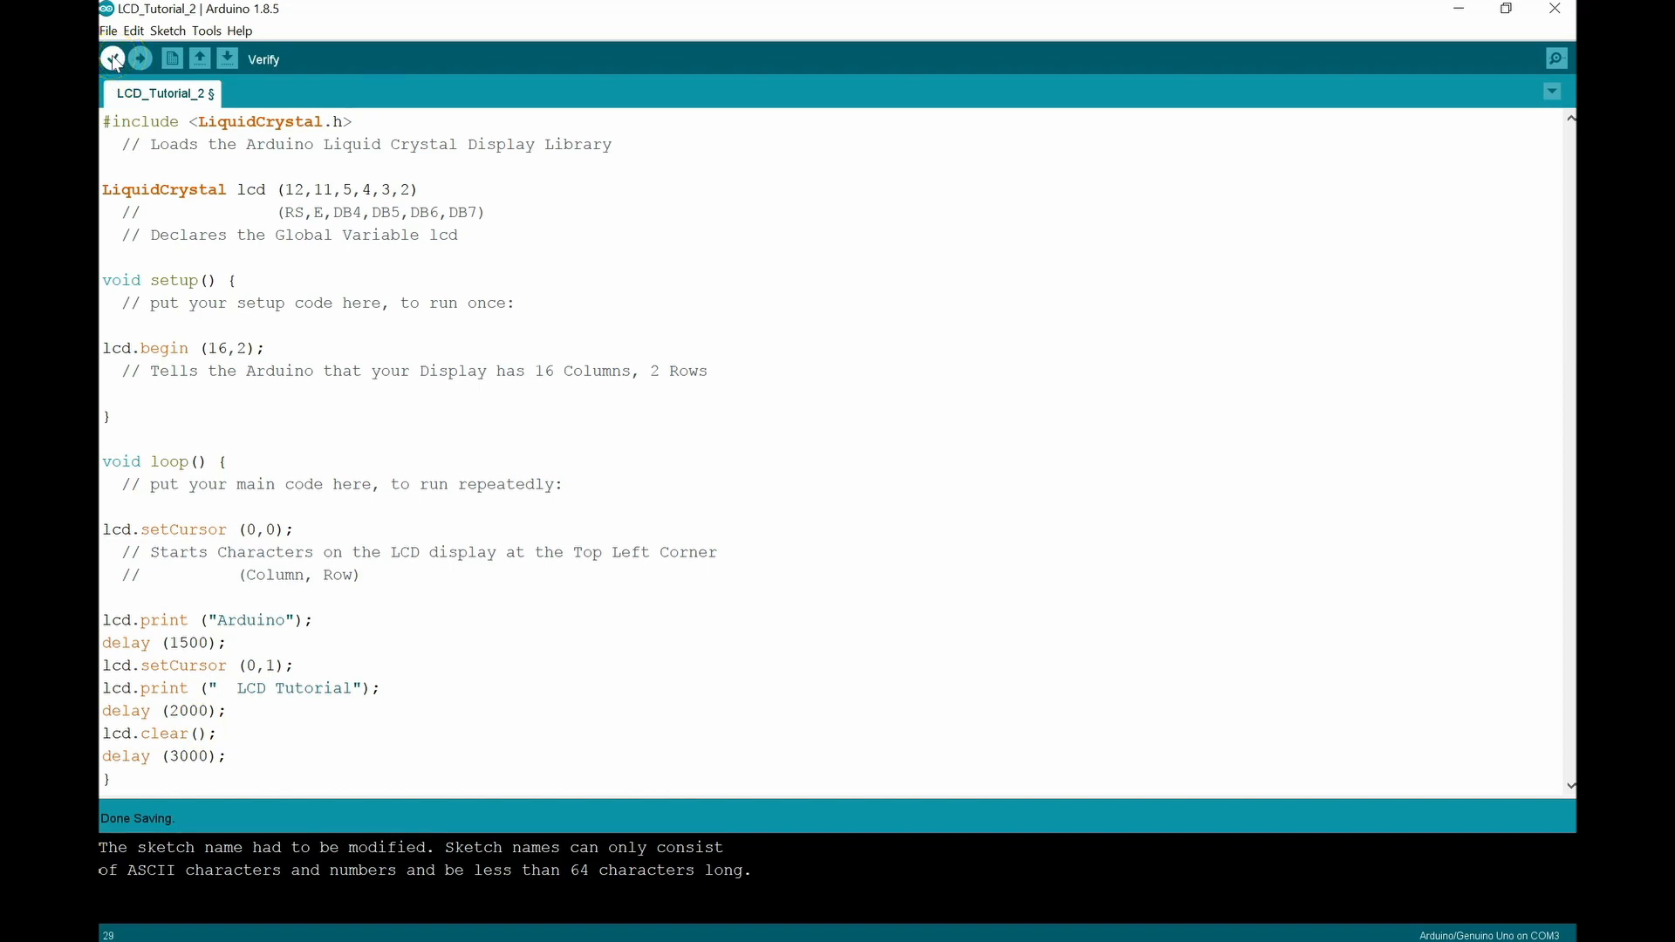
click(114, 58)
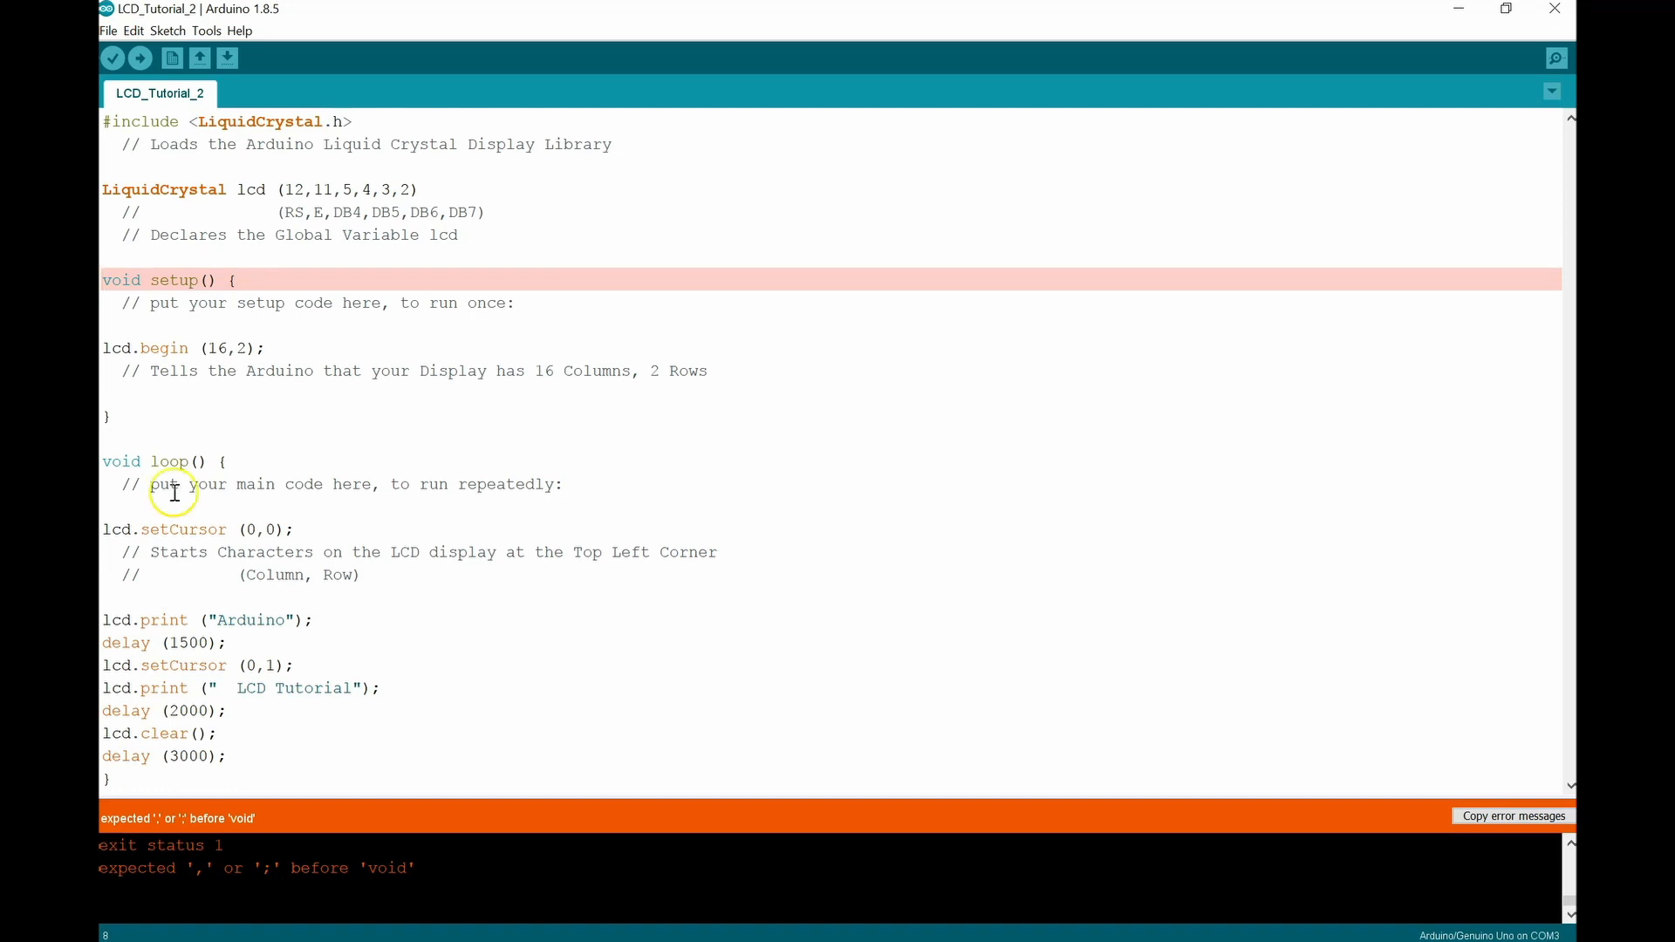
mouse_move(111, 269)
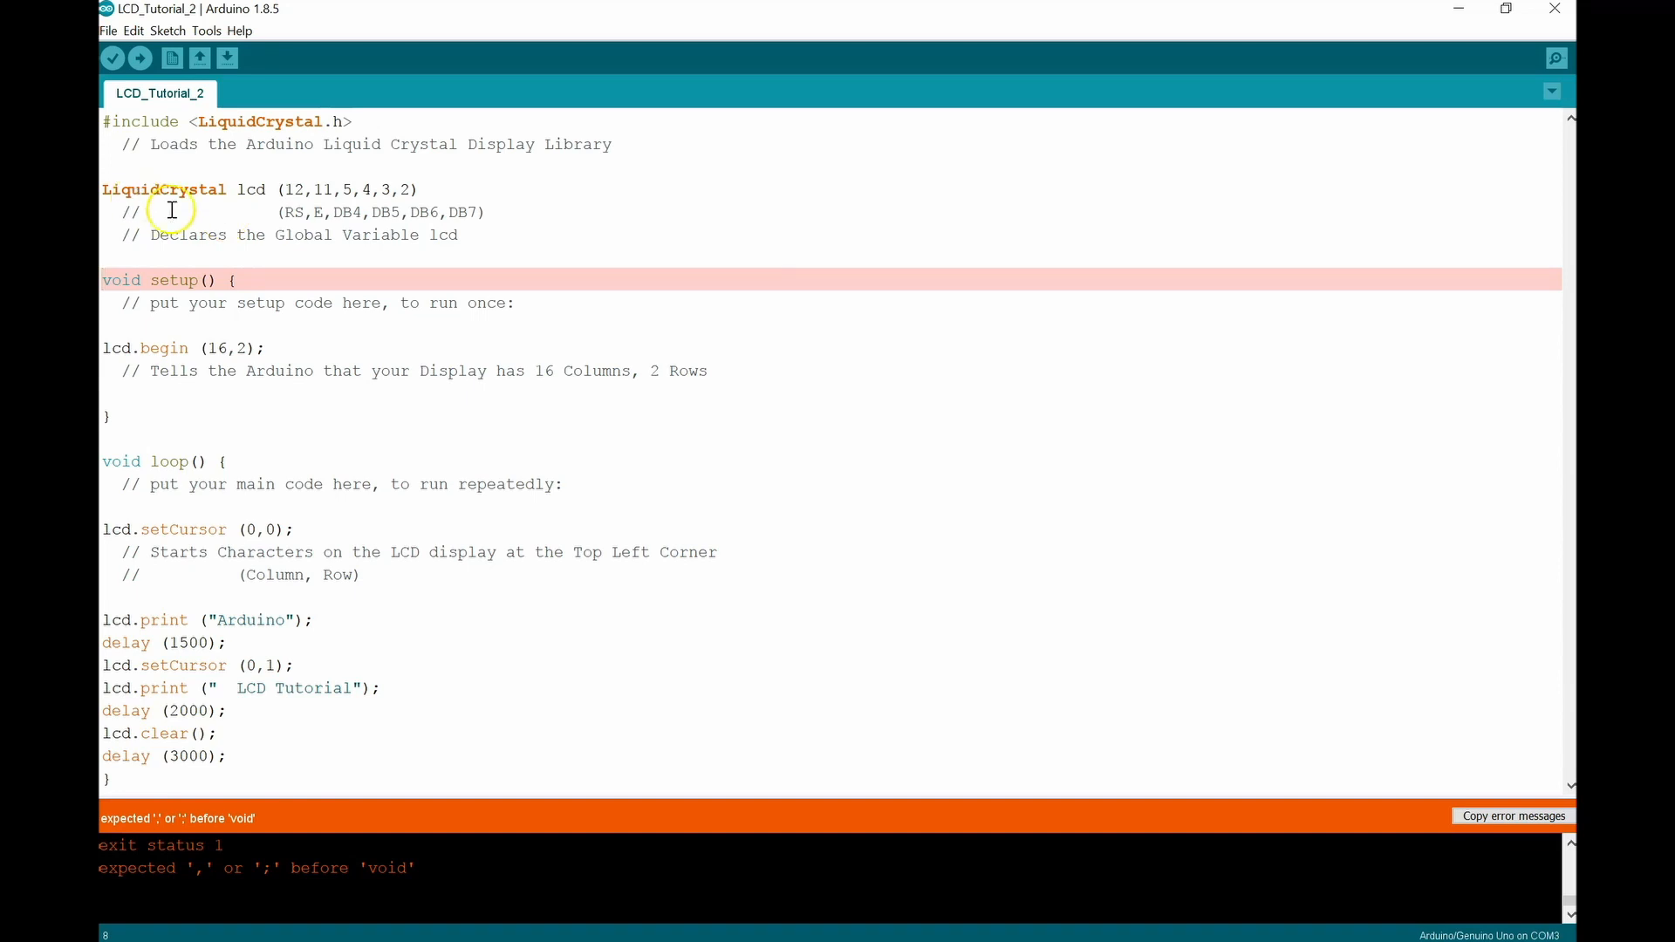
mouse_move(222, 239)
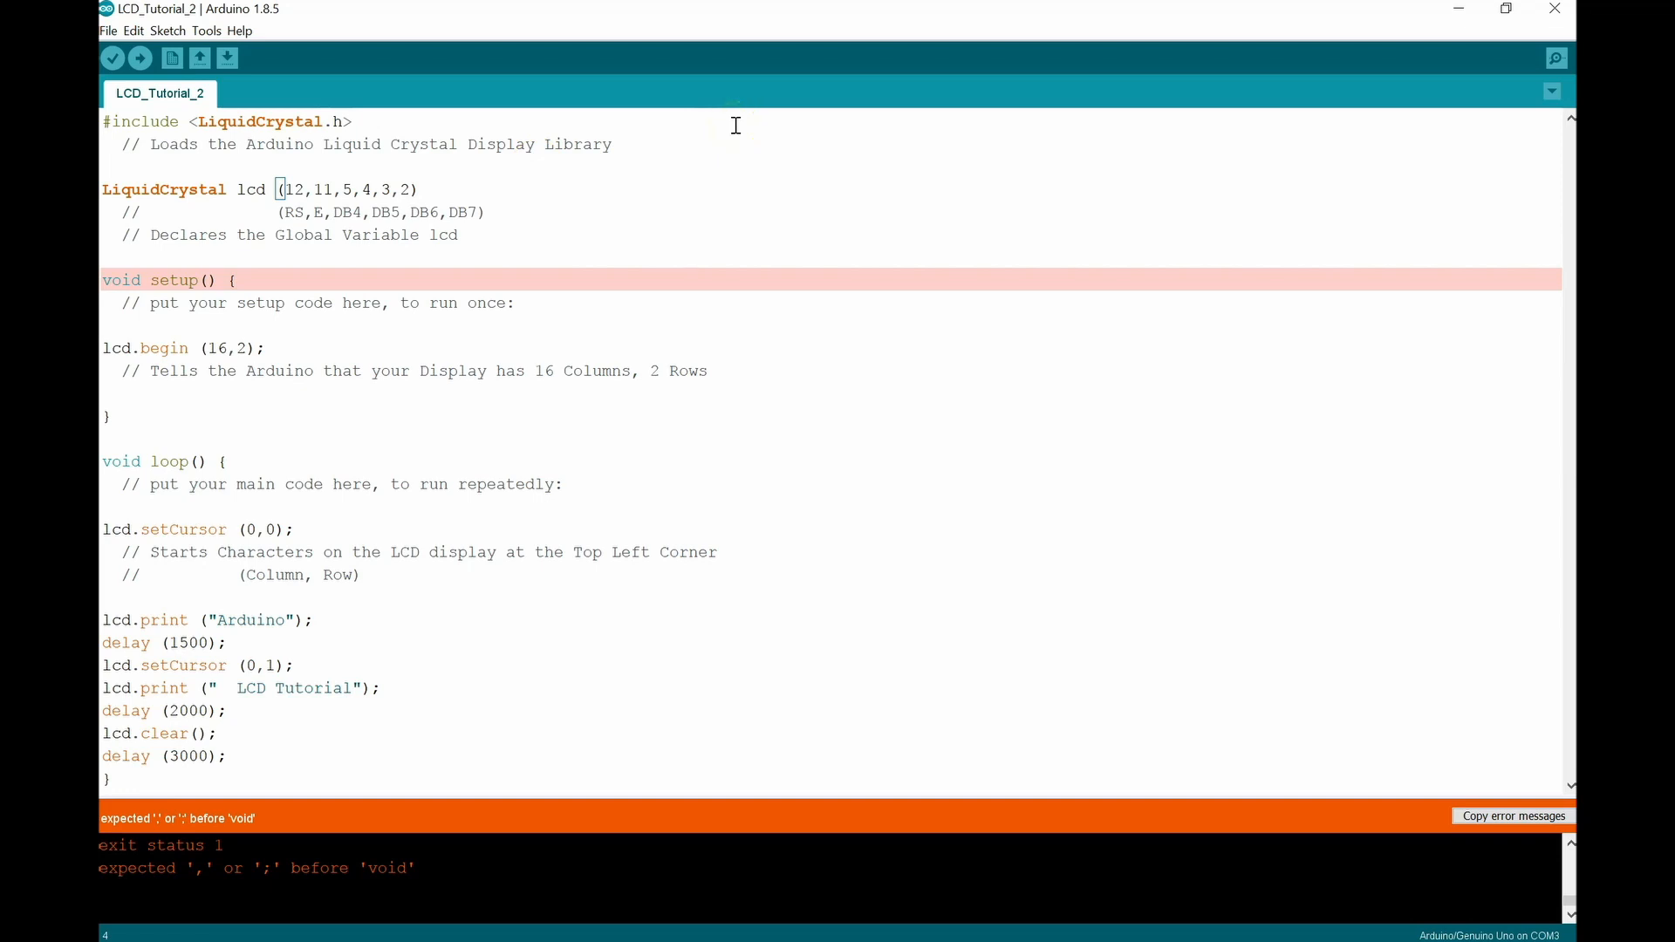
text(;)
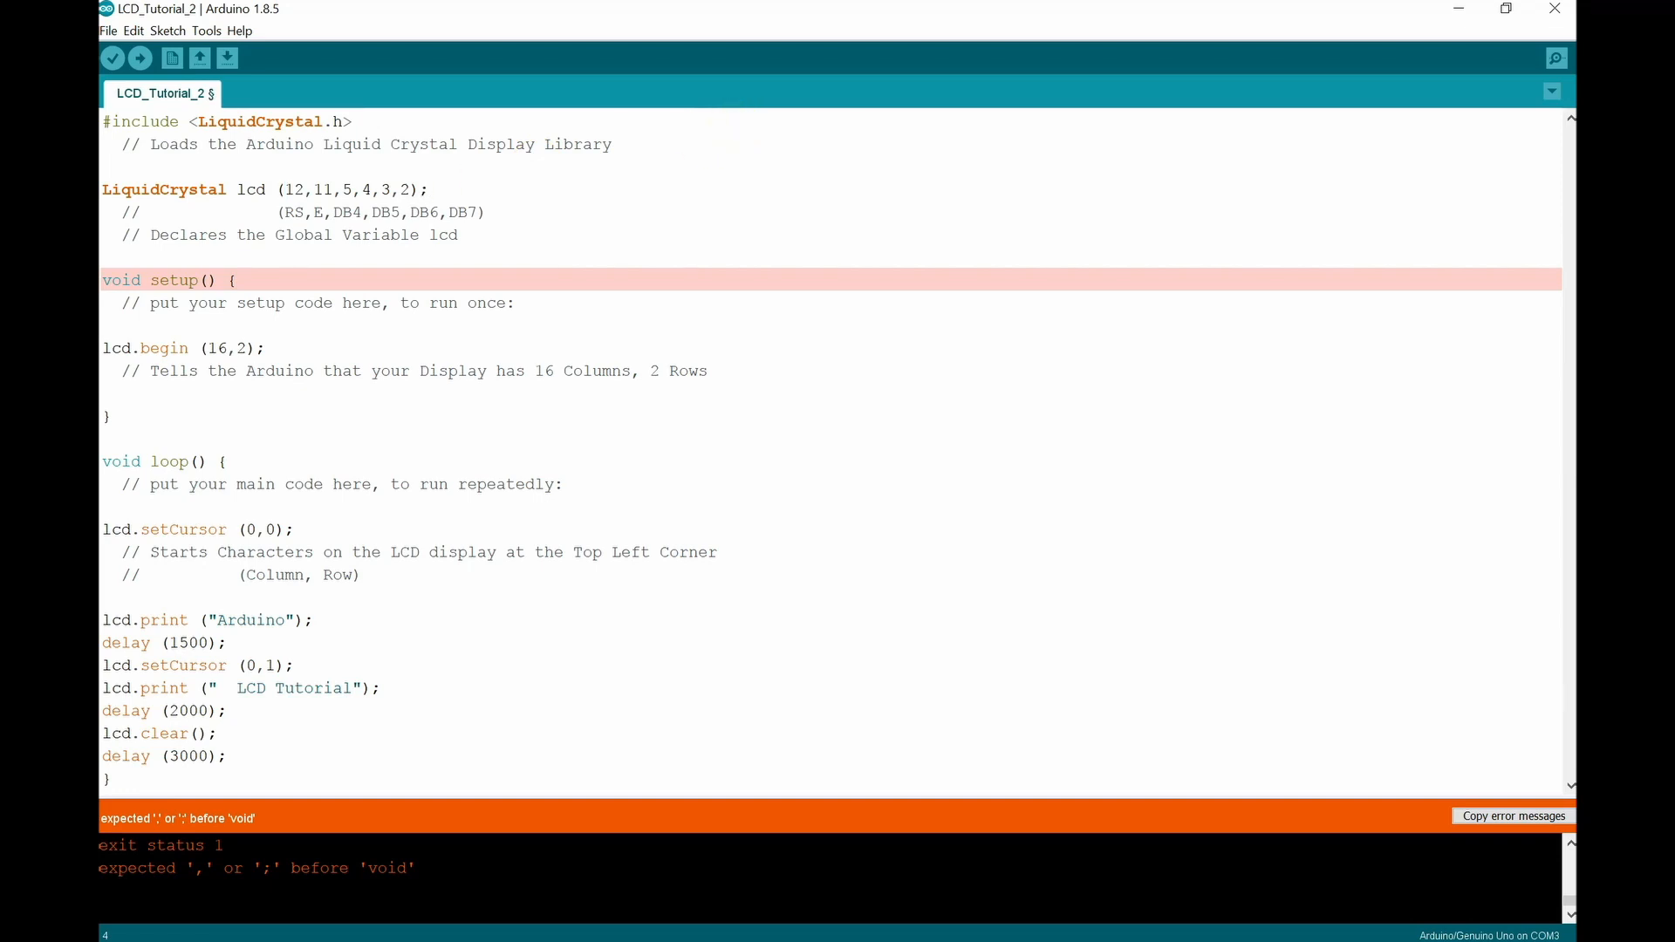
Step: Verify the corrected sketch cleanly and upload it to the Uno
click(112, 57)
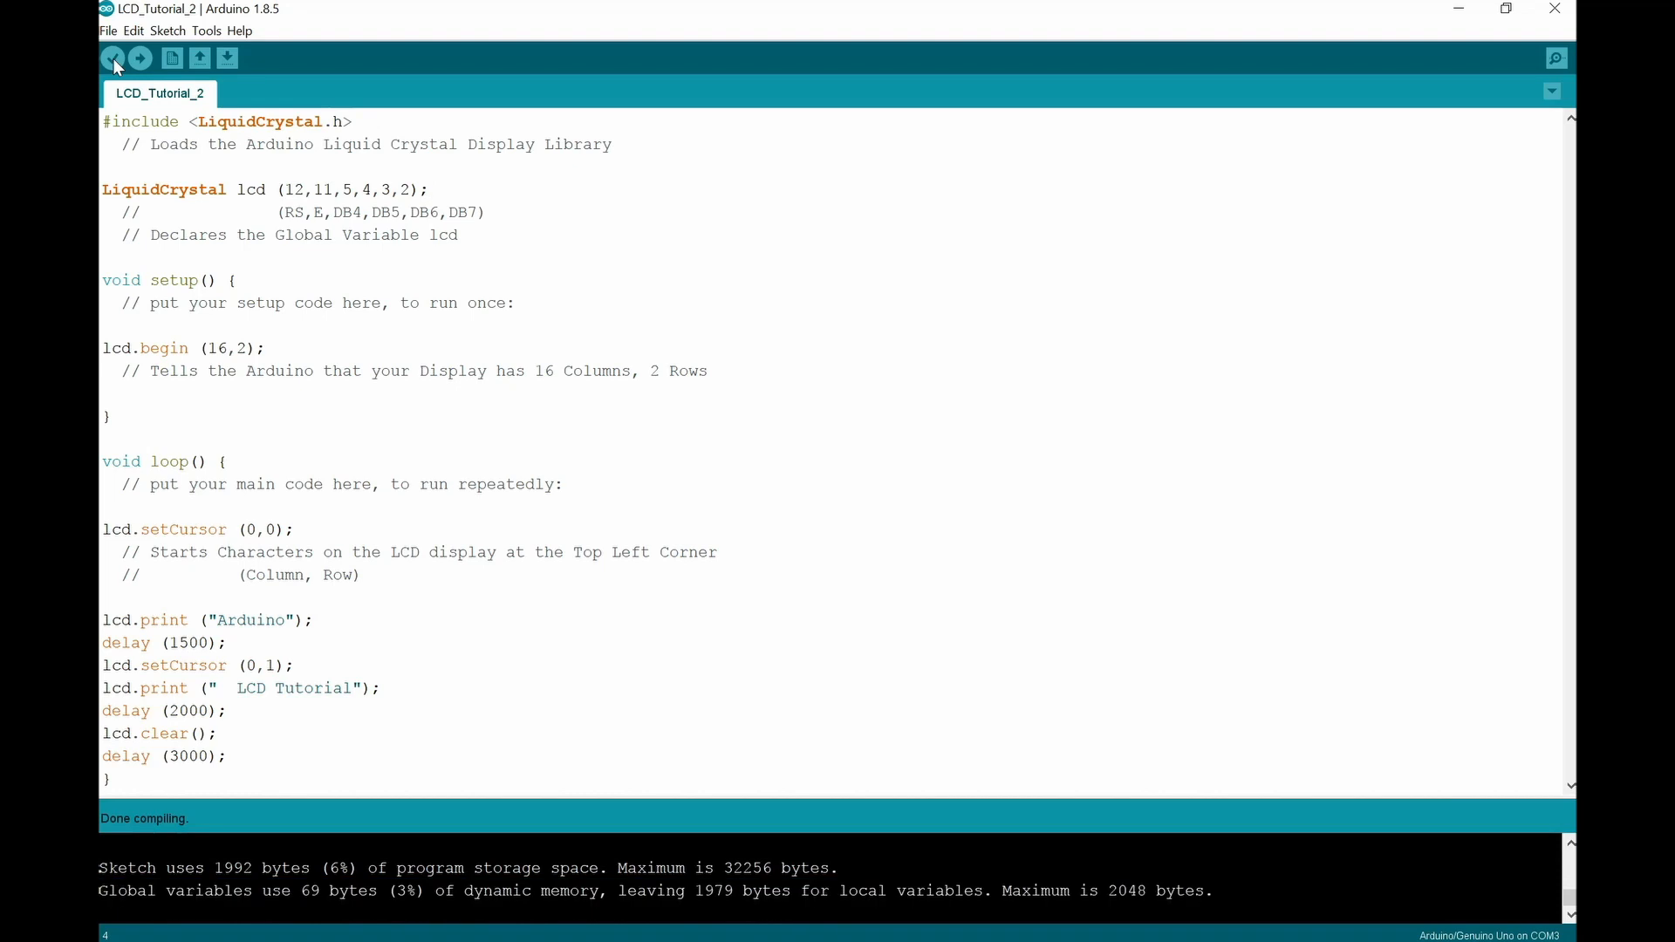
click(140, 60)
text( // Clears the LCD Display)
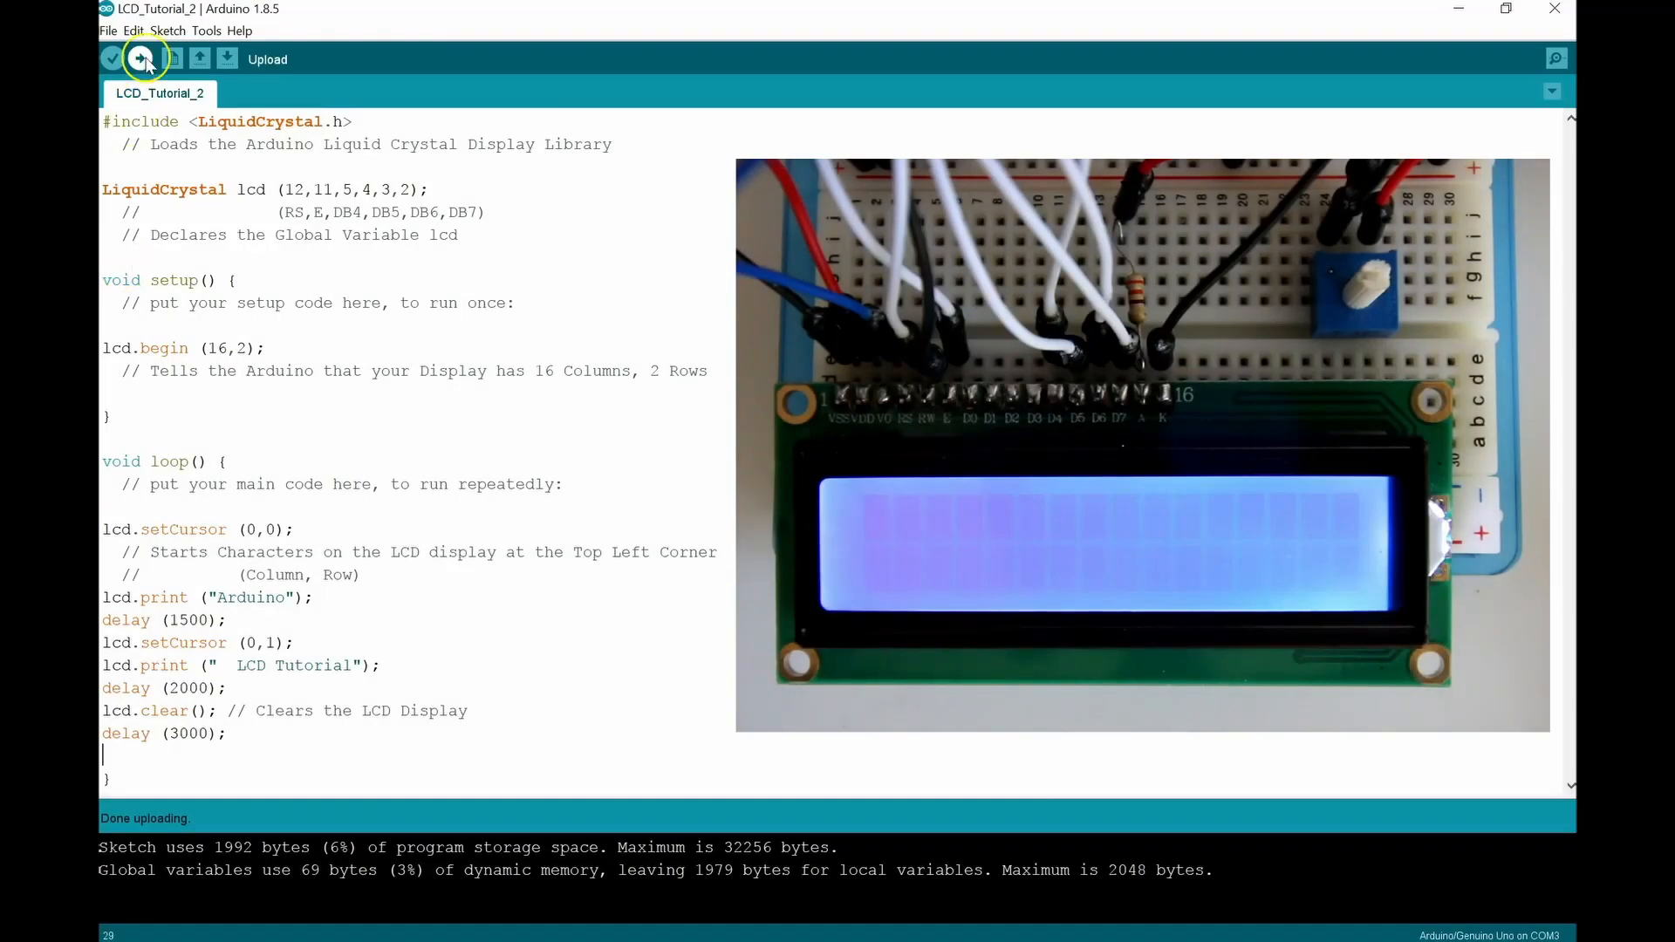
click(141, 60)
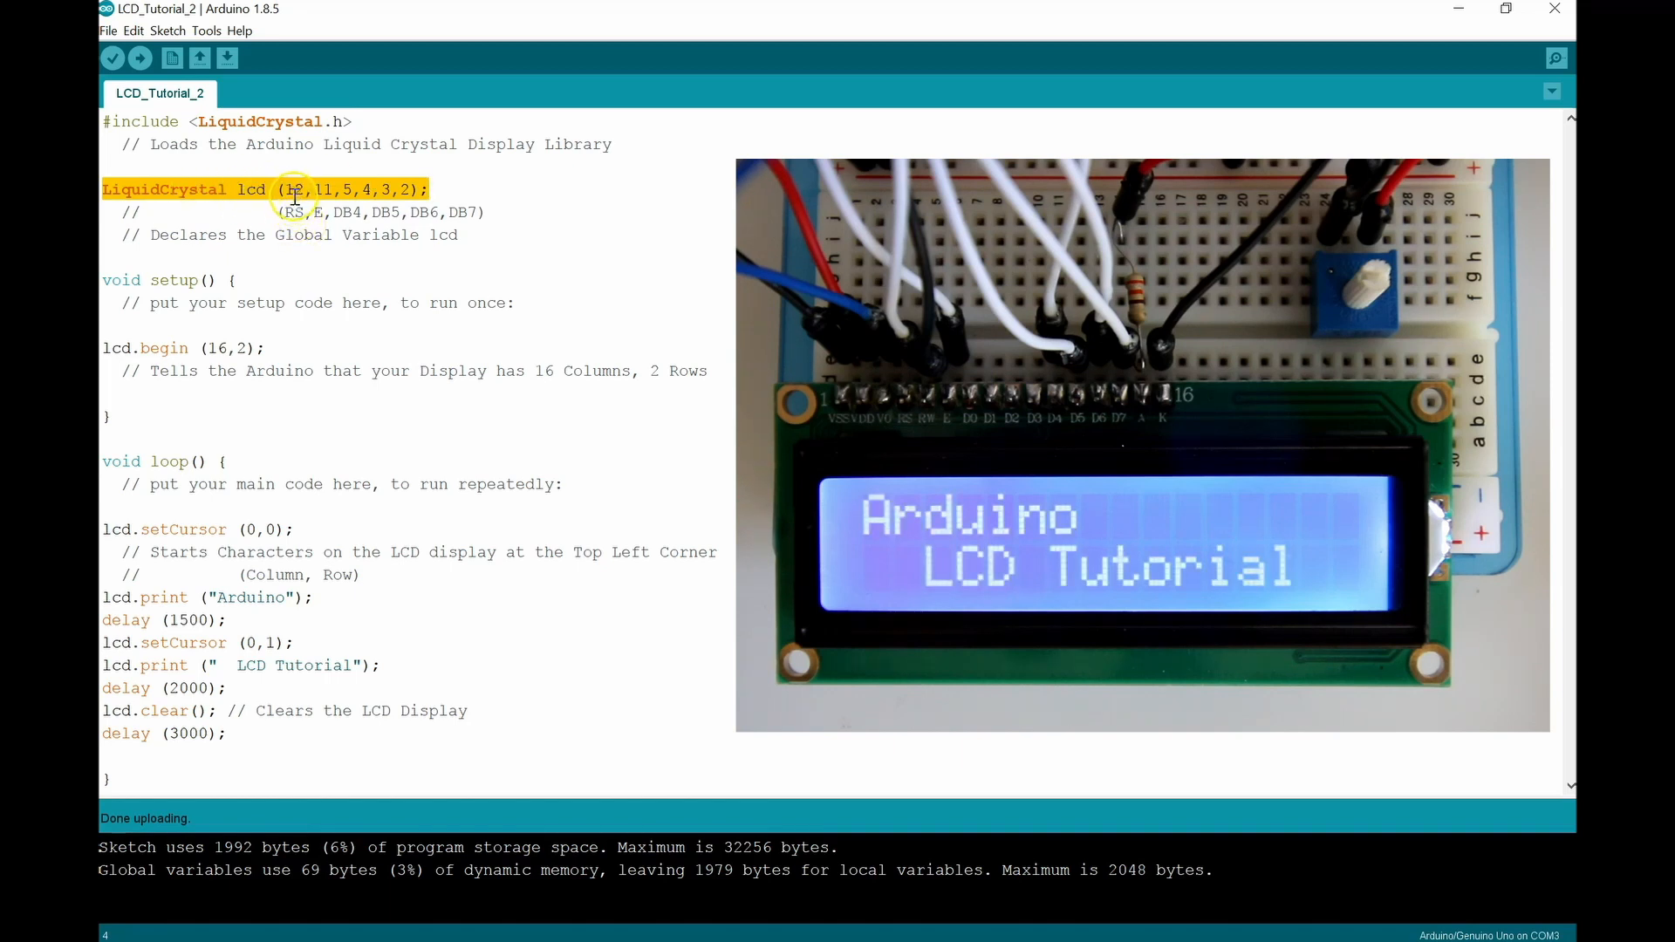
mouse_move(384, 202)
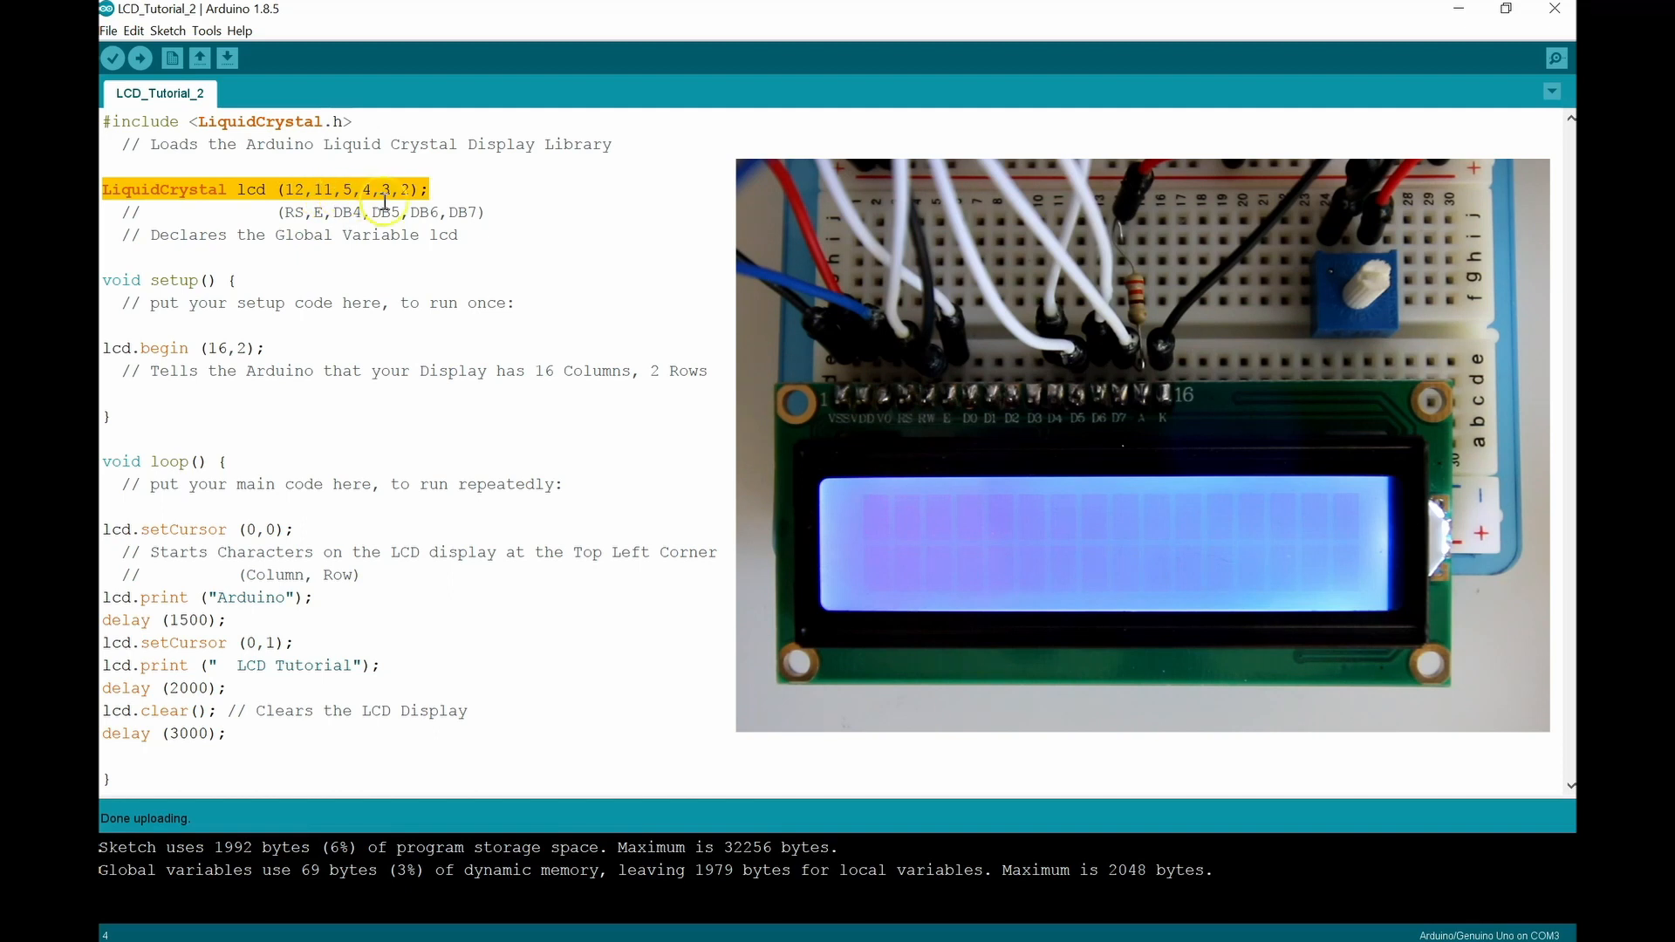